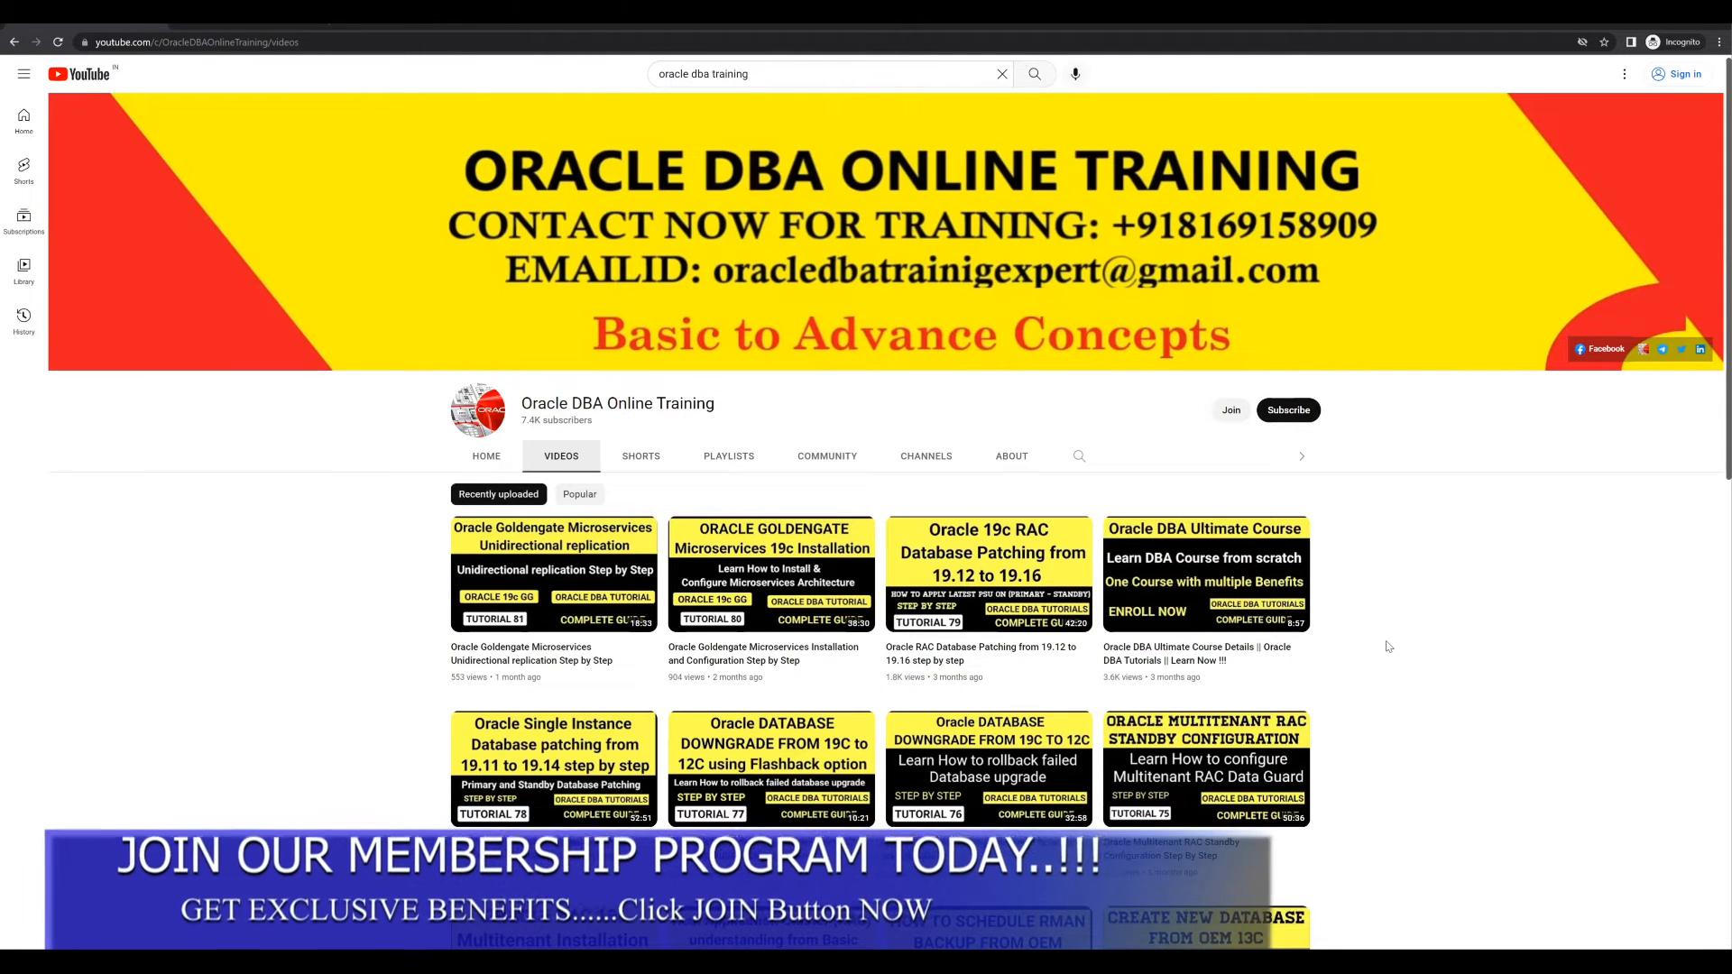
Step: Open the Buy Online Course shop listing the Oracle DBA Ultimate Full Course and YouTube documents
scroll("down", 3)
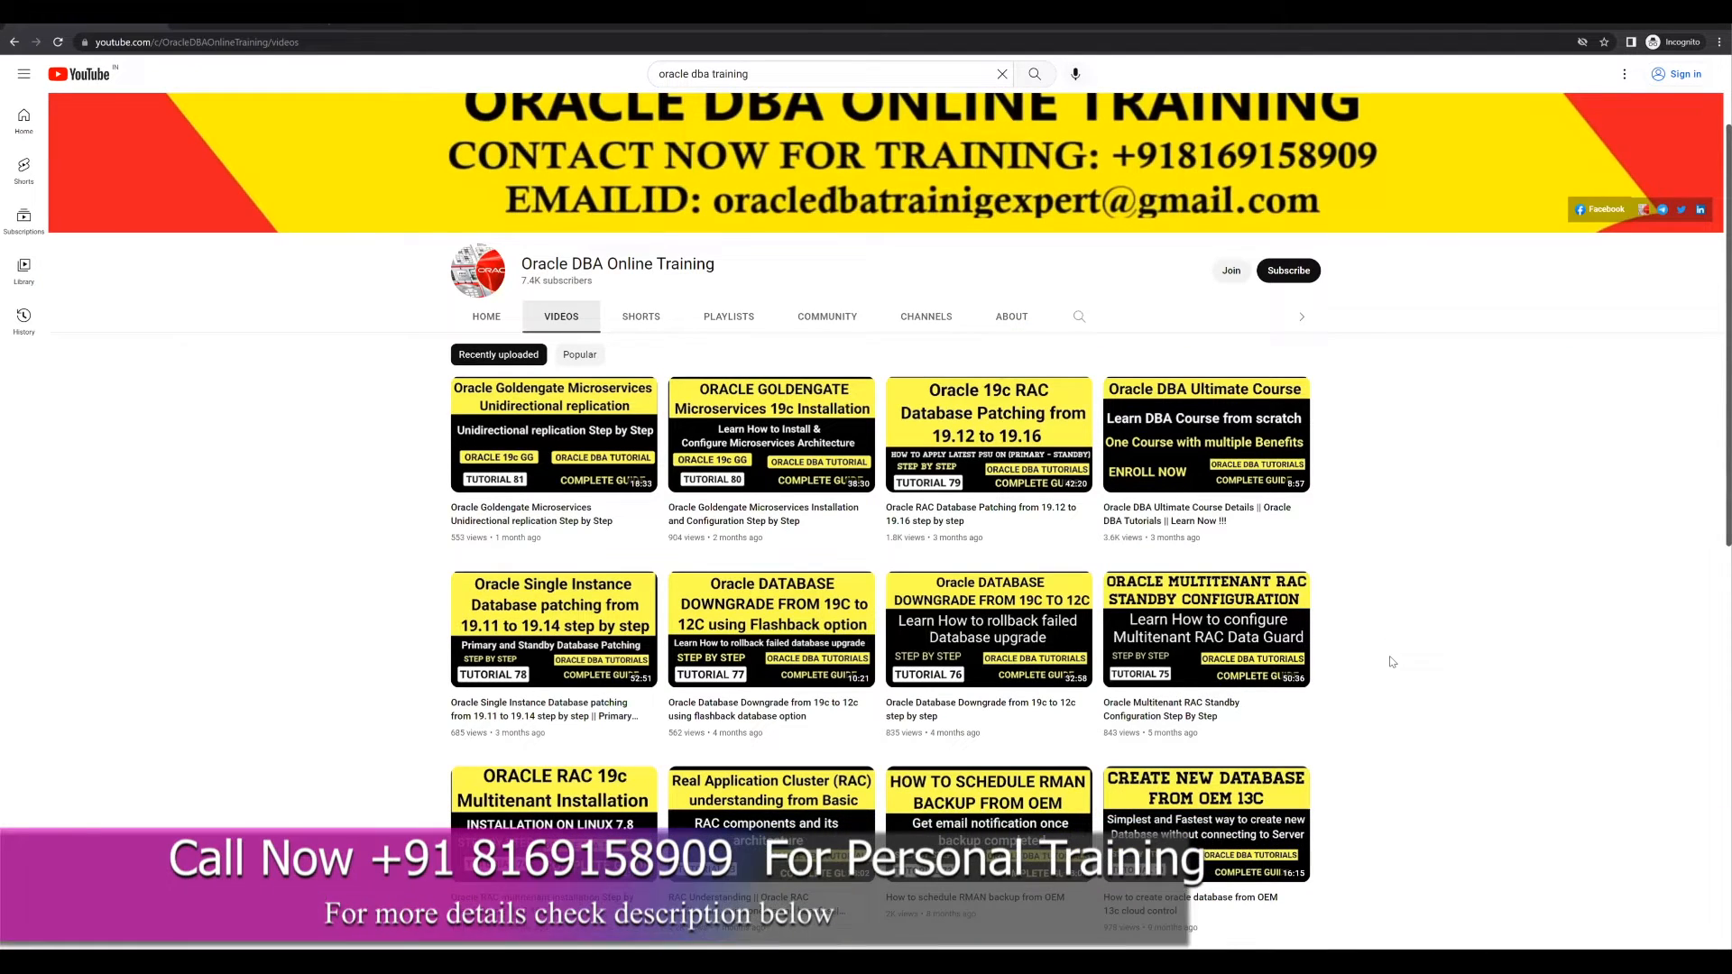
scroll("up", 3)
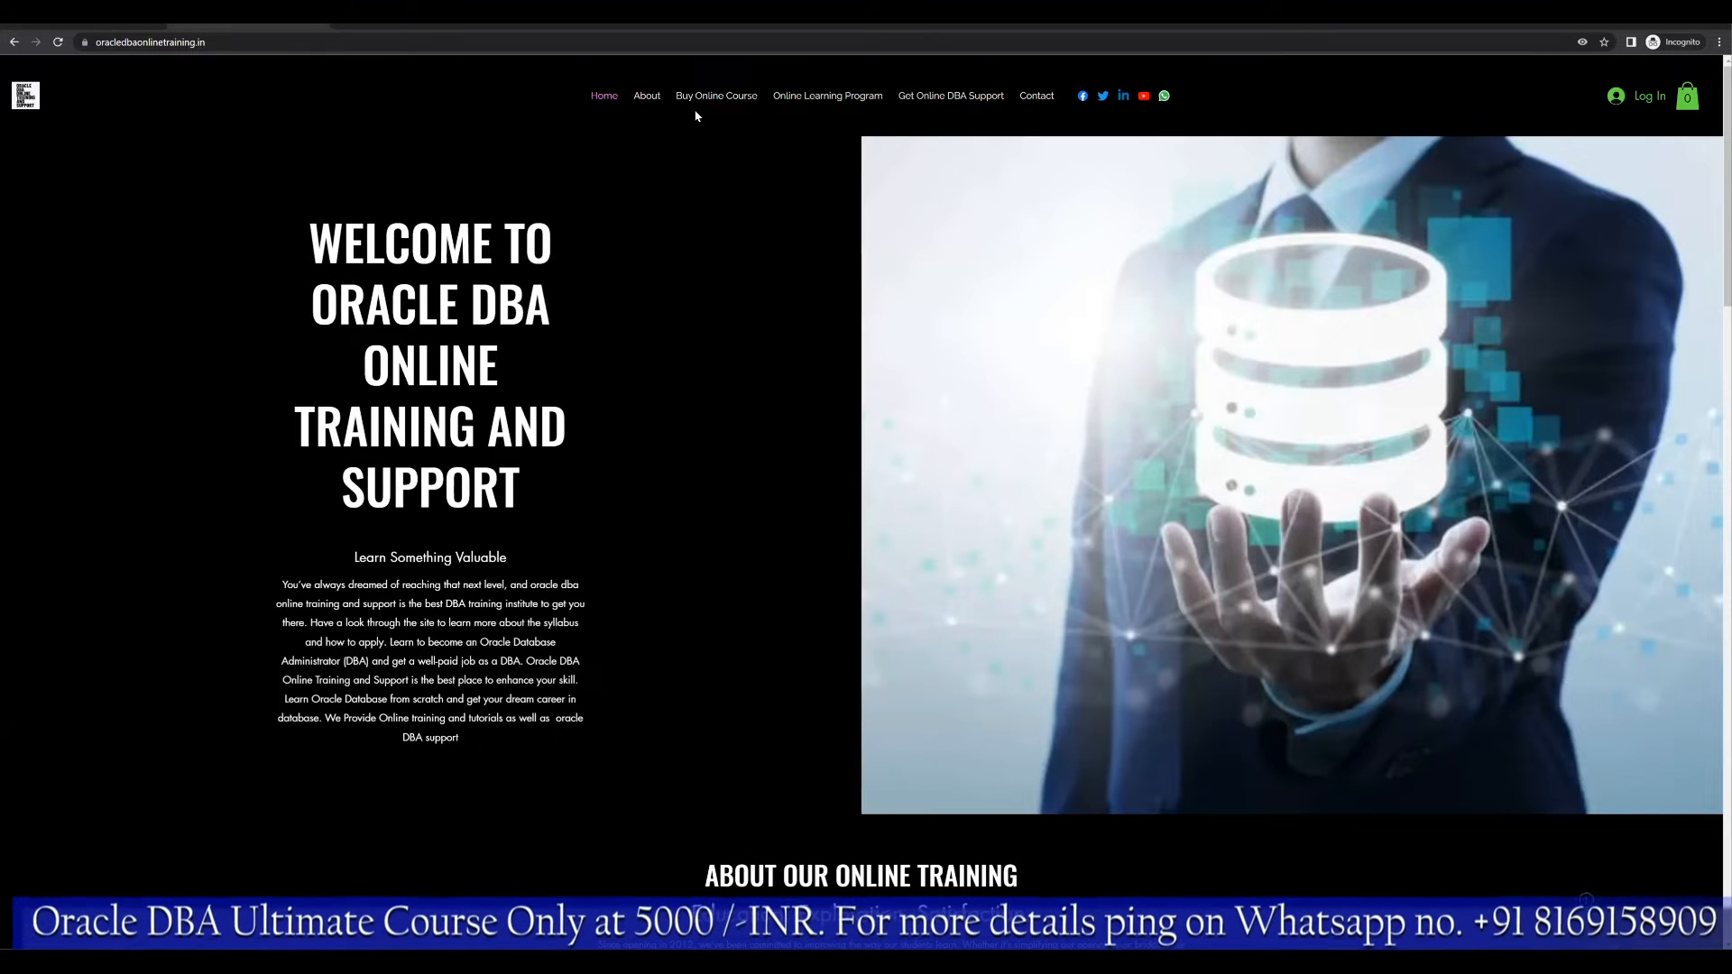
left_click(716, 95)
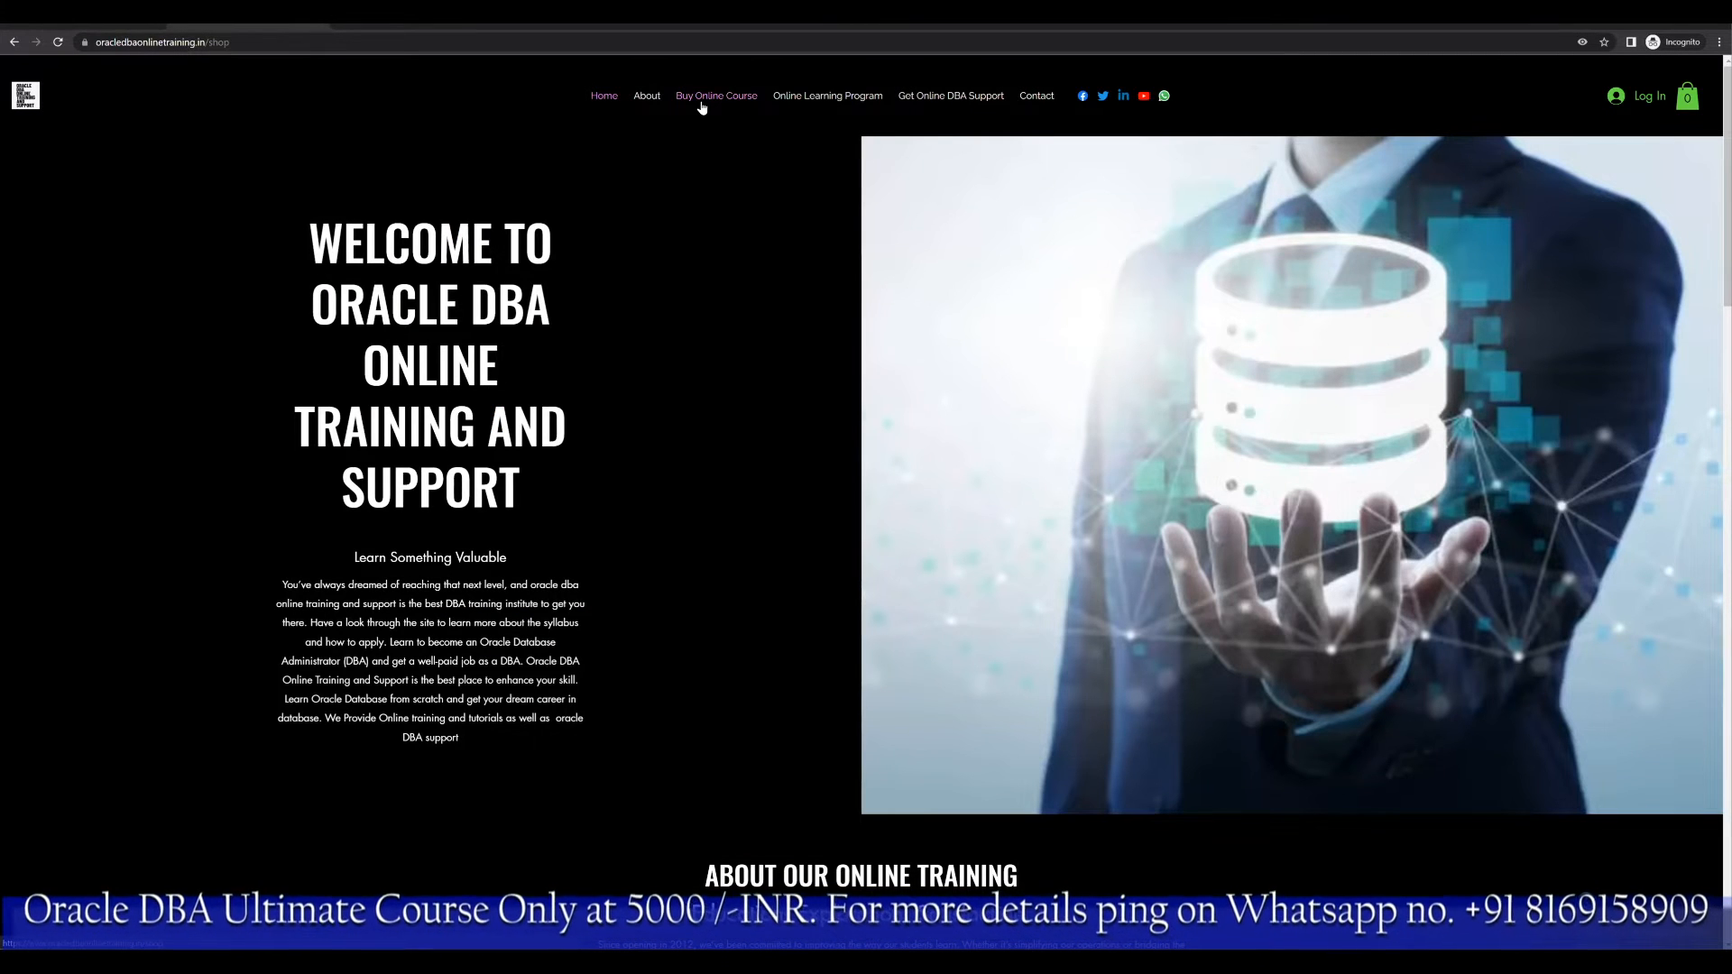
left_click(716, 97)
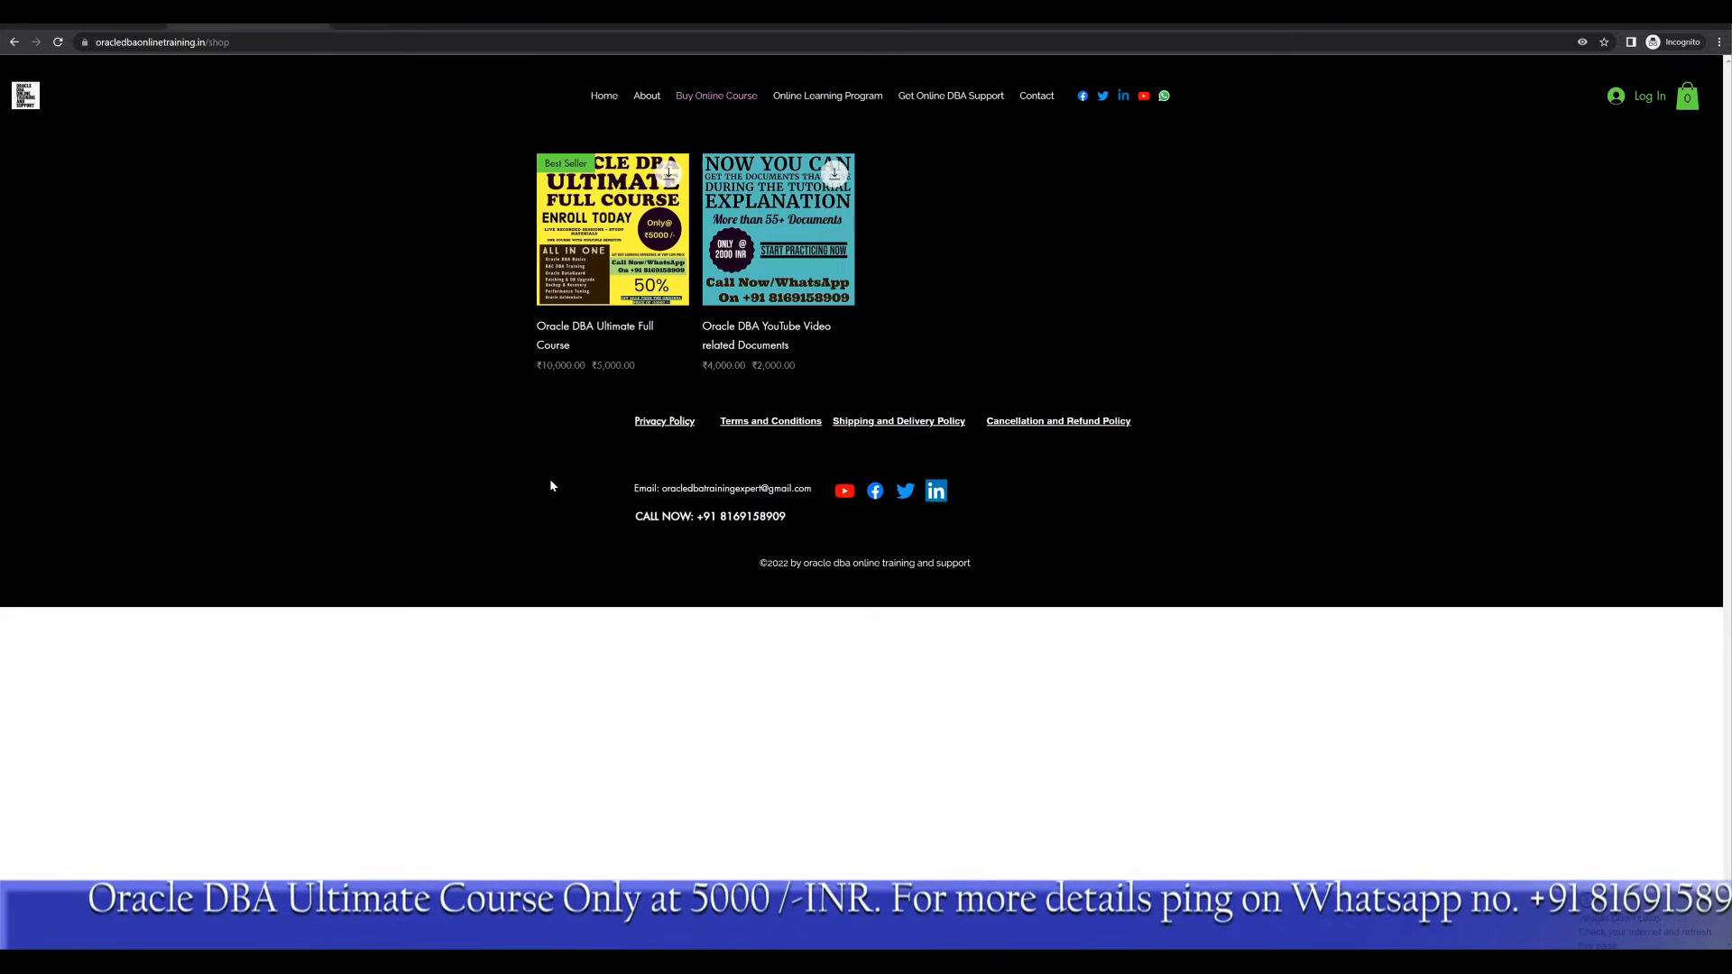
mouse_move(976, 274)
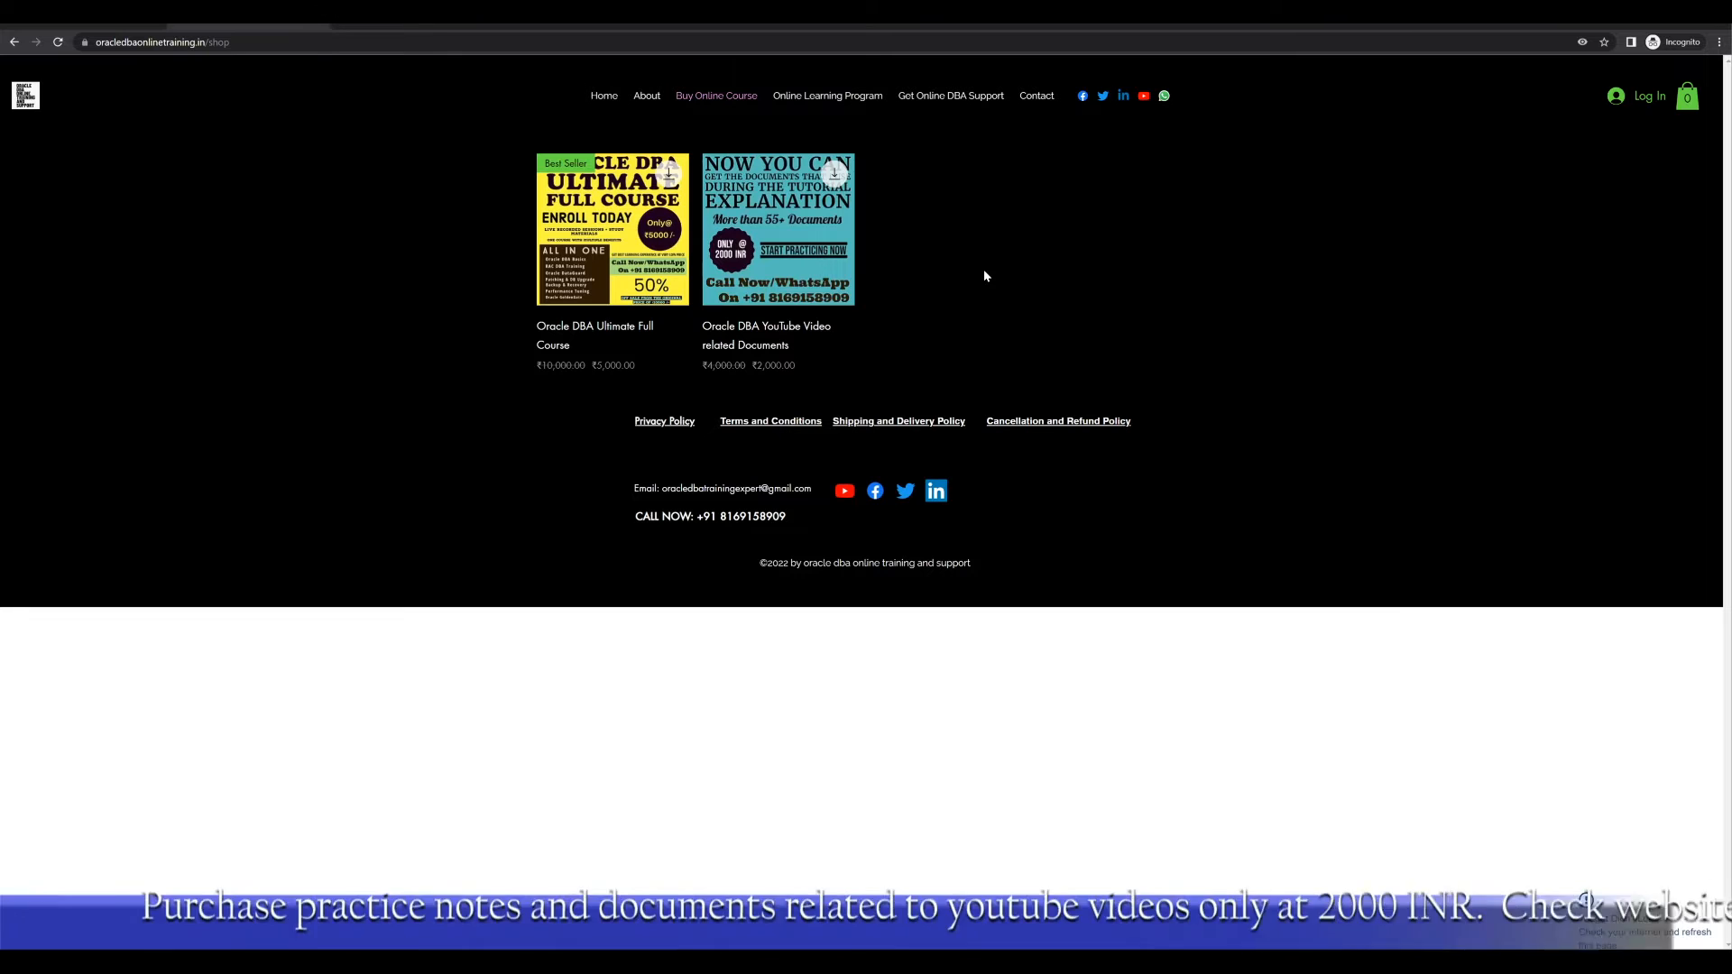
mouse_move(856, 347)
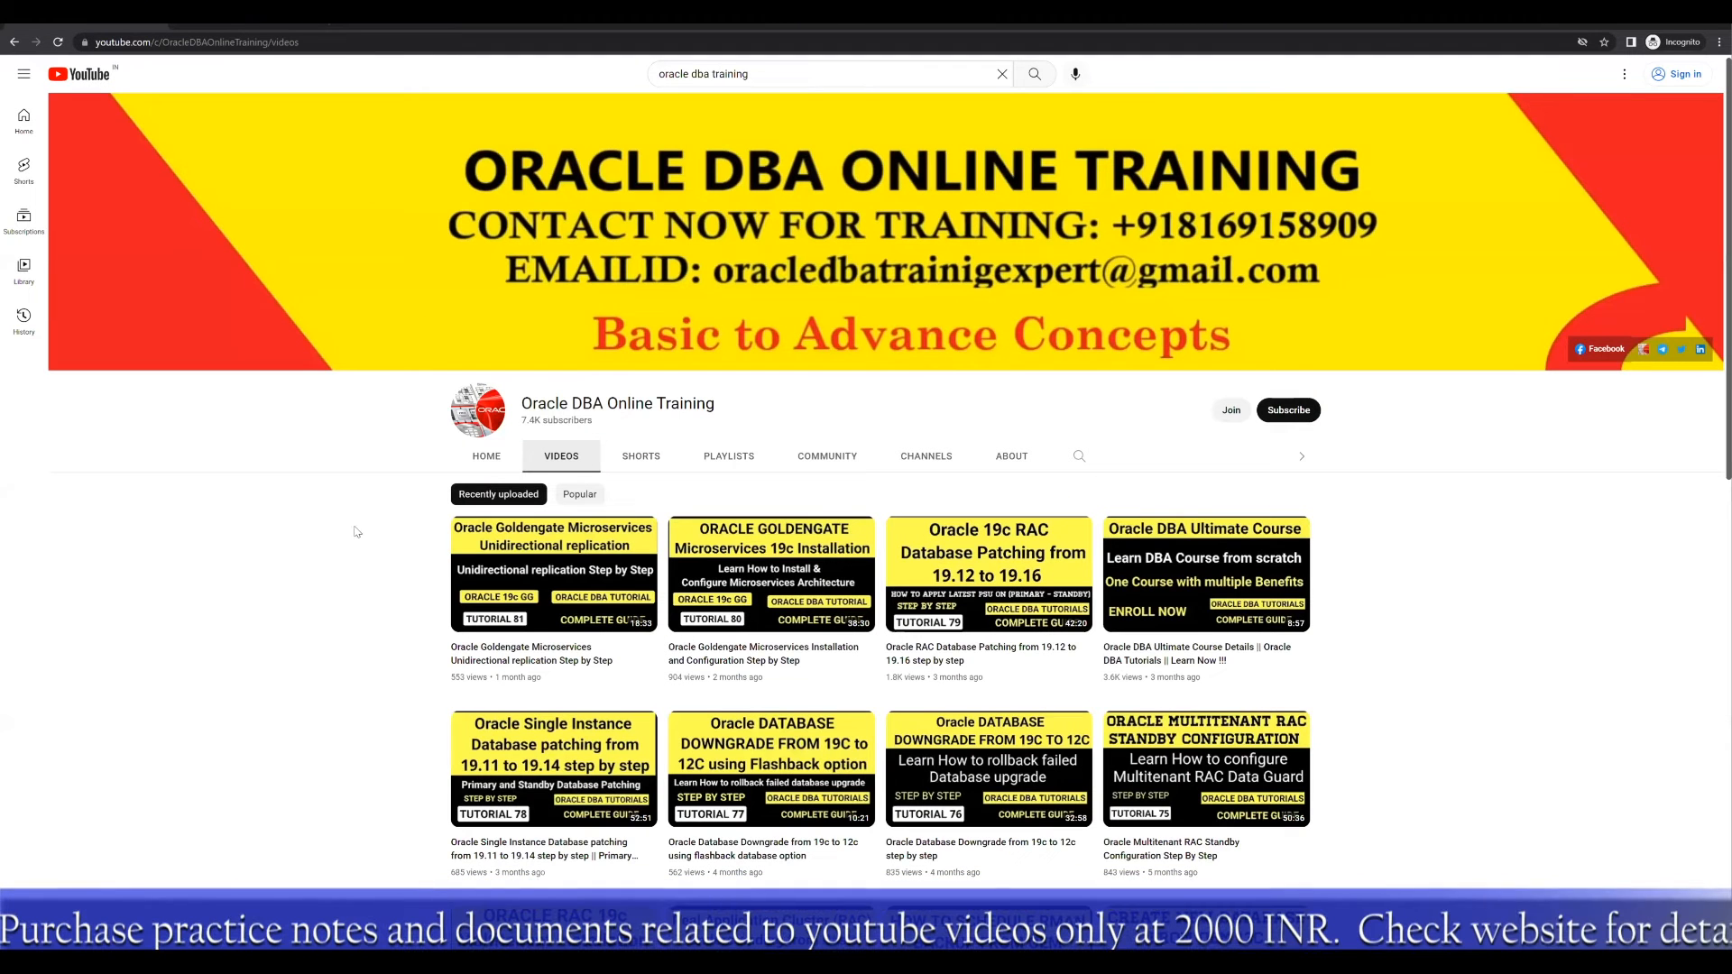
scroll("down", 3)
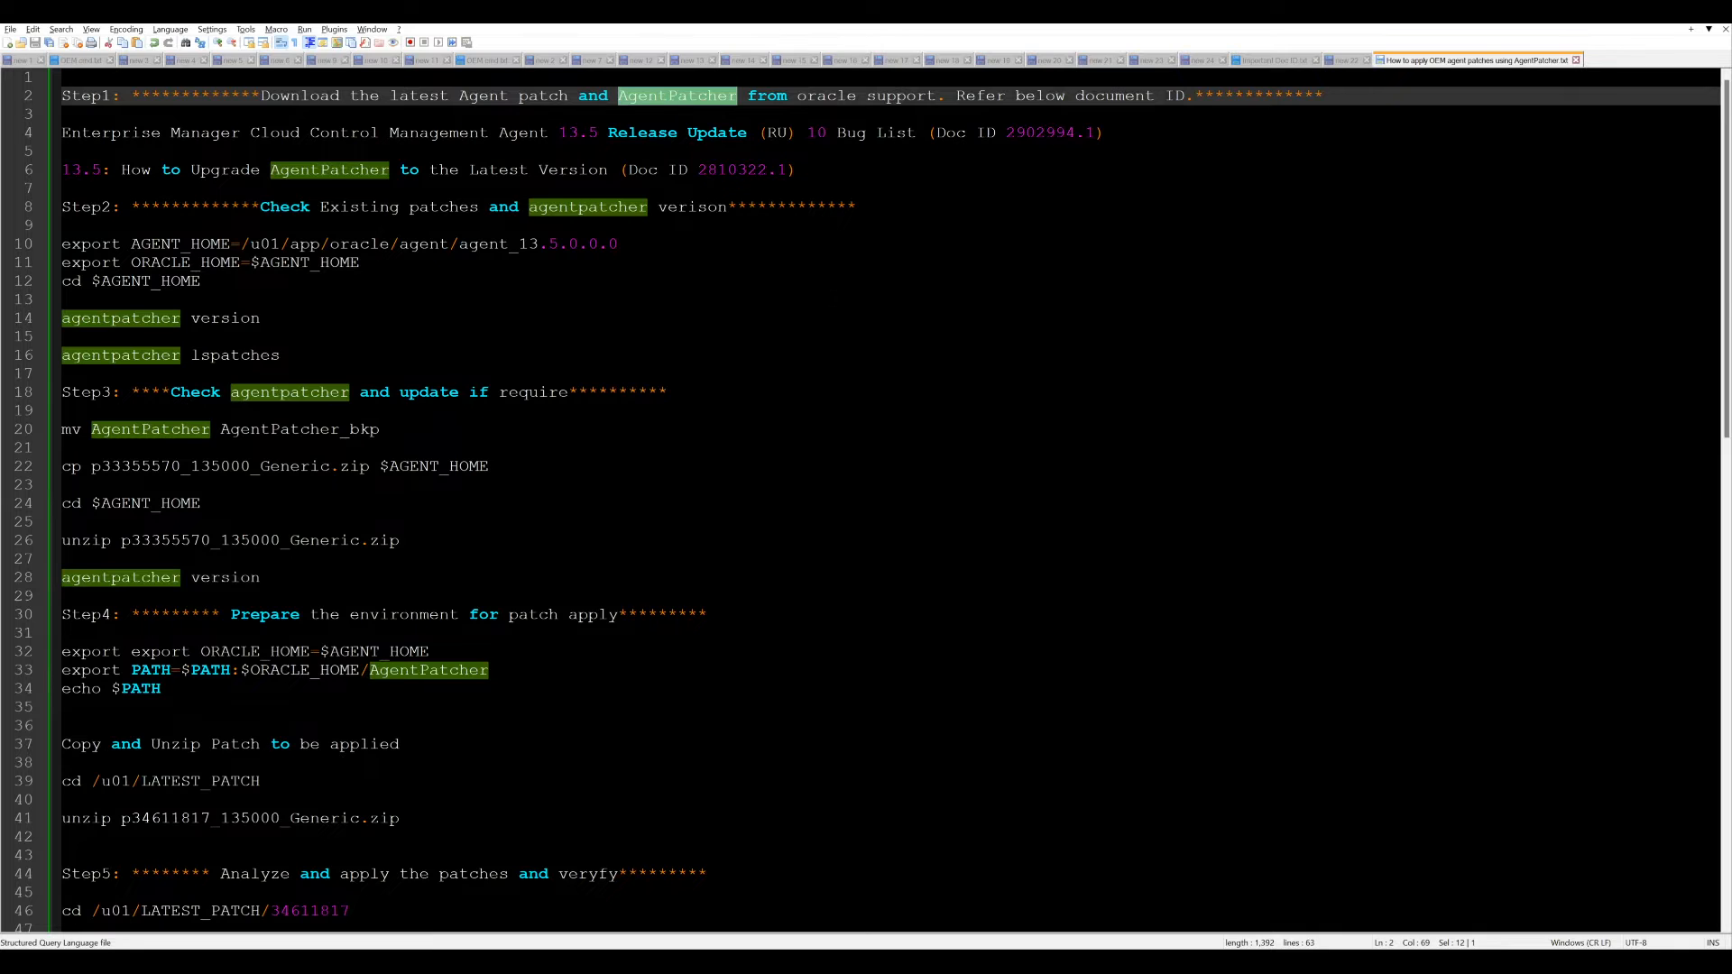
left_click(166, 300)
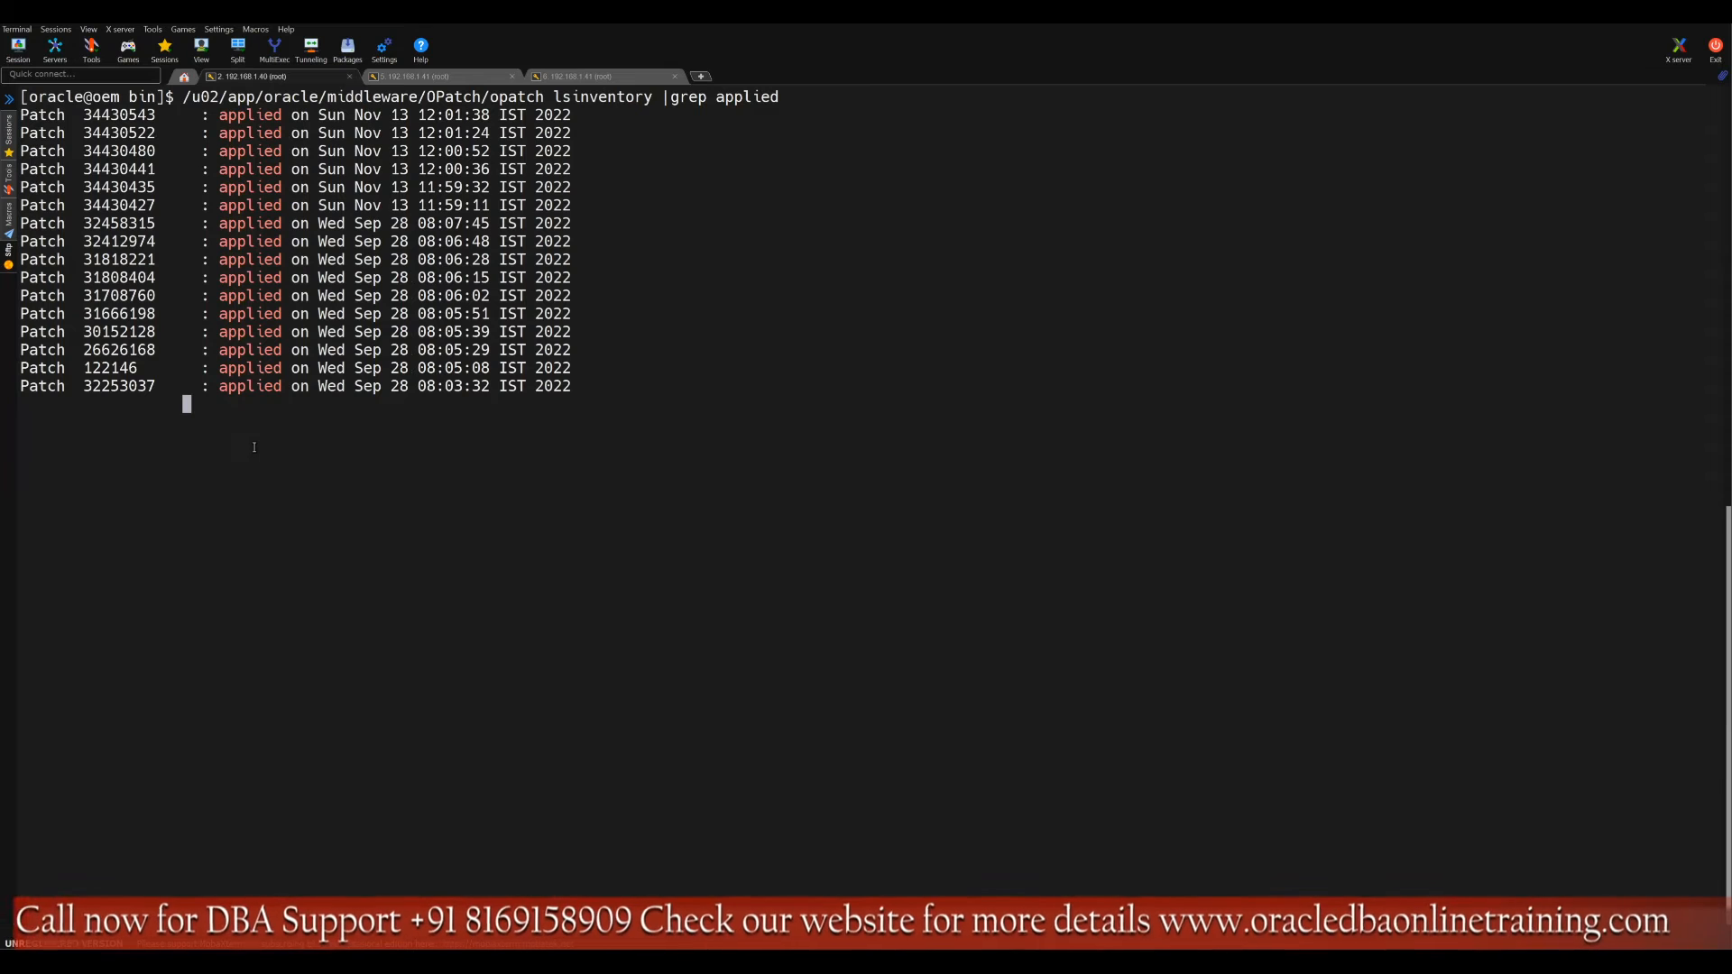
Step: Switch to the primary host's session and confirm the 13.5 agent is Running and Ready
key("Return")
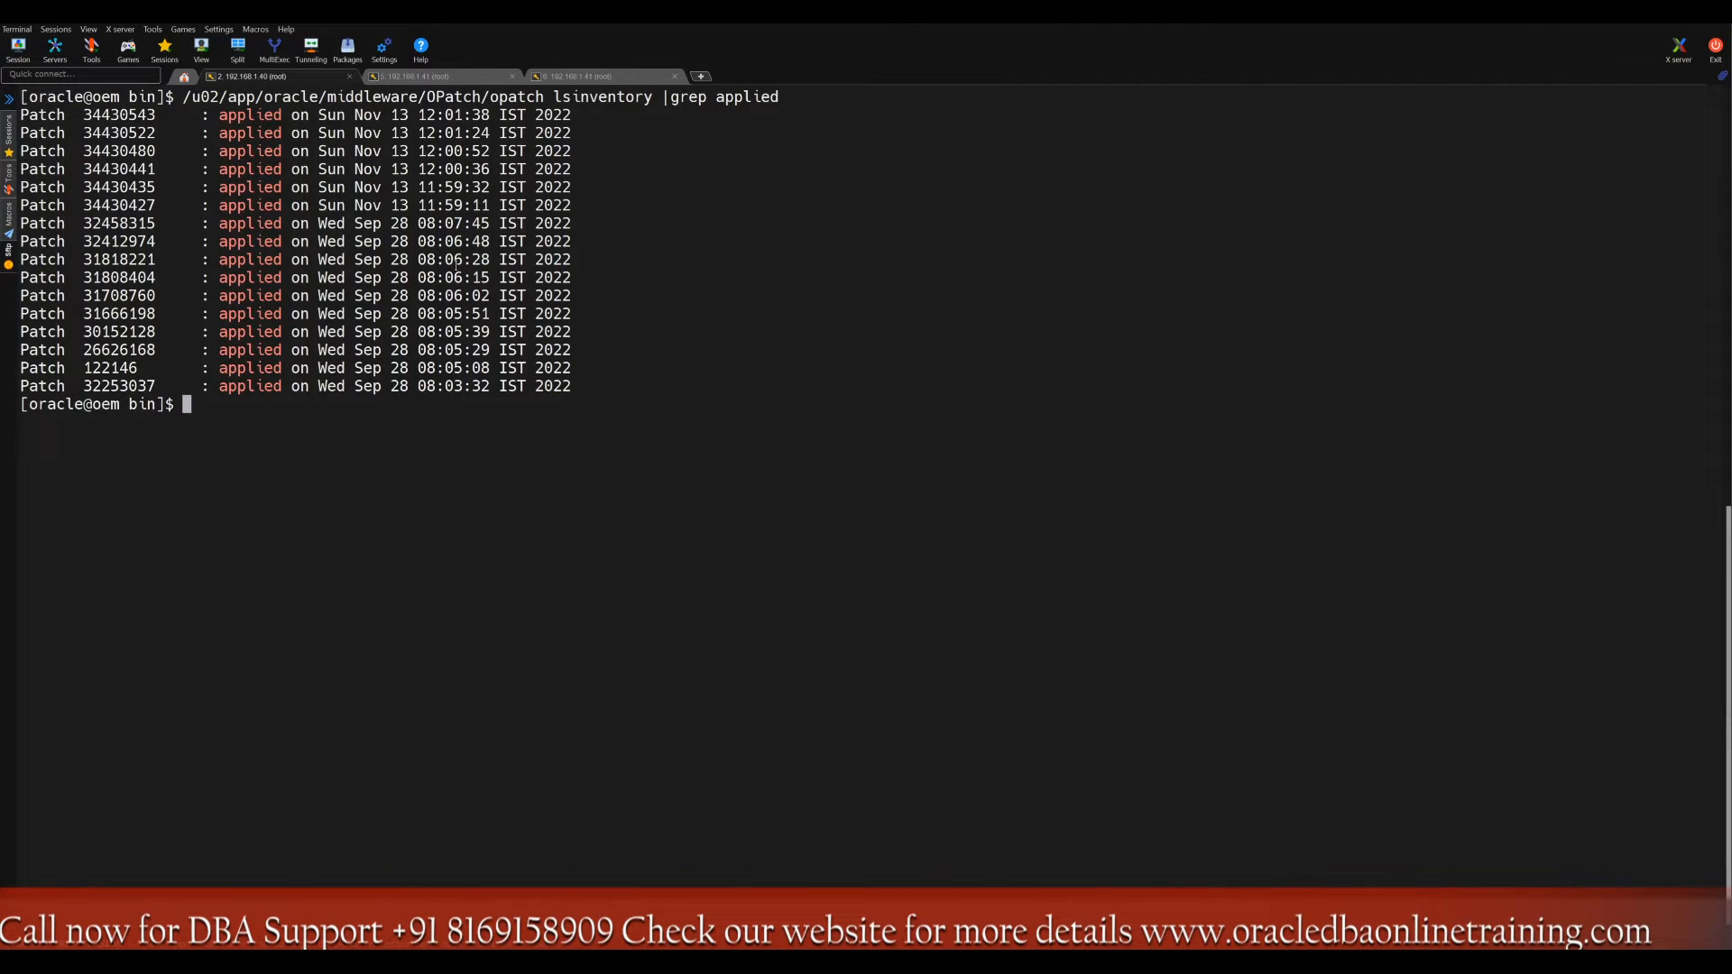
left_click(436, 76)
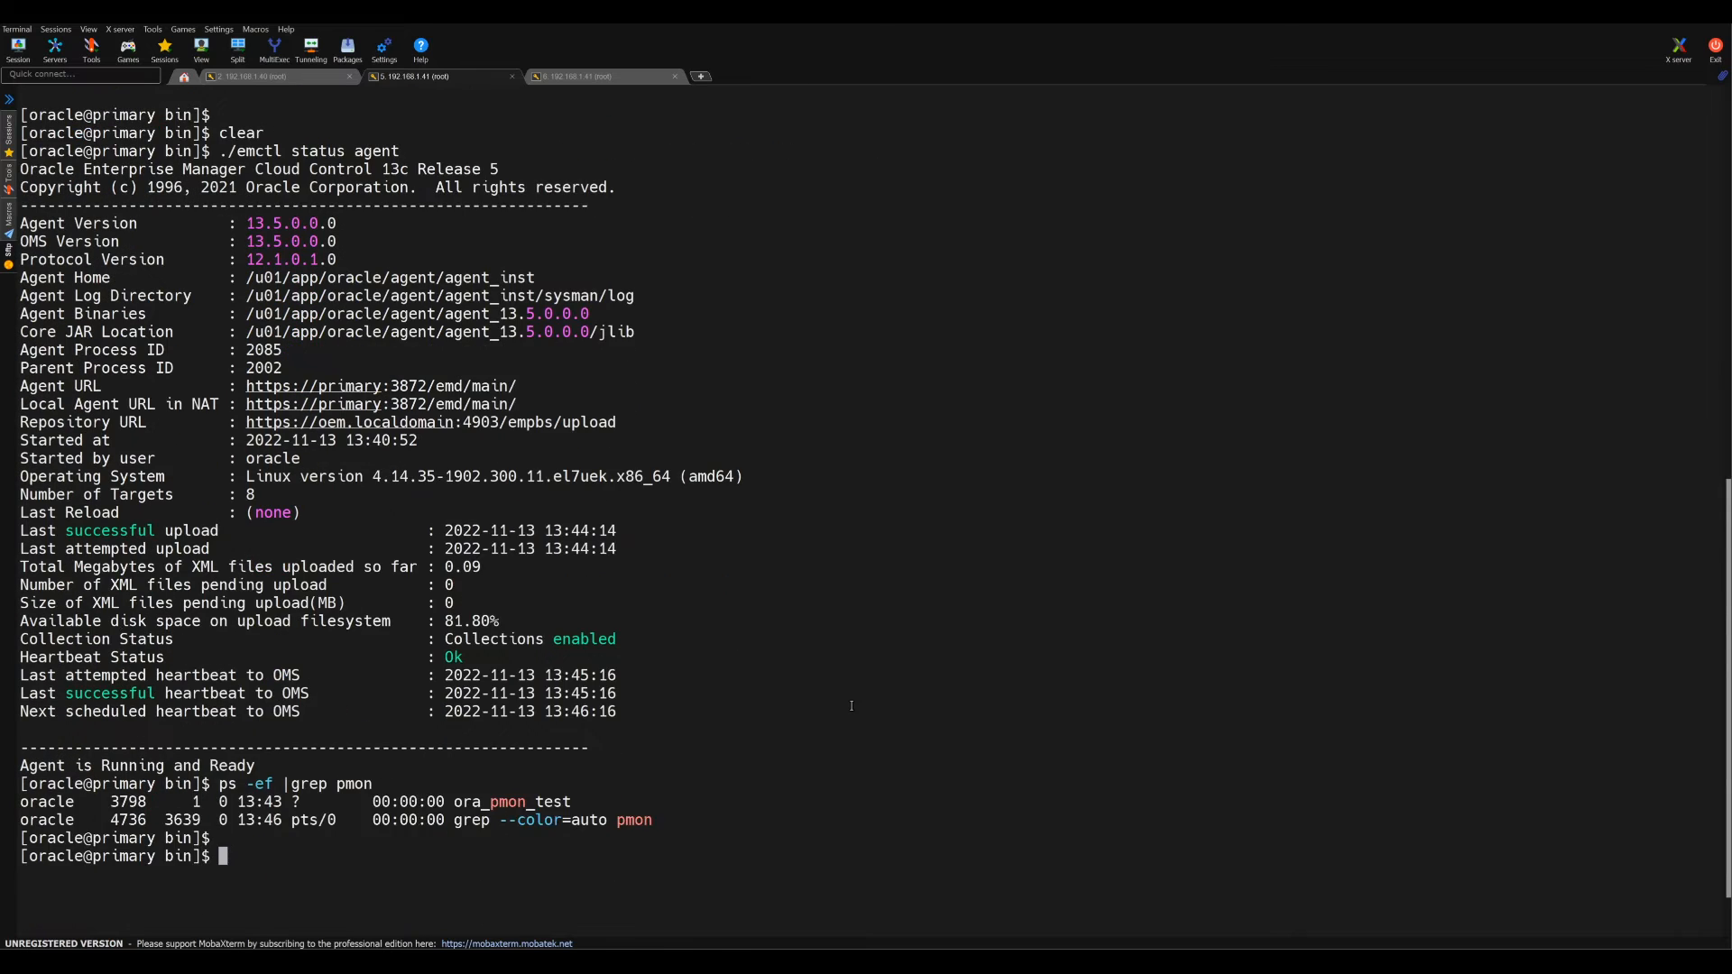
scroll("up", 3)
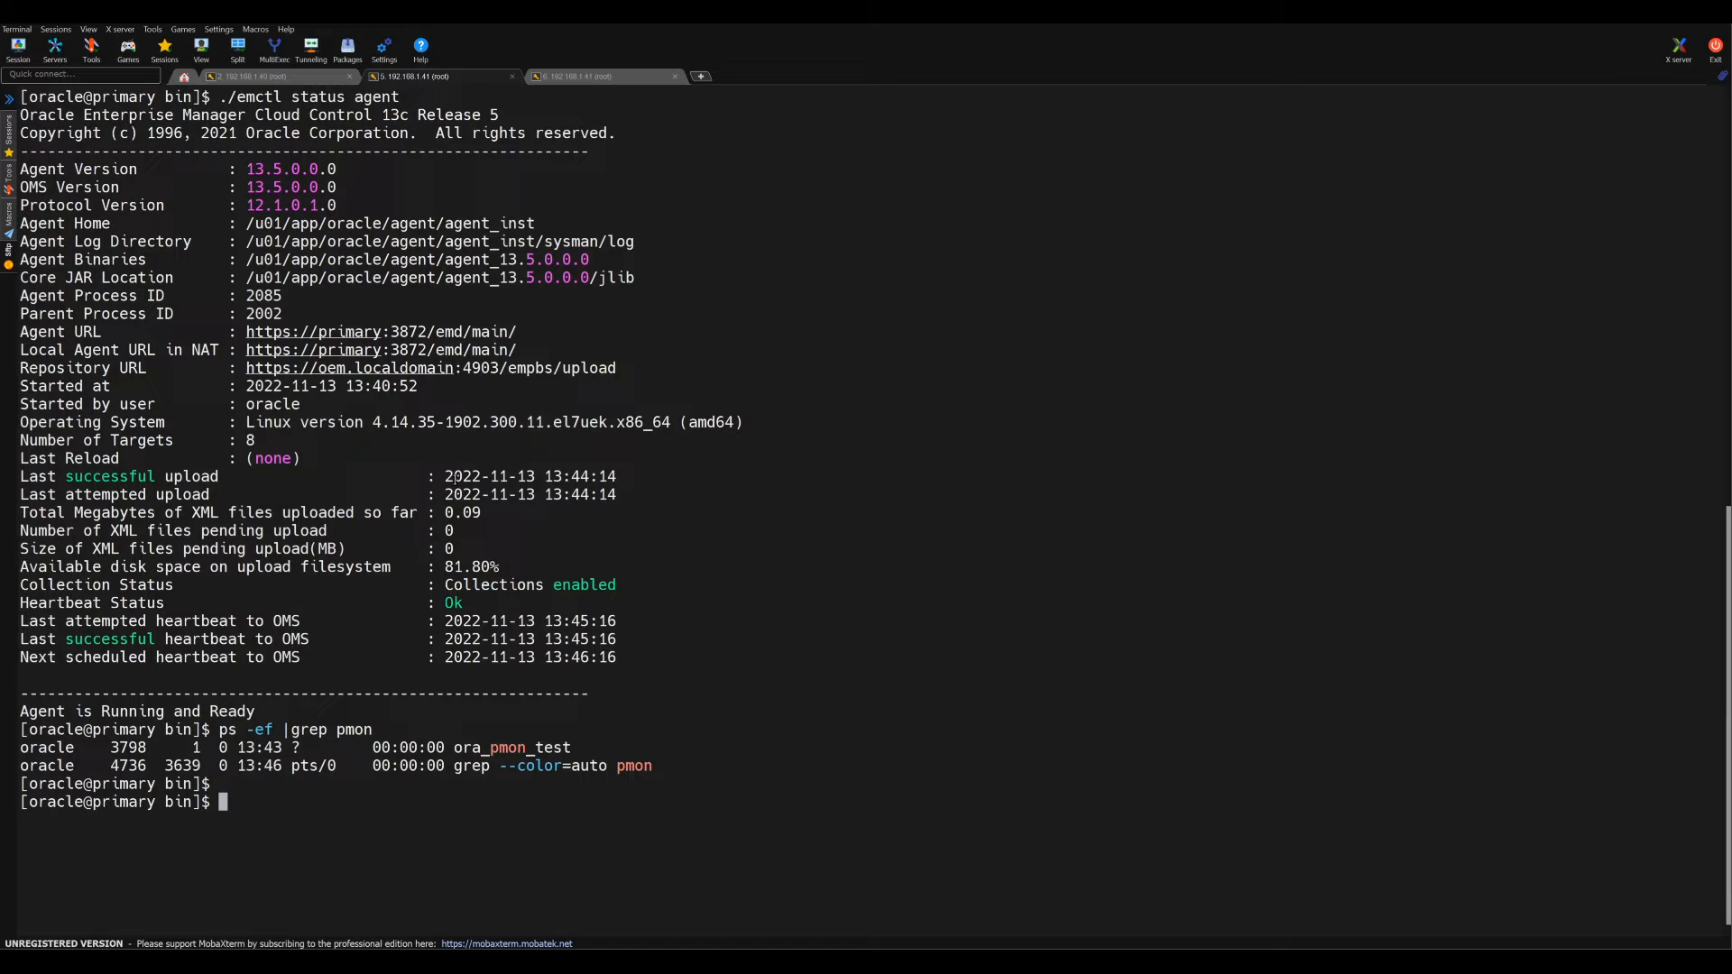
key("Return")
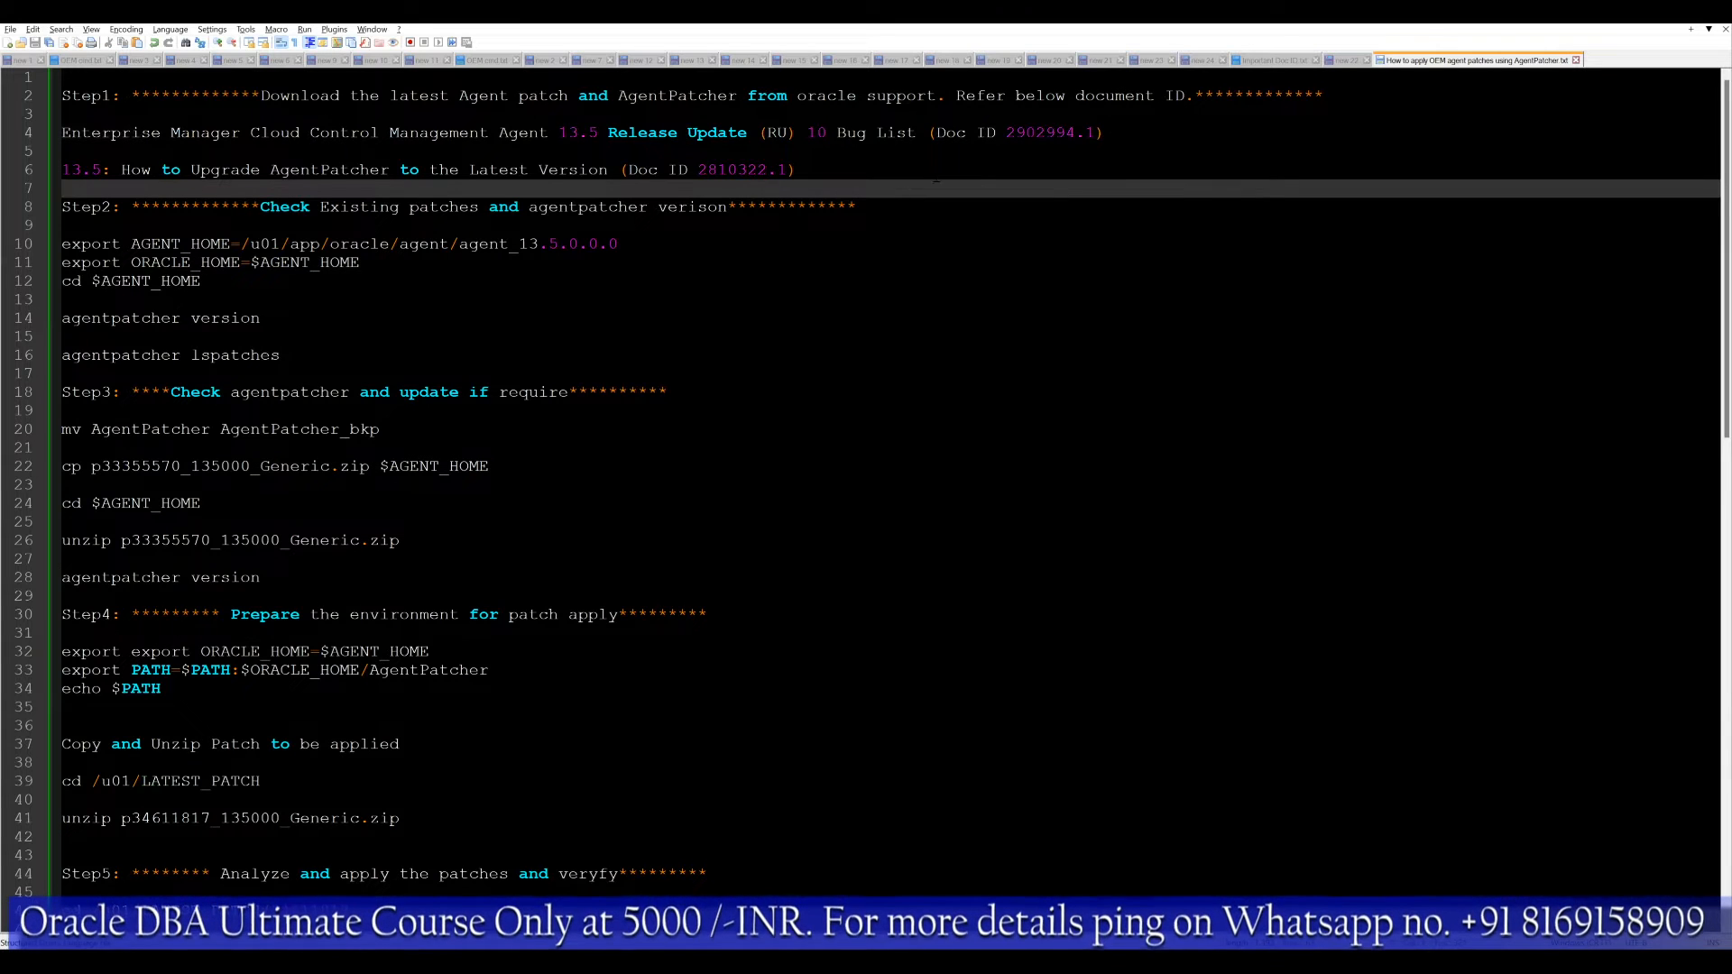
double_click(1043, 132)
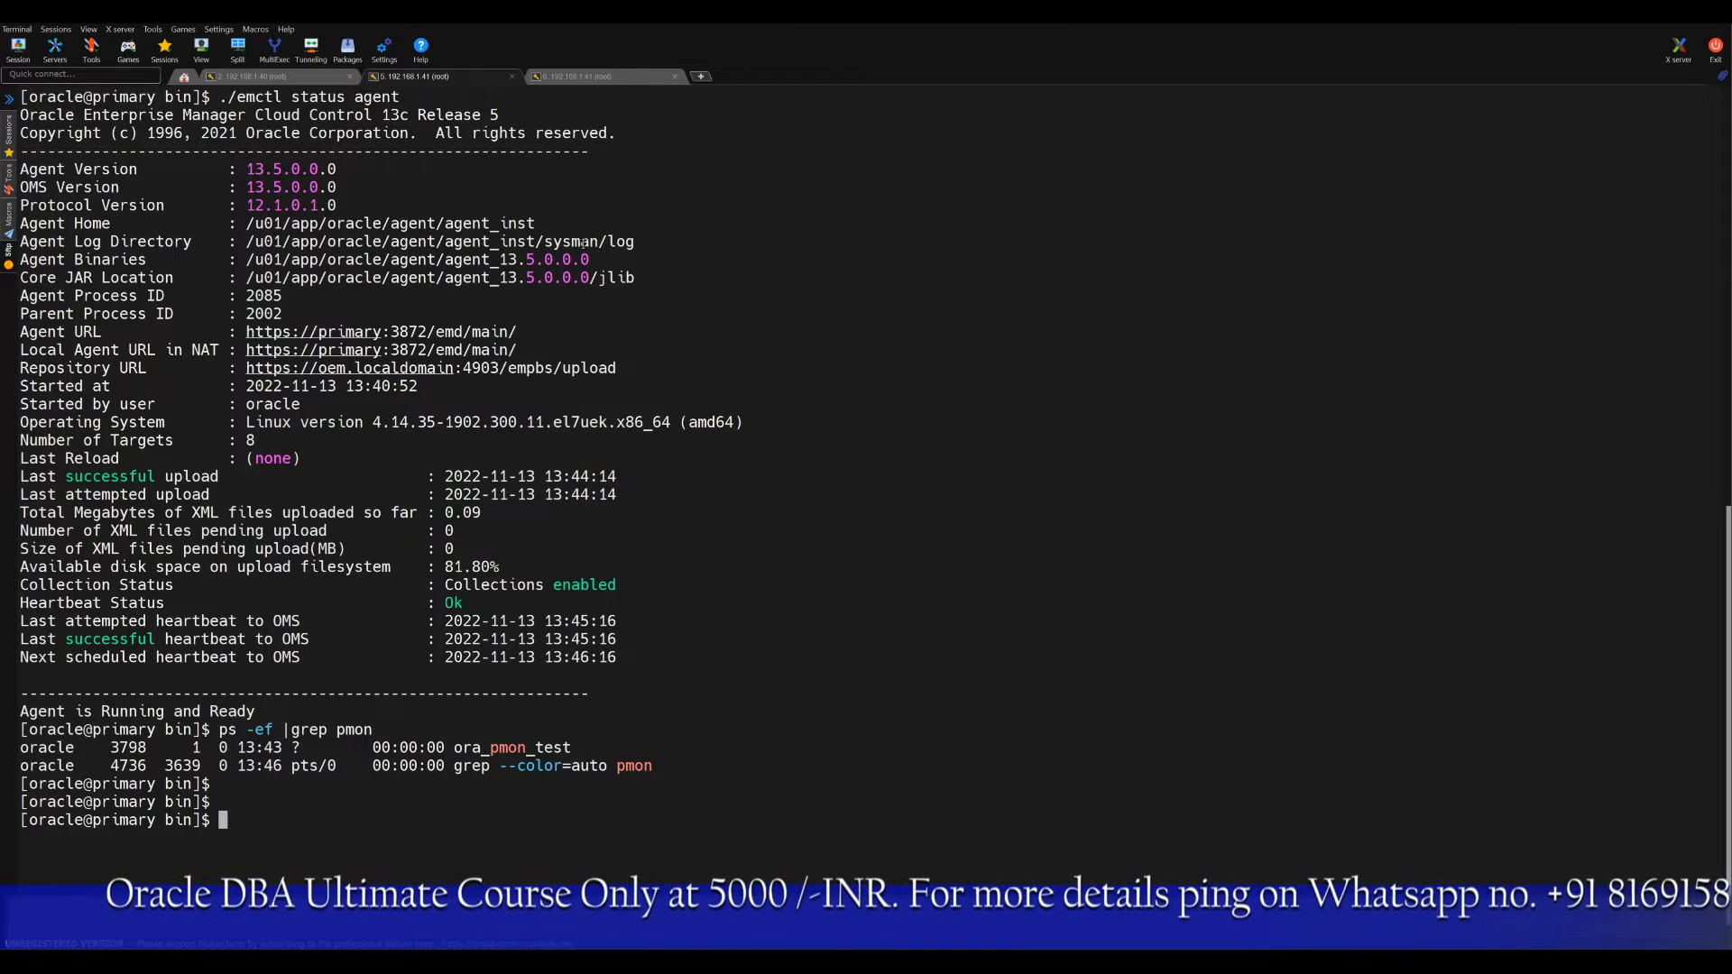
Step: List both patch zips in LATEST_PATCH, then export AGENT_HOME and ORACLE_HOME in the oracle session
left_click(601, 75)
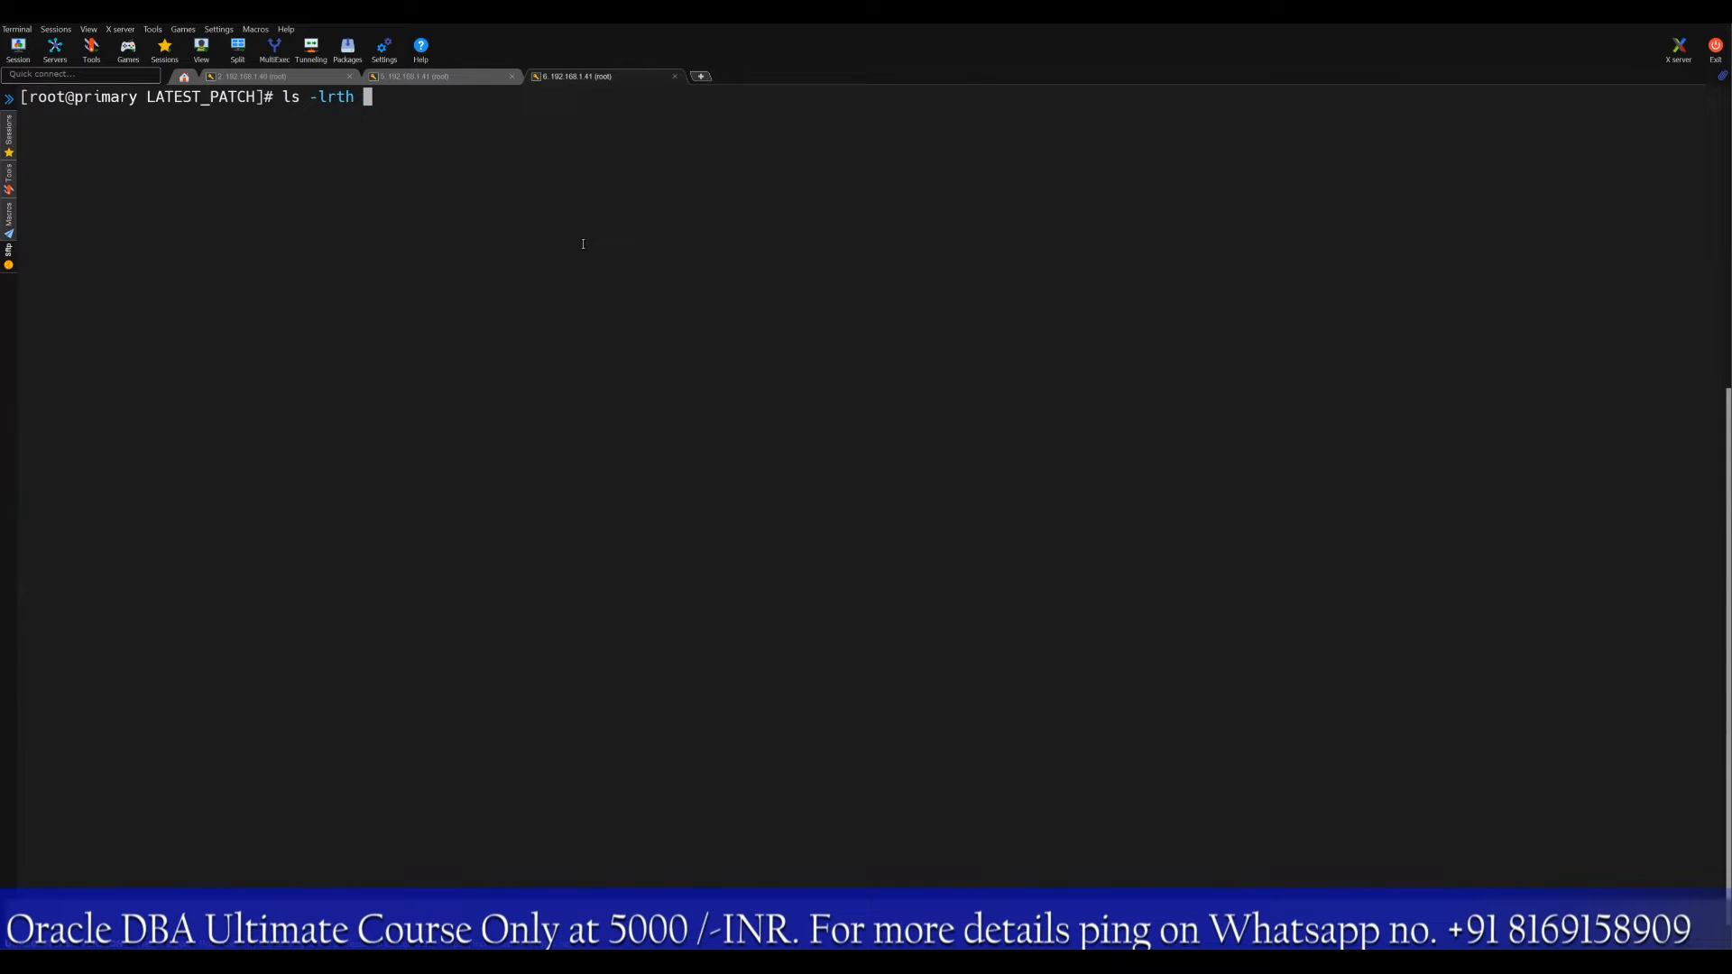
key("Return")
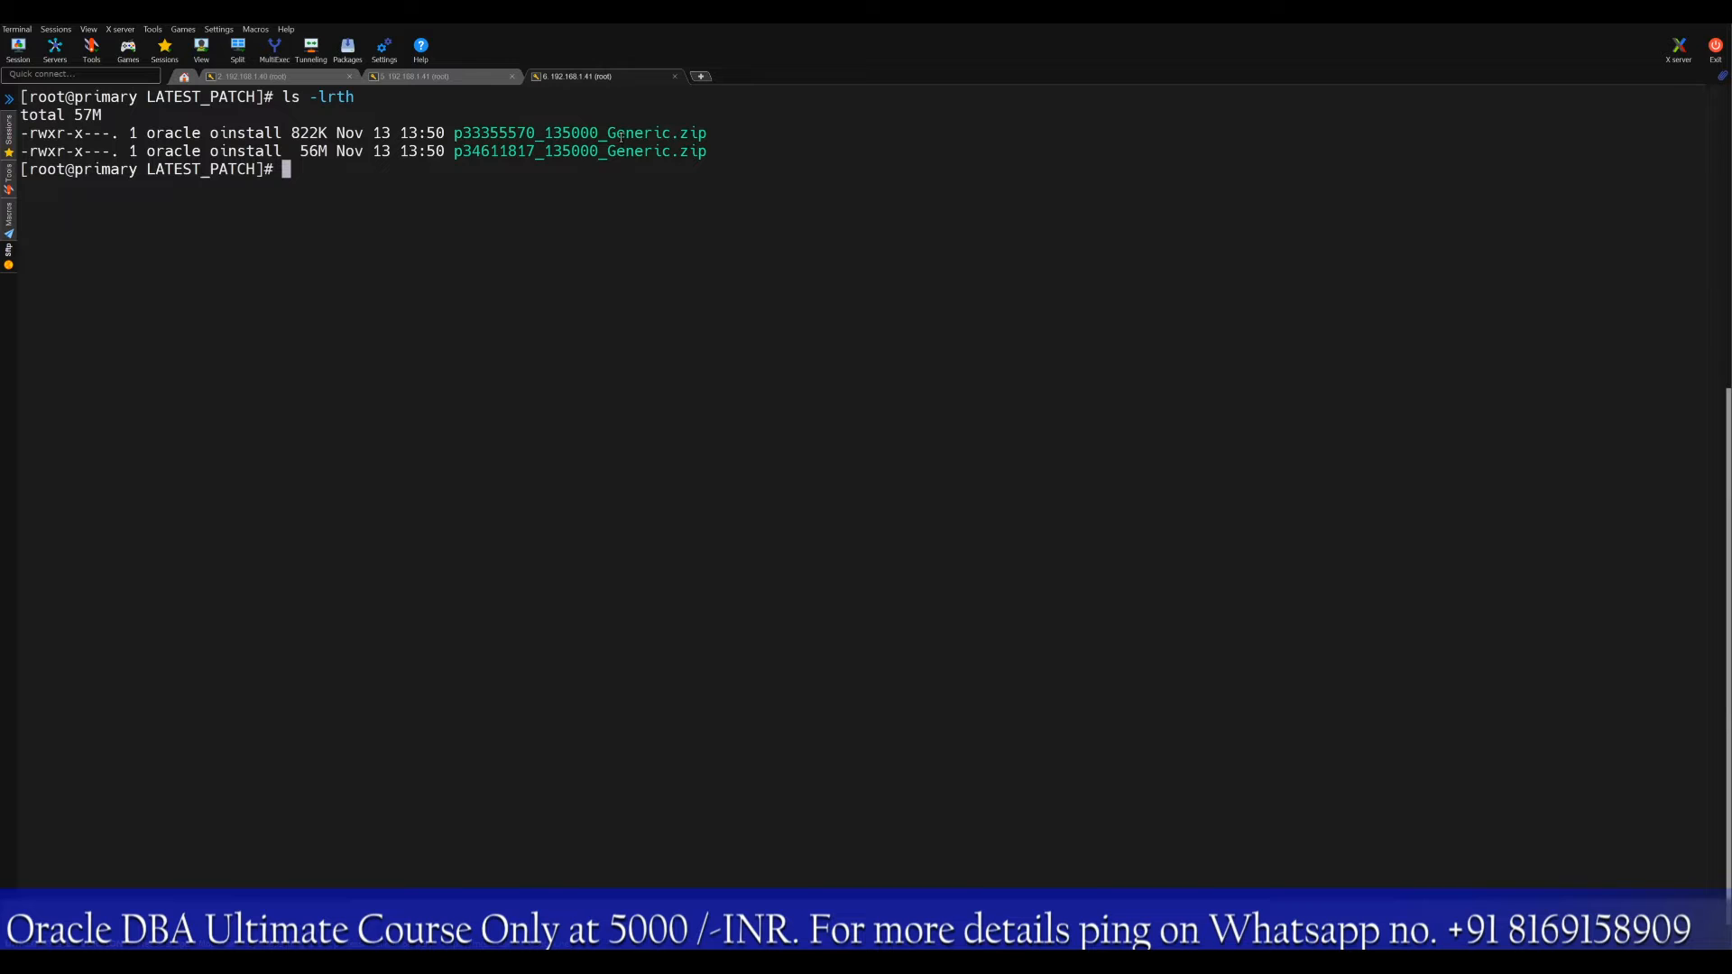
double_click(579, 133)
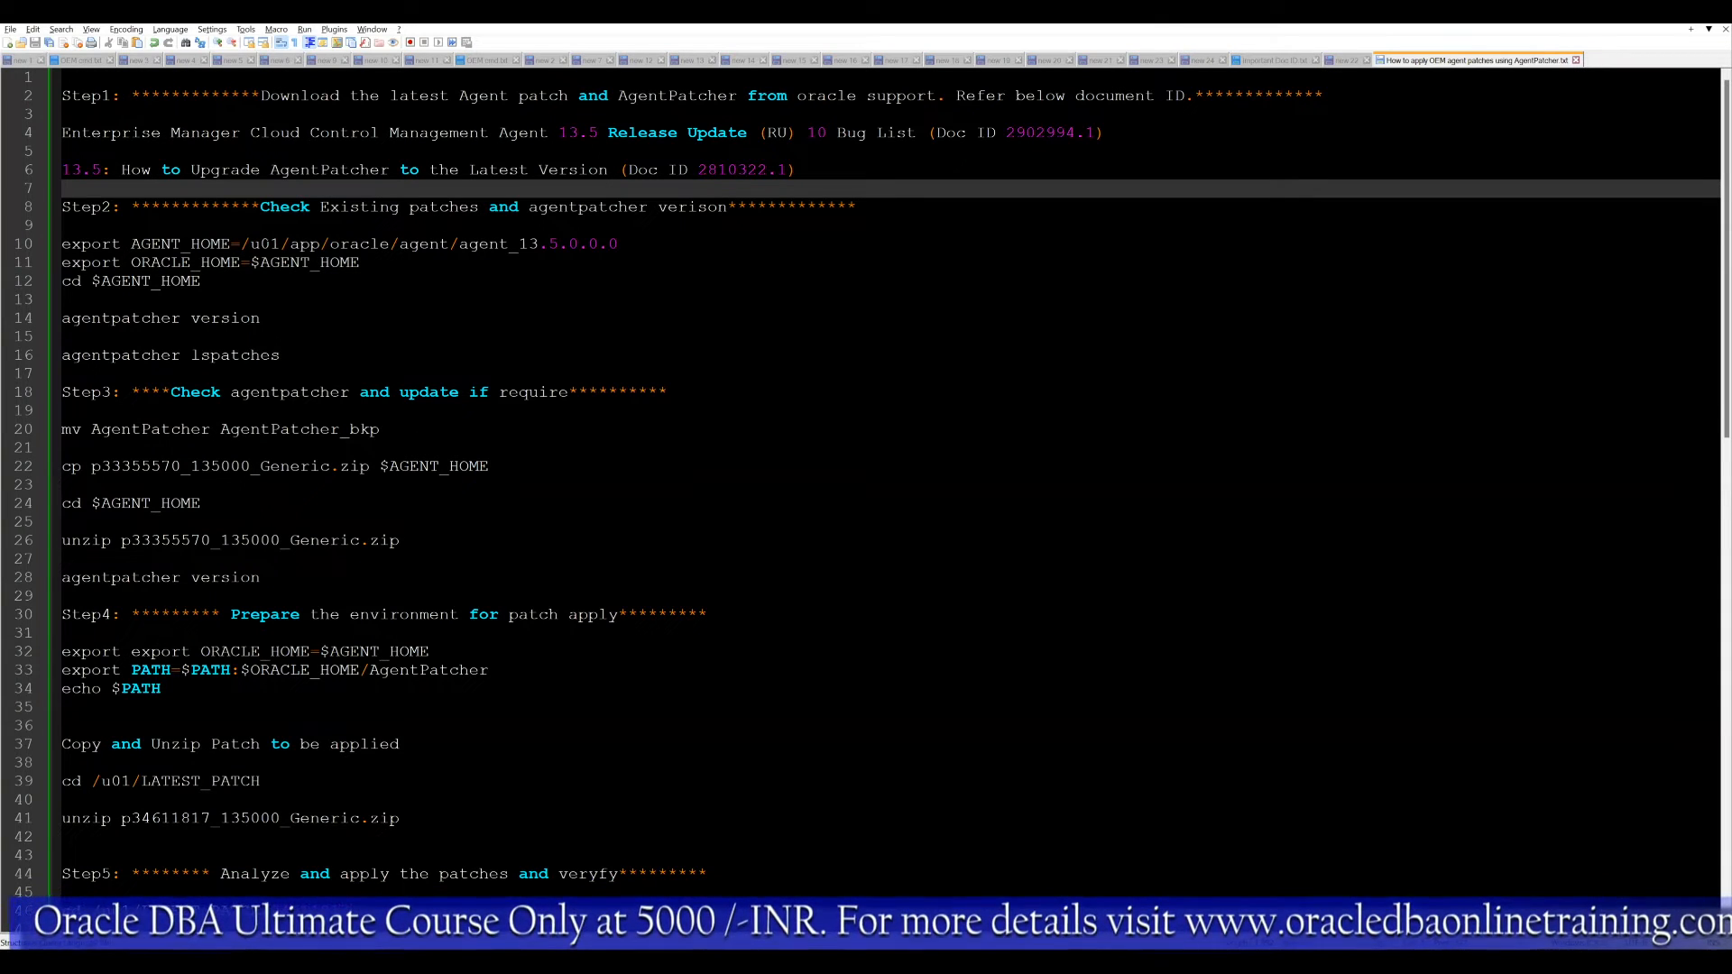
double_click(180, 243)
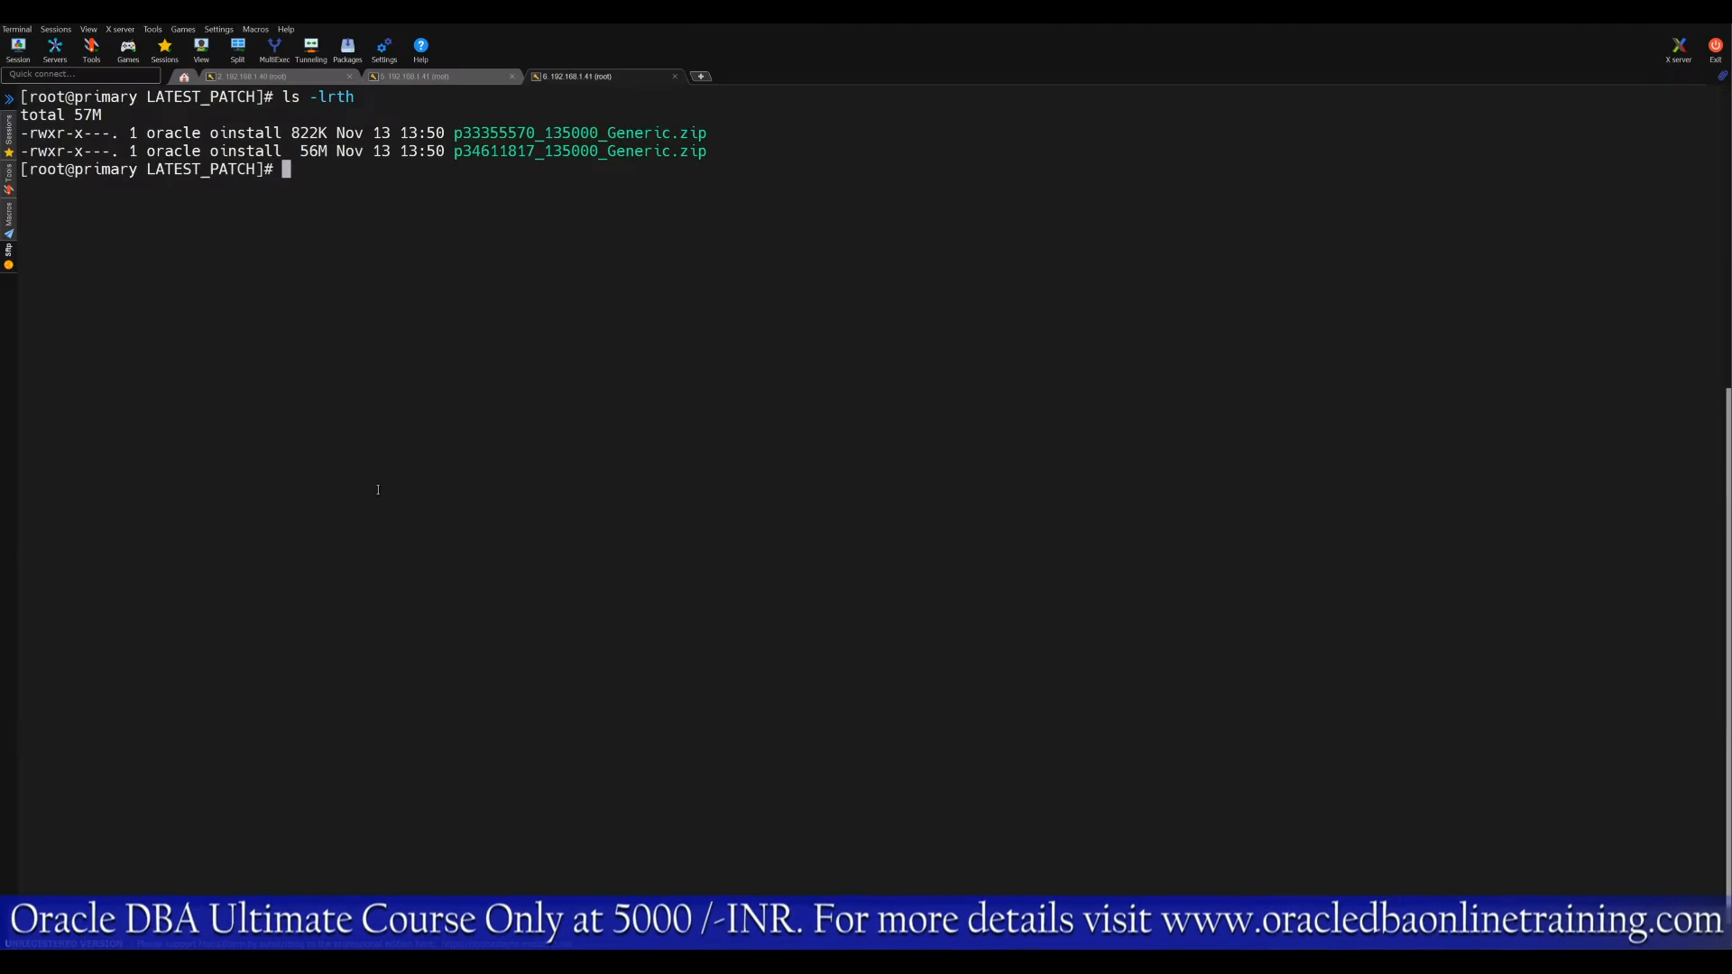
left_click(436, 75)
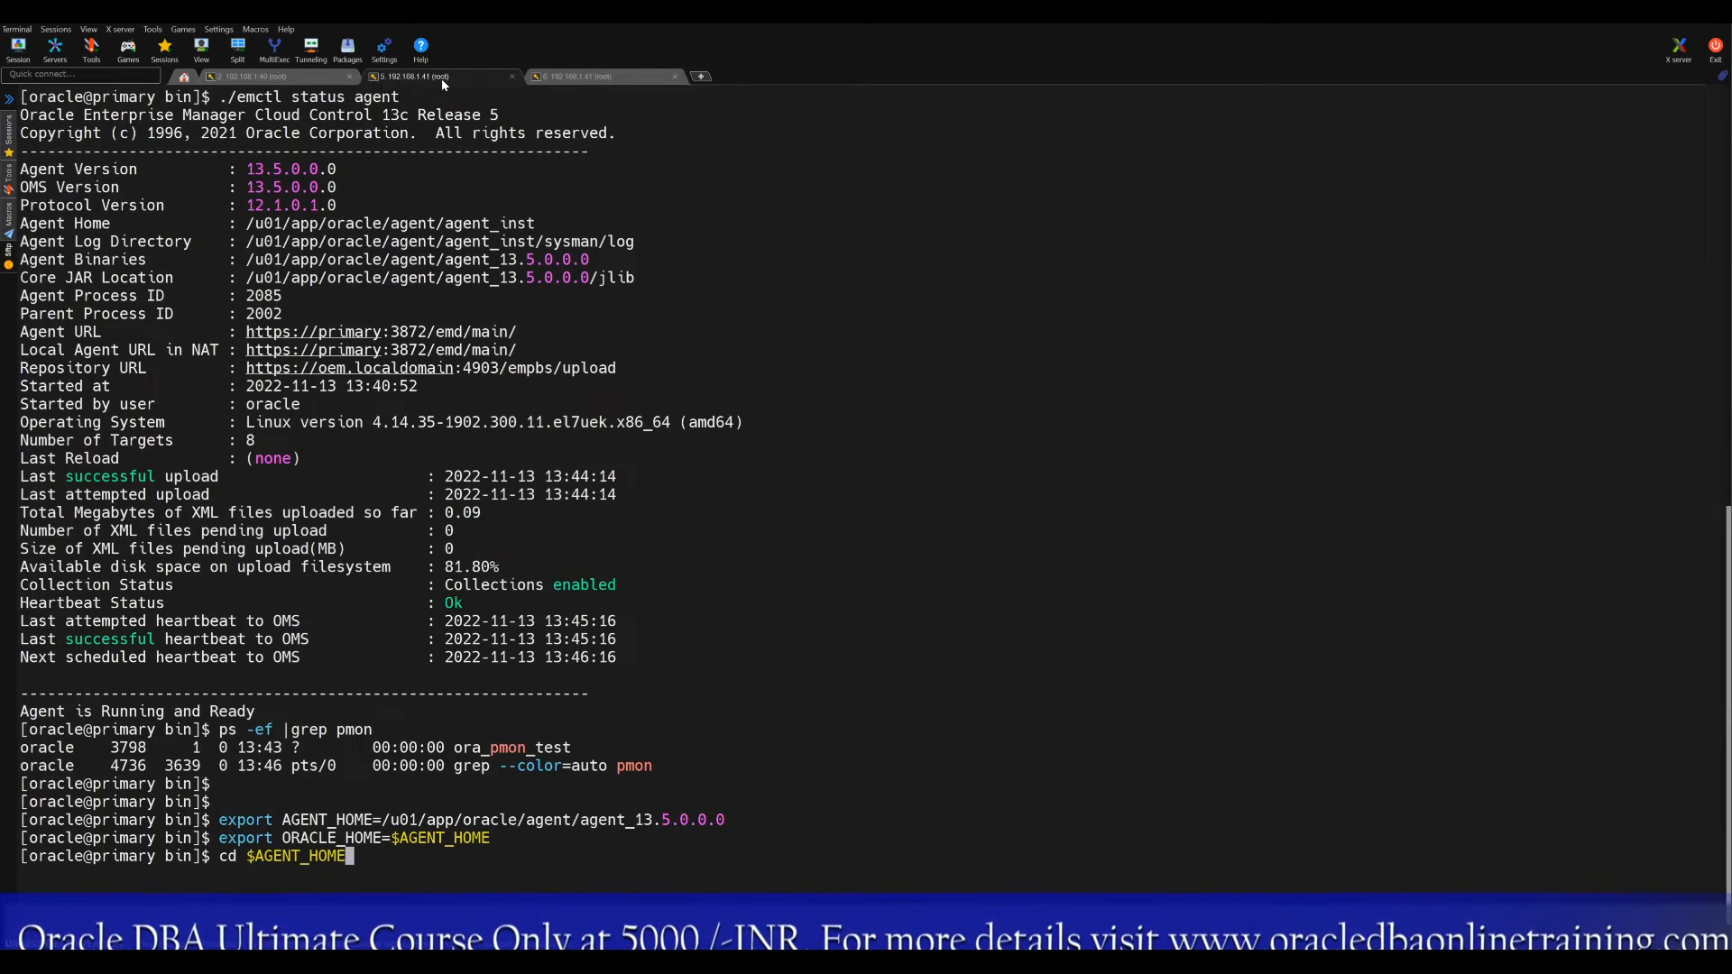
Step: Enter the agent_13.5.0.0.0 home and try agentpatcher version, which returns command not found
key("Return")
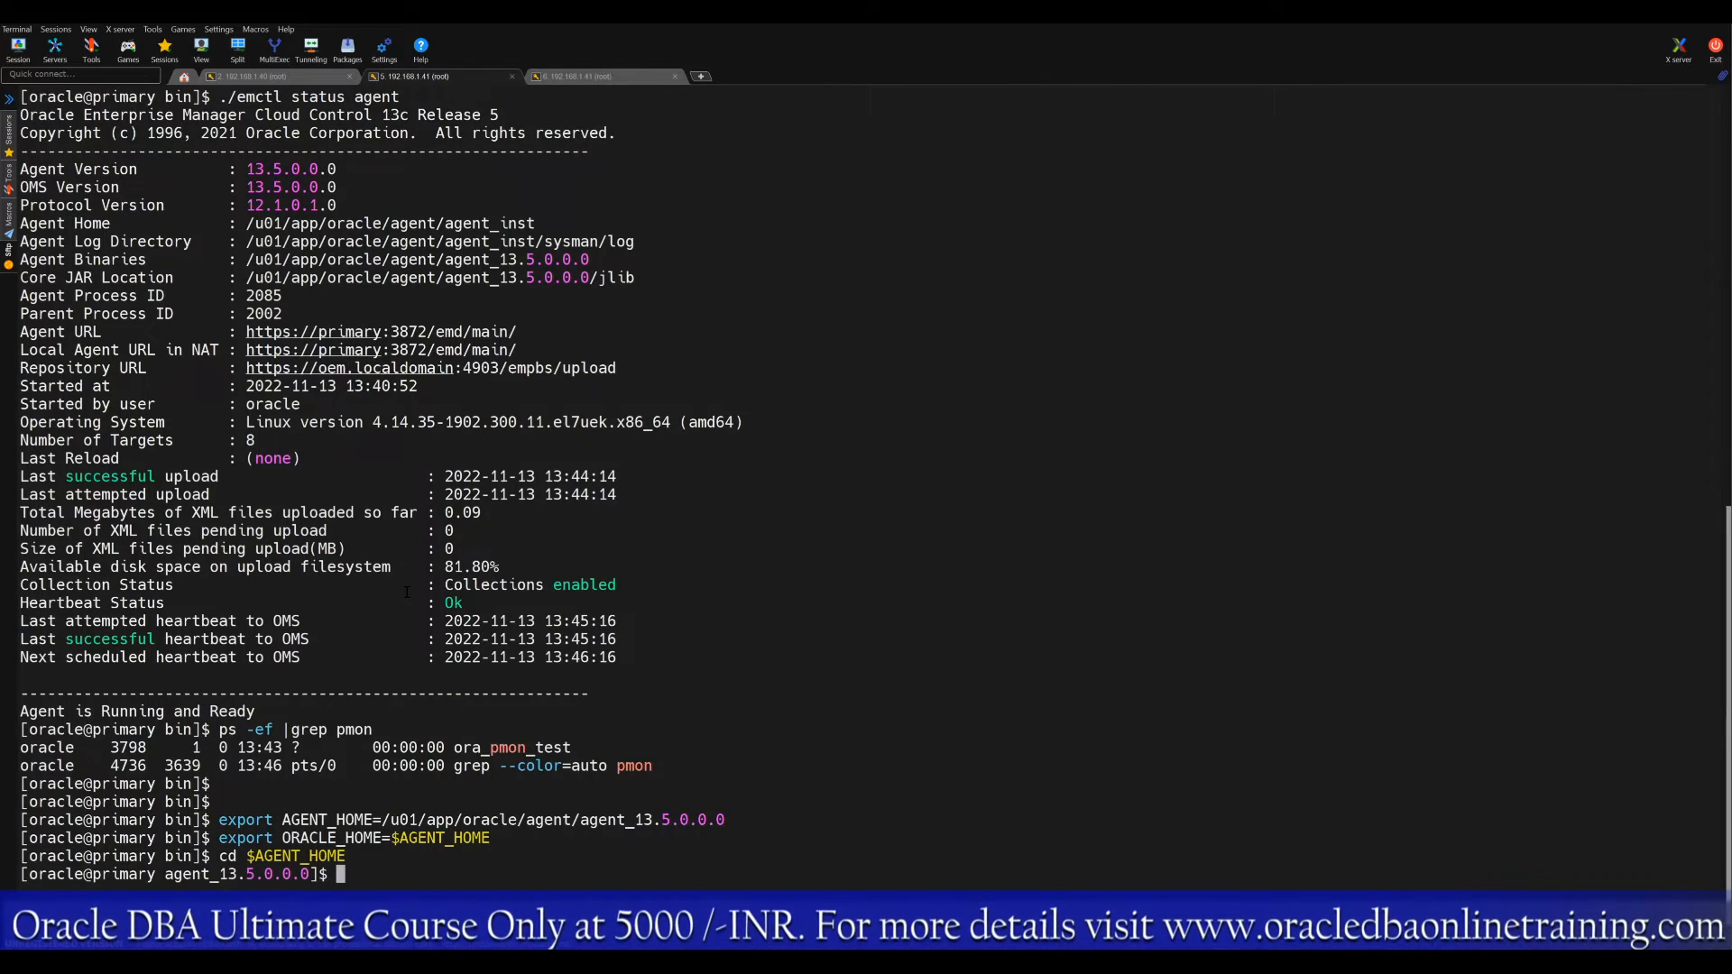
left_click(1475, 60)
type("agentpatcher version")
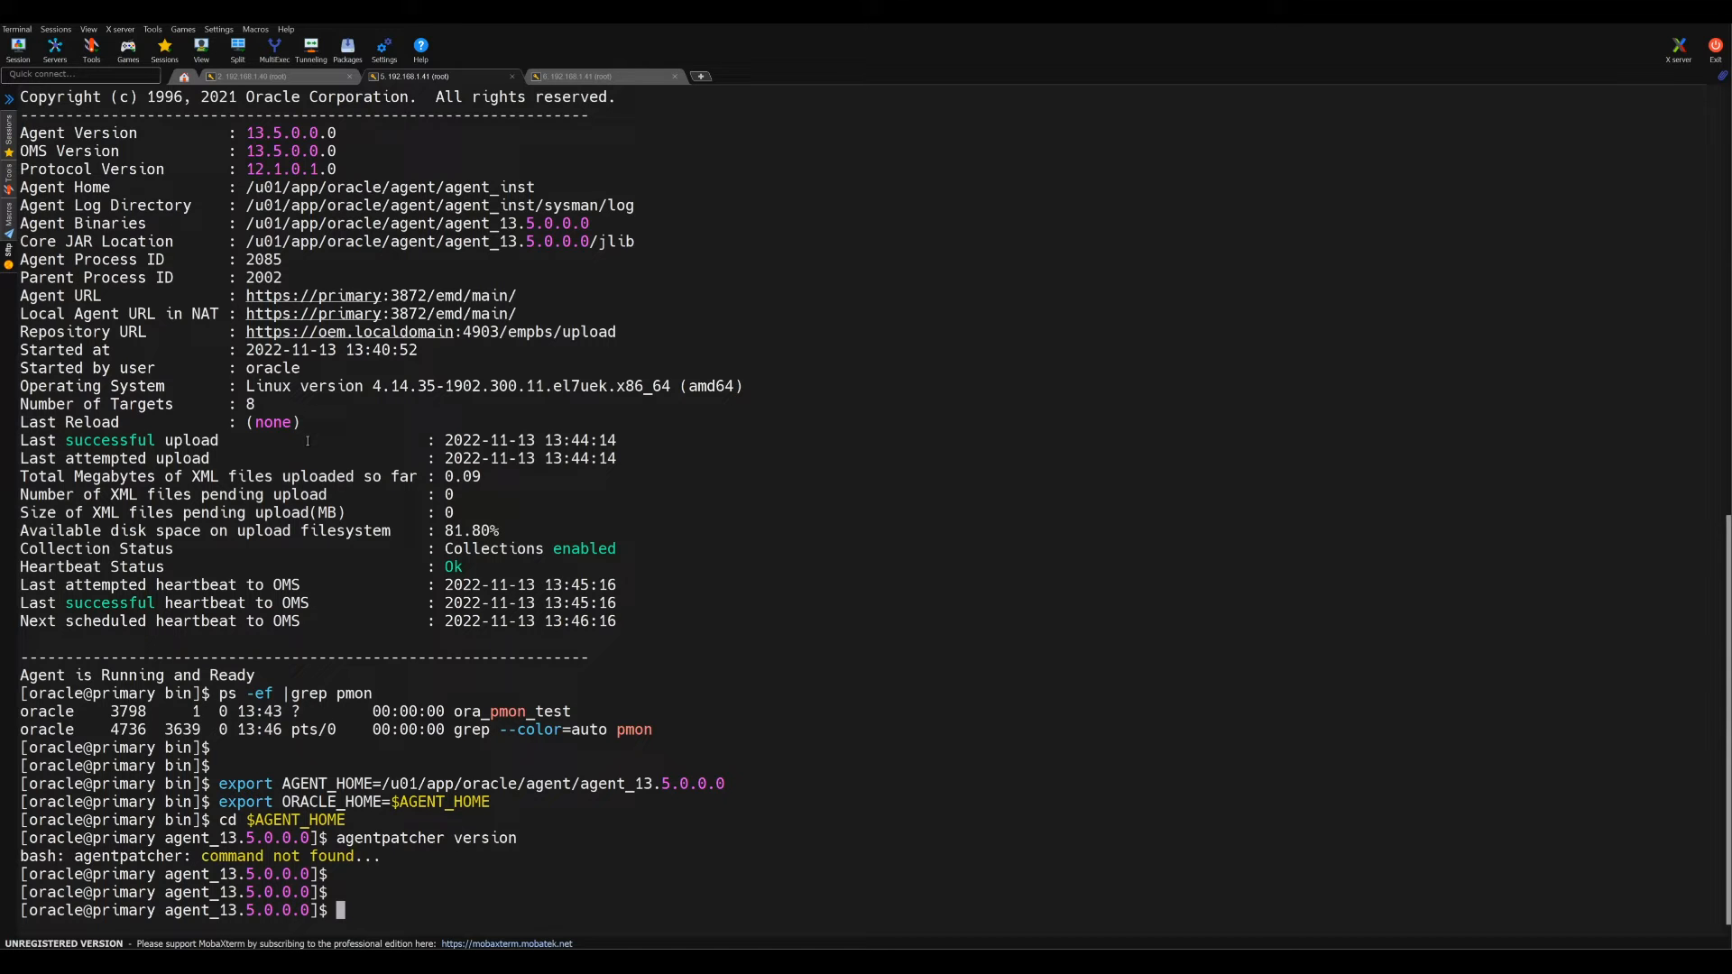
Step: Add 'cd /u01/LATEST_PATCH' to the patching notes
left_click(596, 75)
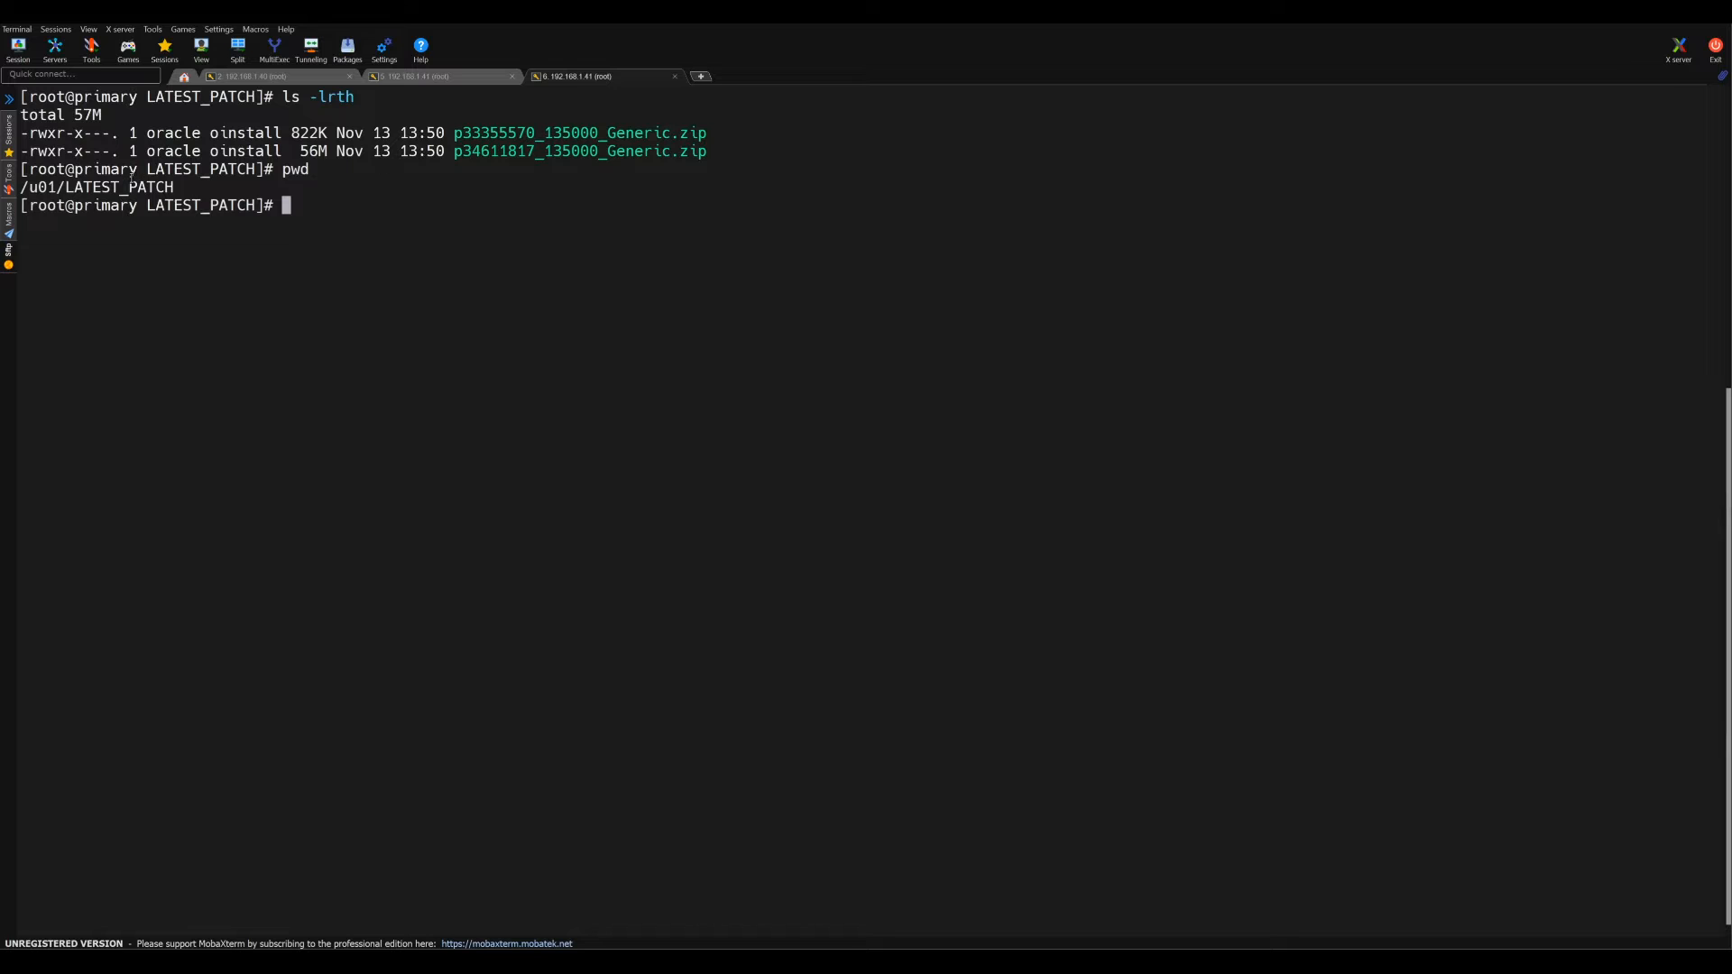
left_click(1480, 59)
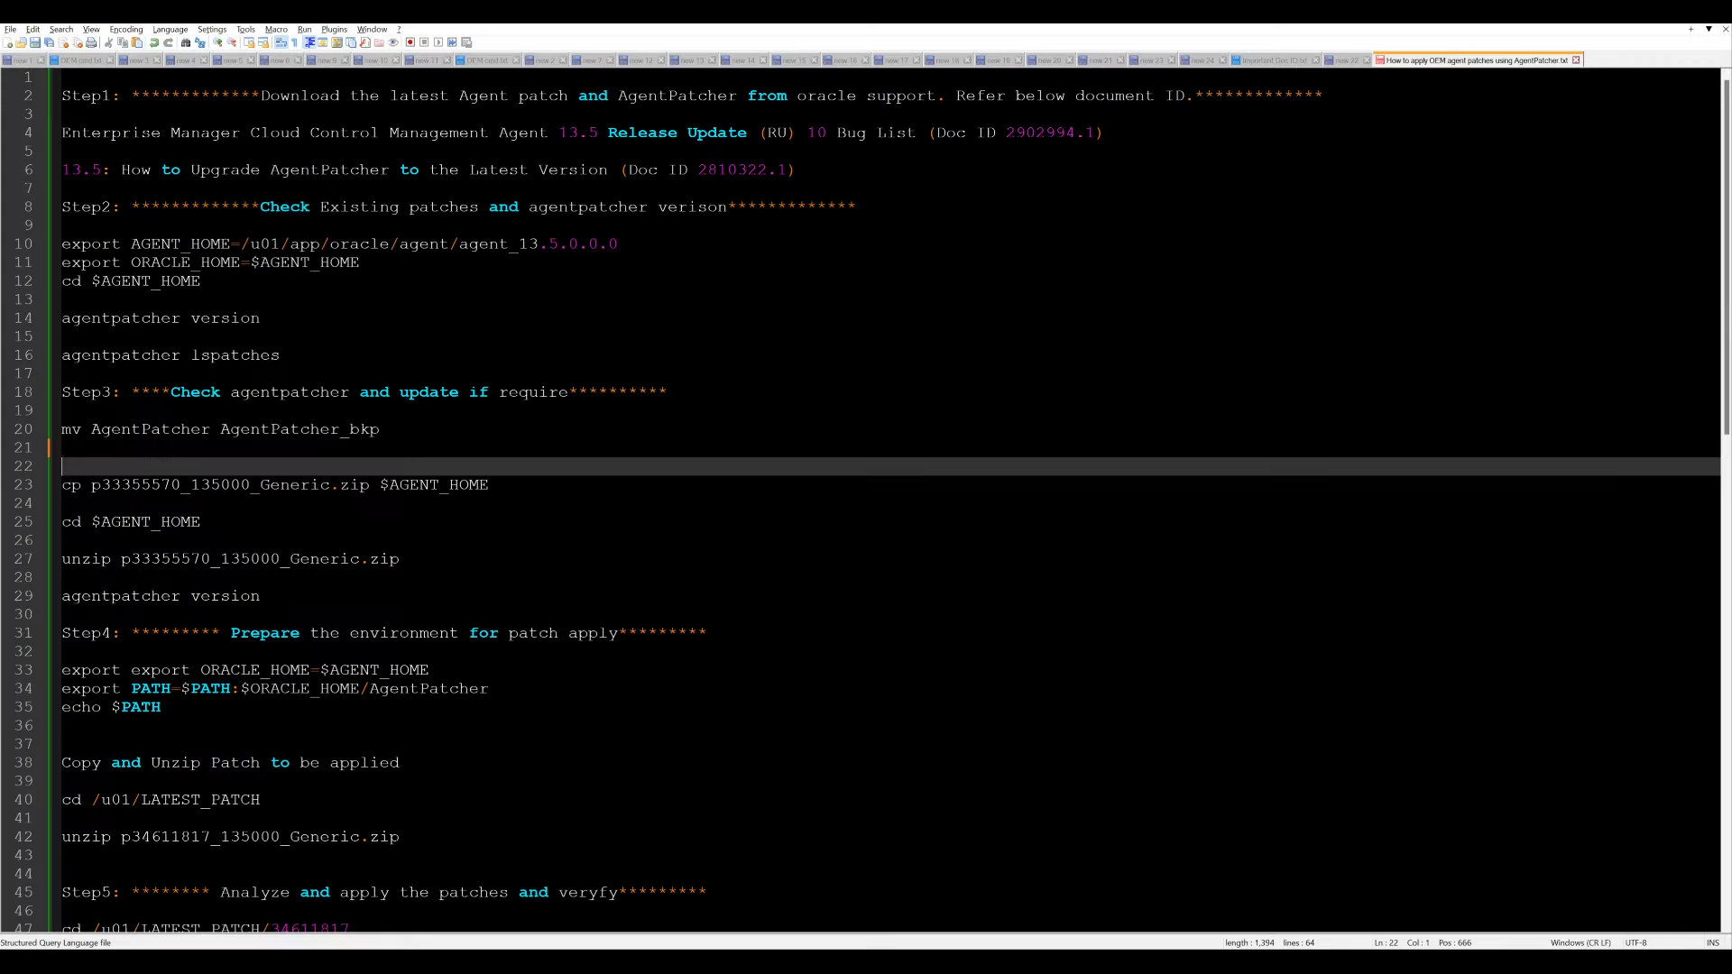
type("cd /u01/LATEST_PATCH")
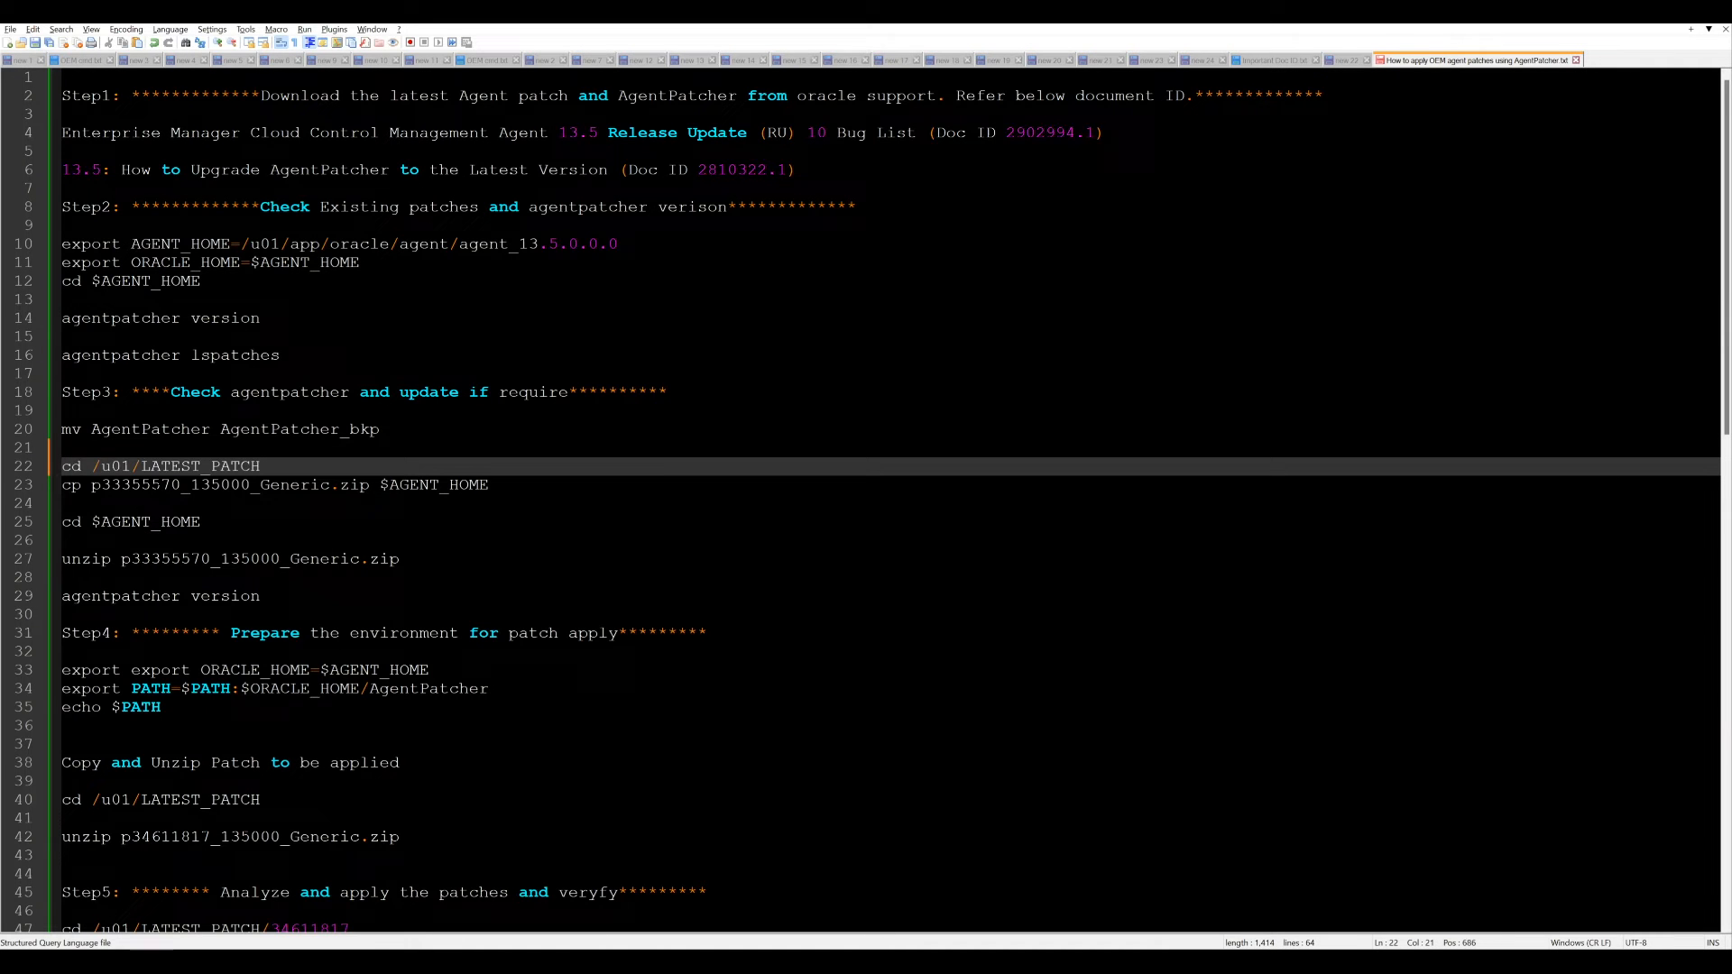
left_click(489, 485)
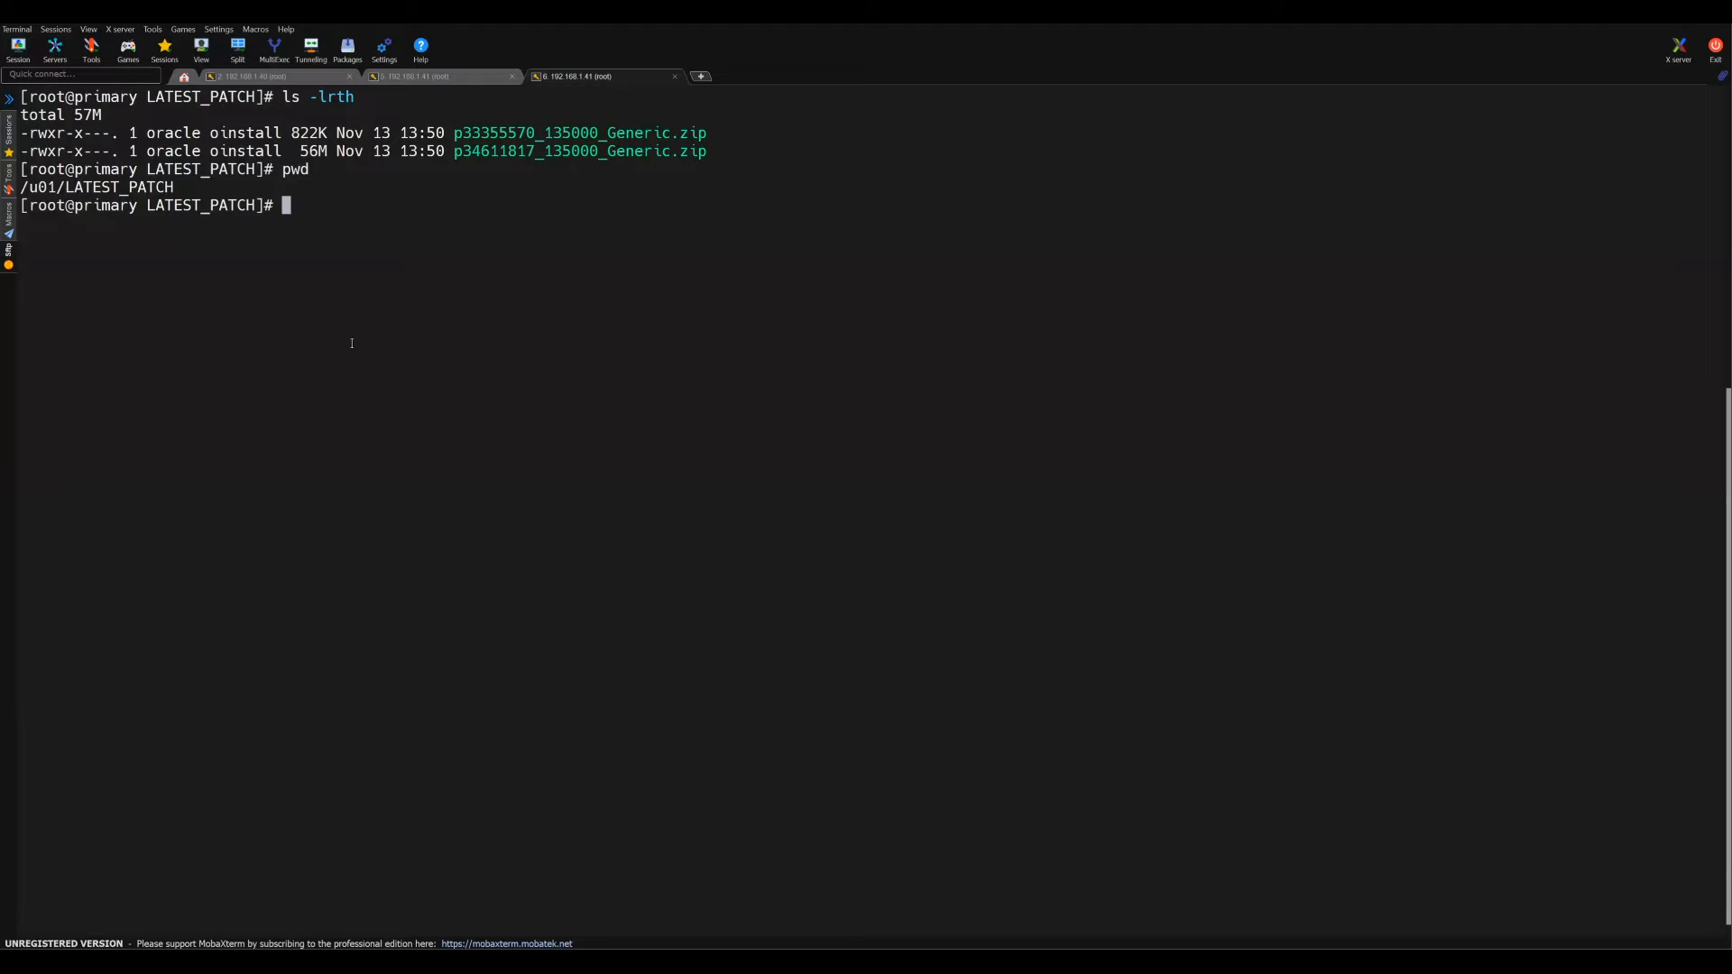
Step: Copy p33355570_135000_Generic.zip into the agent home and unzip it there
left_click(439, 76)
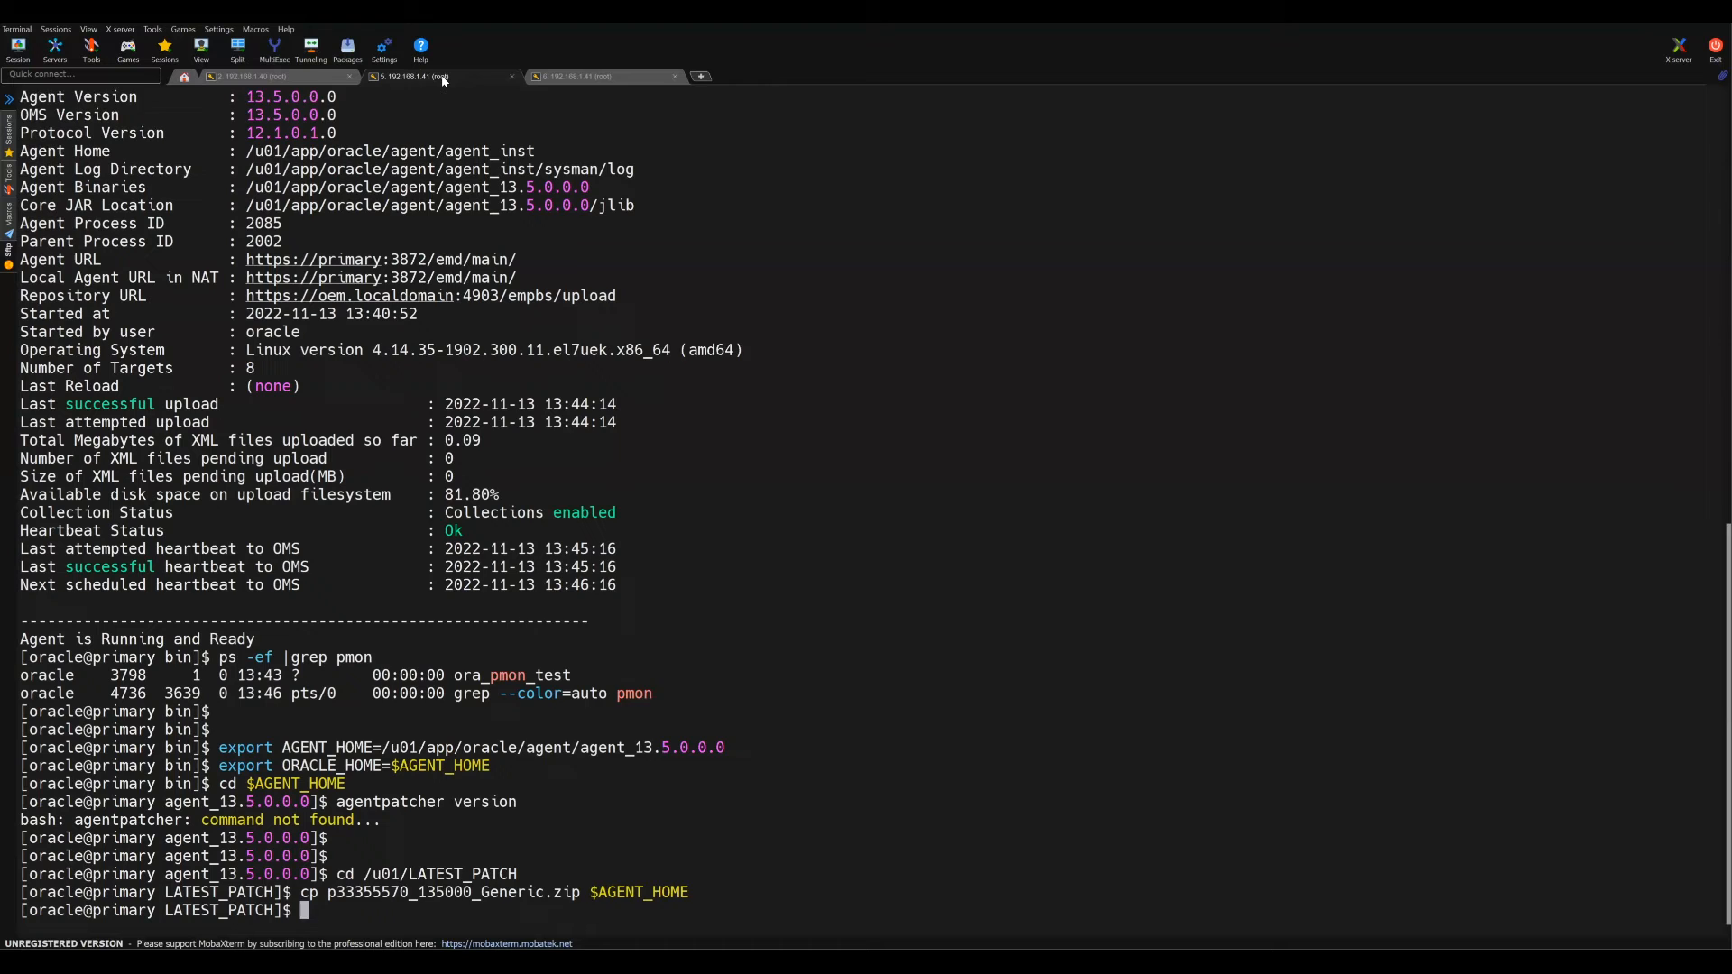
type("c")
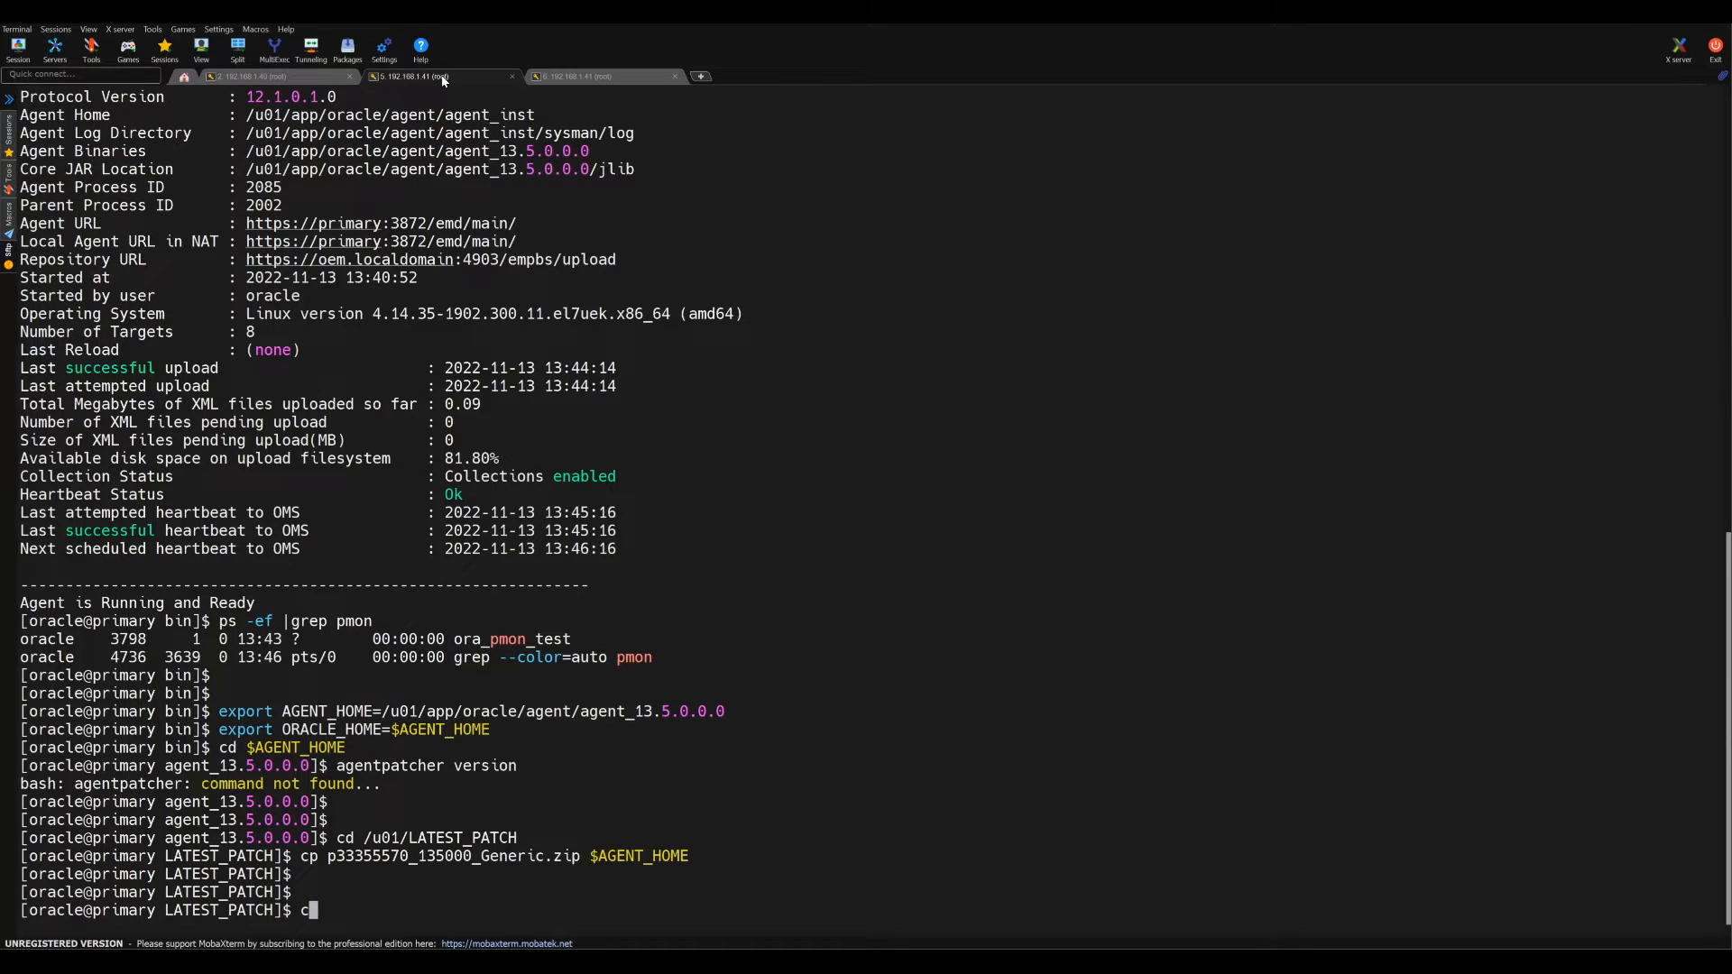
key("Return")
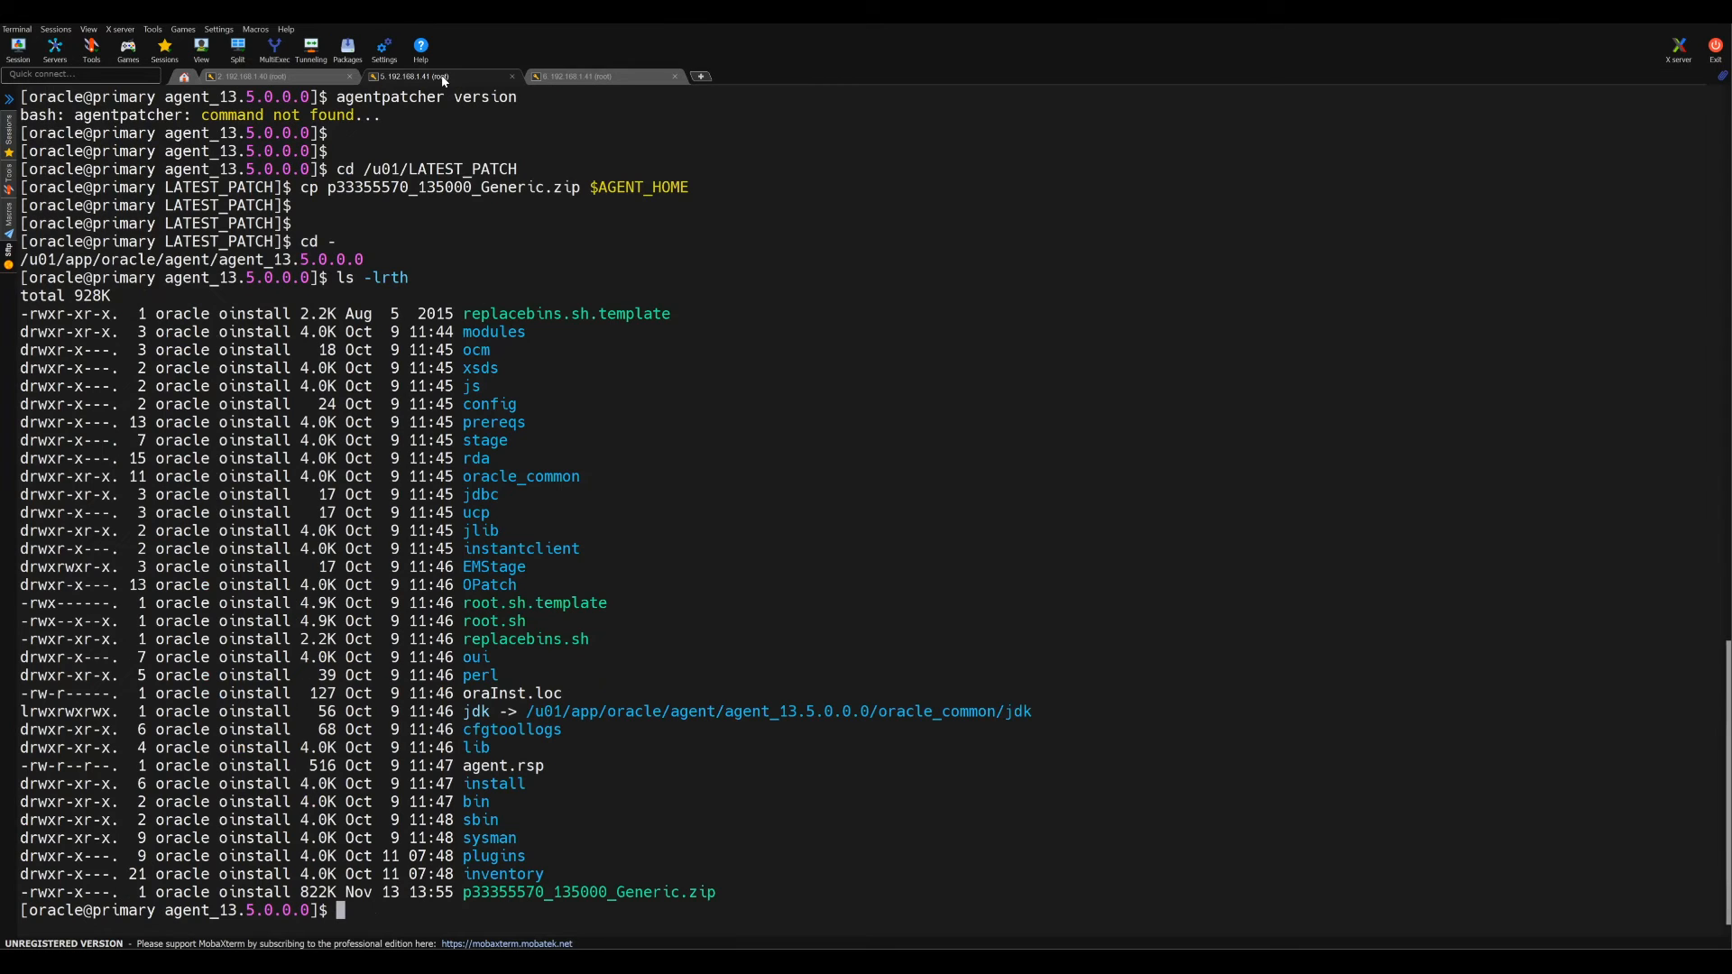
type("unzip")
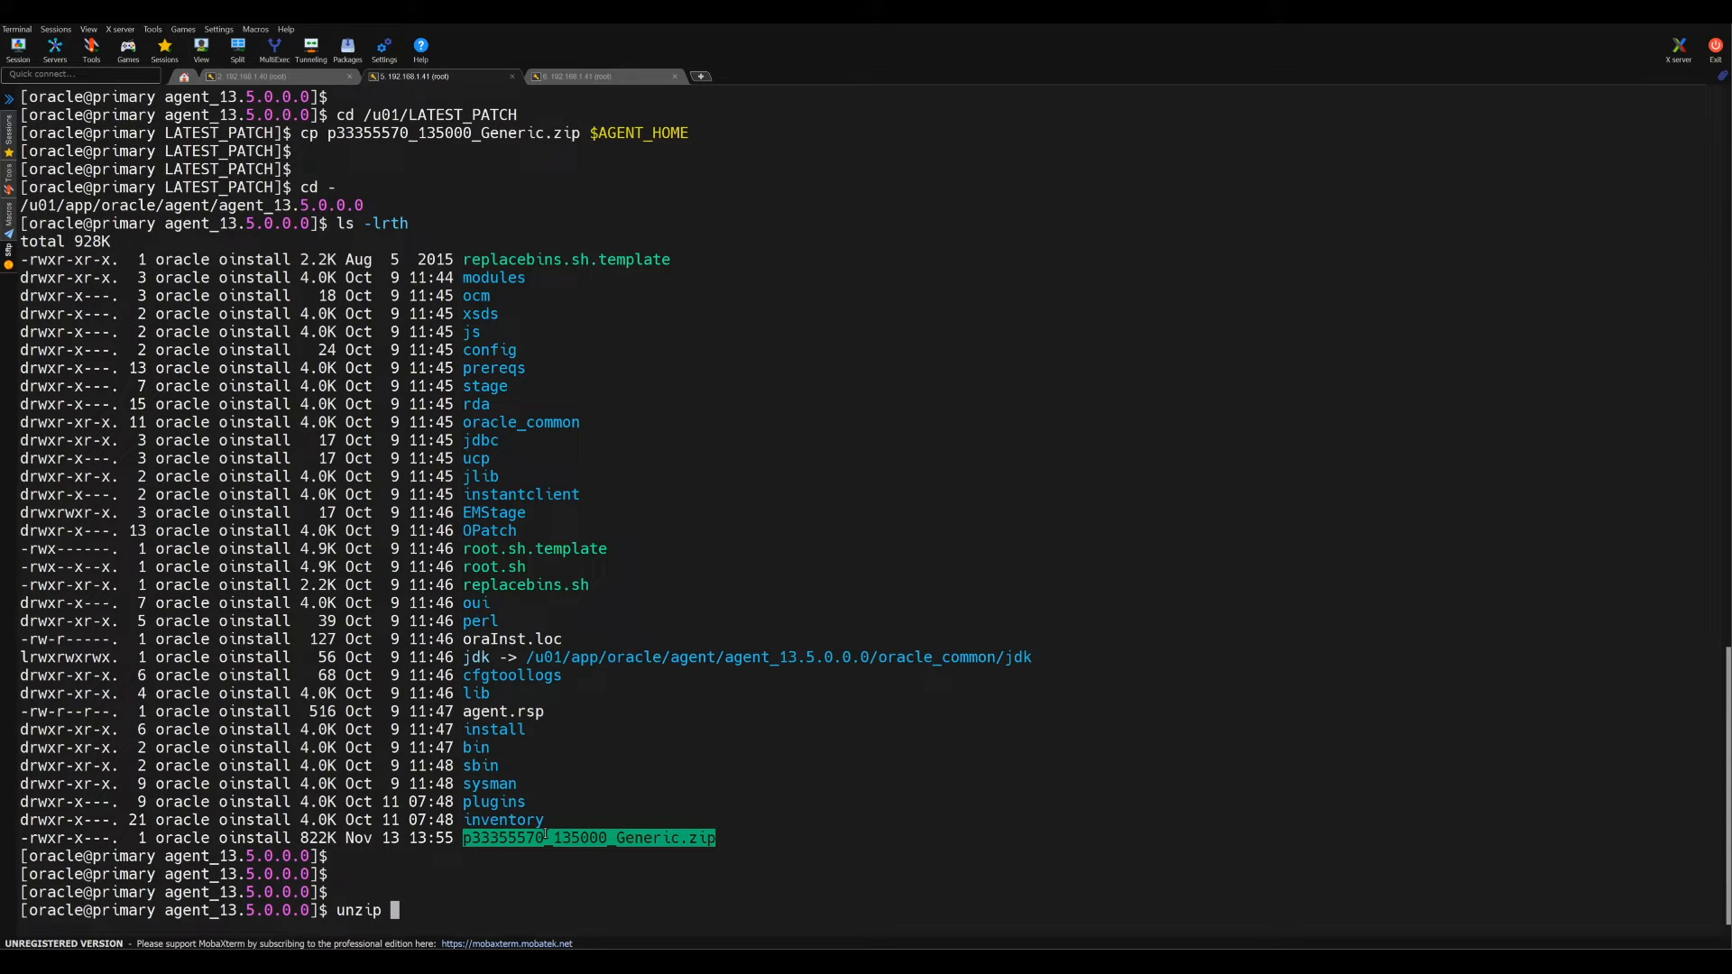
key("Return")
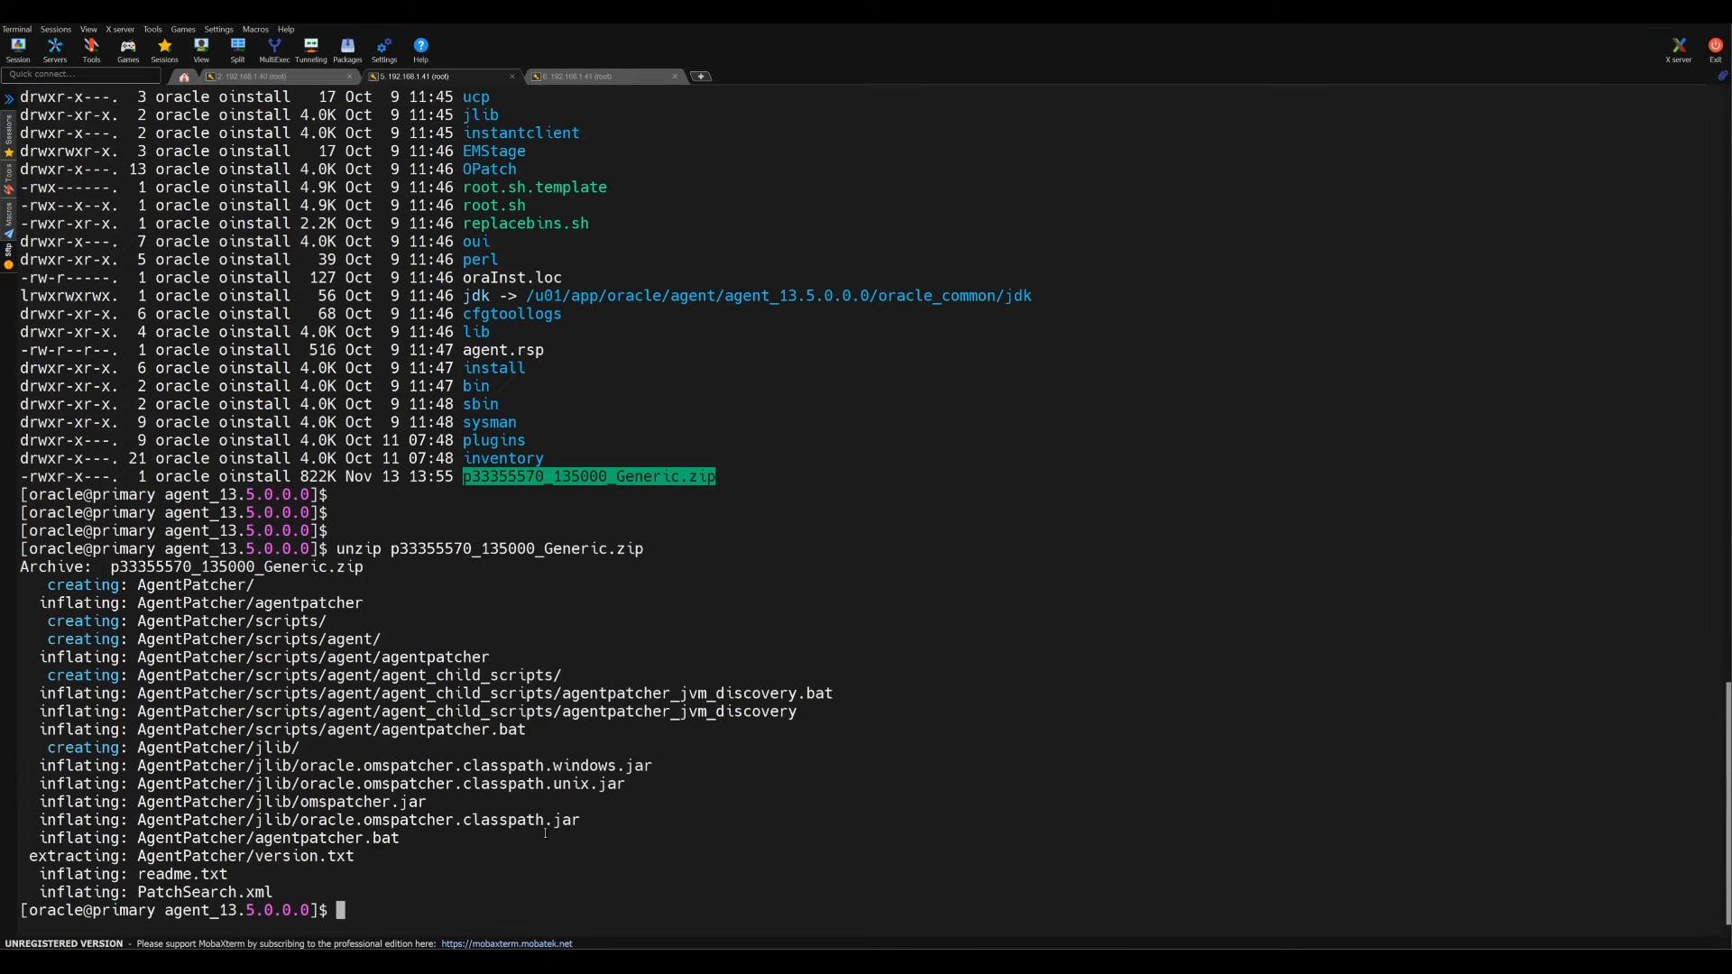
Step: List the agent home, cd into AgentPatcher, and run ./agentpatcher lspatches
type("ls -lrt")
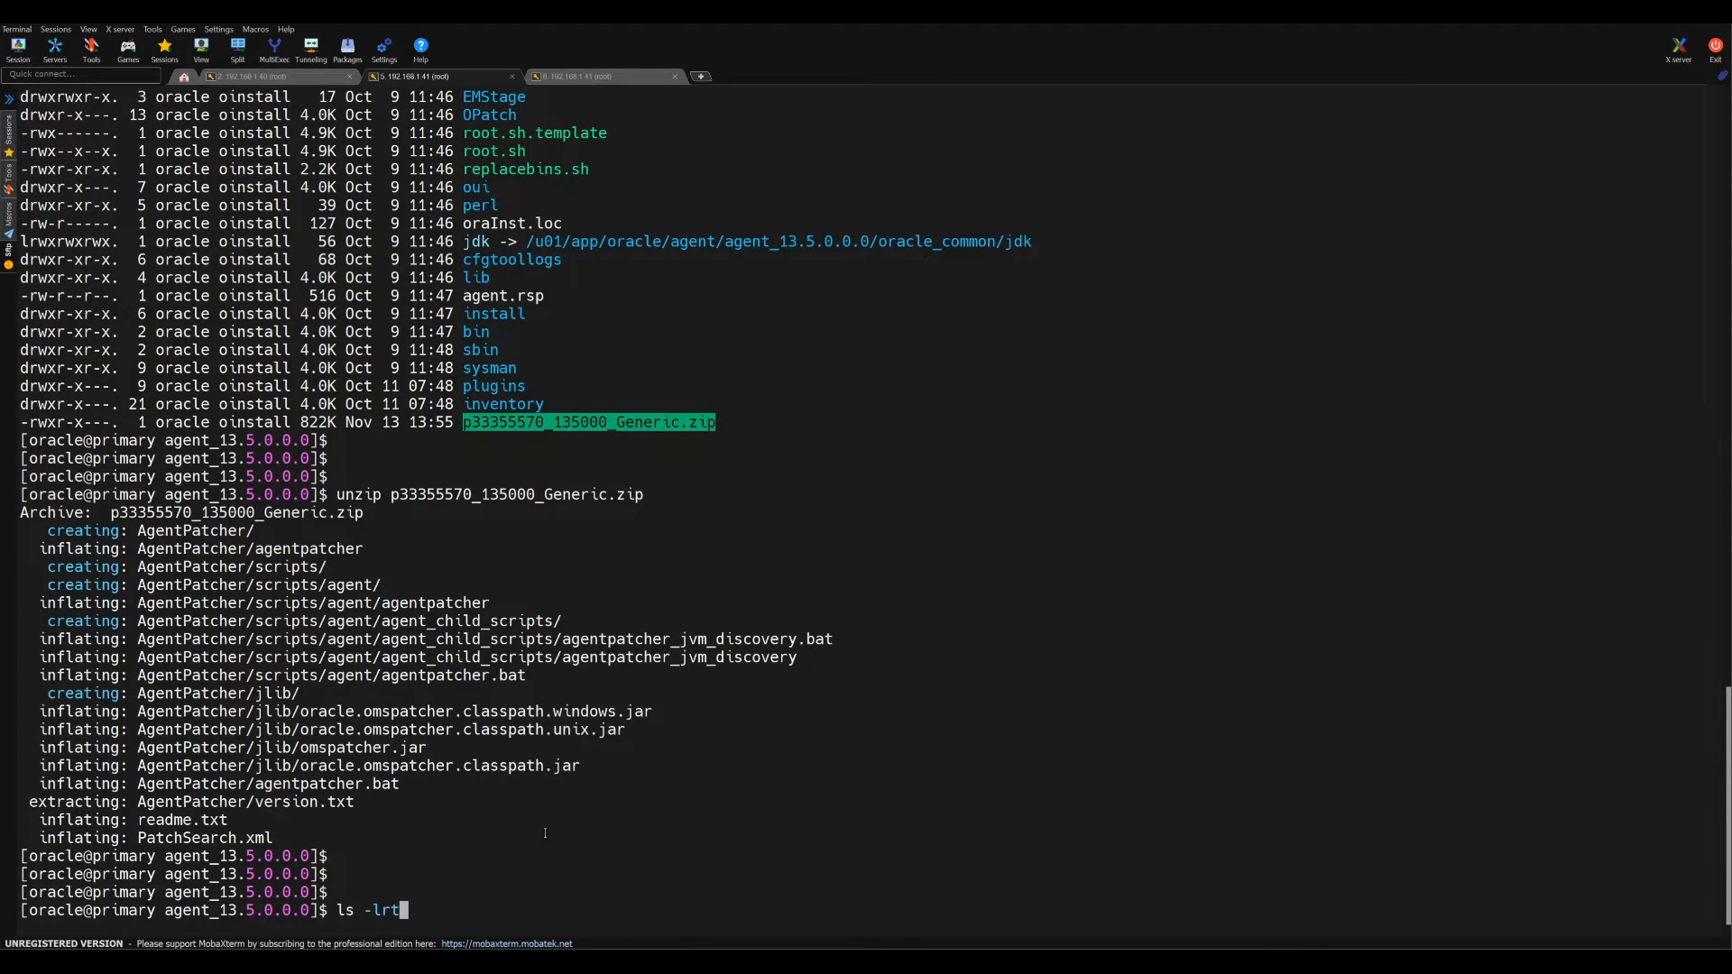
key("Return")
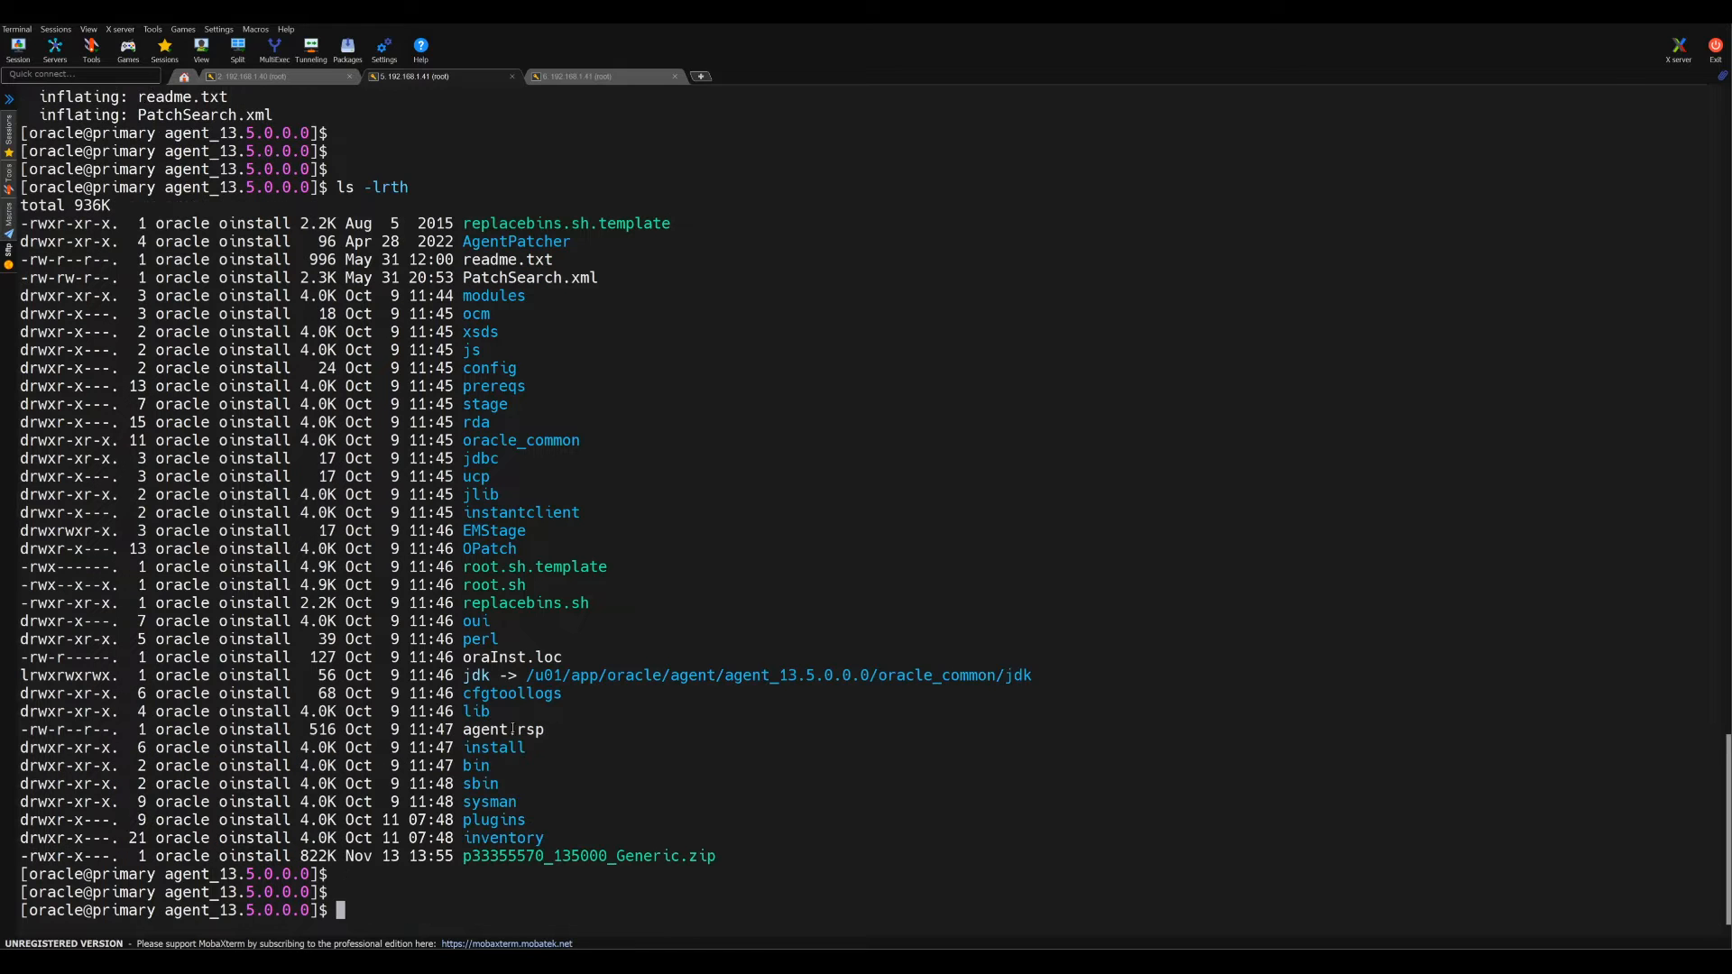
type("cd")
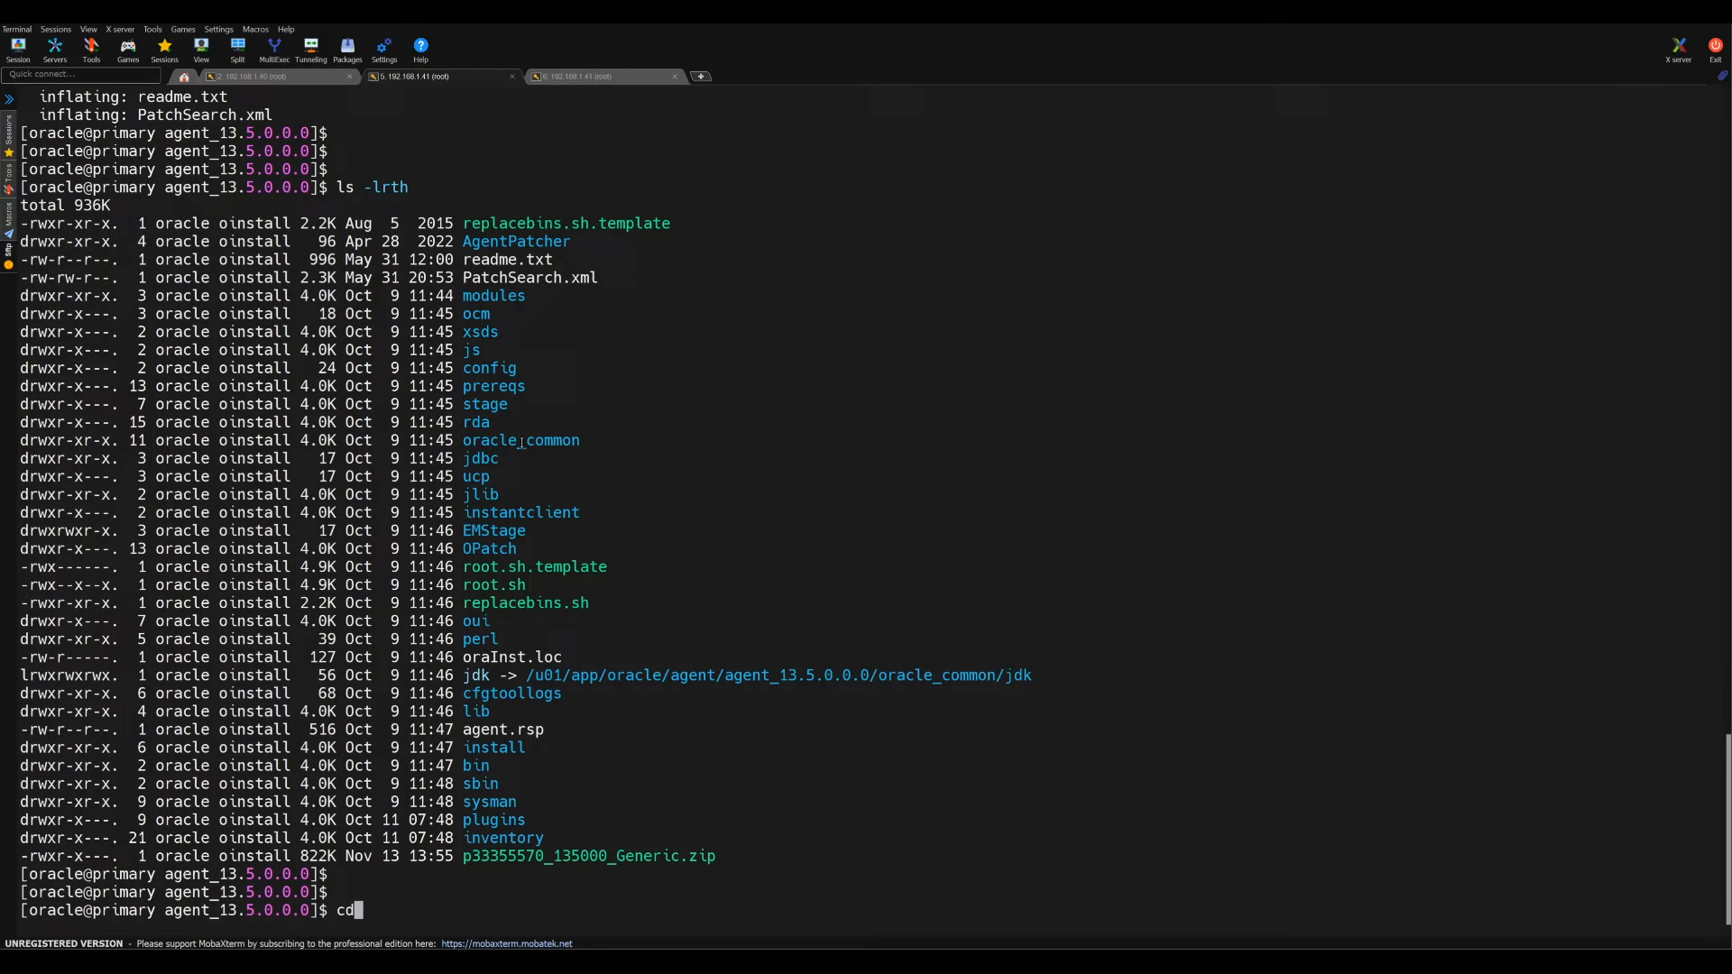
double_click(517, 241)
type("./agentpatcher lspatches")
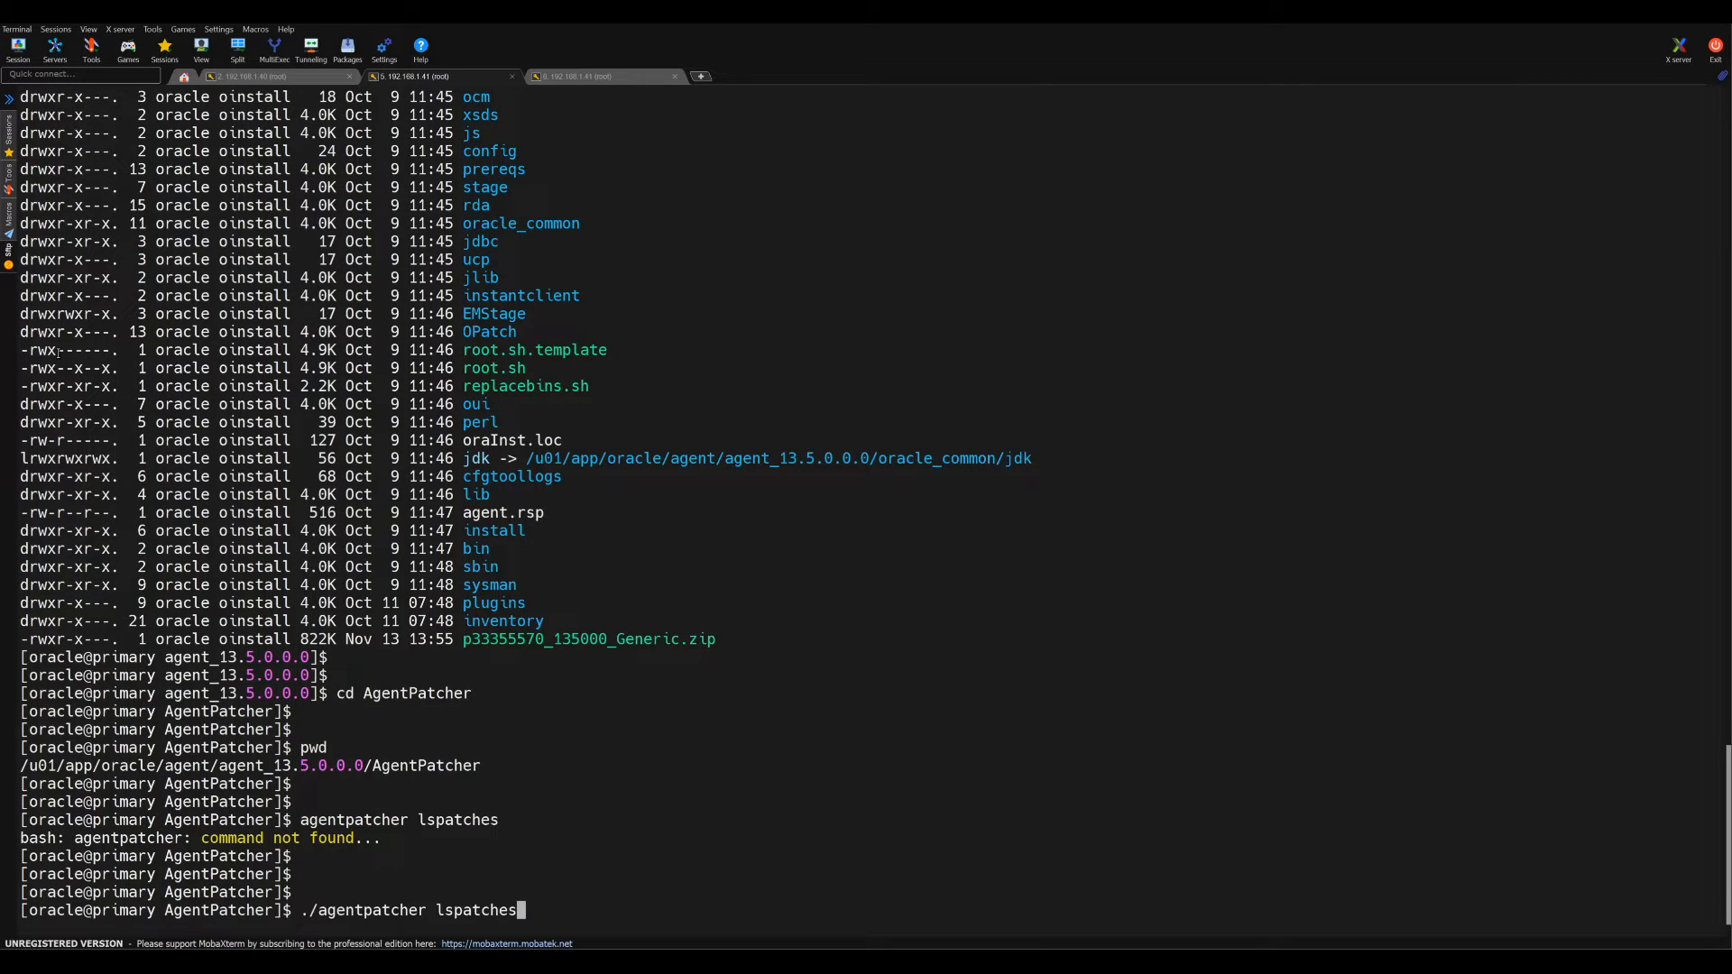
key("Return")
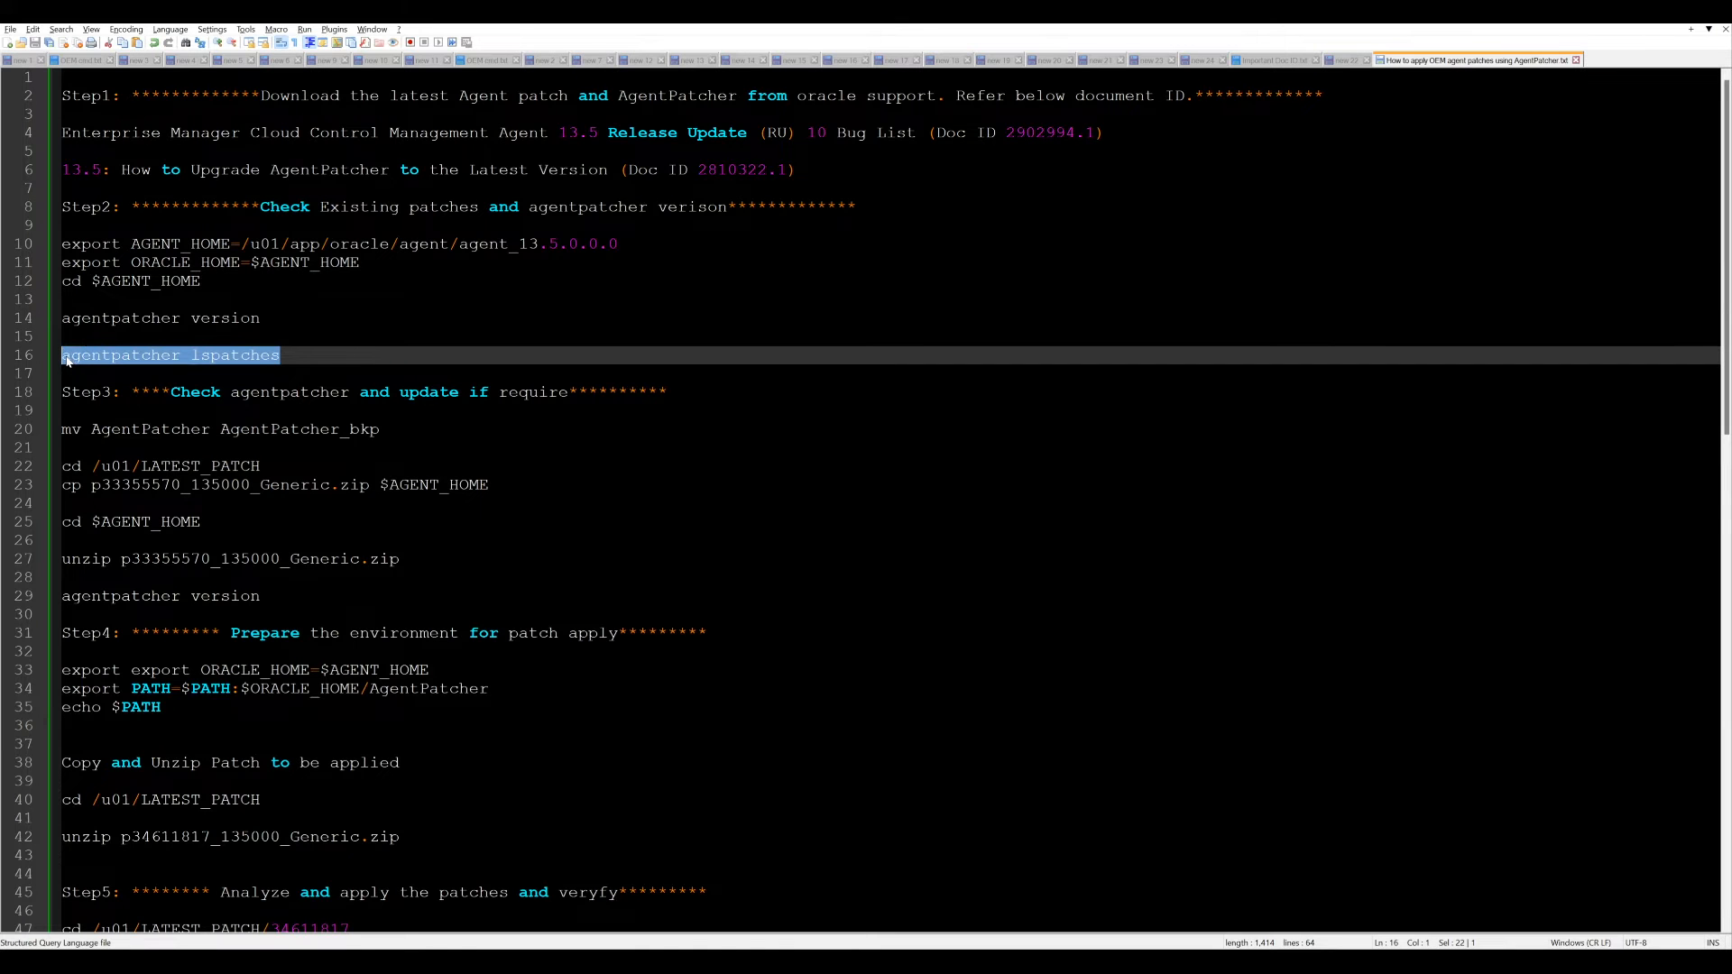
Step: Prefix the agentpatcher lspatches and agentpatcher version lines in the notes with ./
type("./")
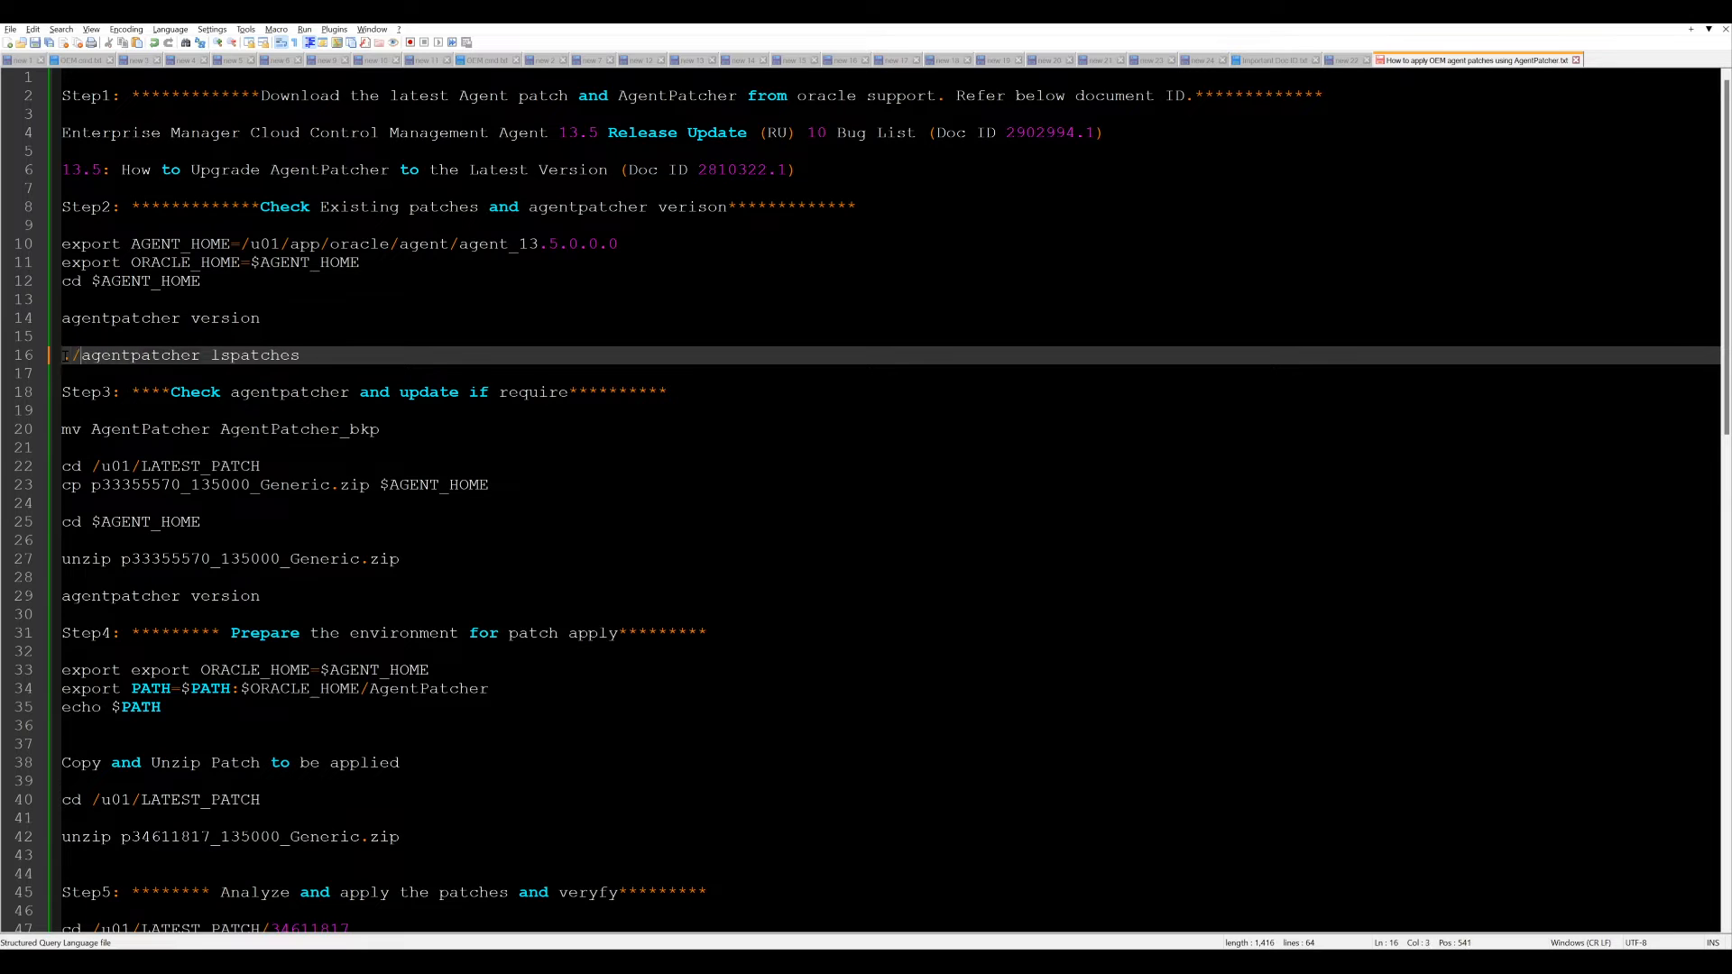
left_click(160, 318)
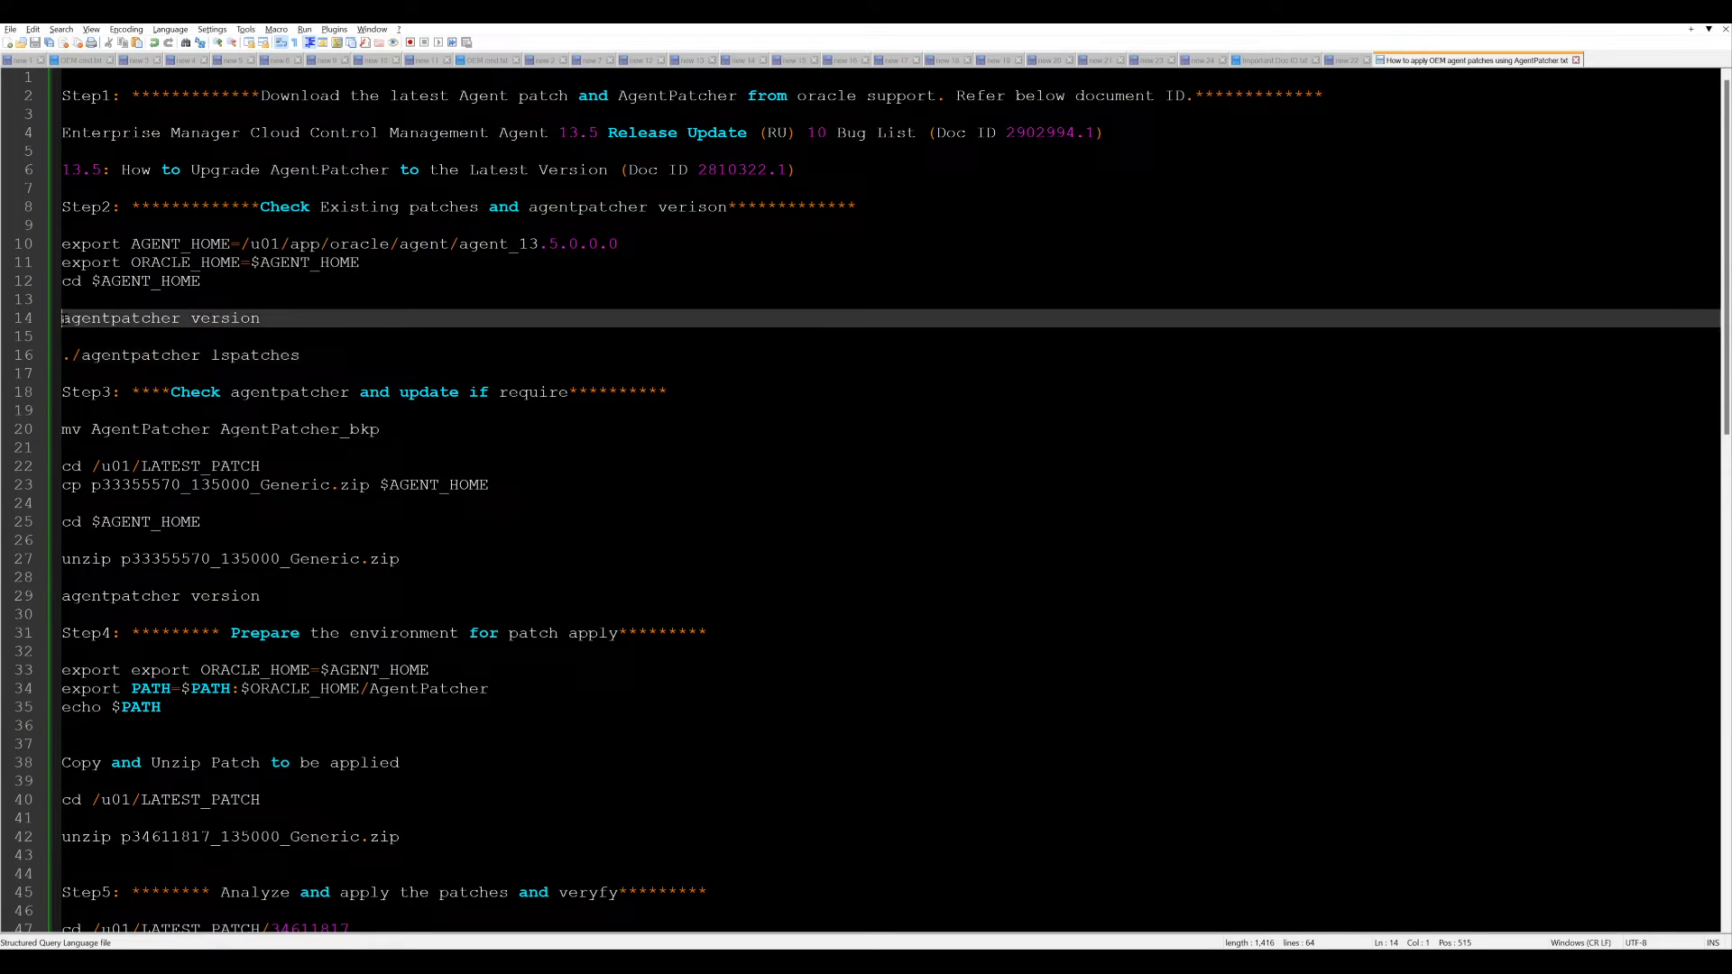
type("./agentpatcher version")
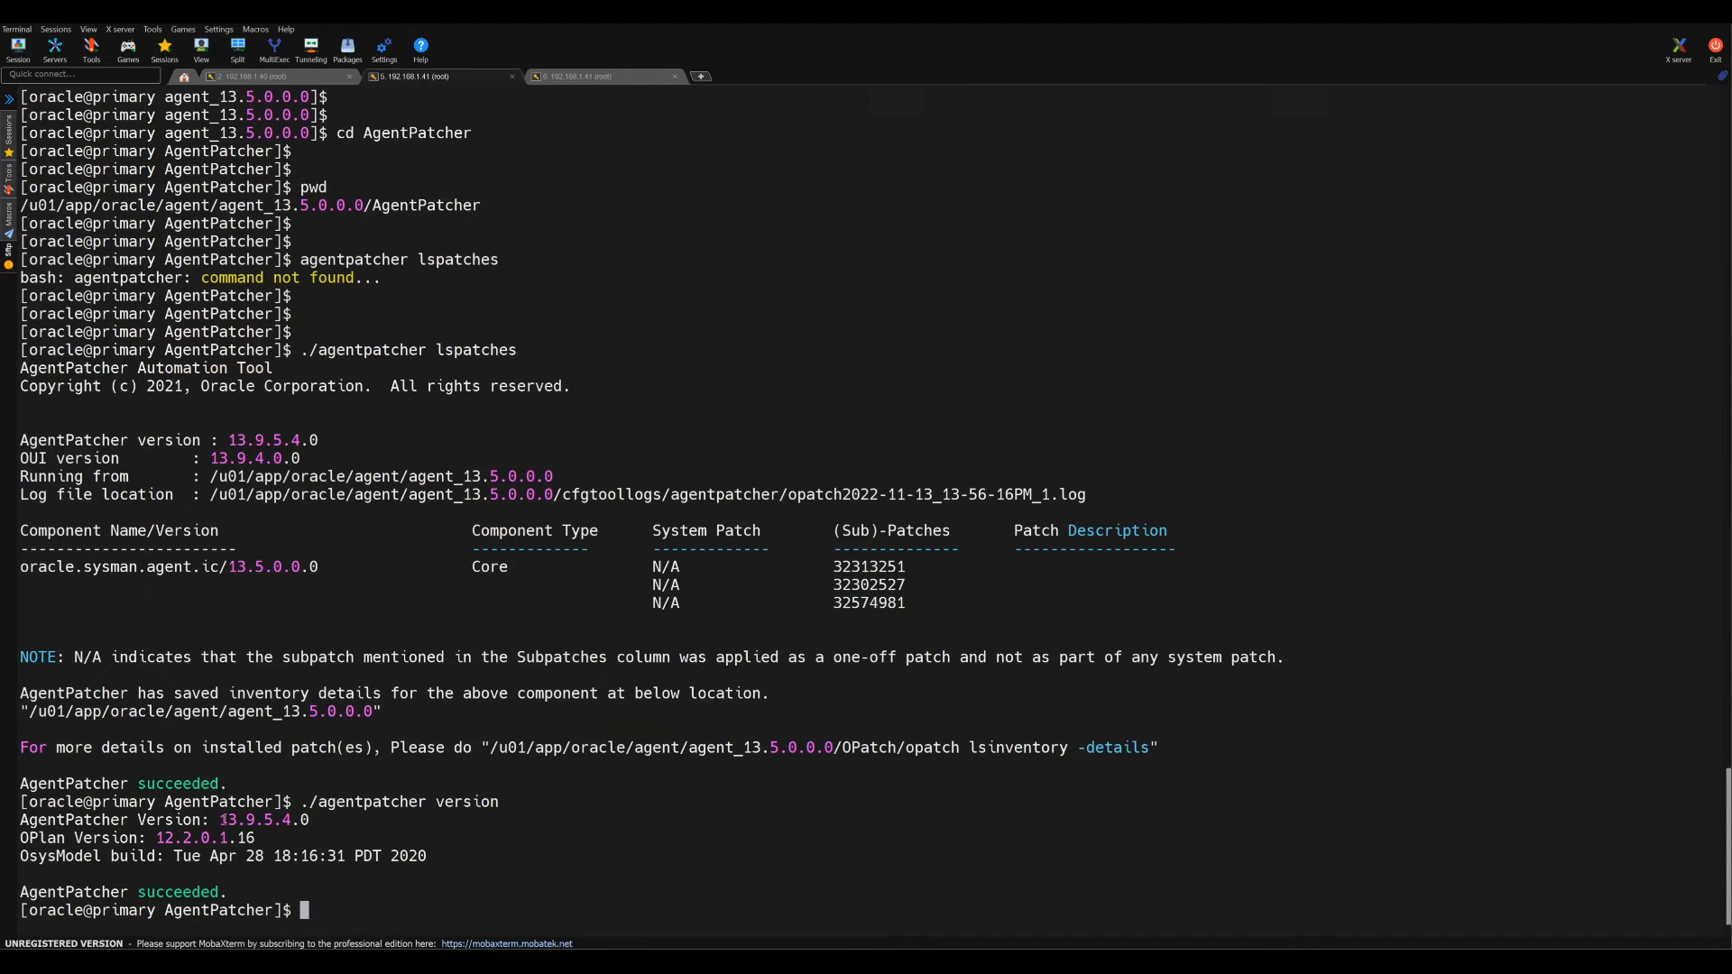
Step: Highlight the reported AgentPatcher version 13.9.5.4.0 in the terminal output
double_click(234, 820)
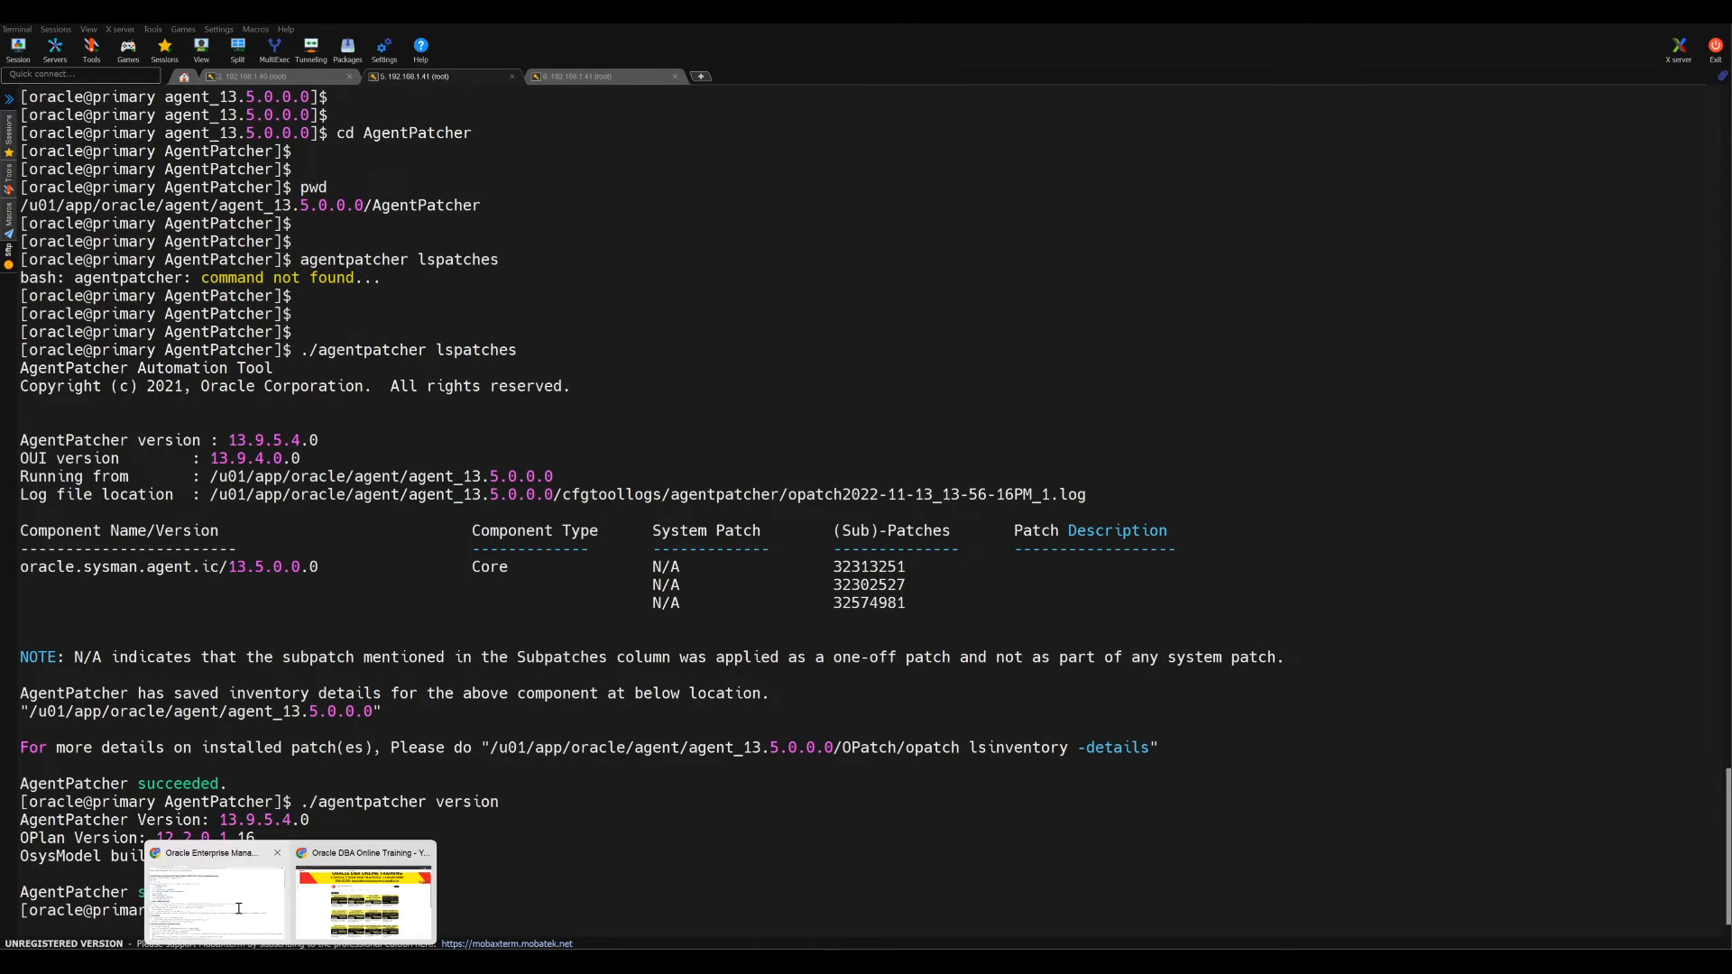
Step: Scroll the Update 10 readme to Prerequisites and highlight the required AgentPatcher 13.9.5.4.0
left_click(216, 895)
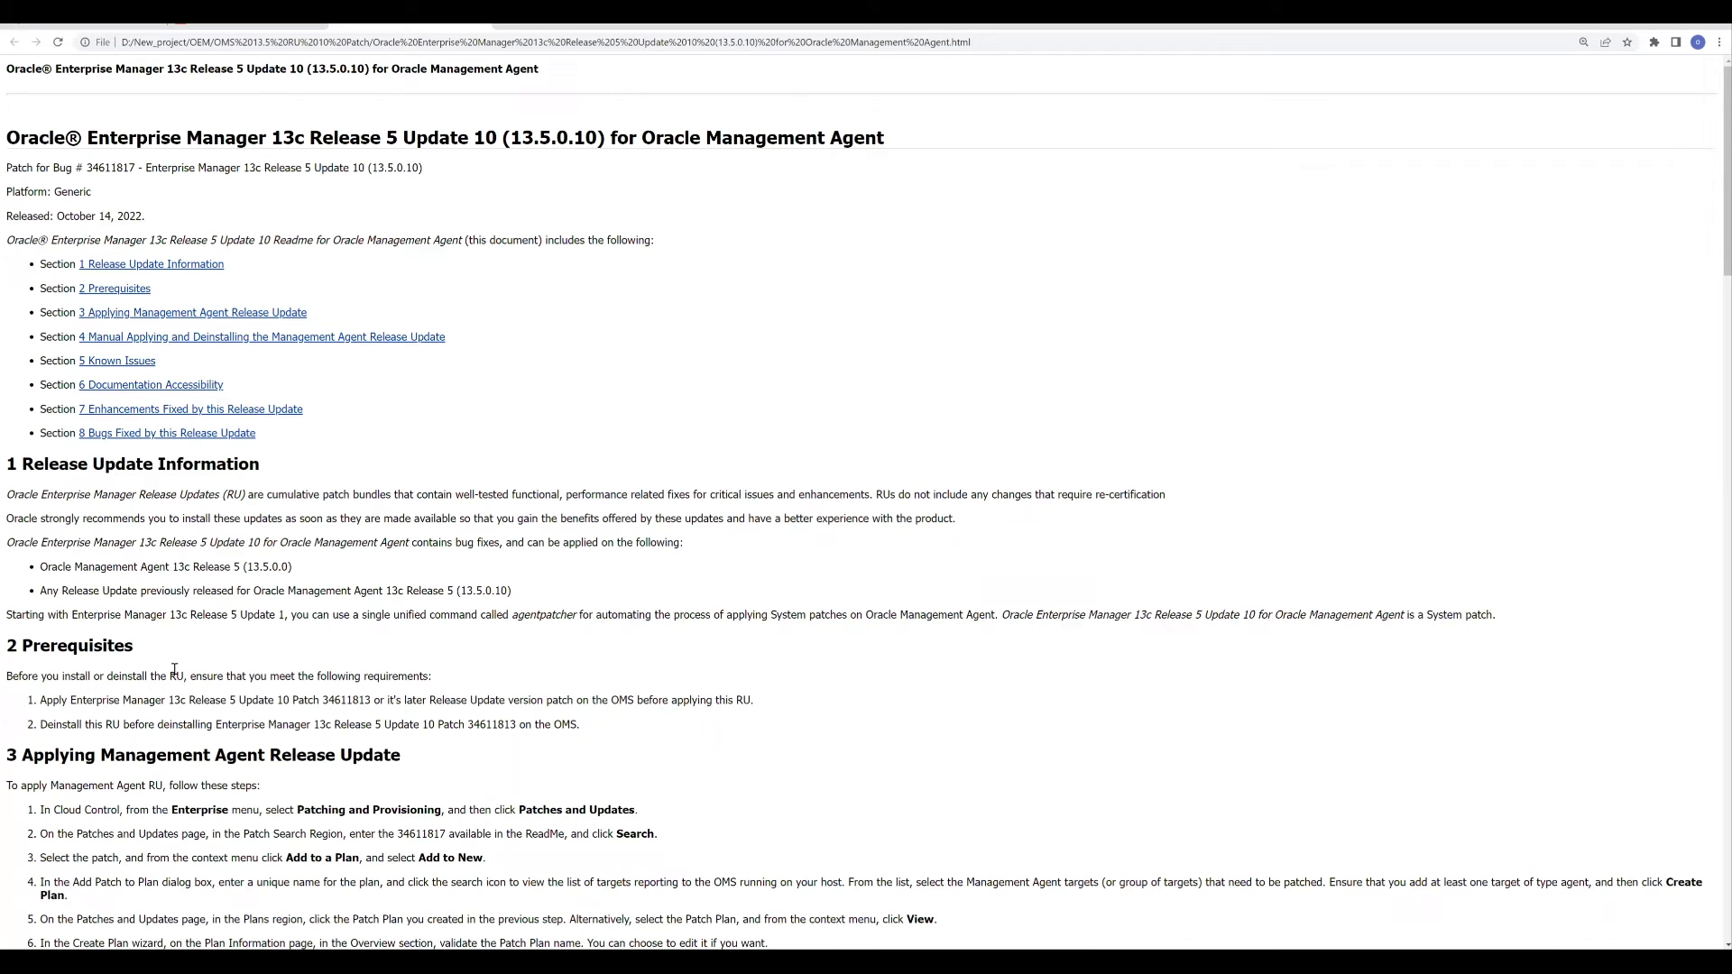
scroll("down", 3)
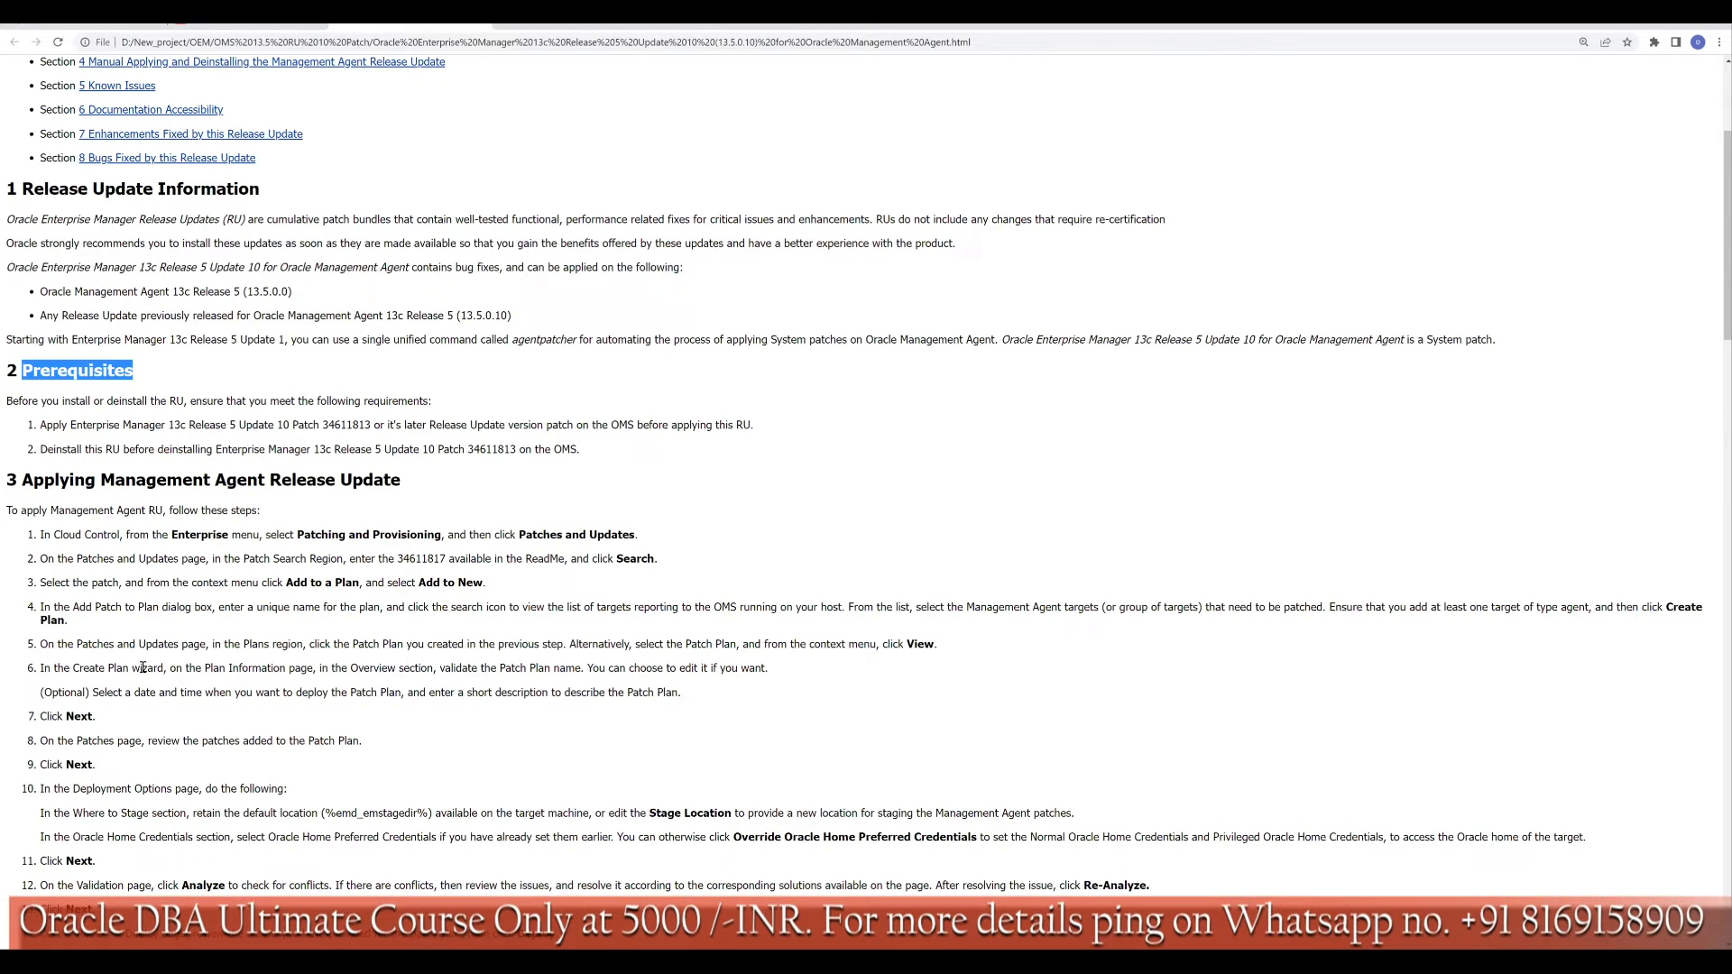
scroll("down", 3)
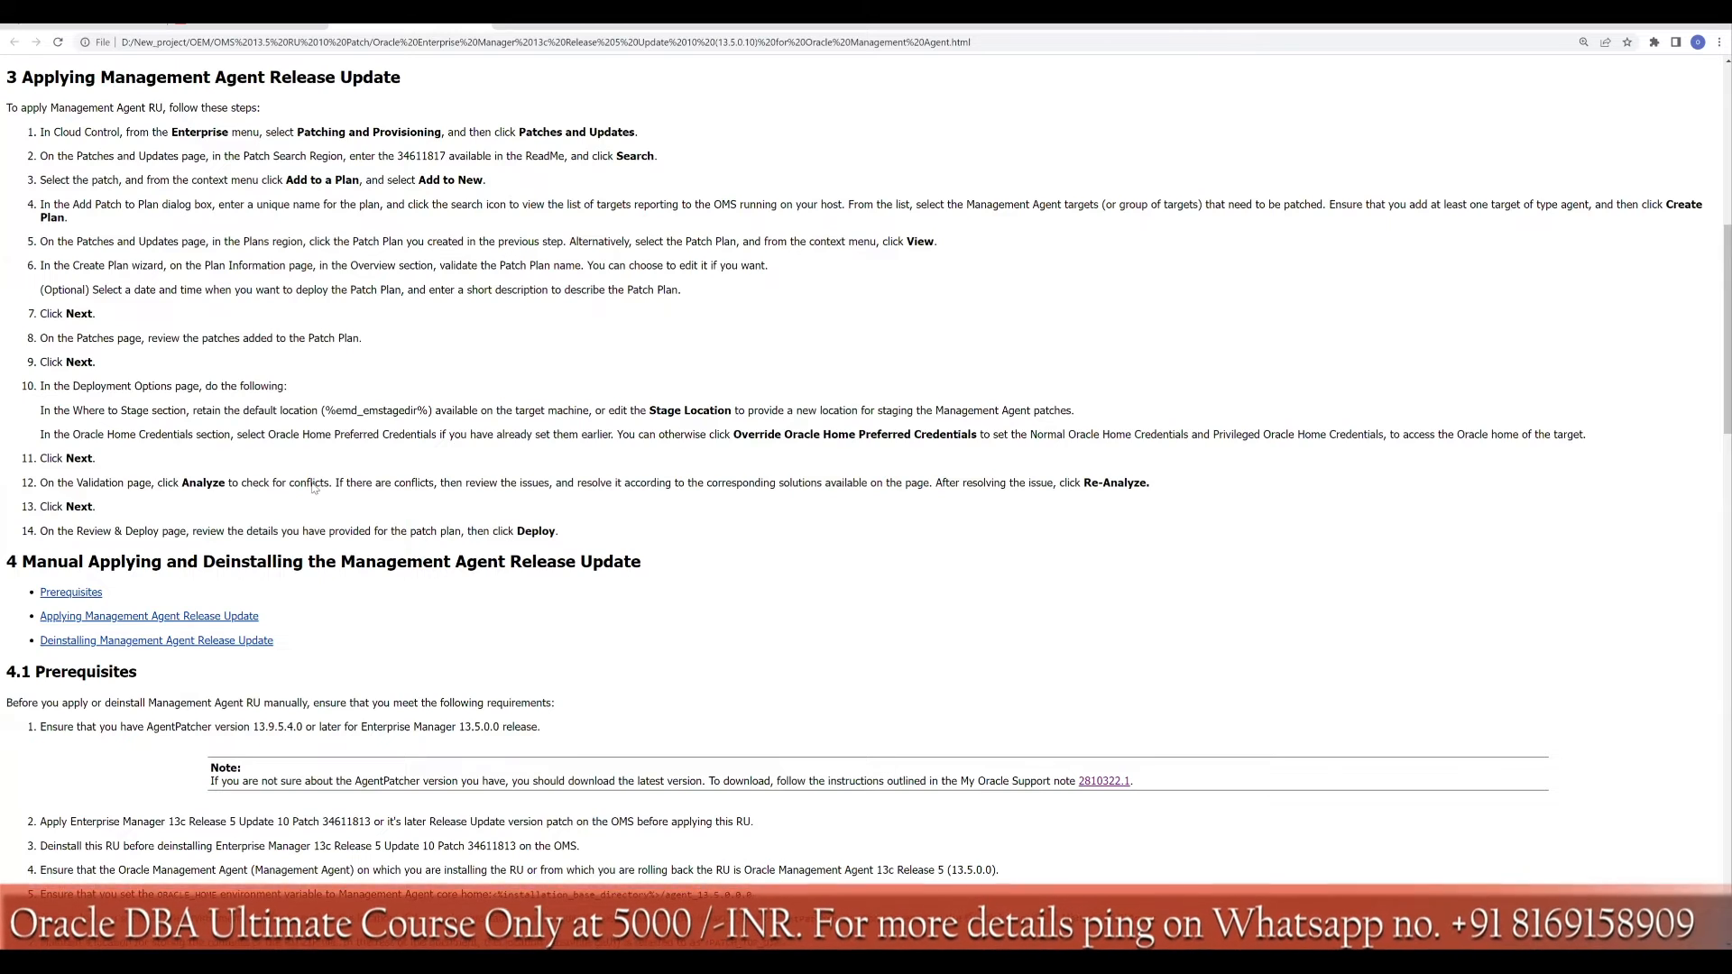
scroll("down", 3)
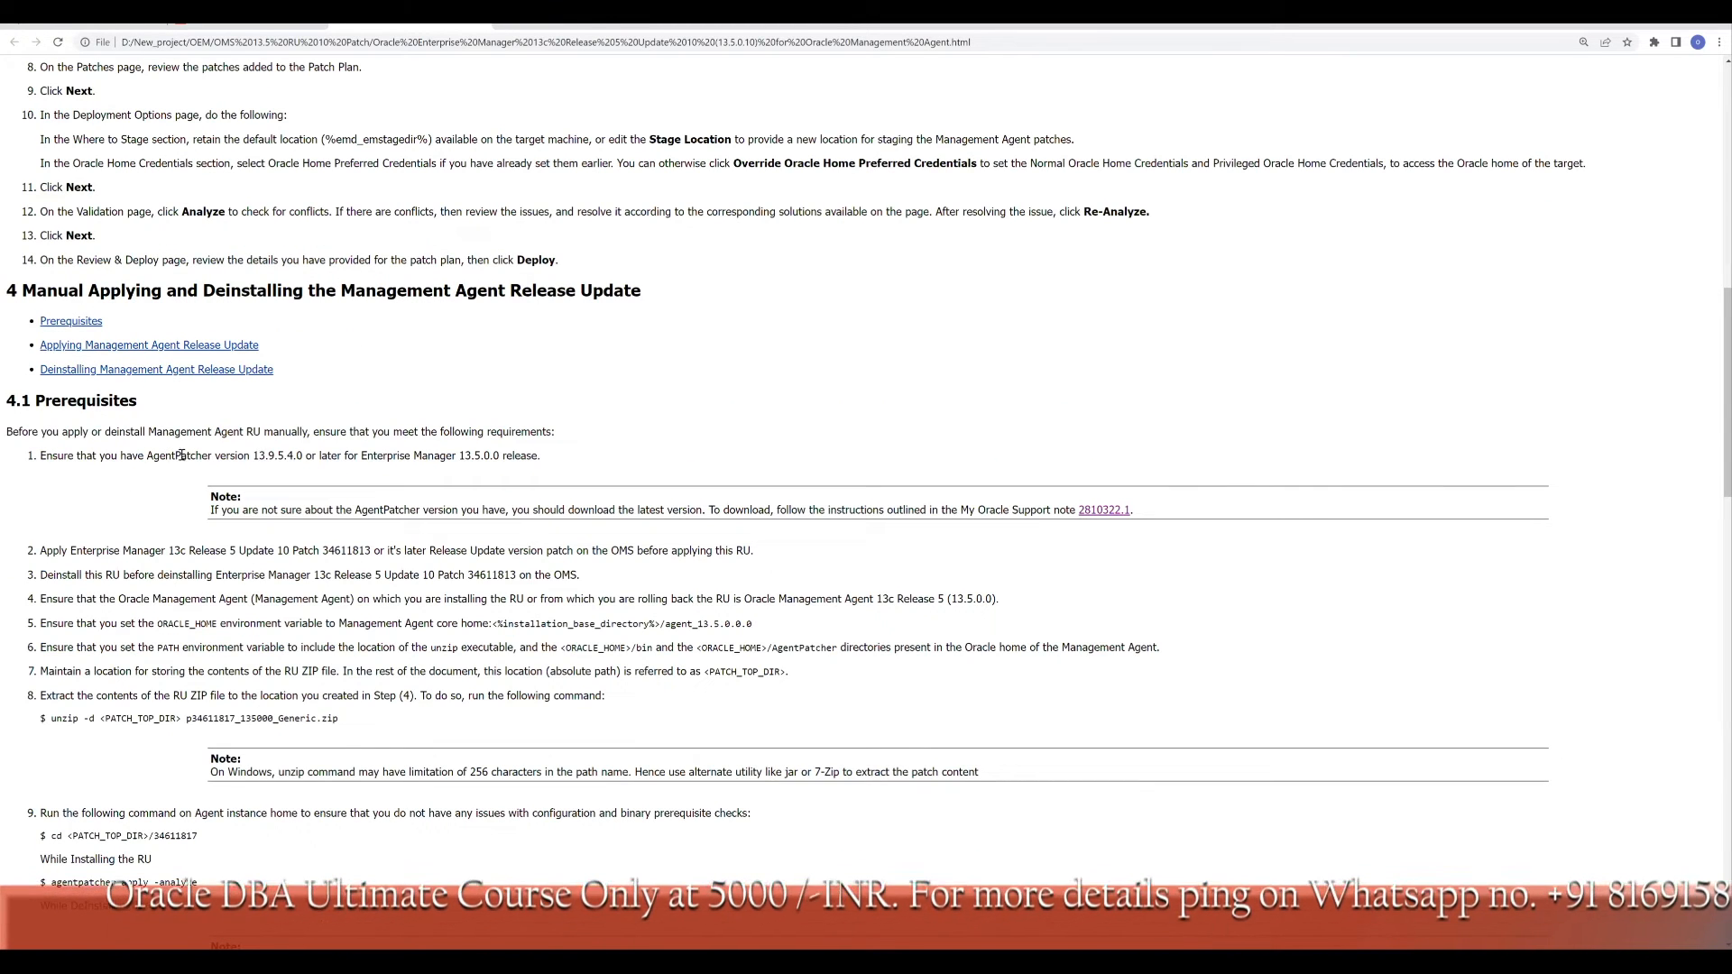
double_click(279, 455)
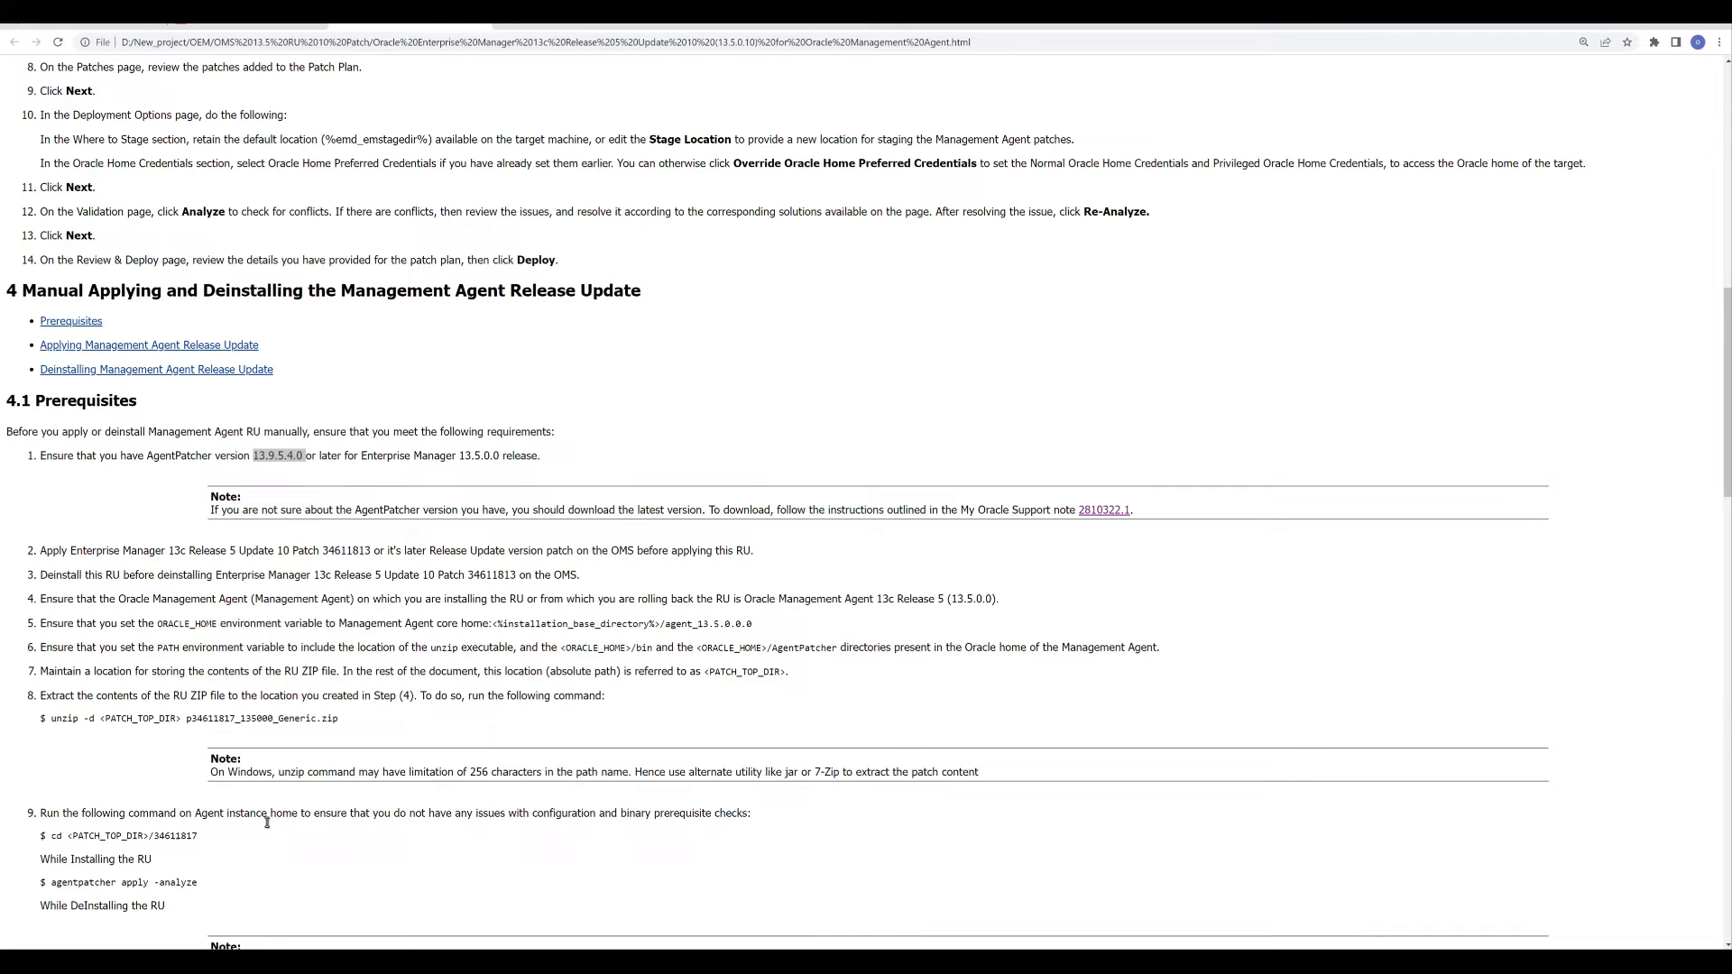
double_click(276, 454)
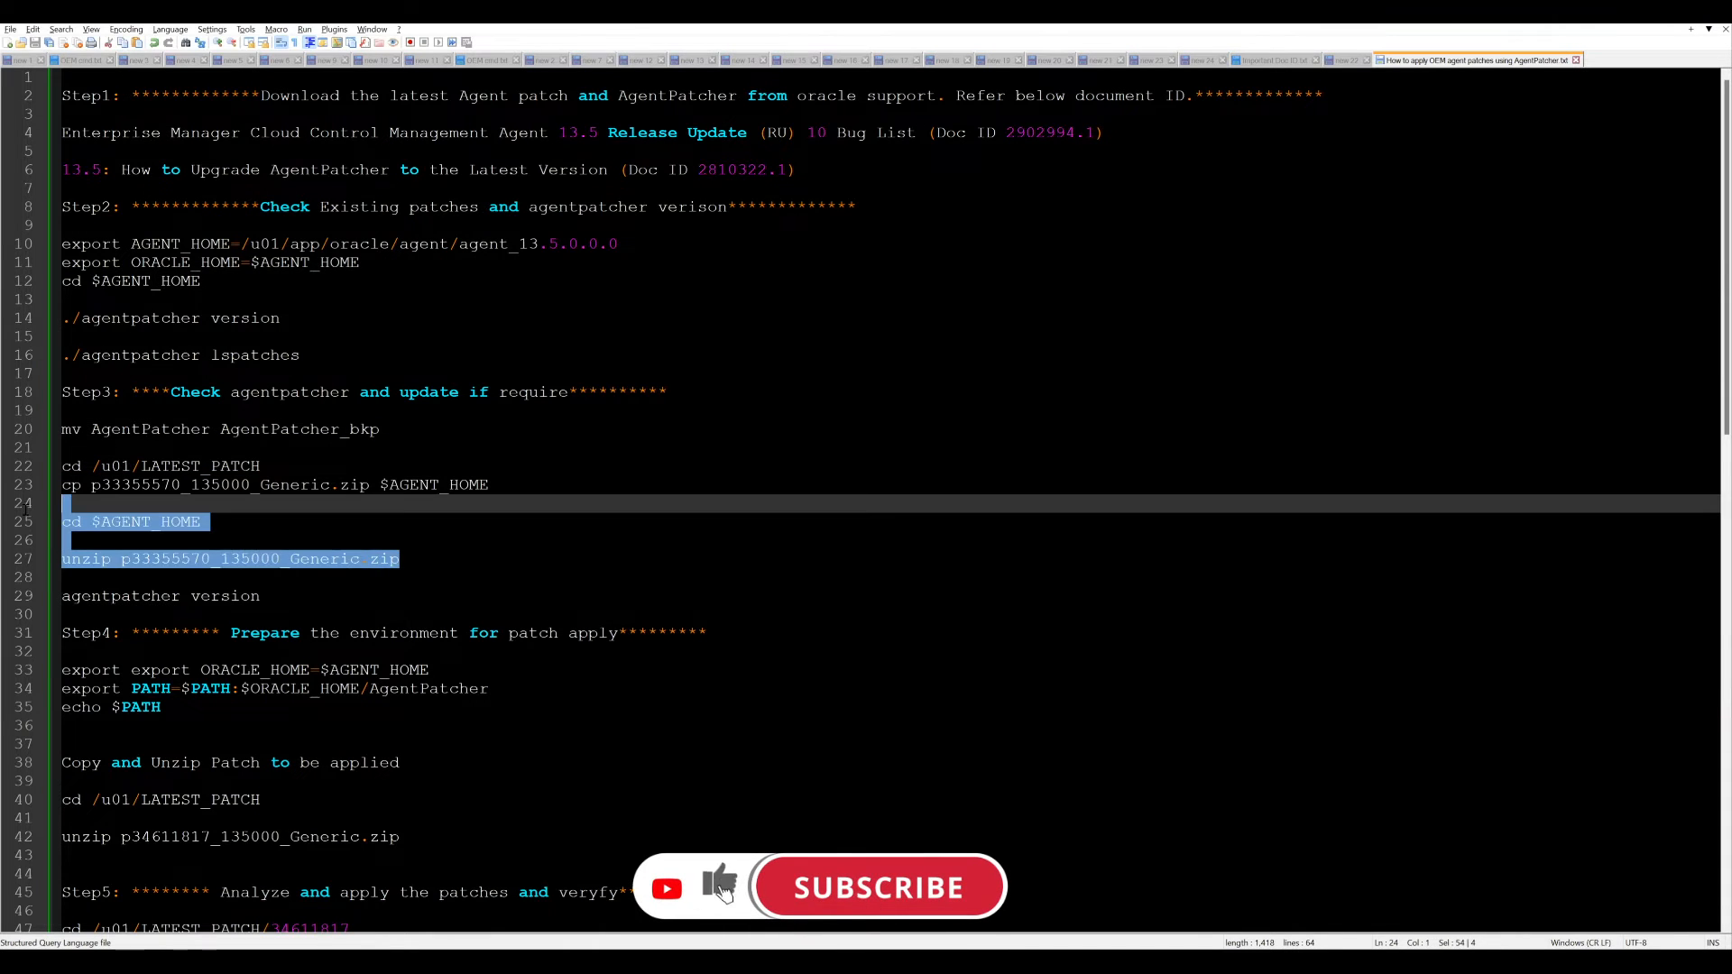
Step: Scroll through the Step 3 AgentPatcher backup, copy and unzip commands in the notes
scroll("down", 3)
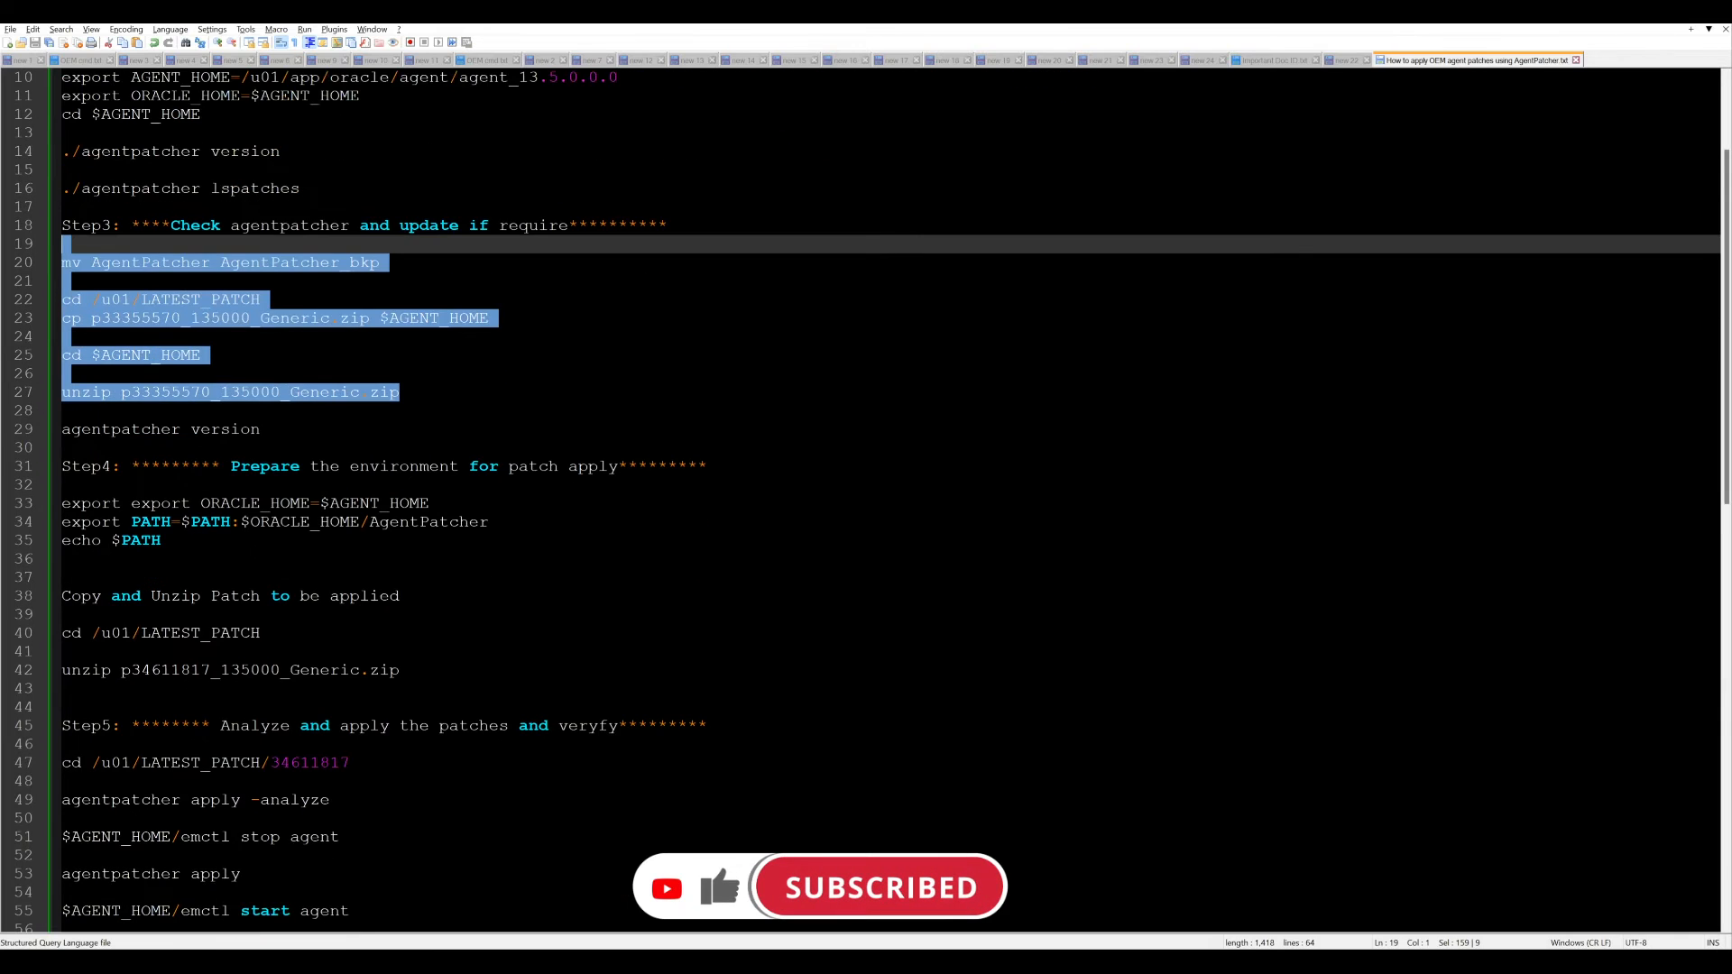
scroll("down", 3)
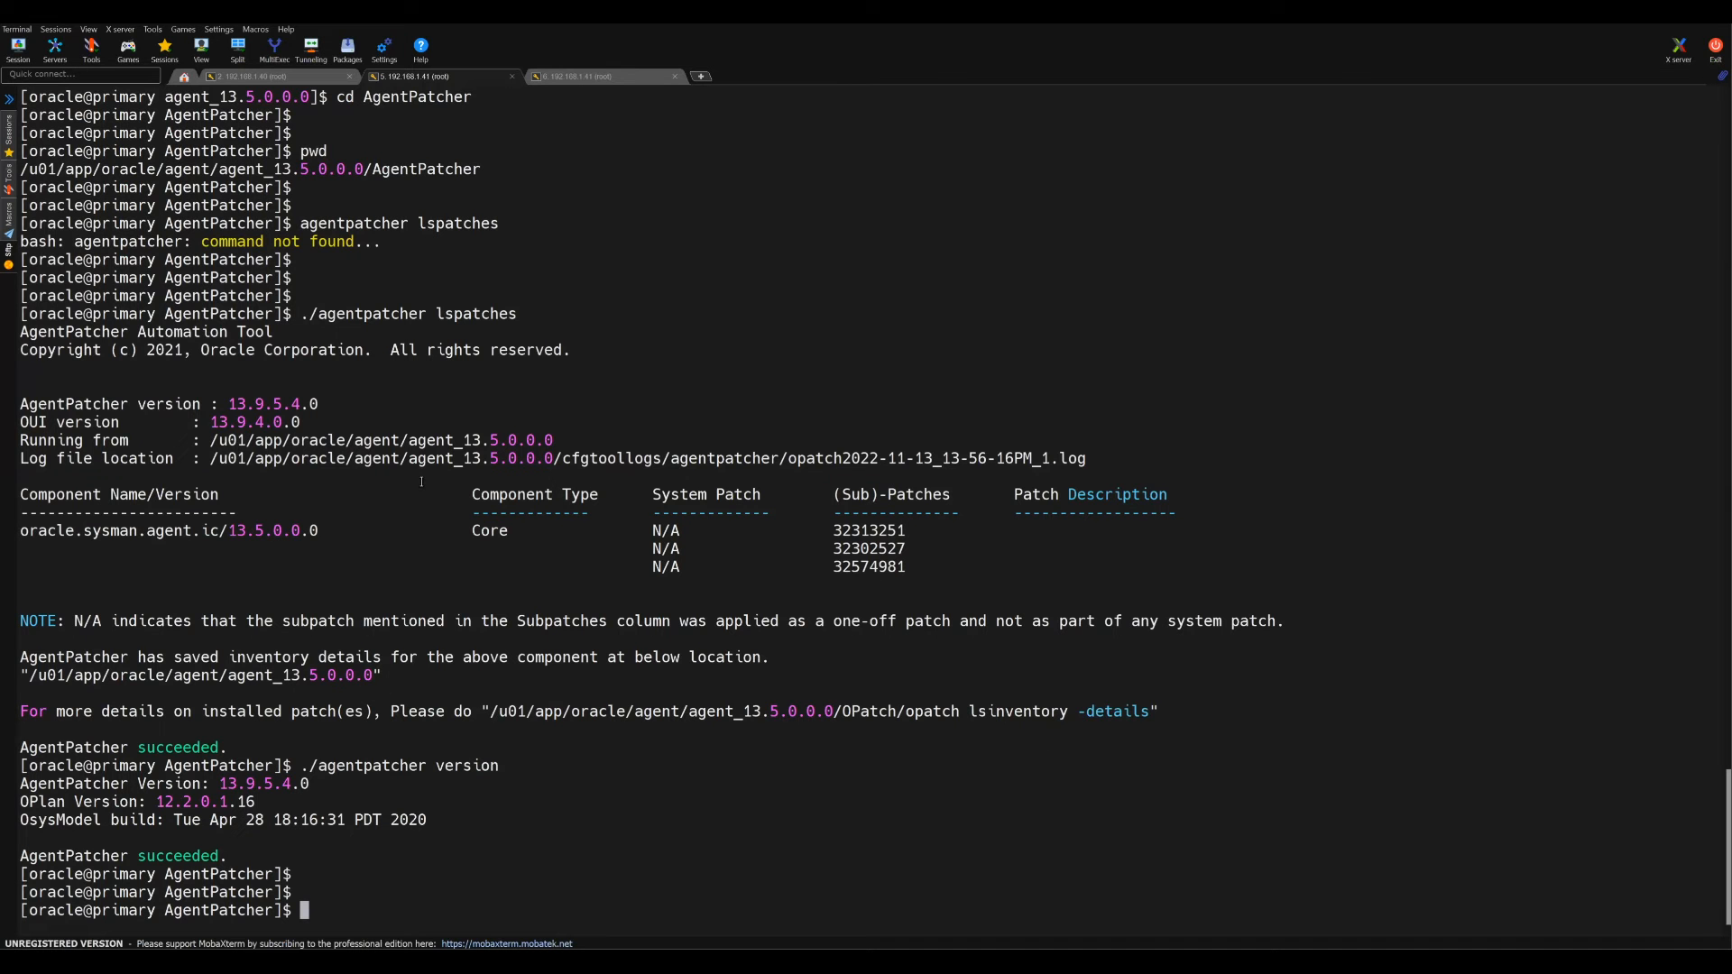
Step: List the files in /u01/LATEST_PATCH and unzip p34611817_135000_Generic.zip
scroll("down", 3)
type("export export ORACLE_HOME=$AGENT_HOME")
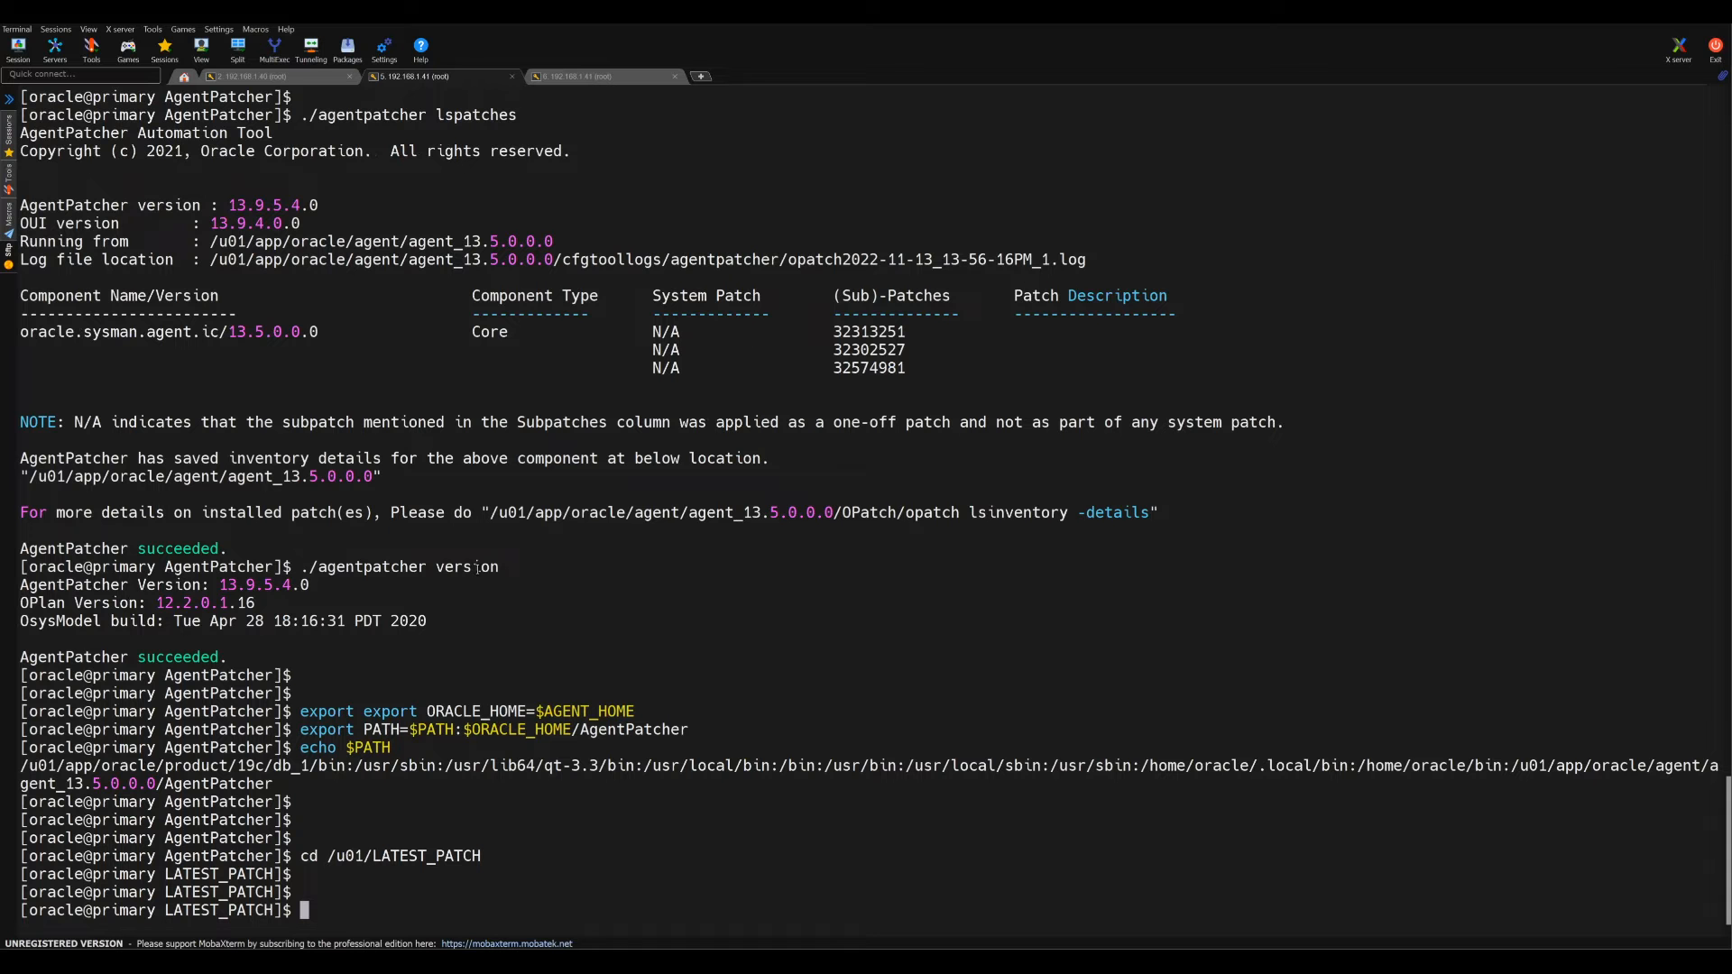
type("ls -lrth")
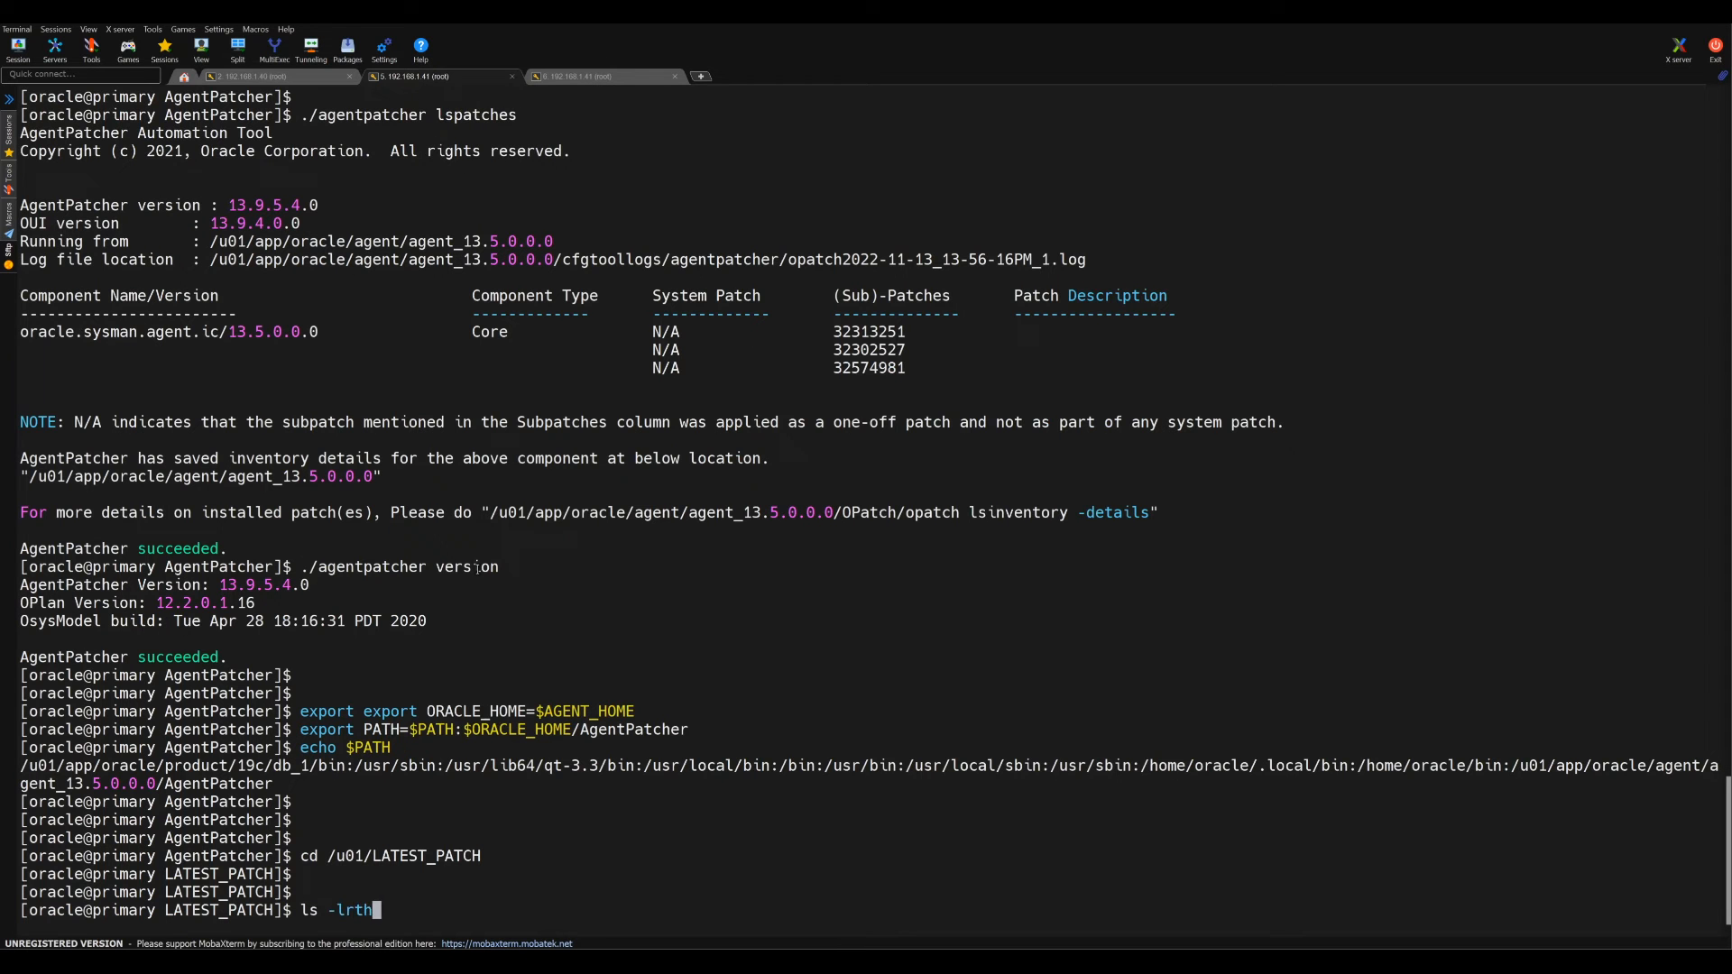
key("Return")
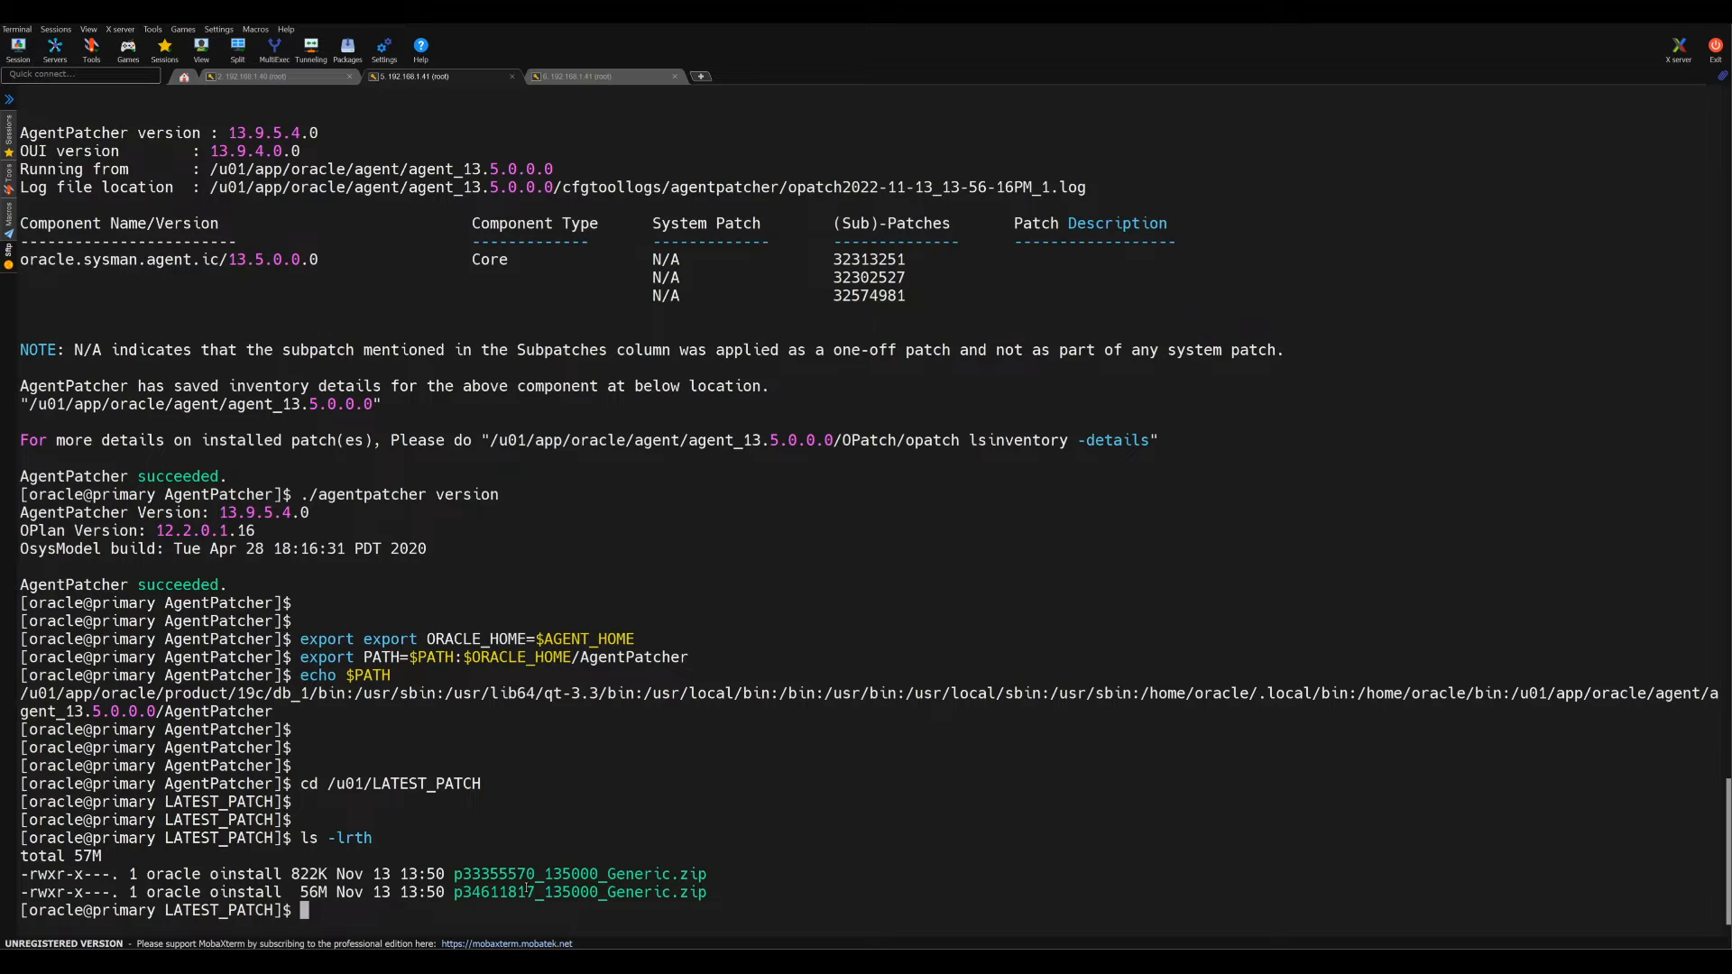
type("uz")
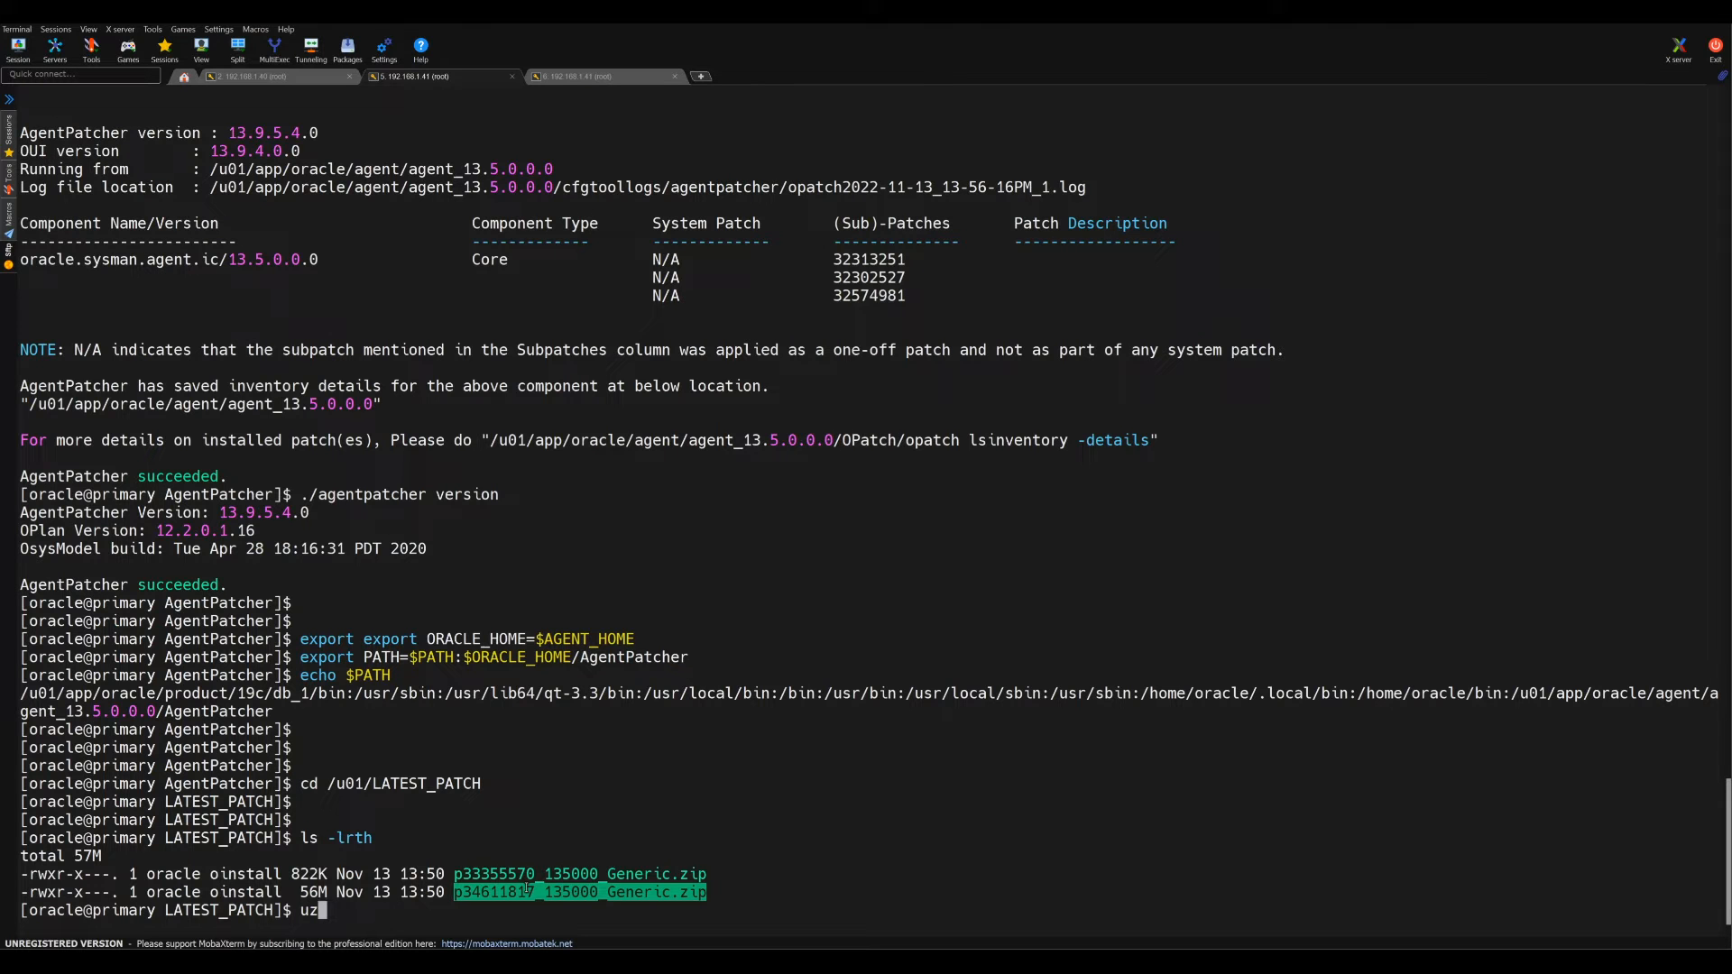
type("nzip p34611817_135000_Generic.zip")
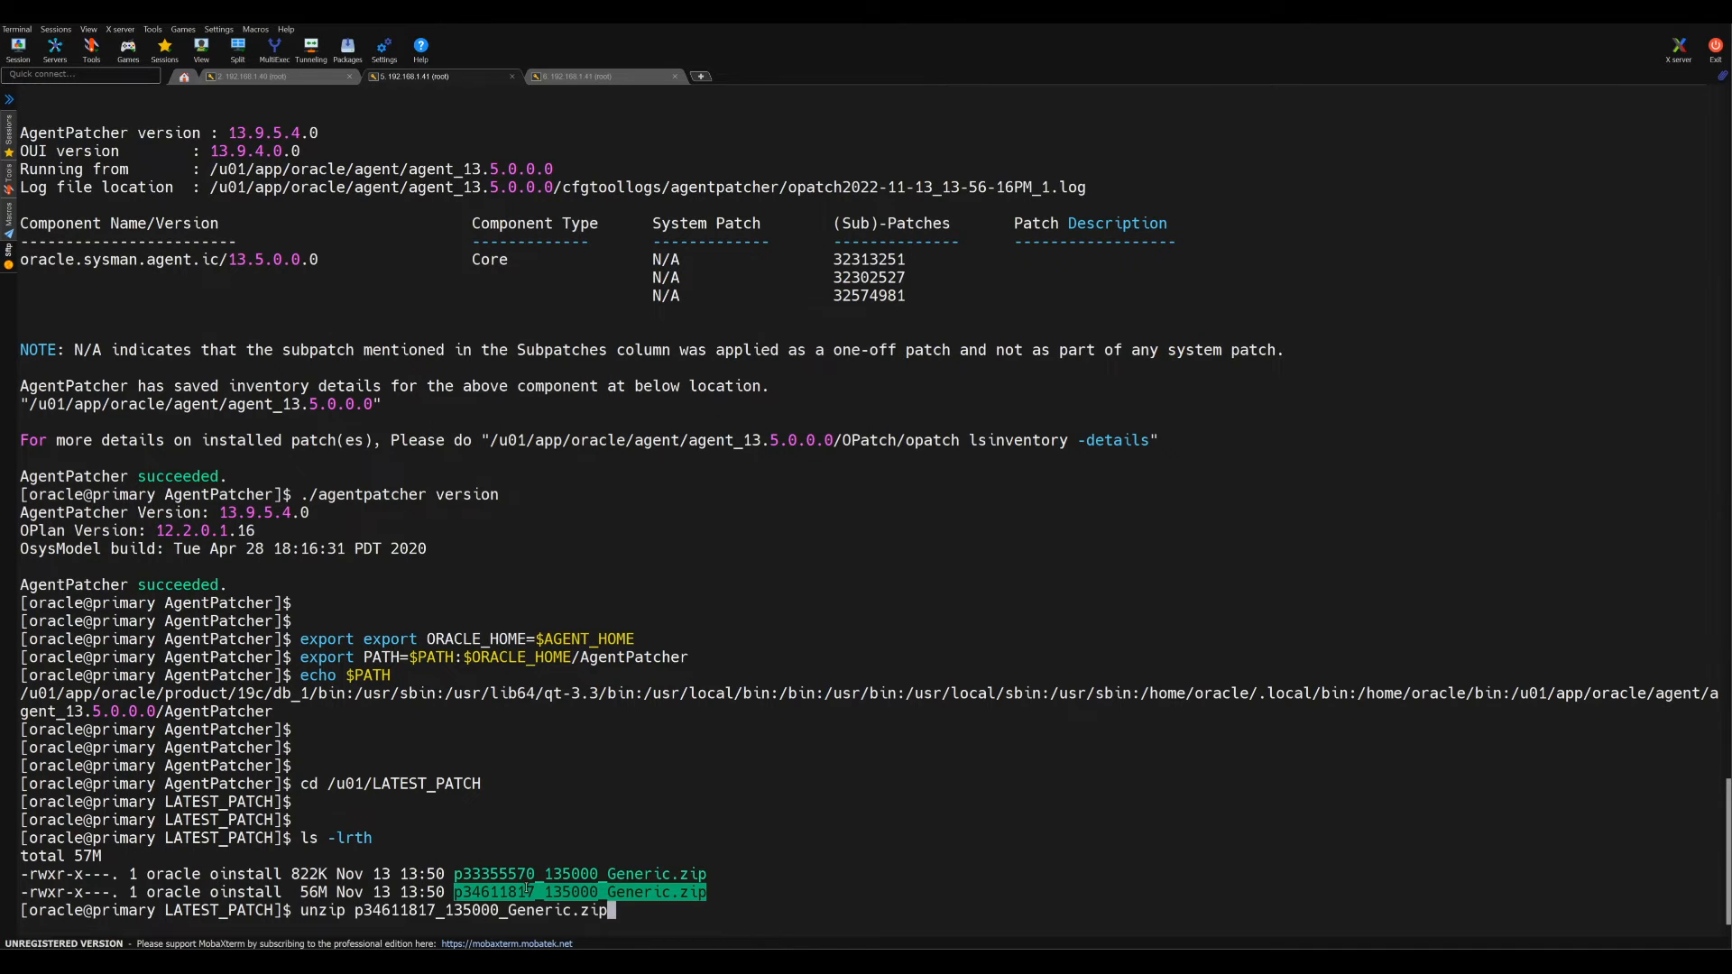
key("Return")
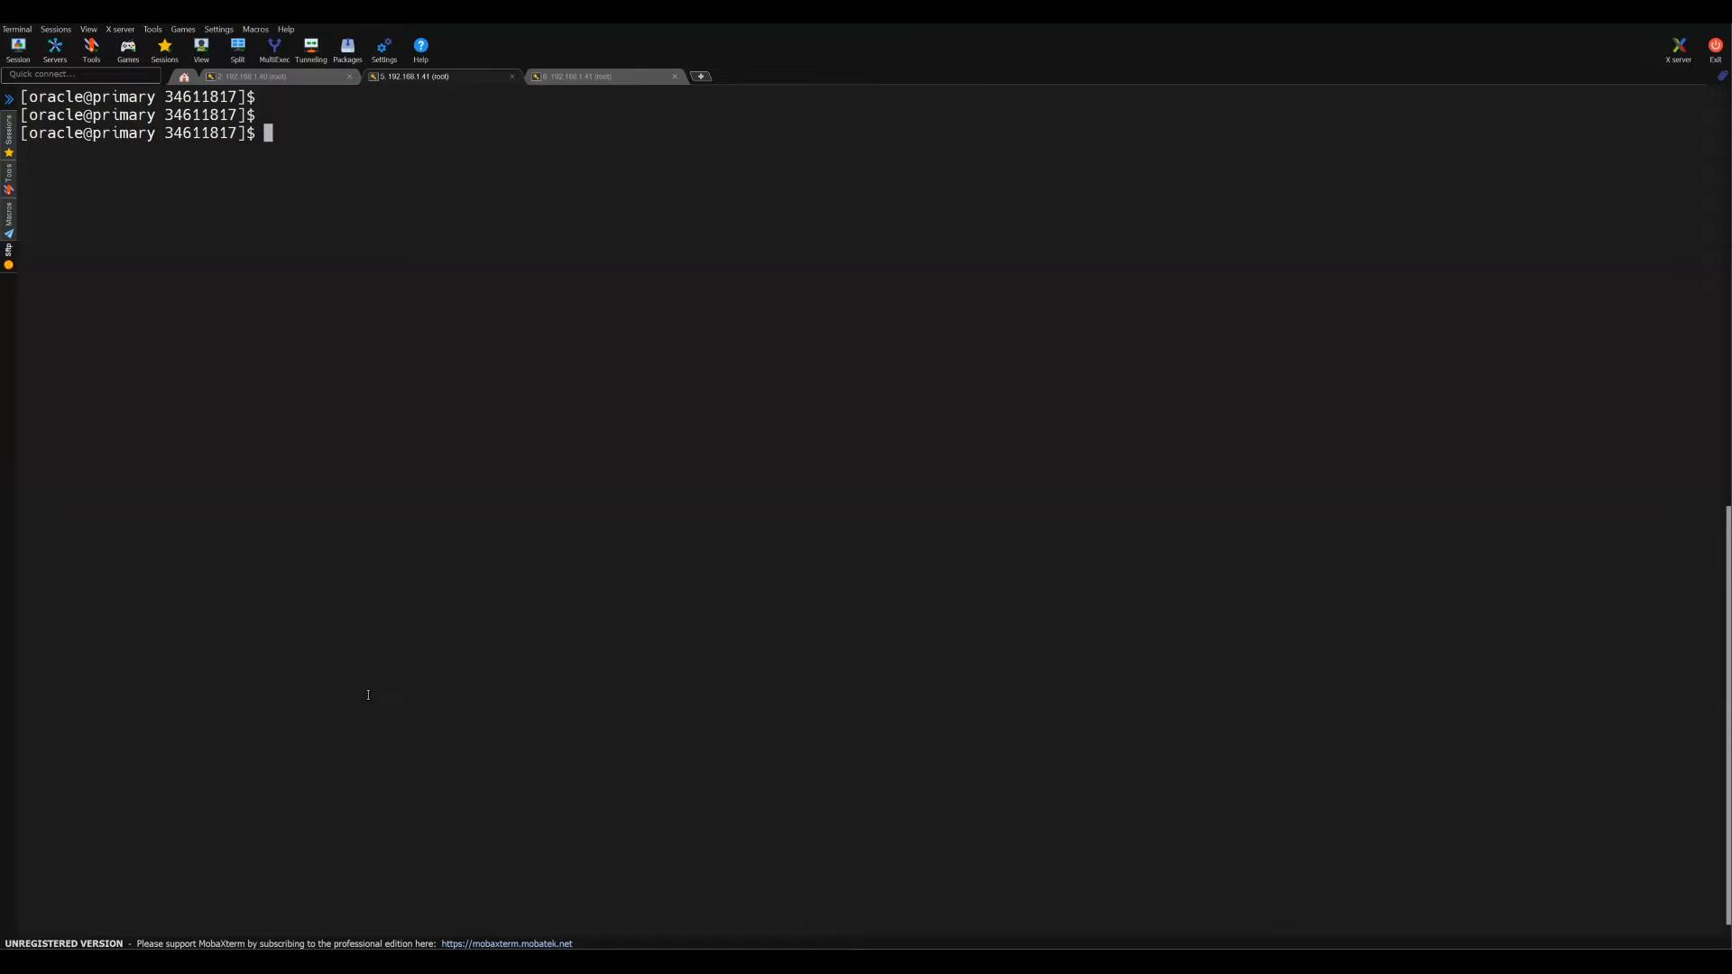
Step: Run agentpatcher apply -analyze, then attempt $AGENT_HOME/emctl stop agent
type("agentpatcher apply -analyze")
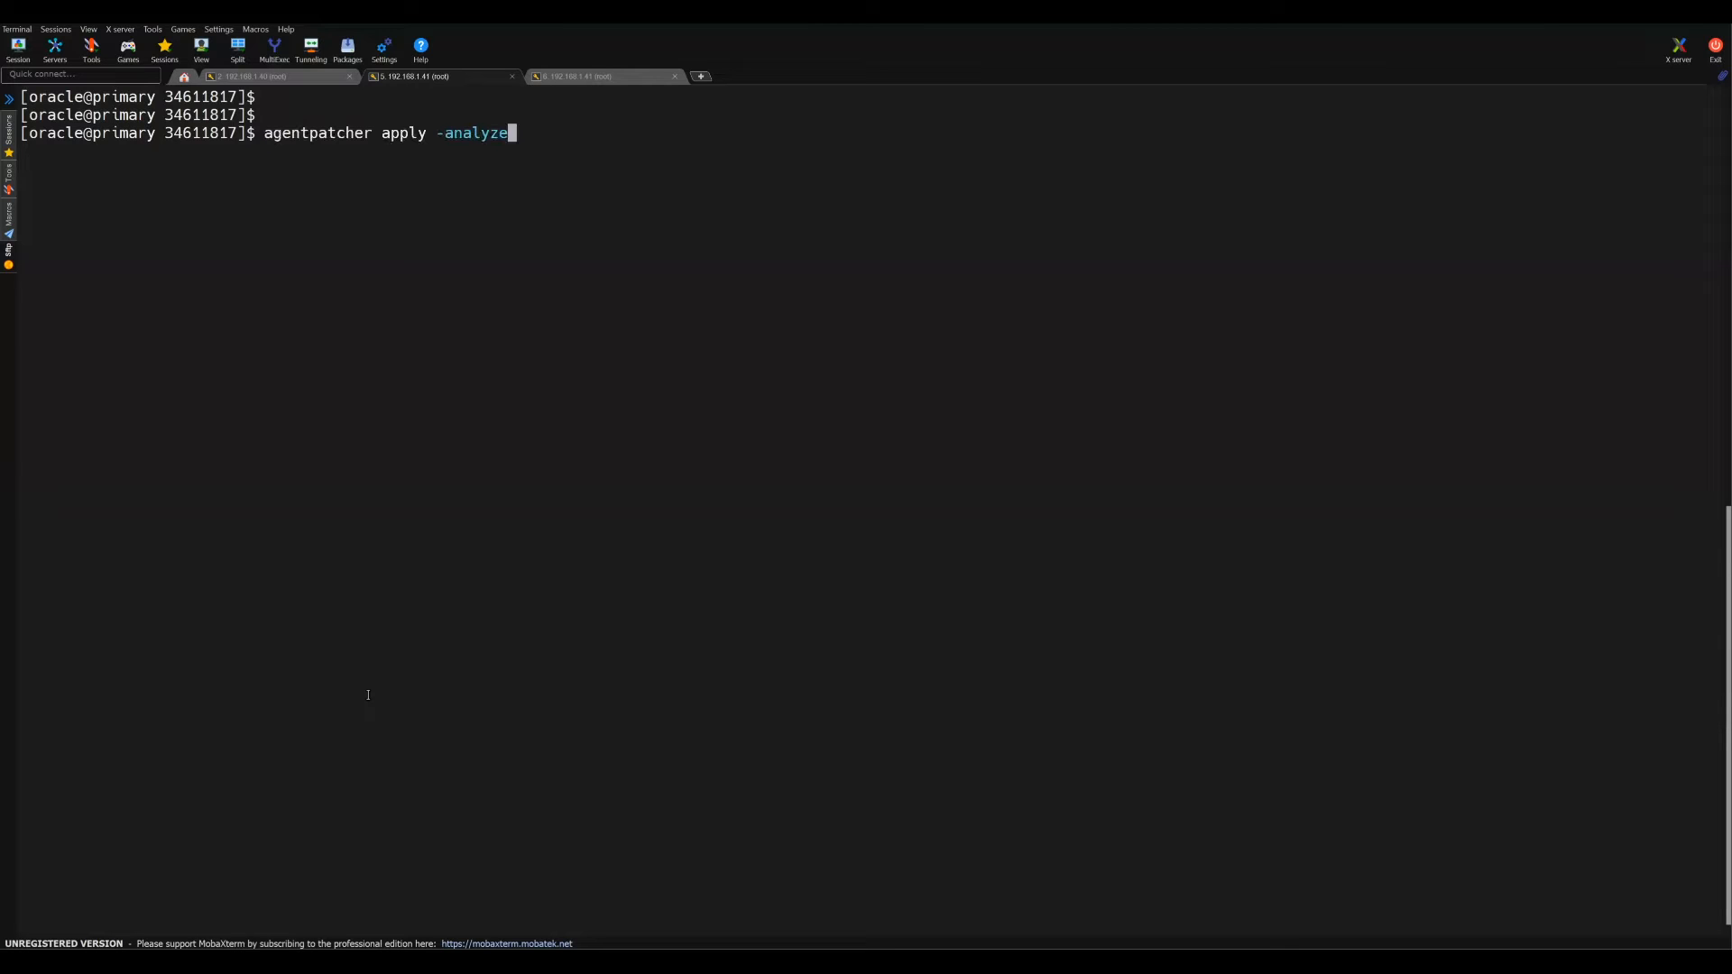
key("Return")
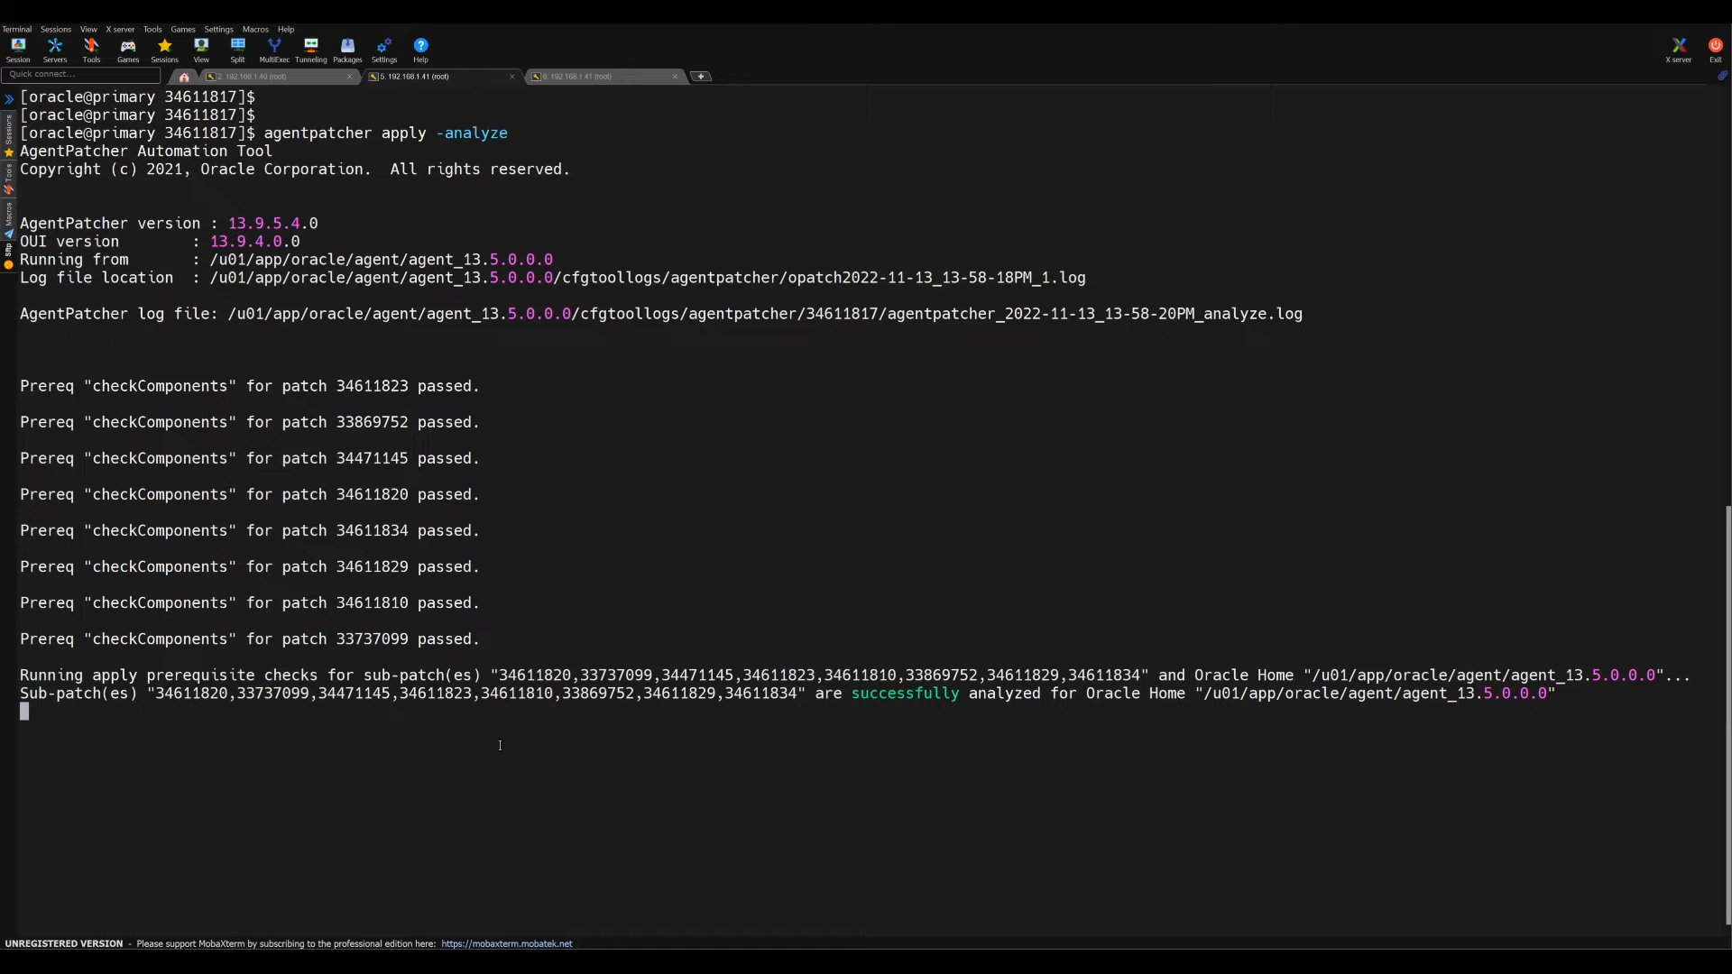
scroll("down", 3)
type("$AGENT_HOME/emctl stop agent")
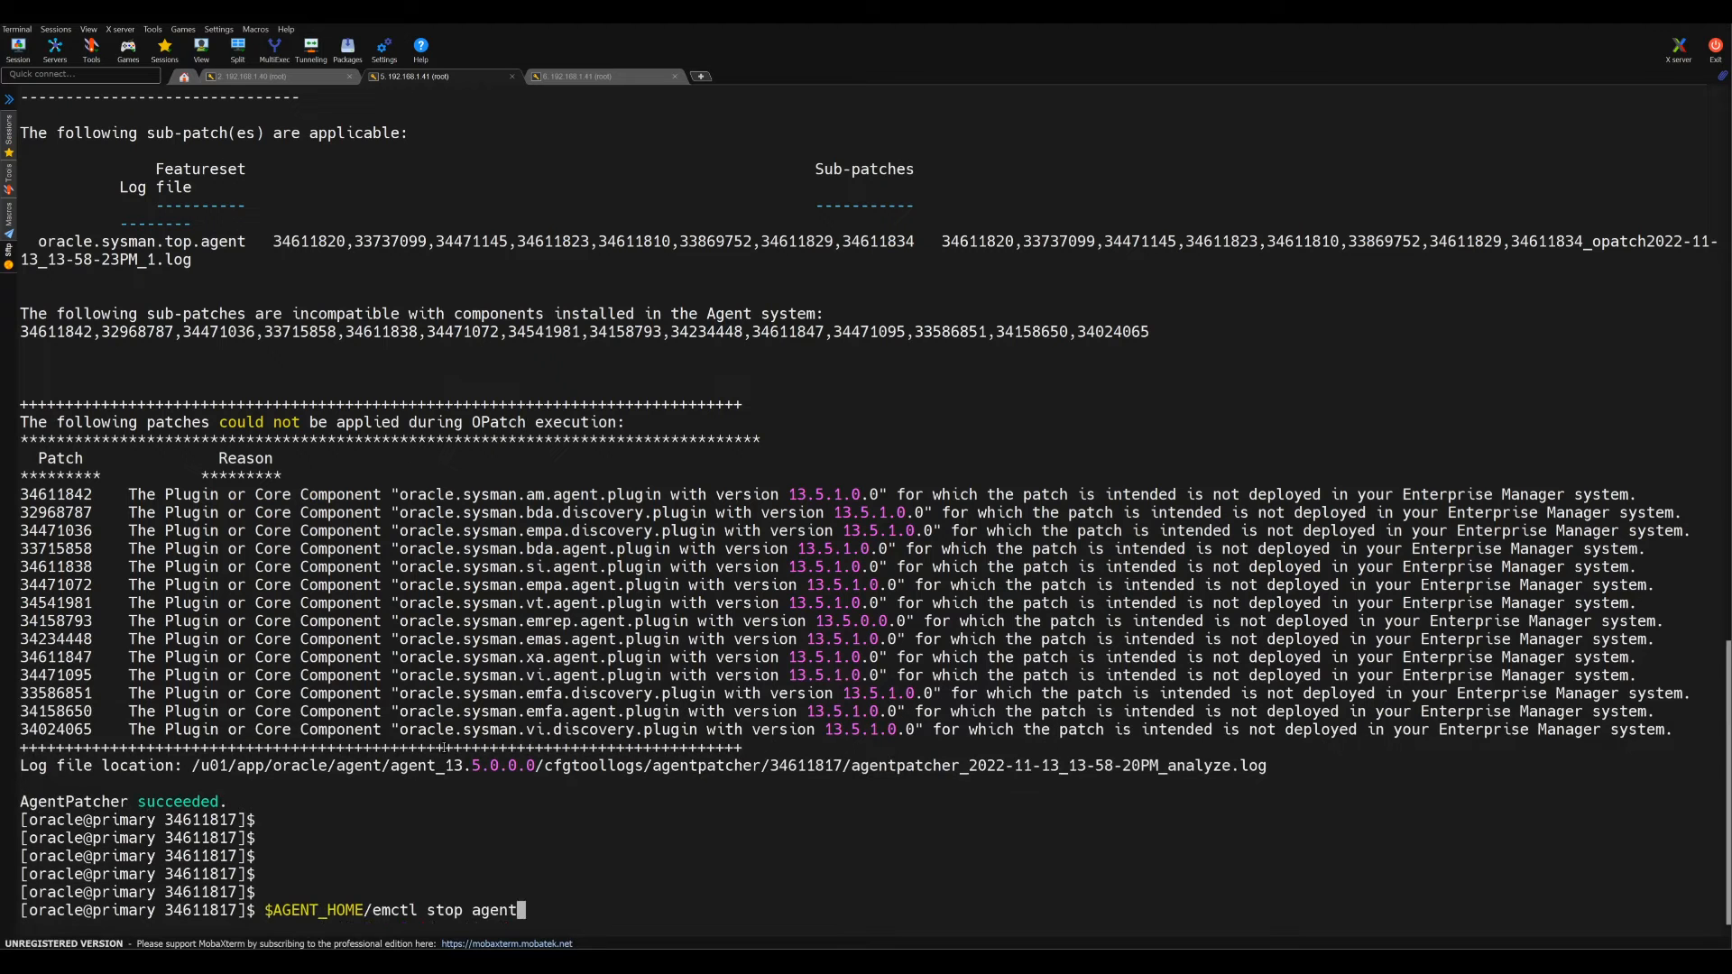
key("Return")
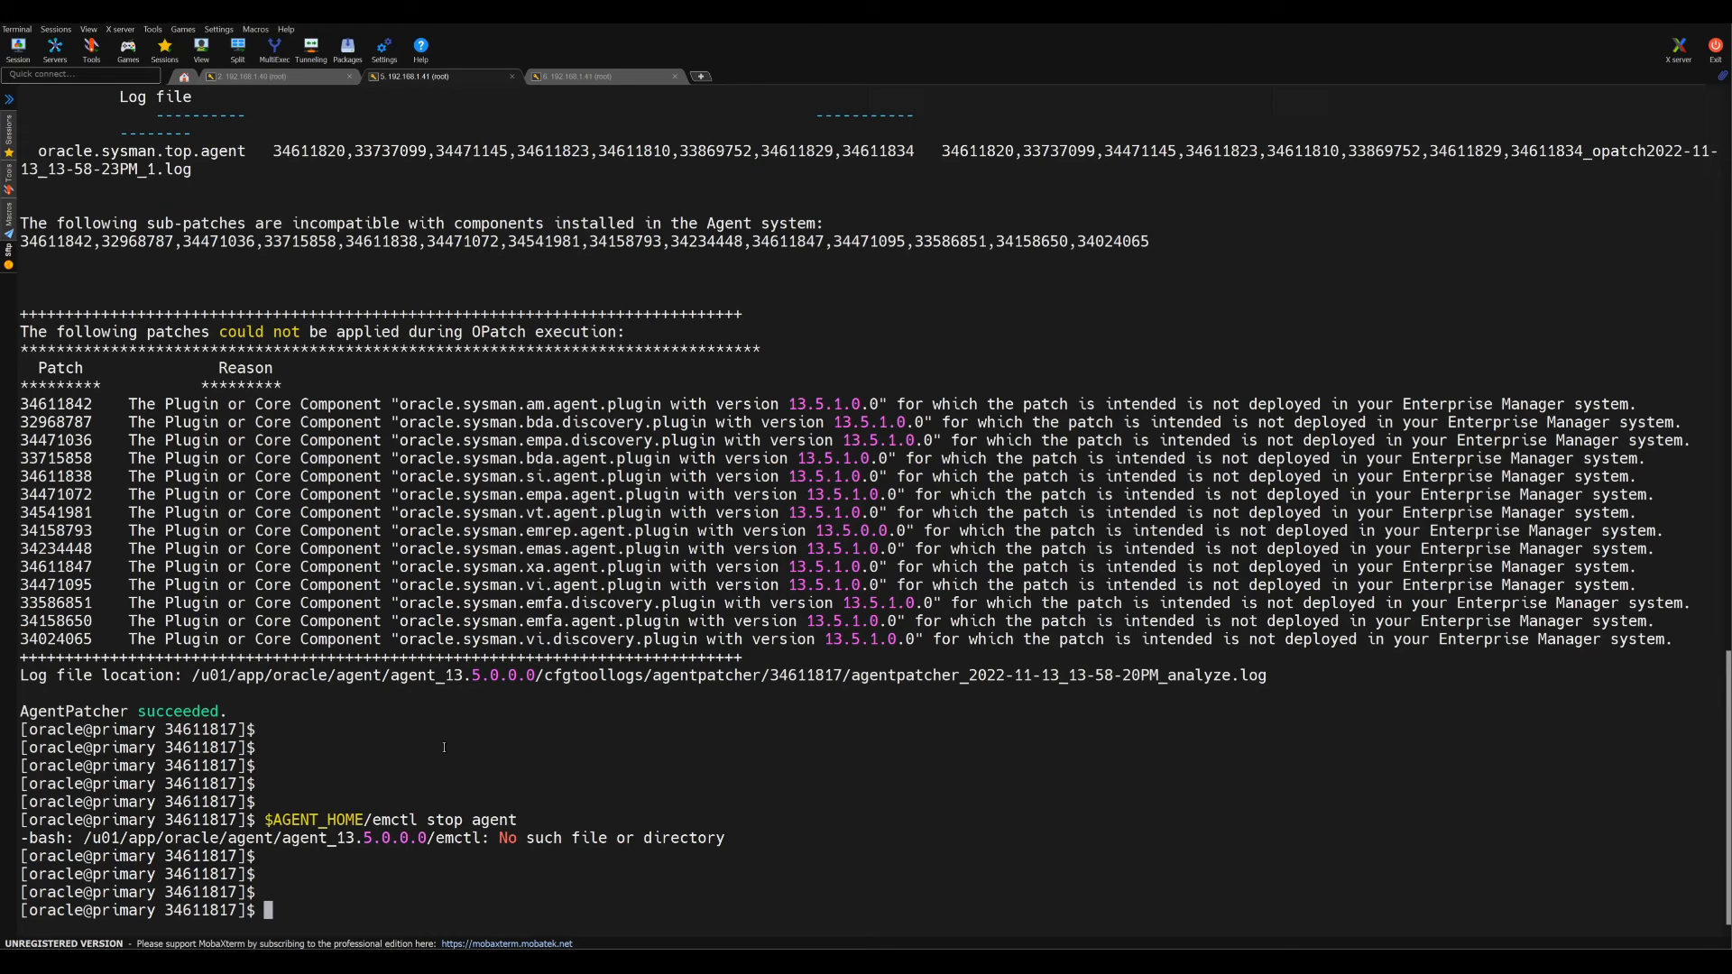
type("$AGENT_HOME/emctl stop agent")
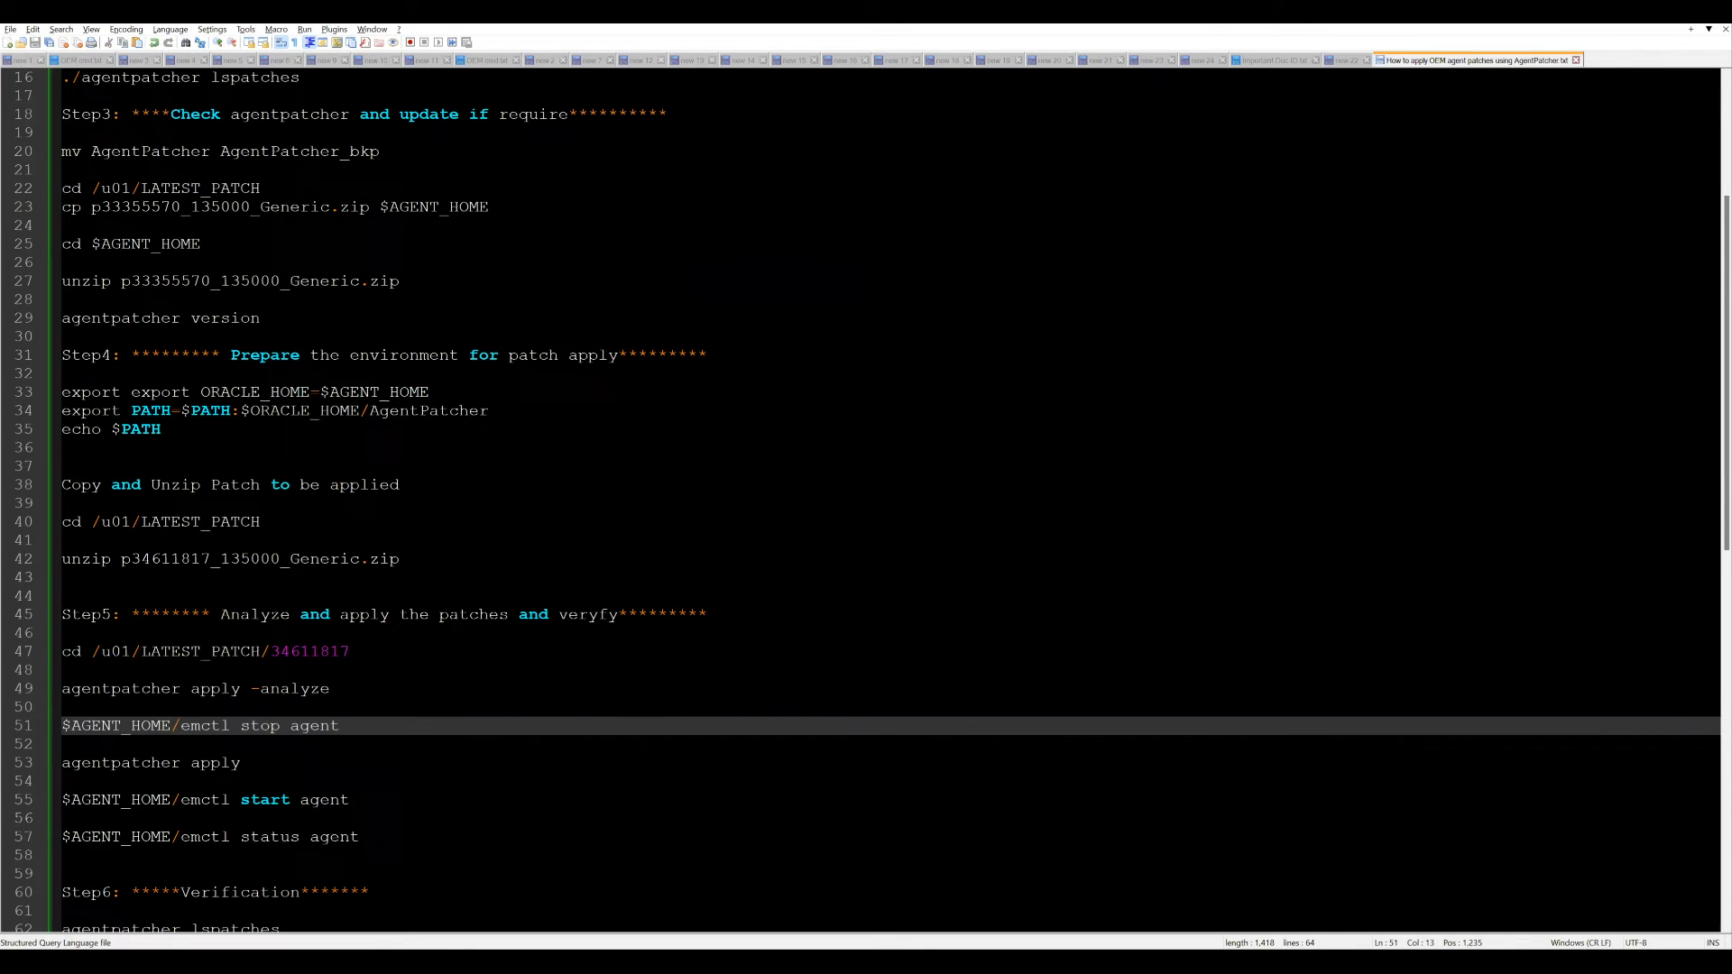
Step: Insert bin/ after $AGENT_HOME/ in the notes' emctl stop, start and status commands
type("bin/")
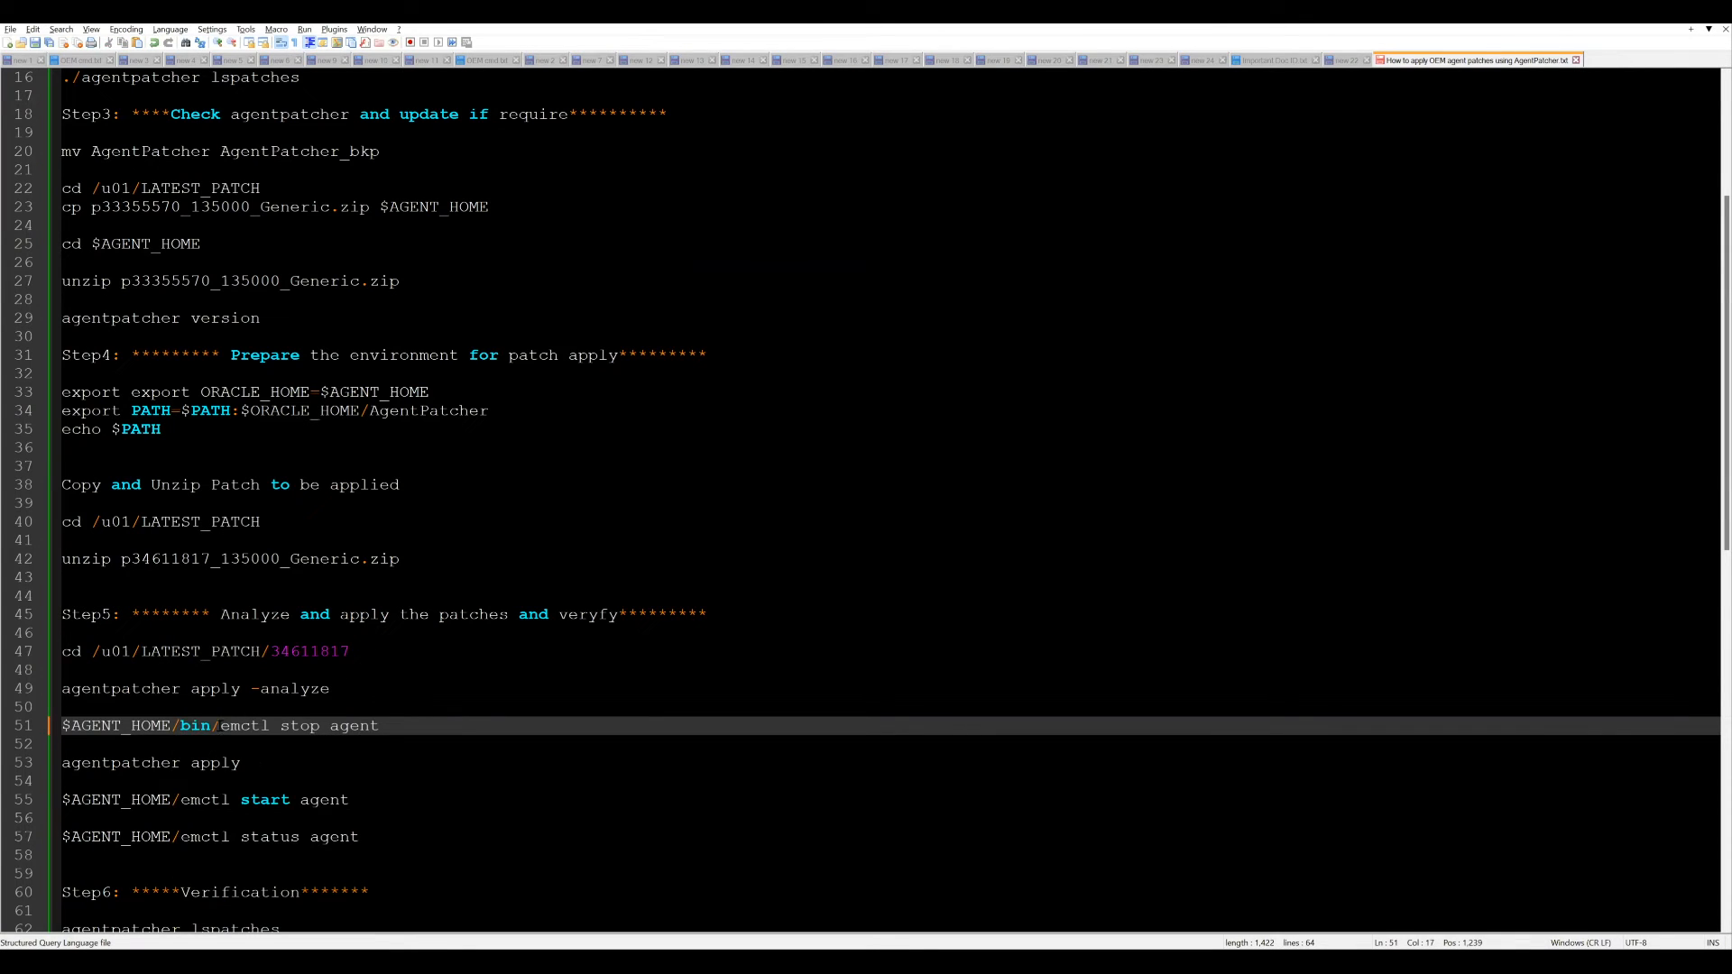
double_click(196, 725)
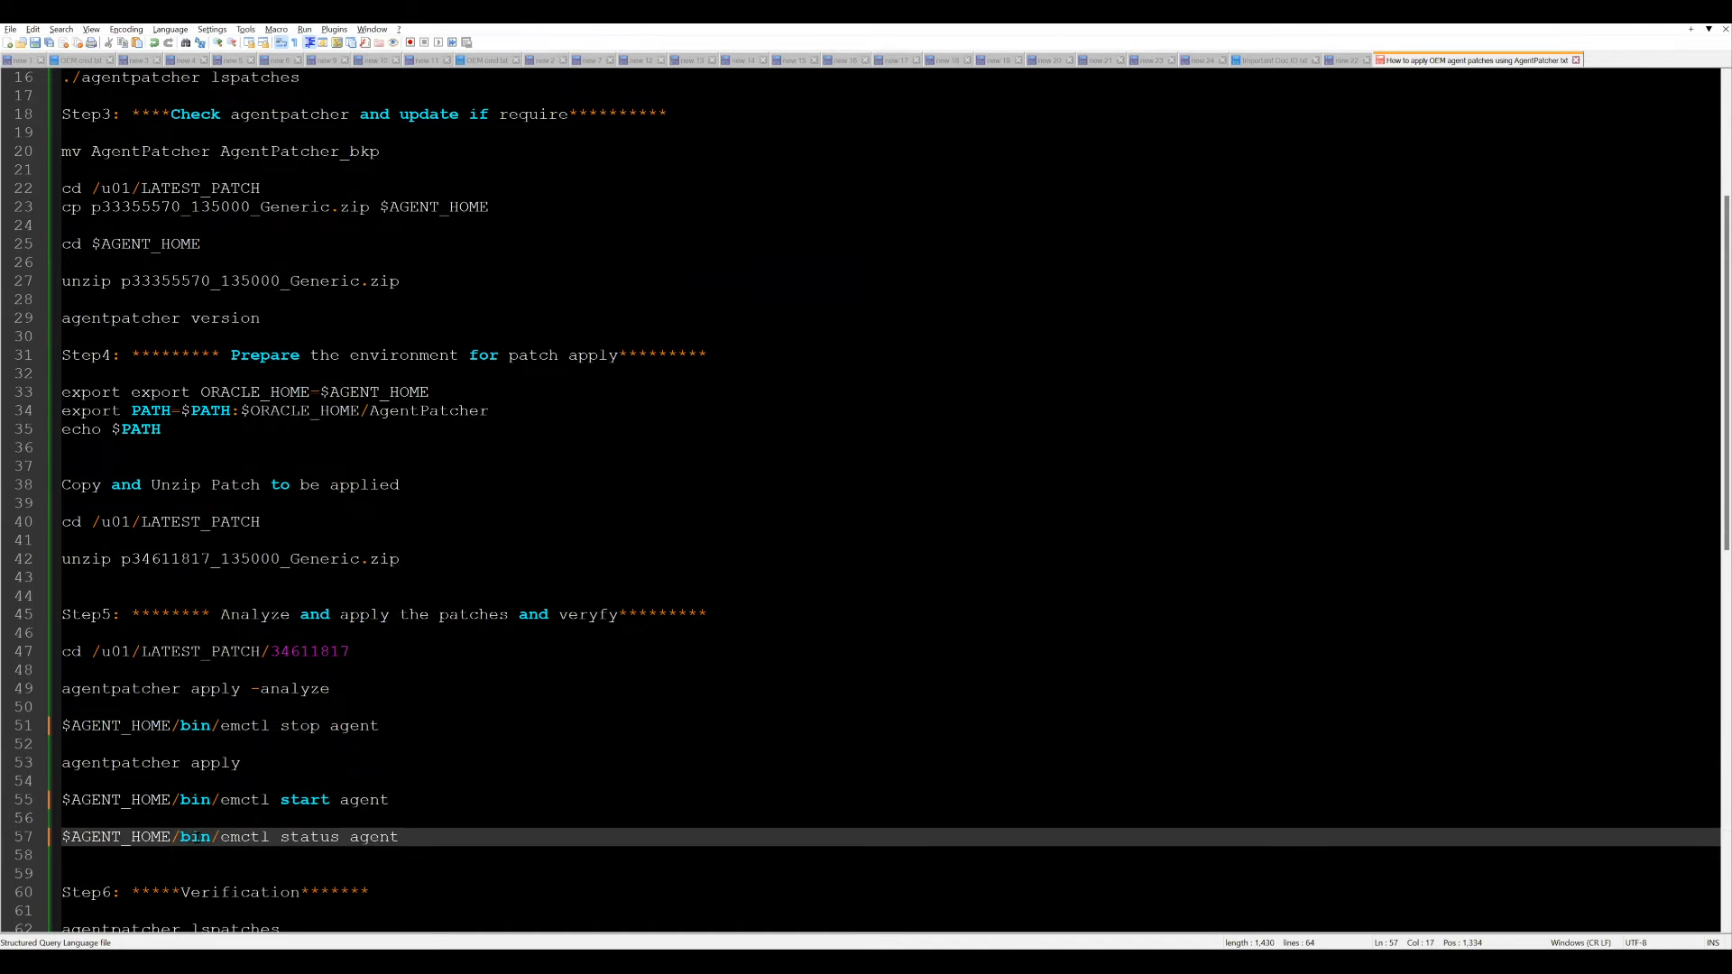
left_click(241, 762)
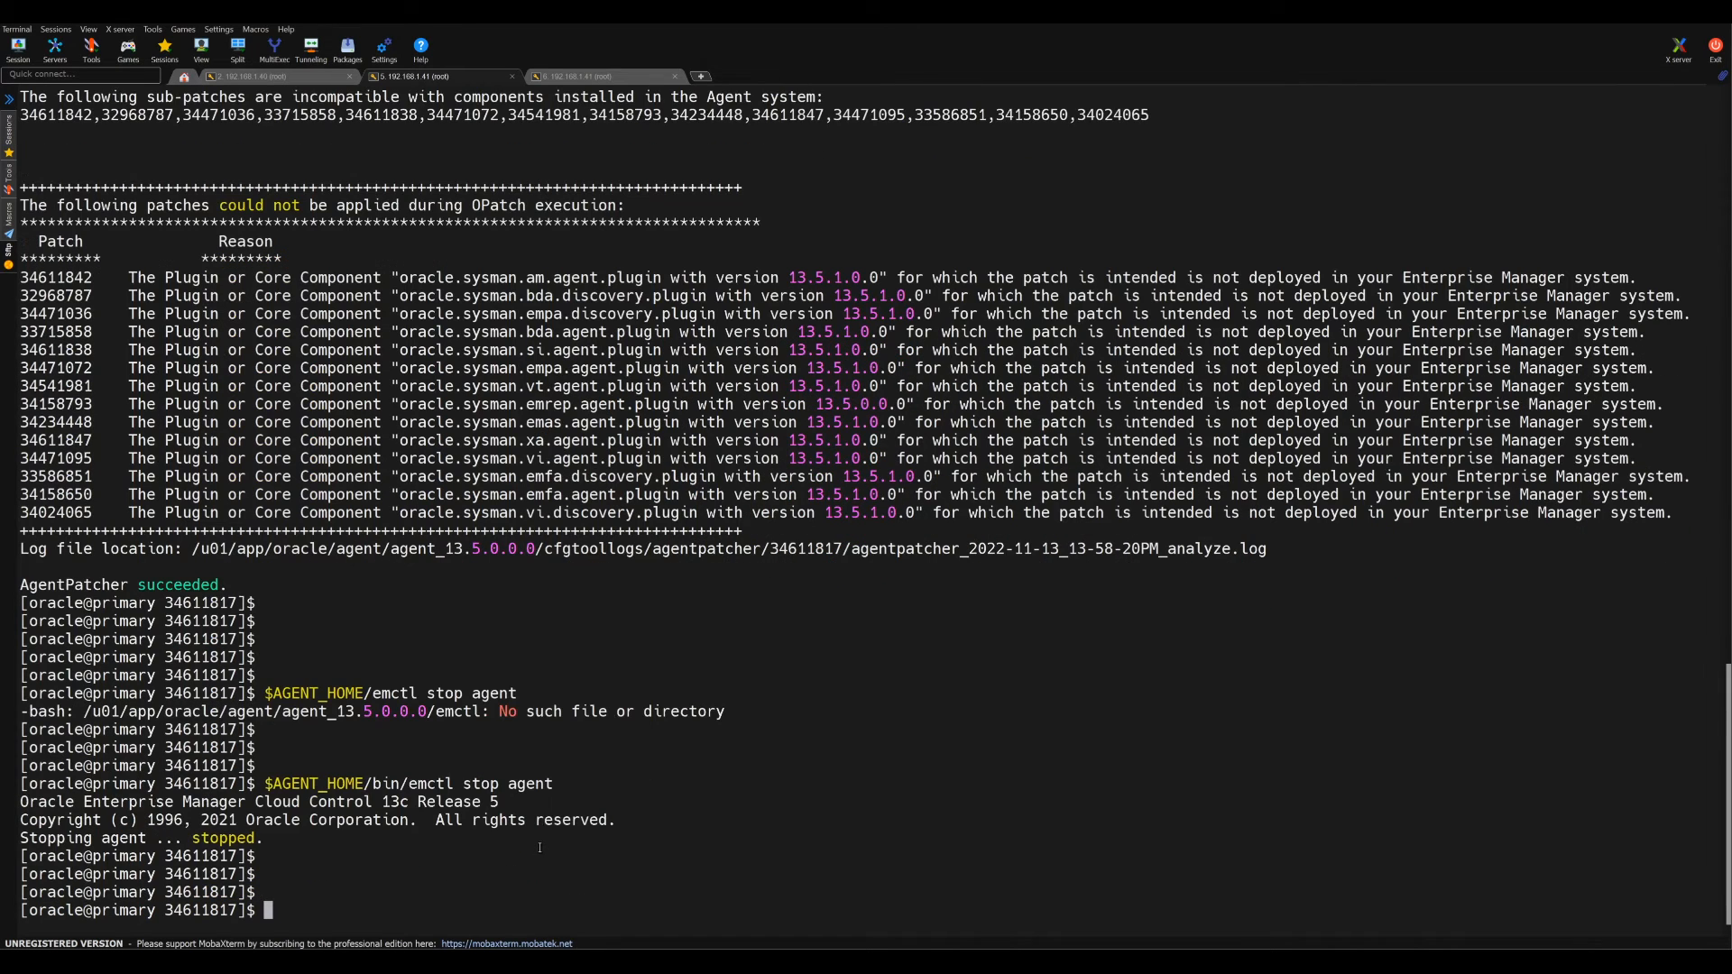
Step: Run agentpatcher apply and review the prerequisite check output up to the proceed prompt
type("agentpatcher apply")
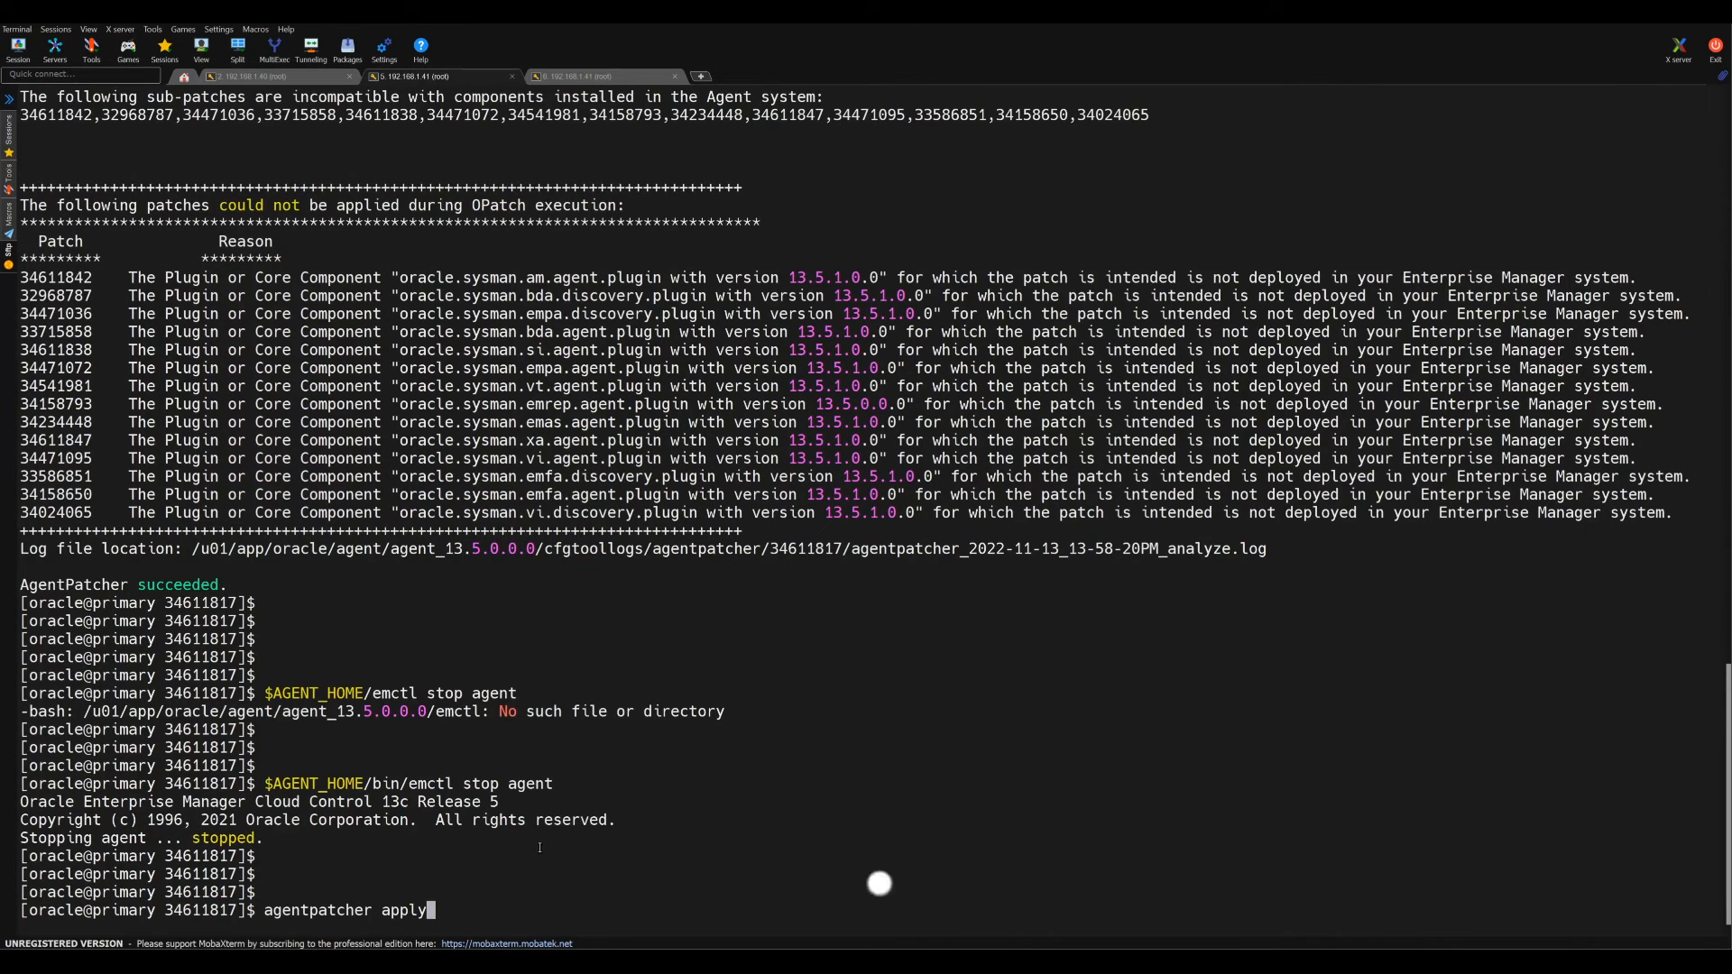
key("Return")
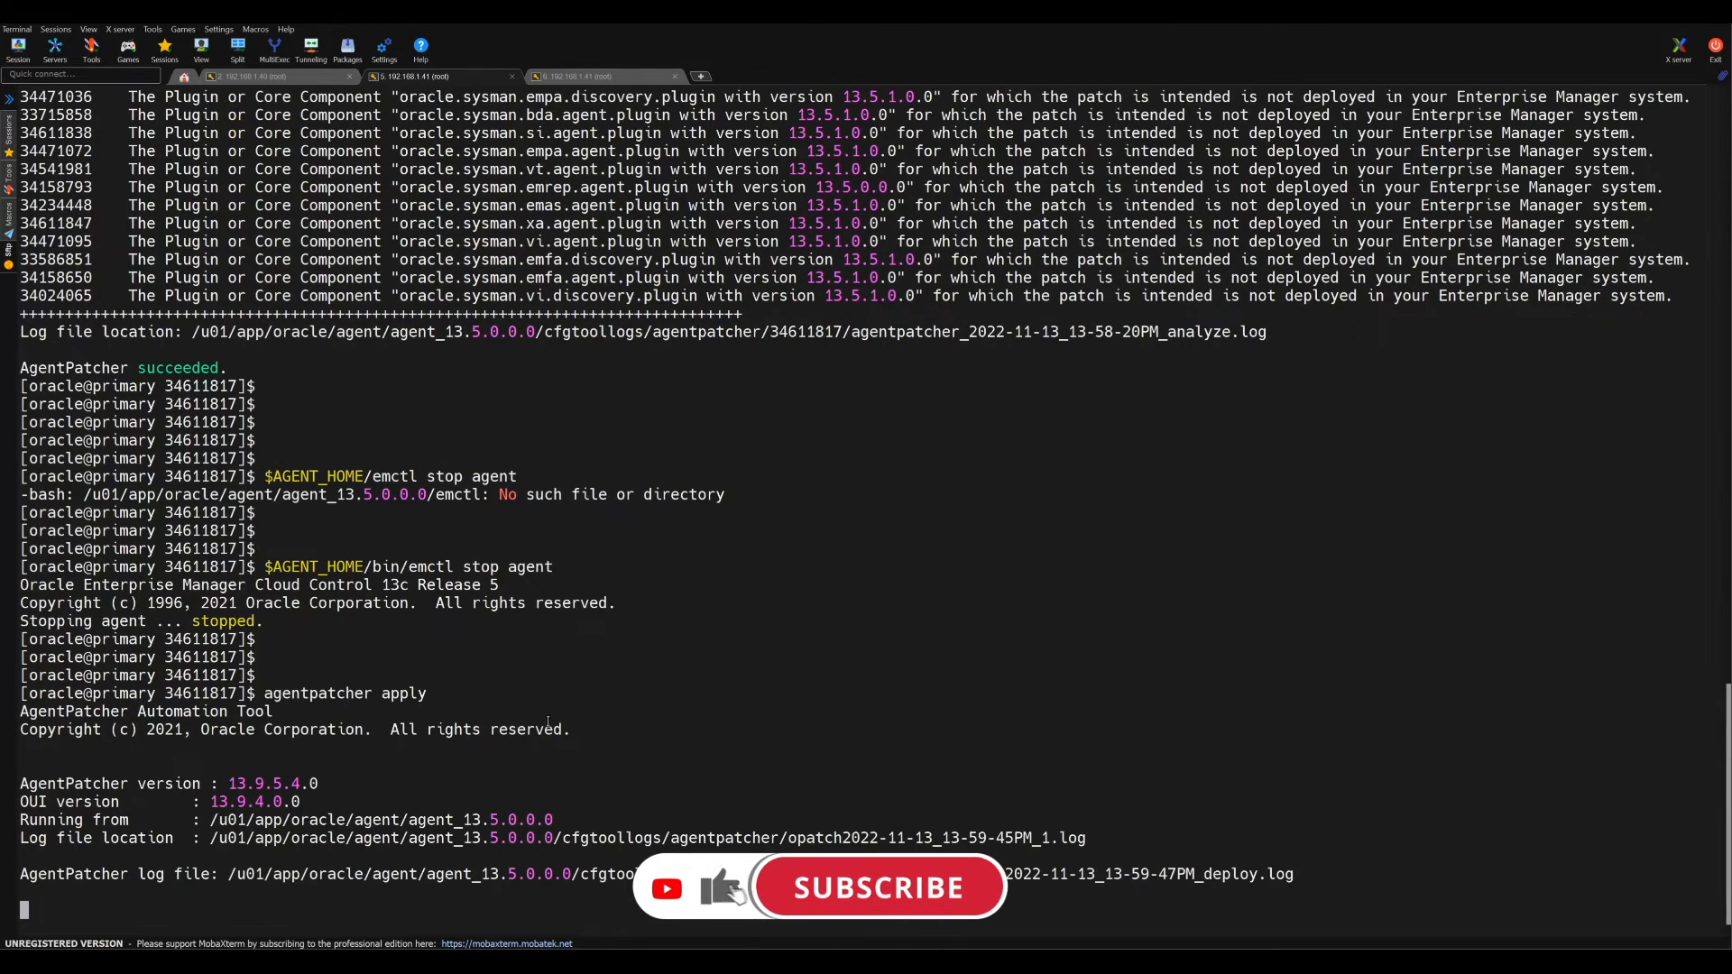
scroll("up", 3)
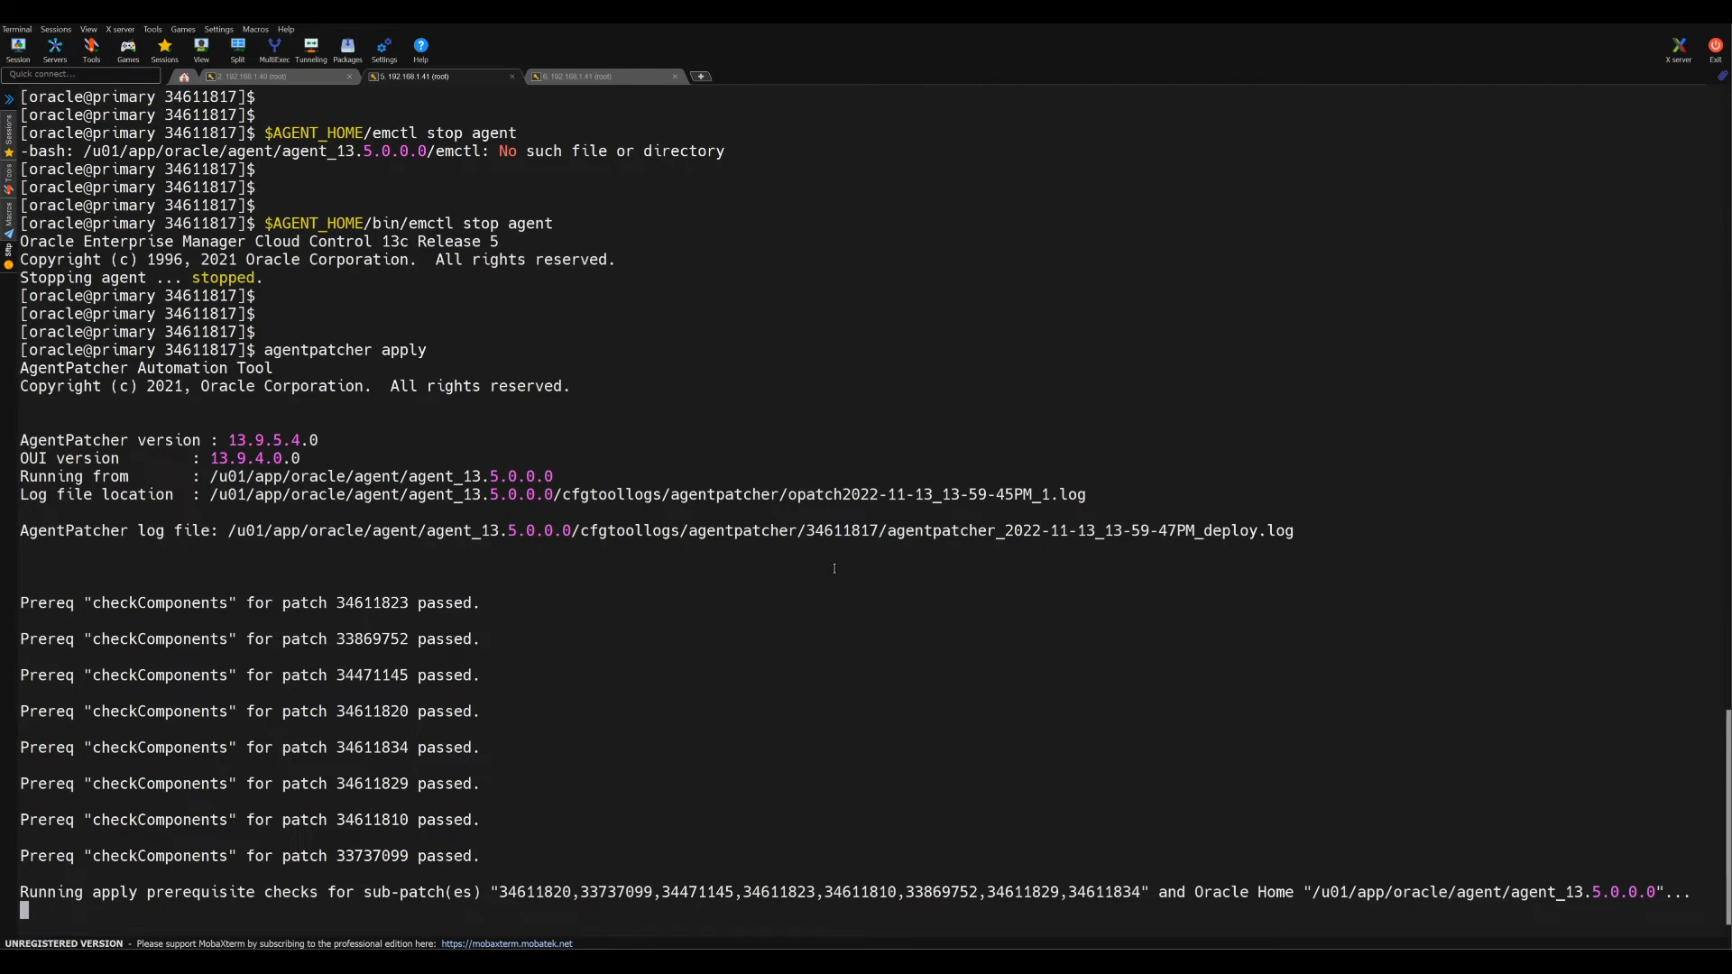
mouse_move(797, 690)
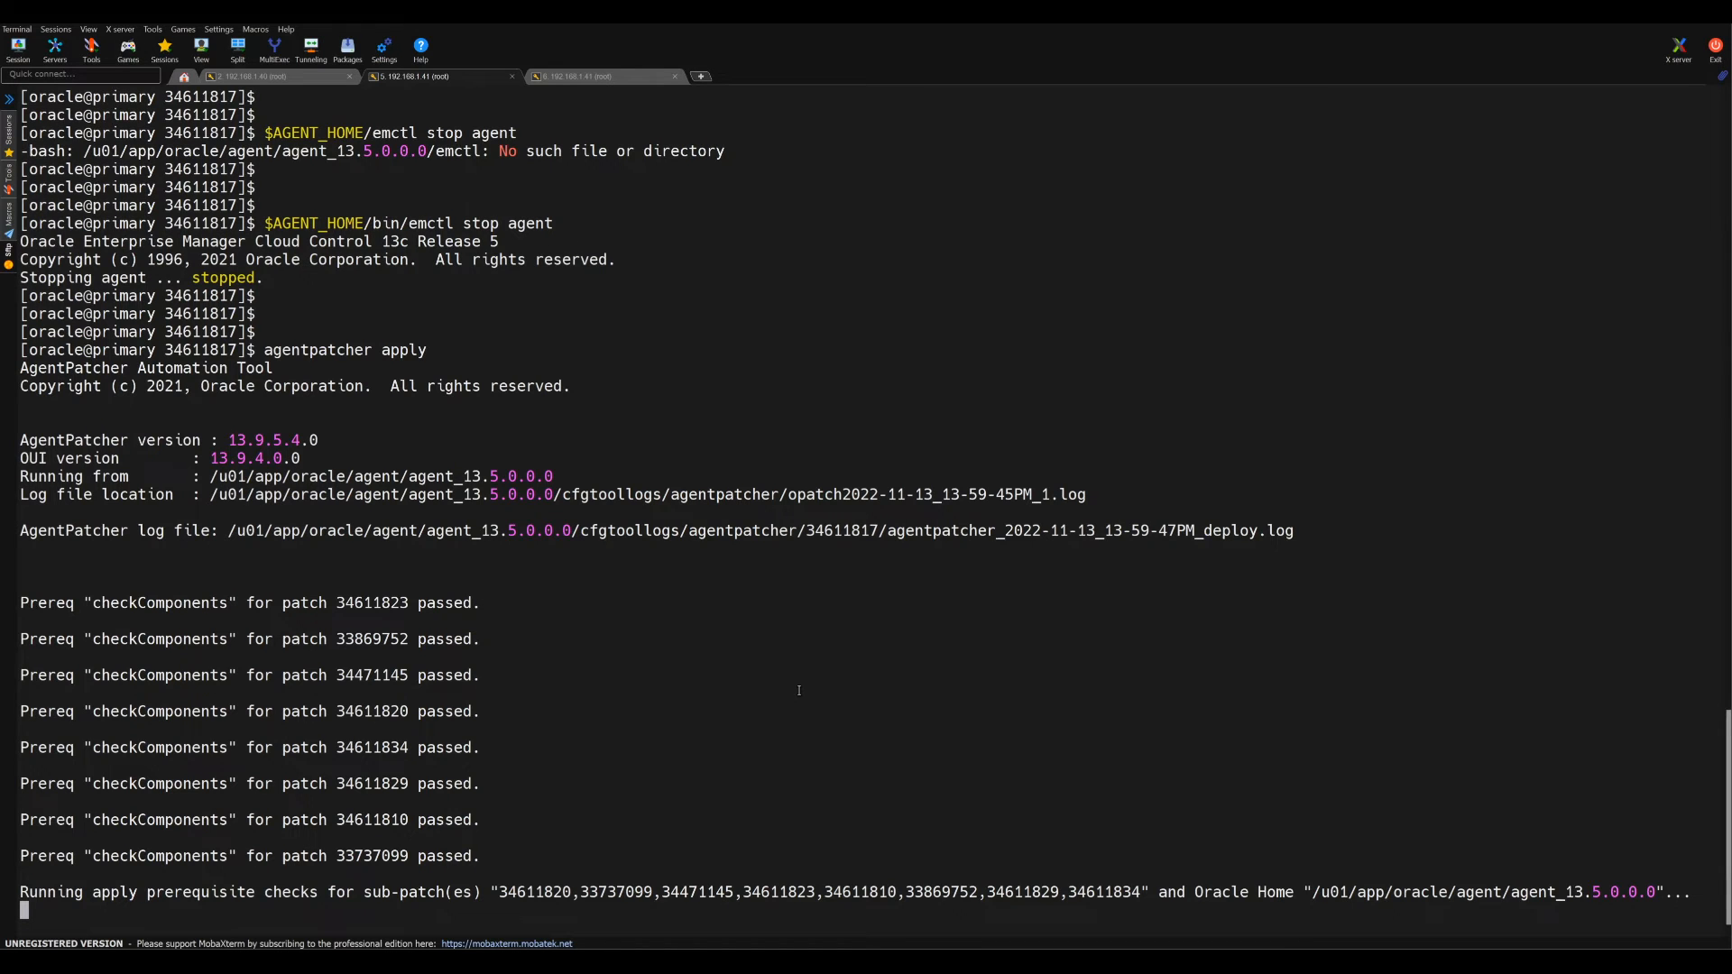
scroll("down", 3)
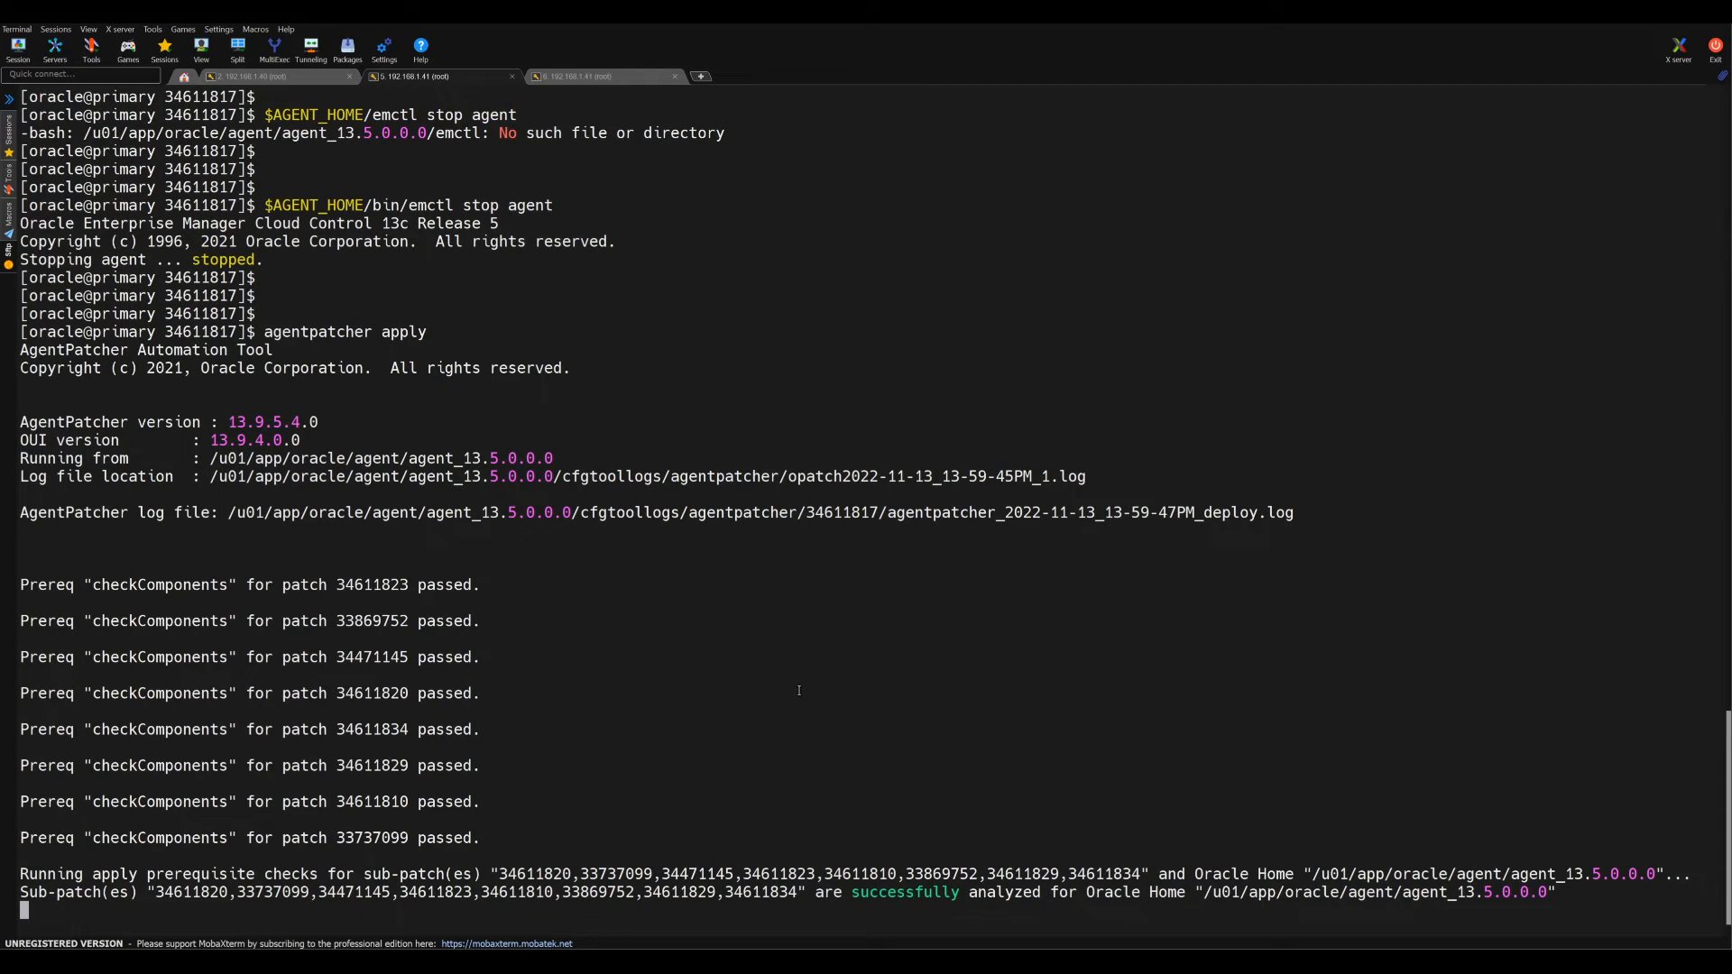
scroll("down", 3)
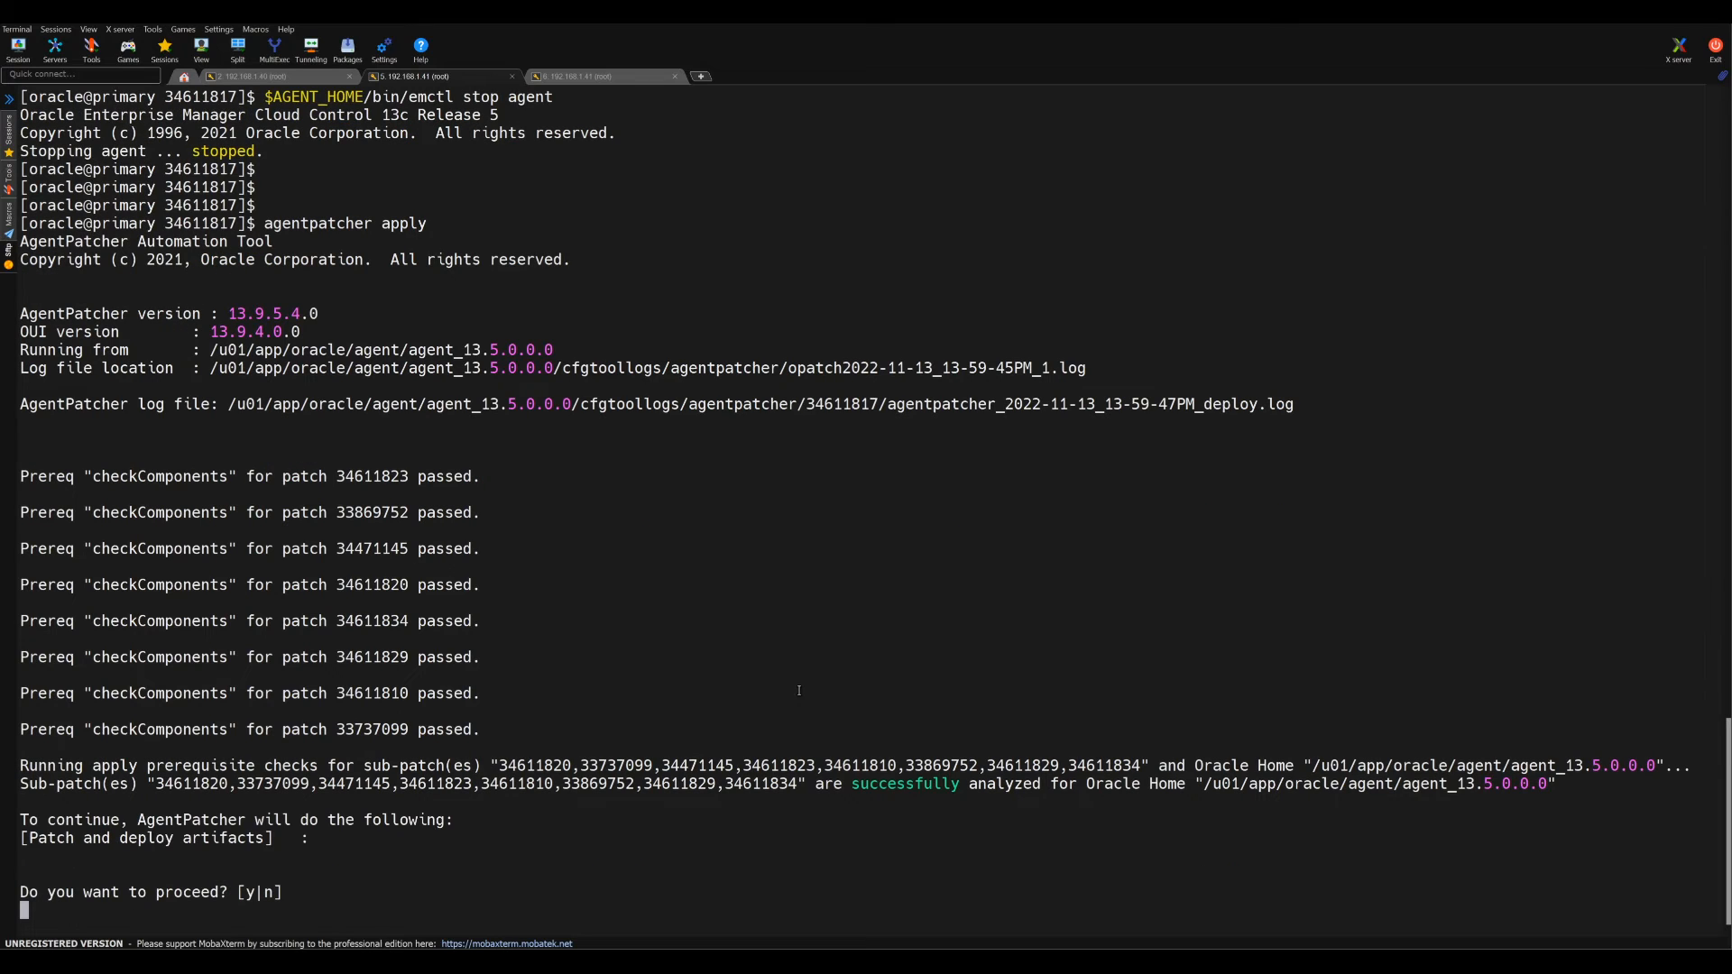
Step: Answer y to proceed and let the sub-patch binaries apply until AgentPatcher succeeded
type("y")
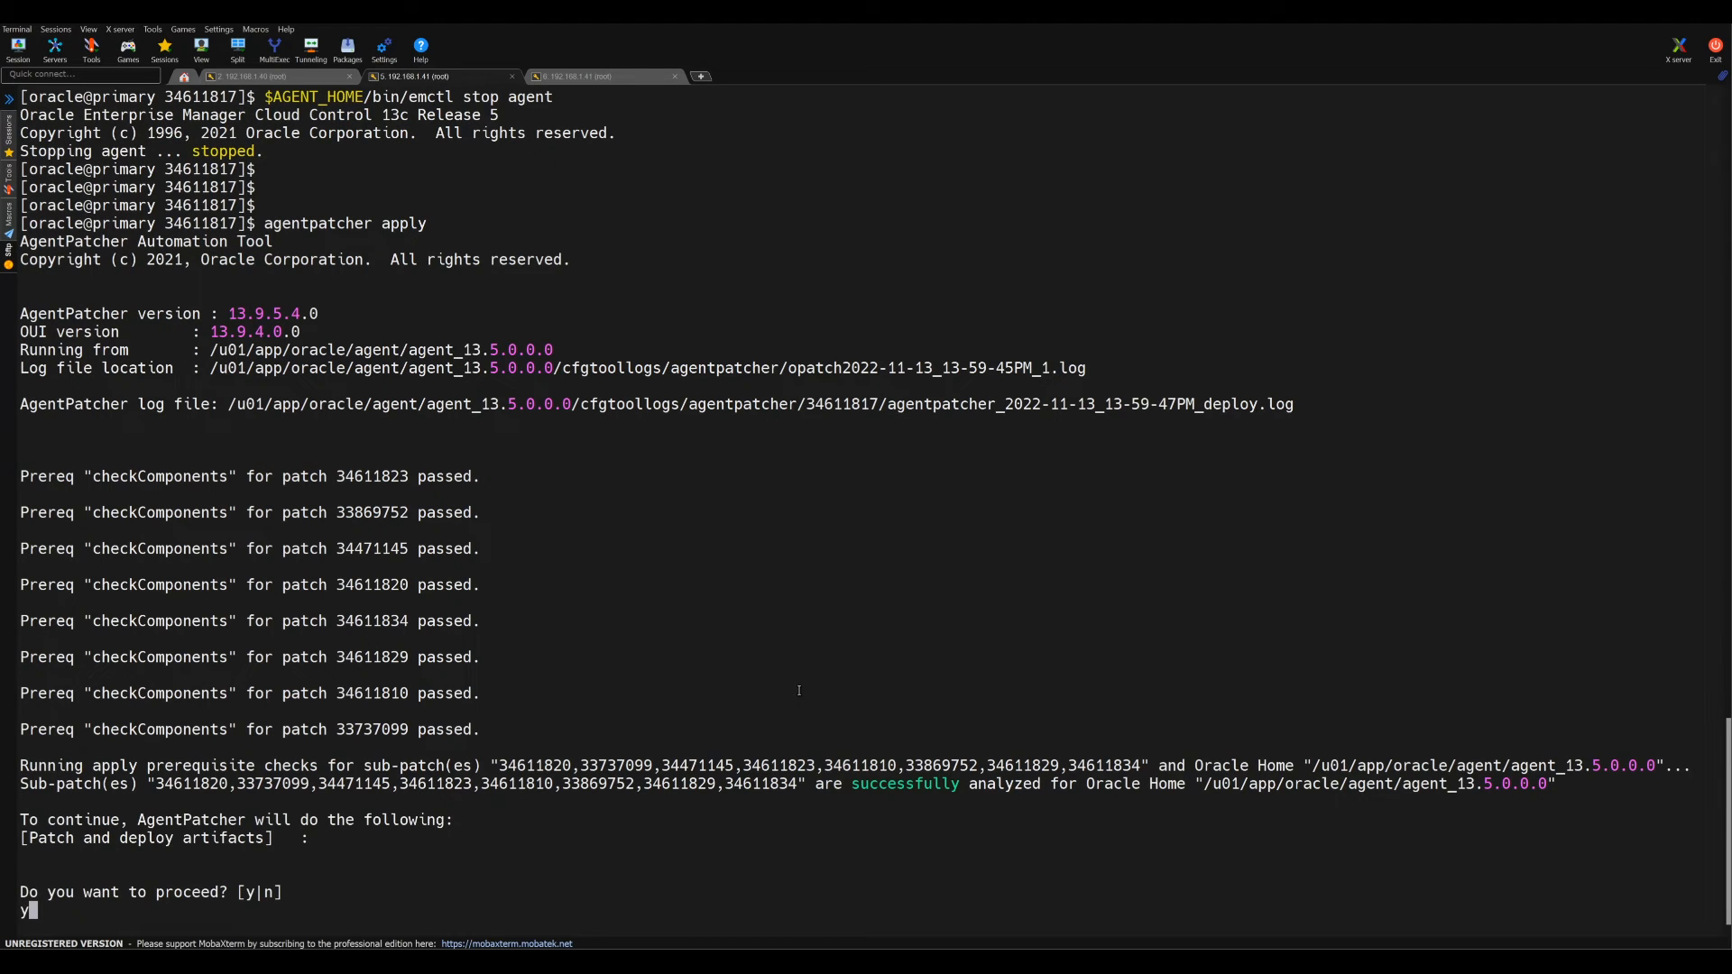
key("Return")
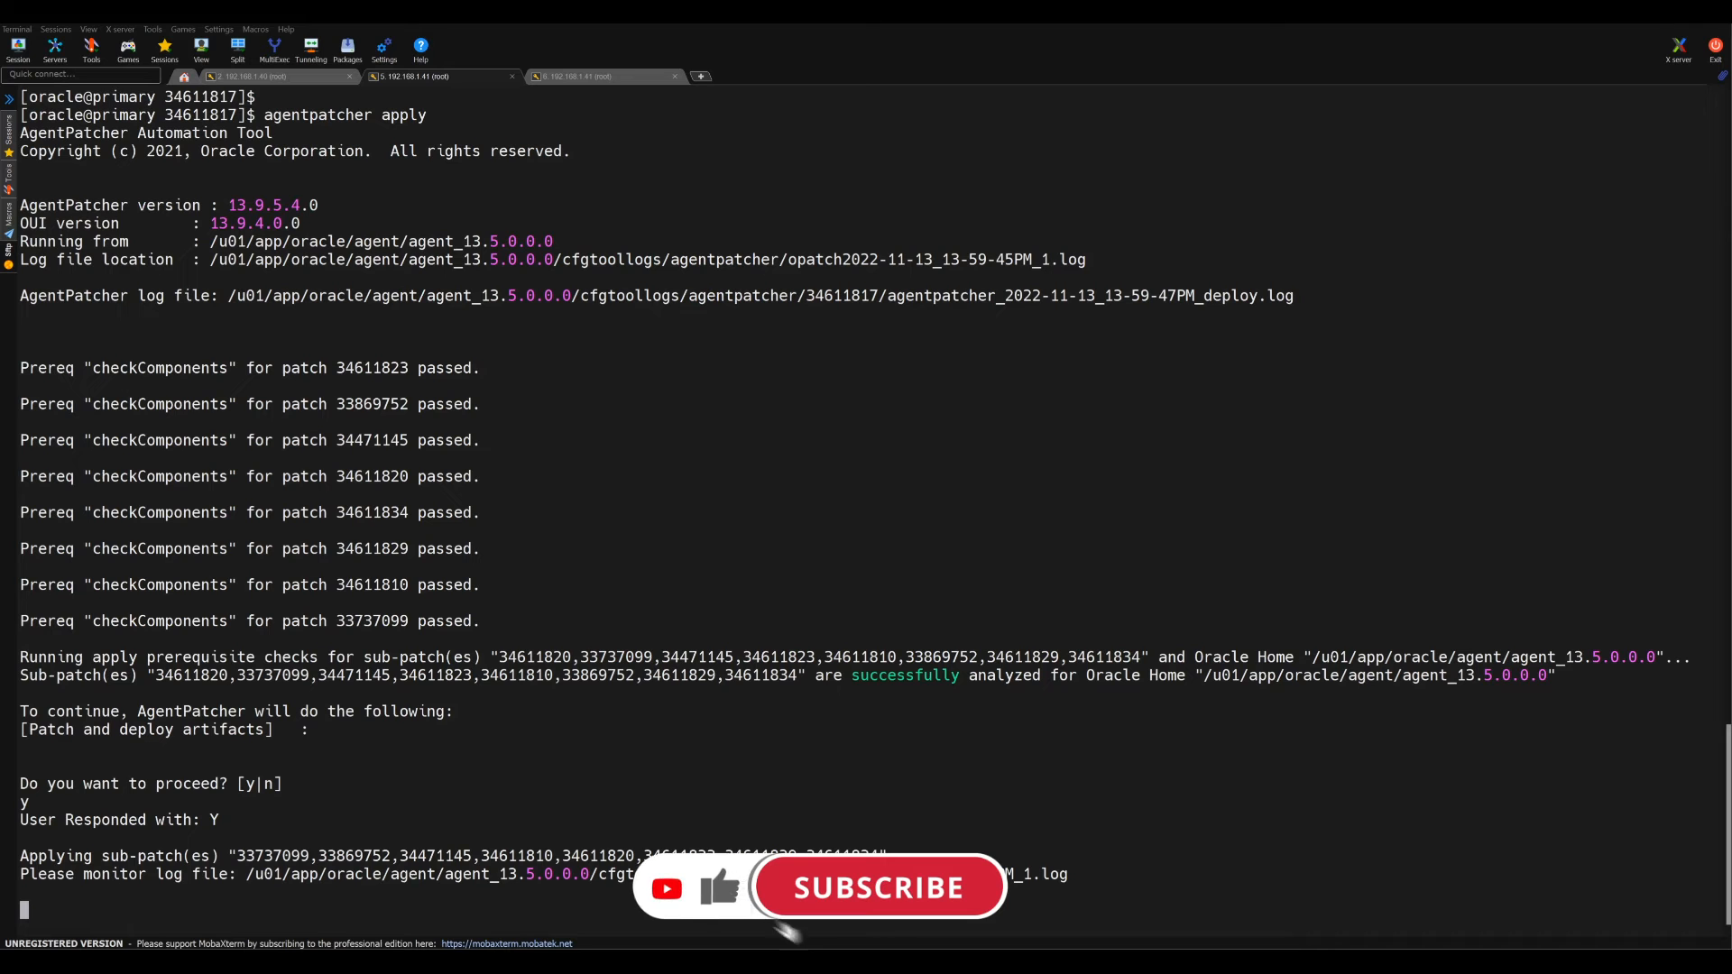
left_click(878, 887)
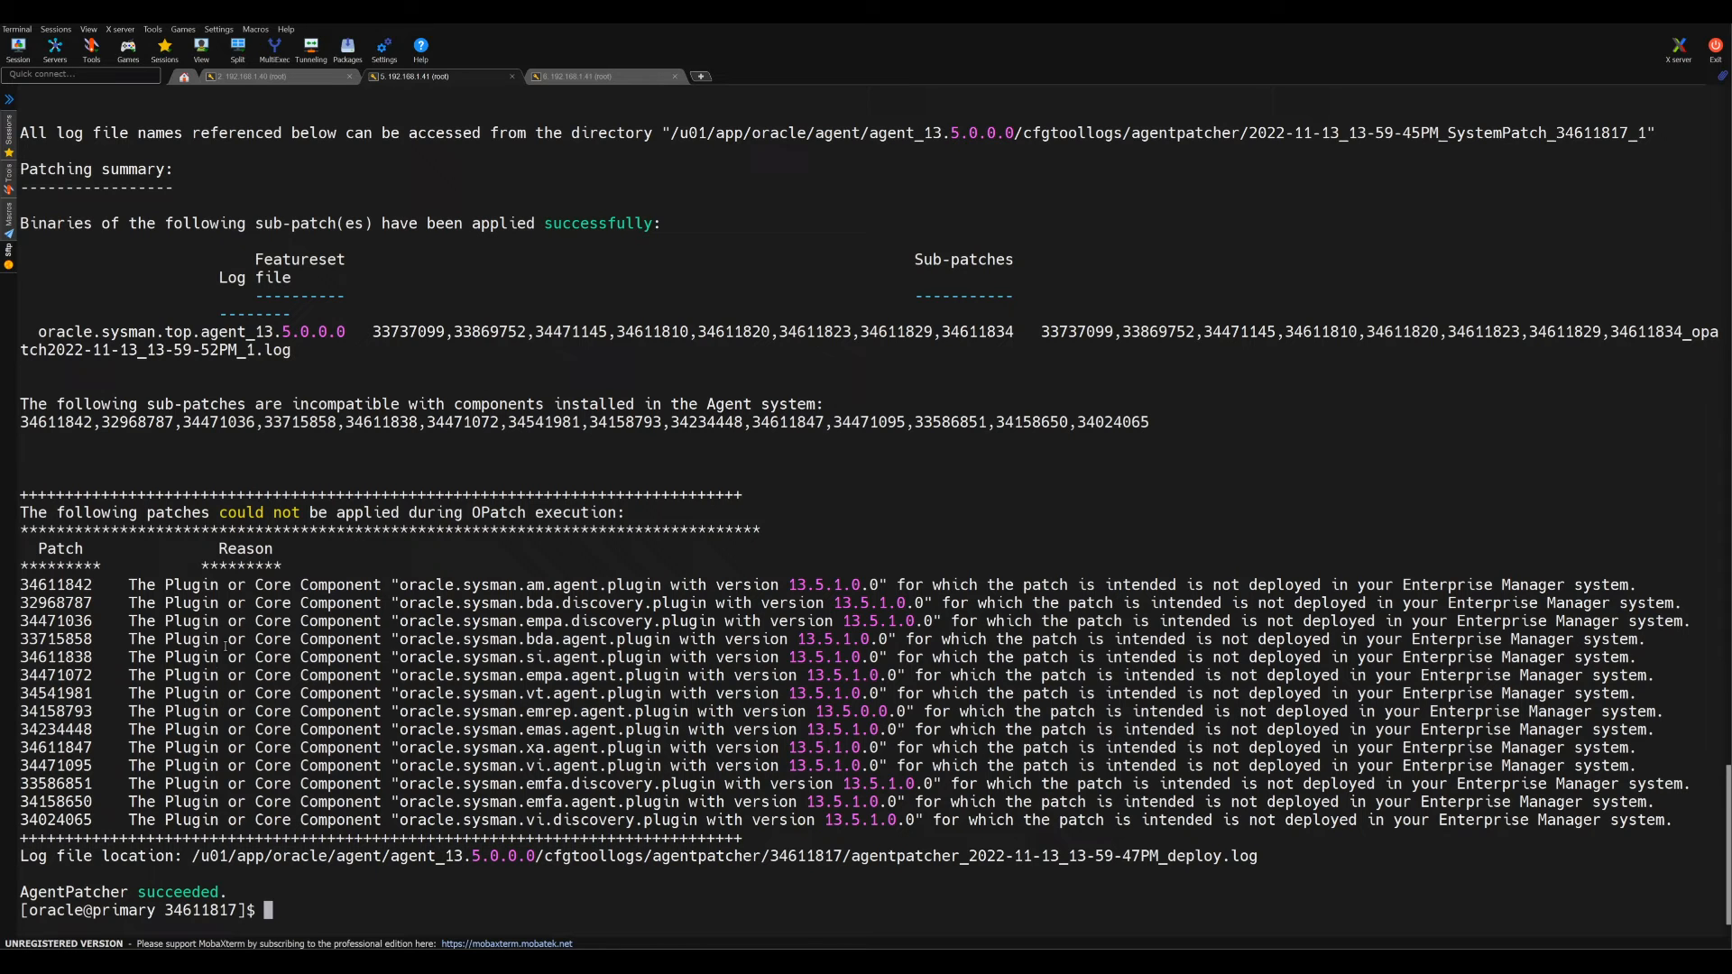
Step: Scroll through the AgentPatcher Complete Summary of applied and incompatible sub-patches
scroll("up", 3)
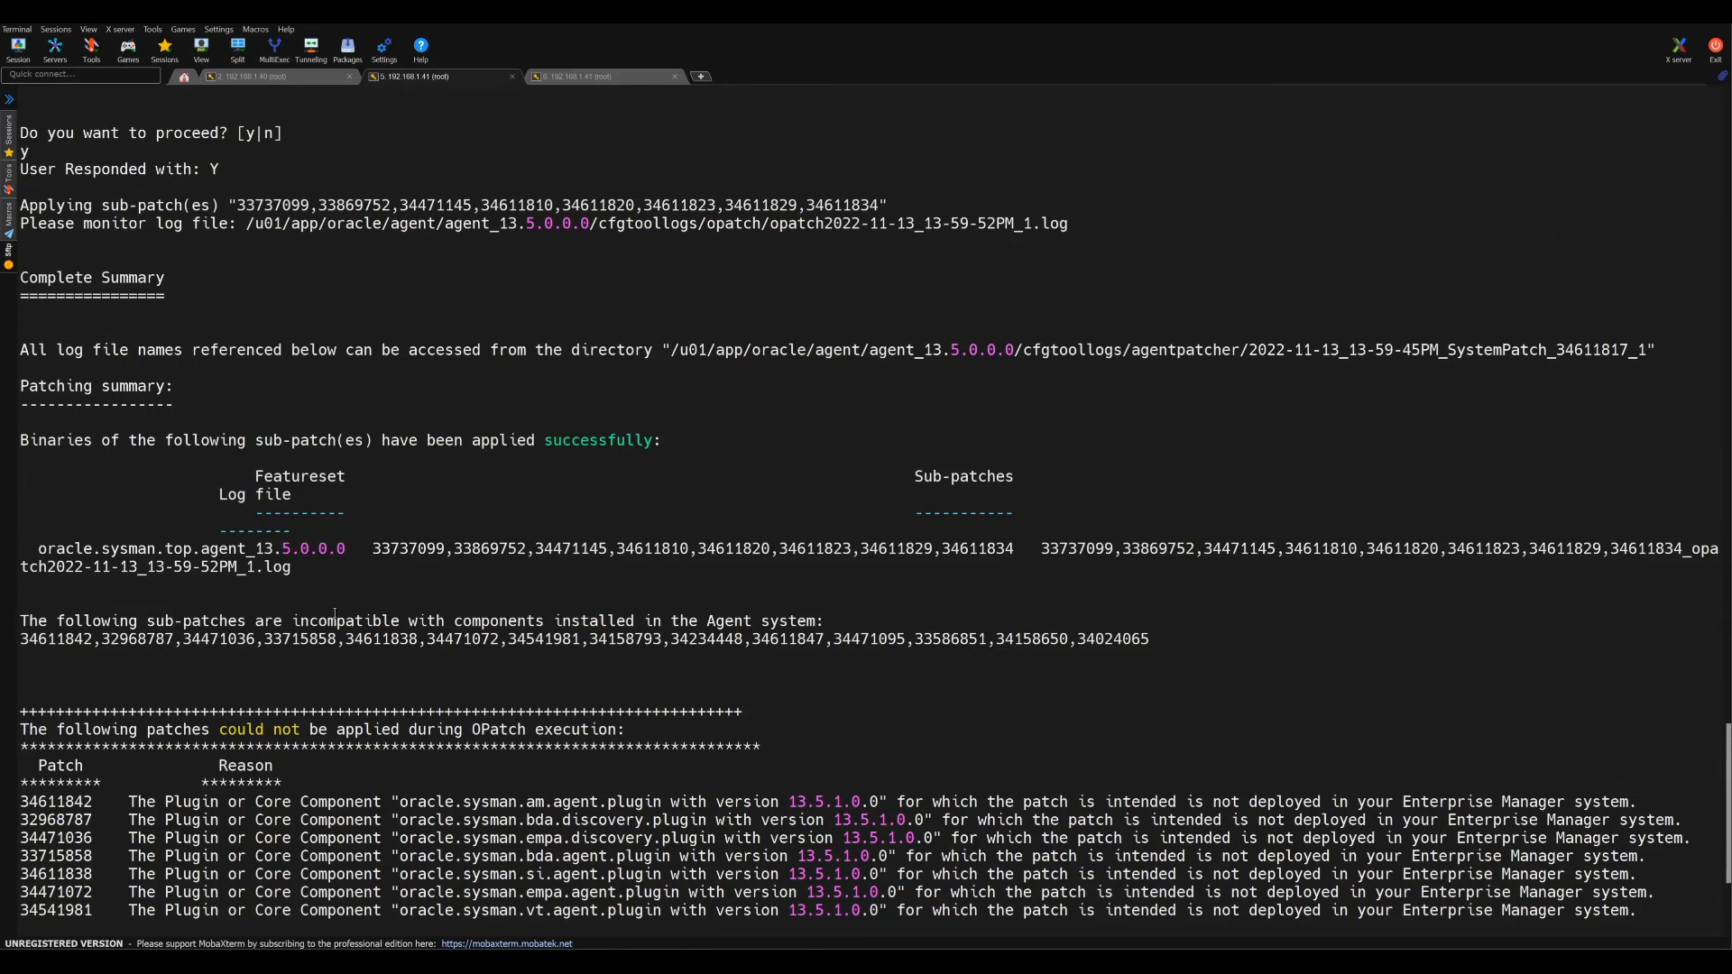
scroll("up", 3)
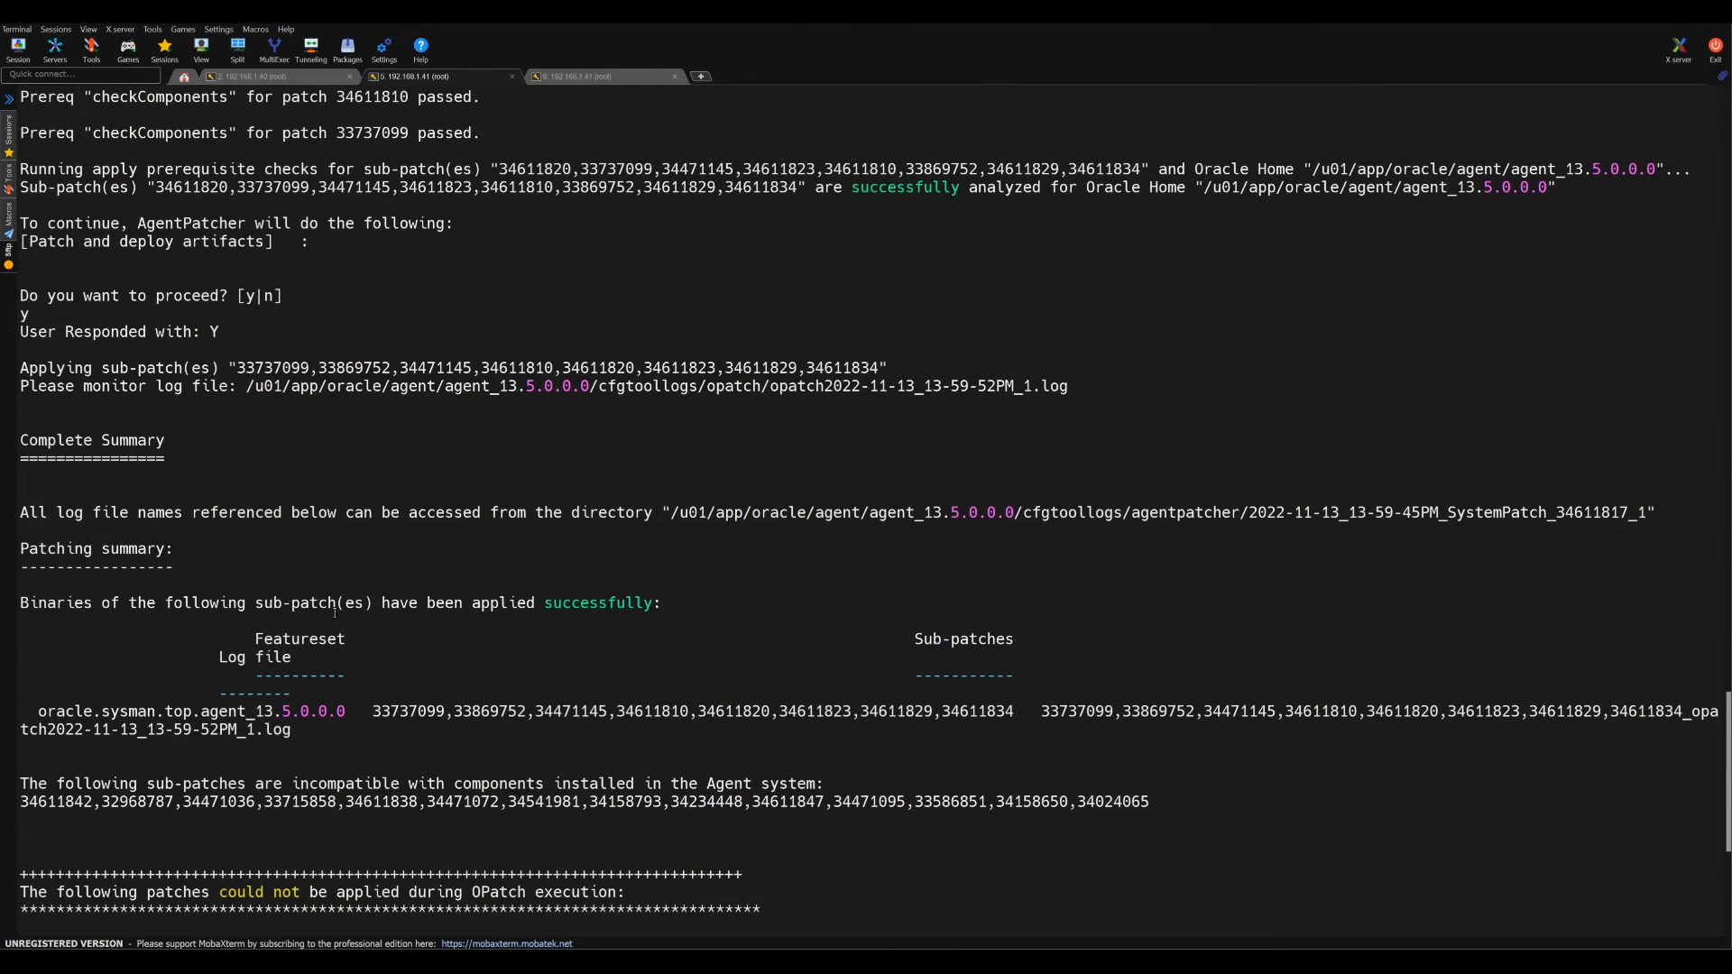
scroll("down", 3)
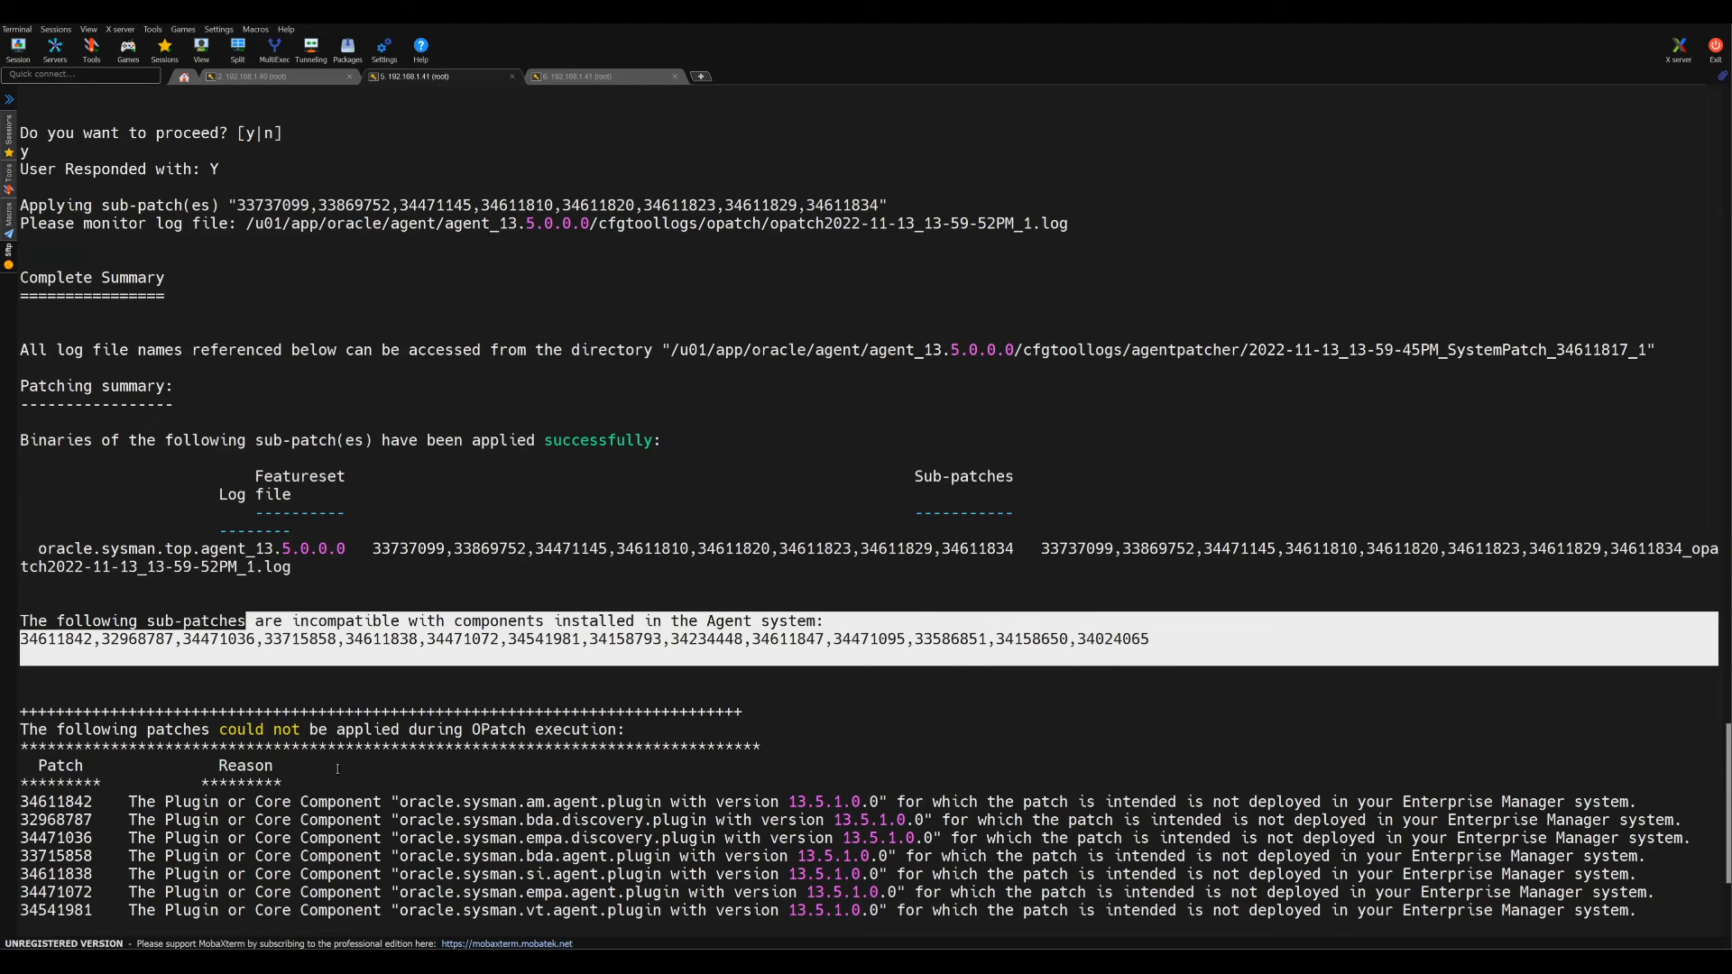
scroll("down", 3)
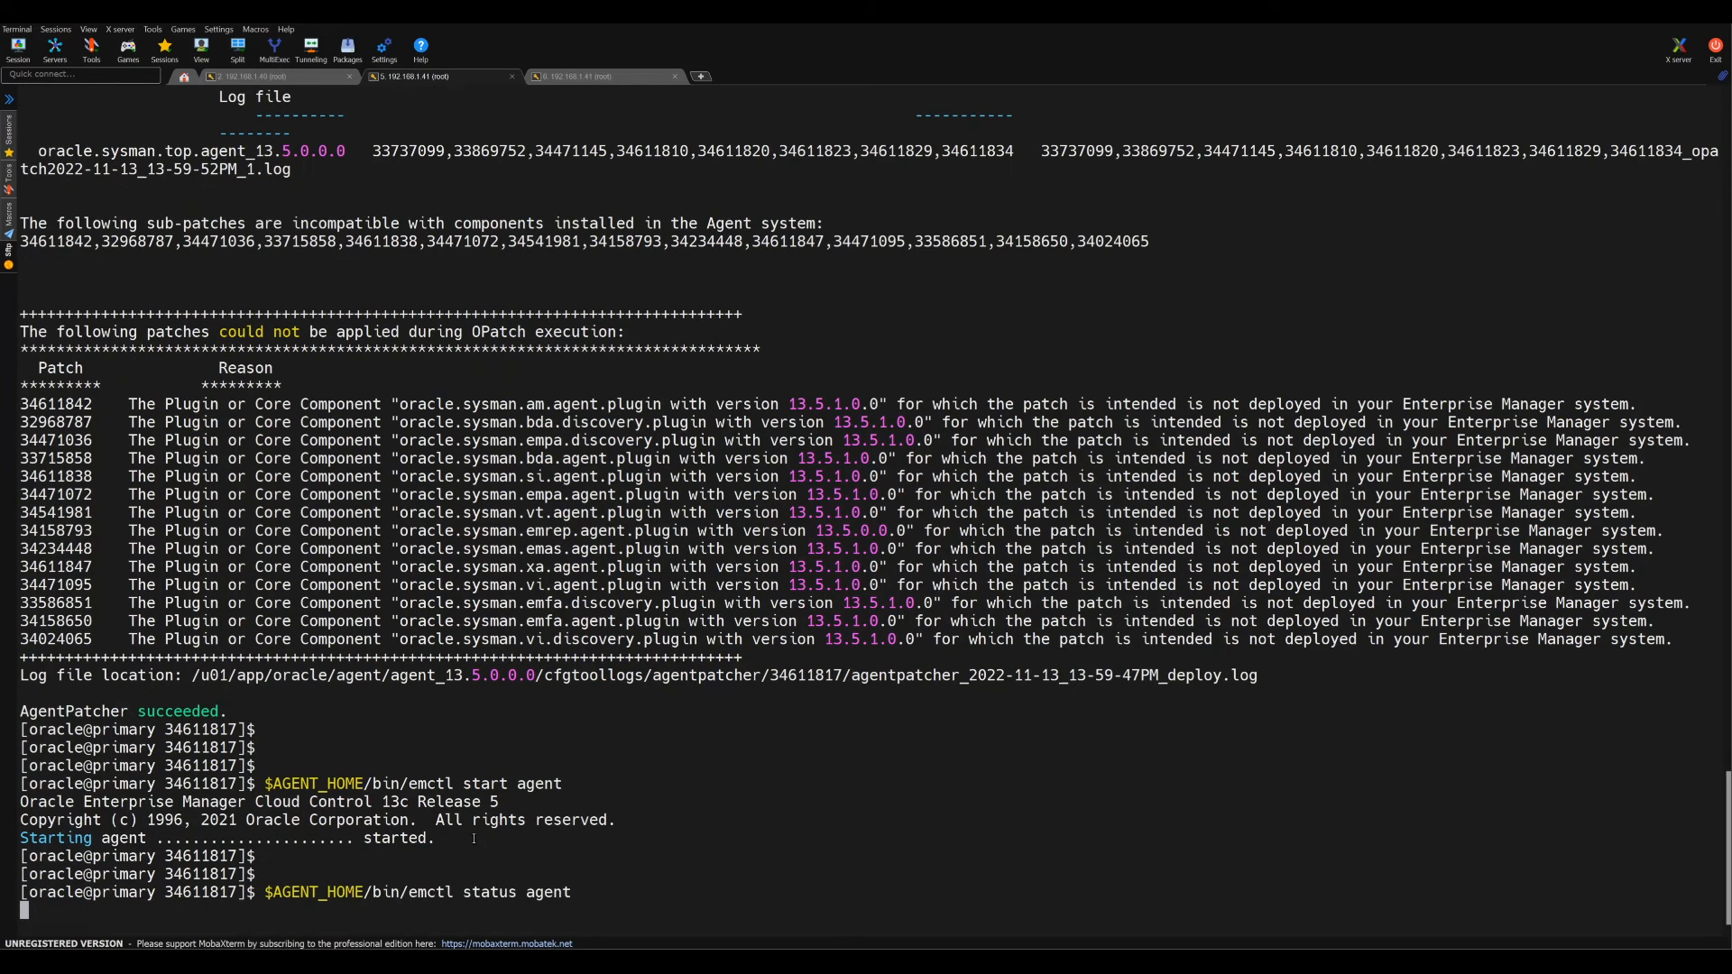
Step: Scroll through the output of $AGENT_HOME/bin/emctl start agent and status agent
scroll("down", 3)
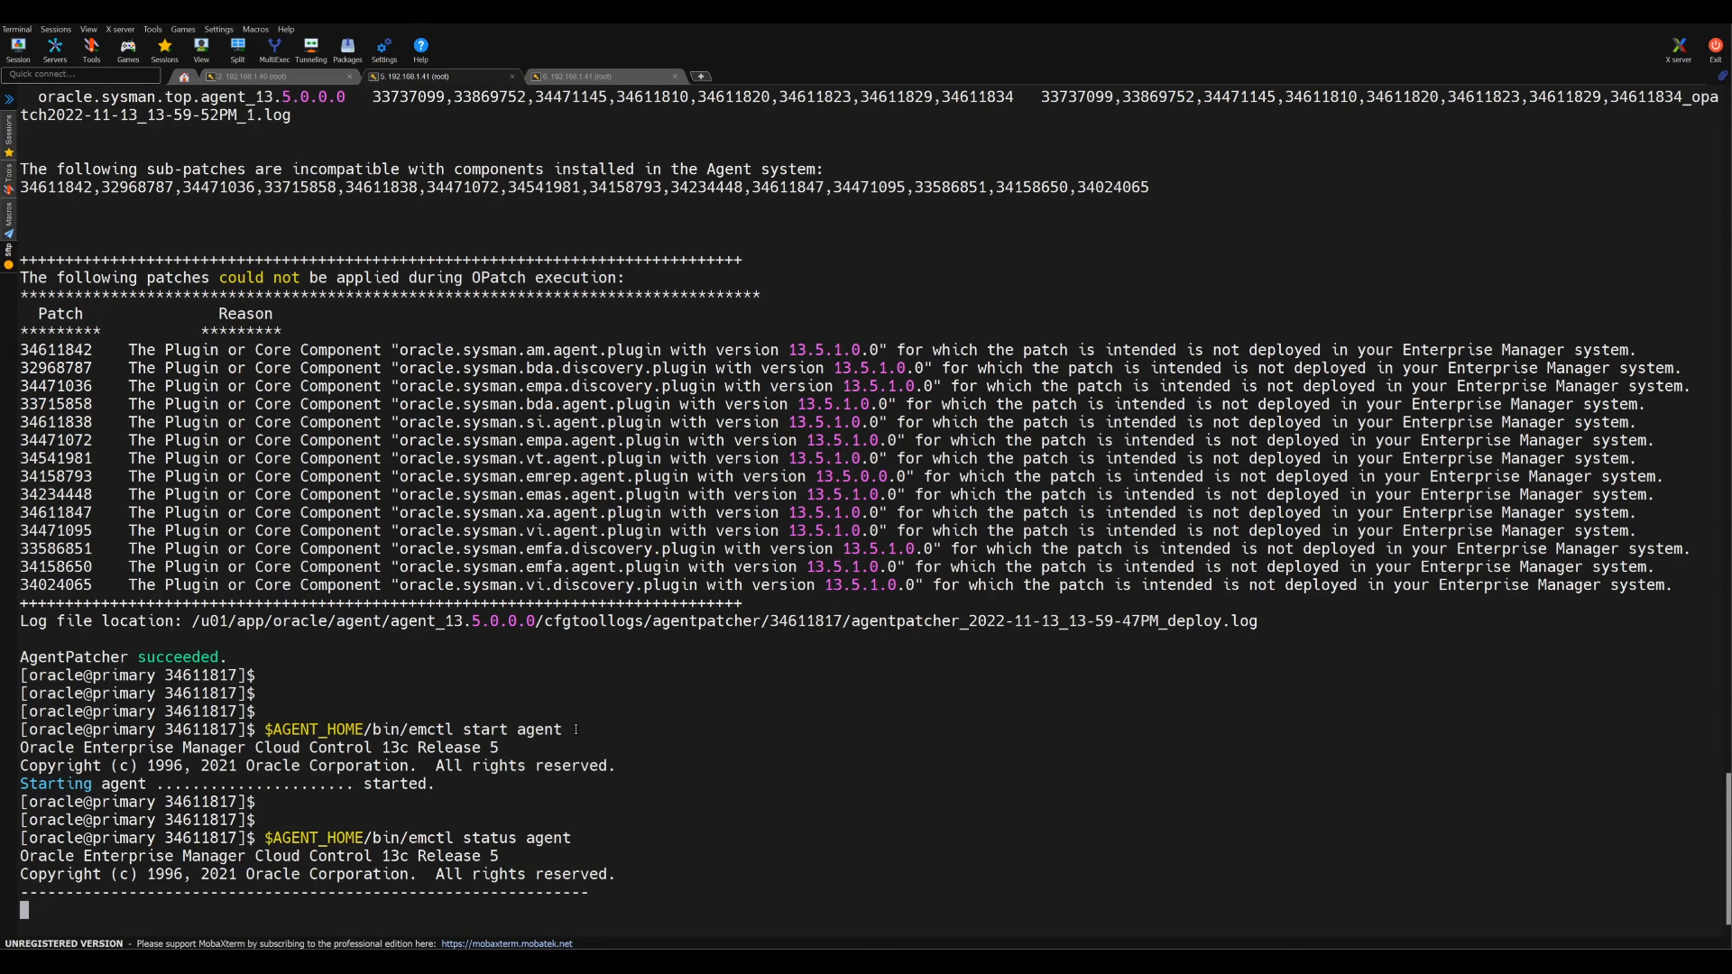
scroll("down", 3)
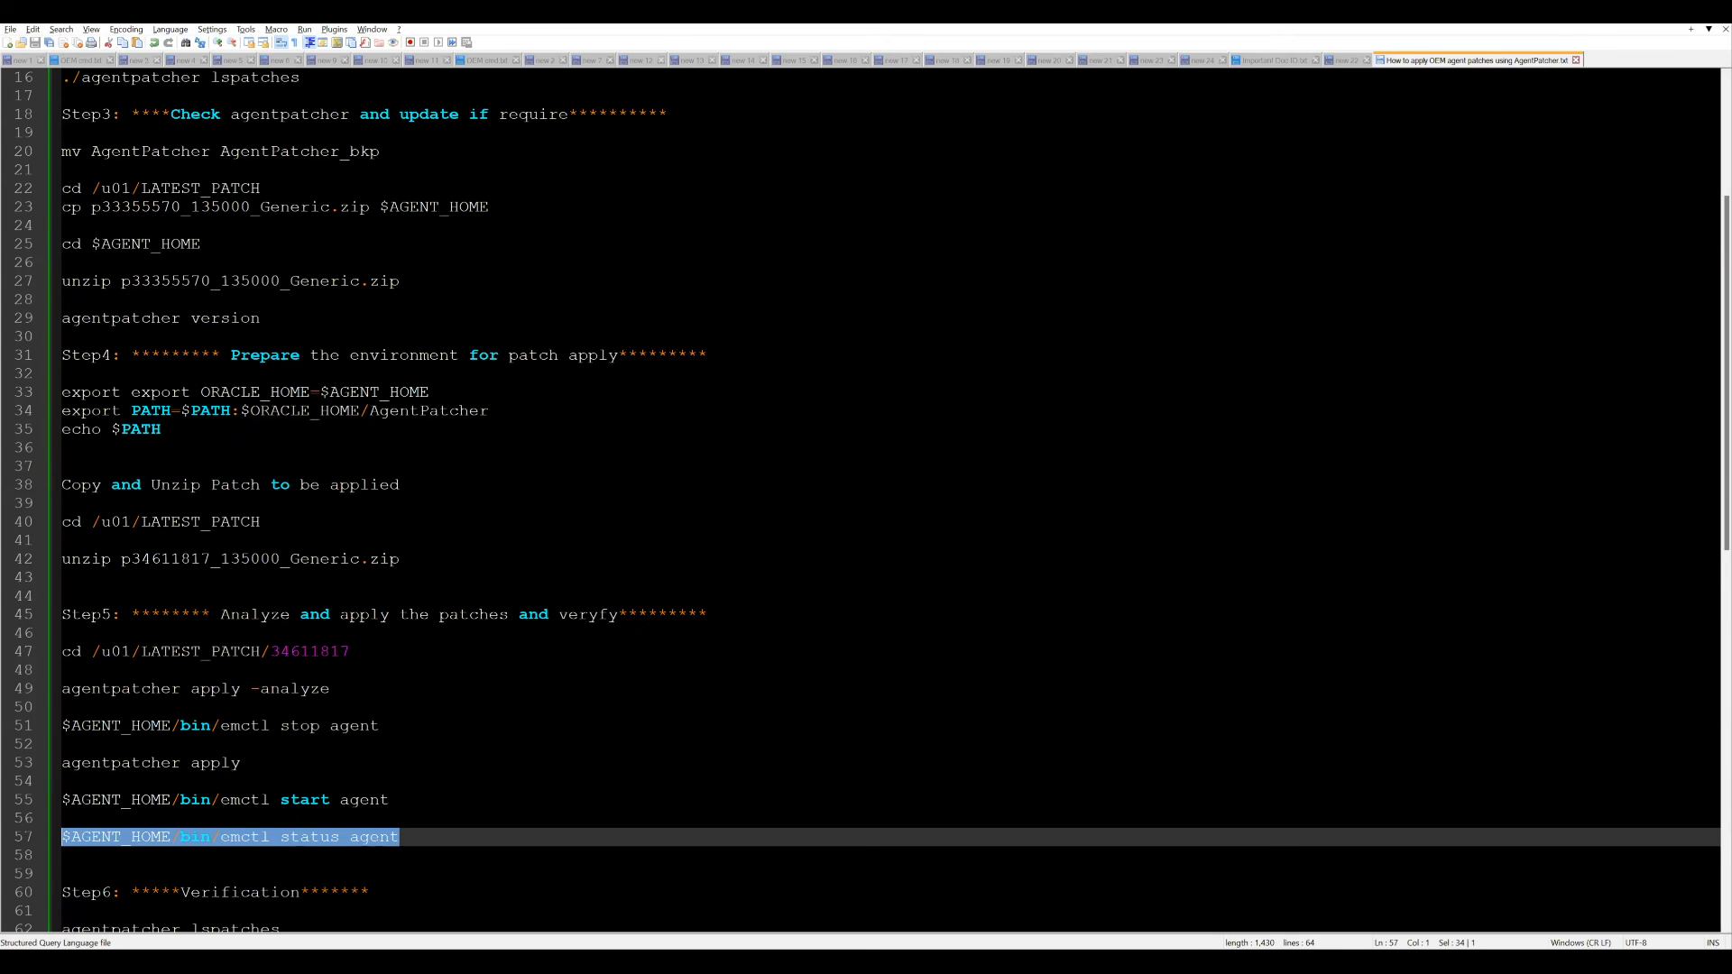
Step: Scroll the notes to the emctl status agent line before Step6 Verification
scroll("down", 3)
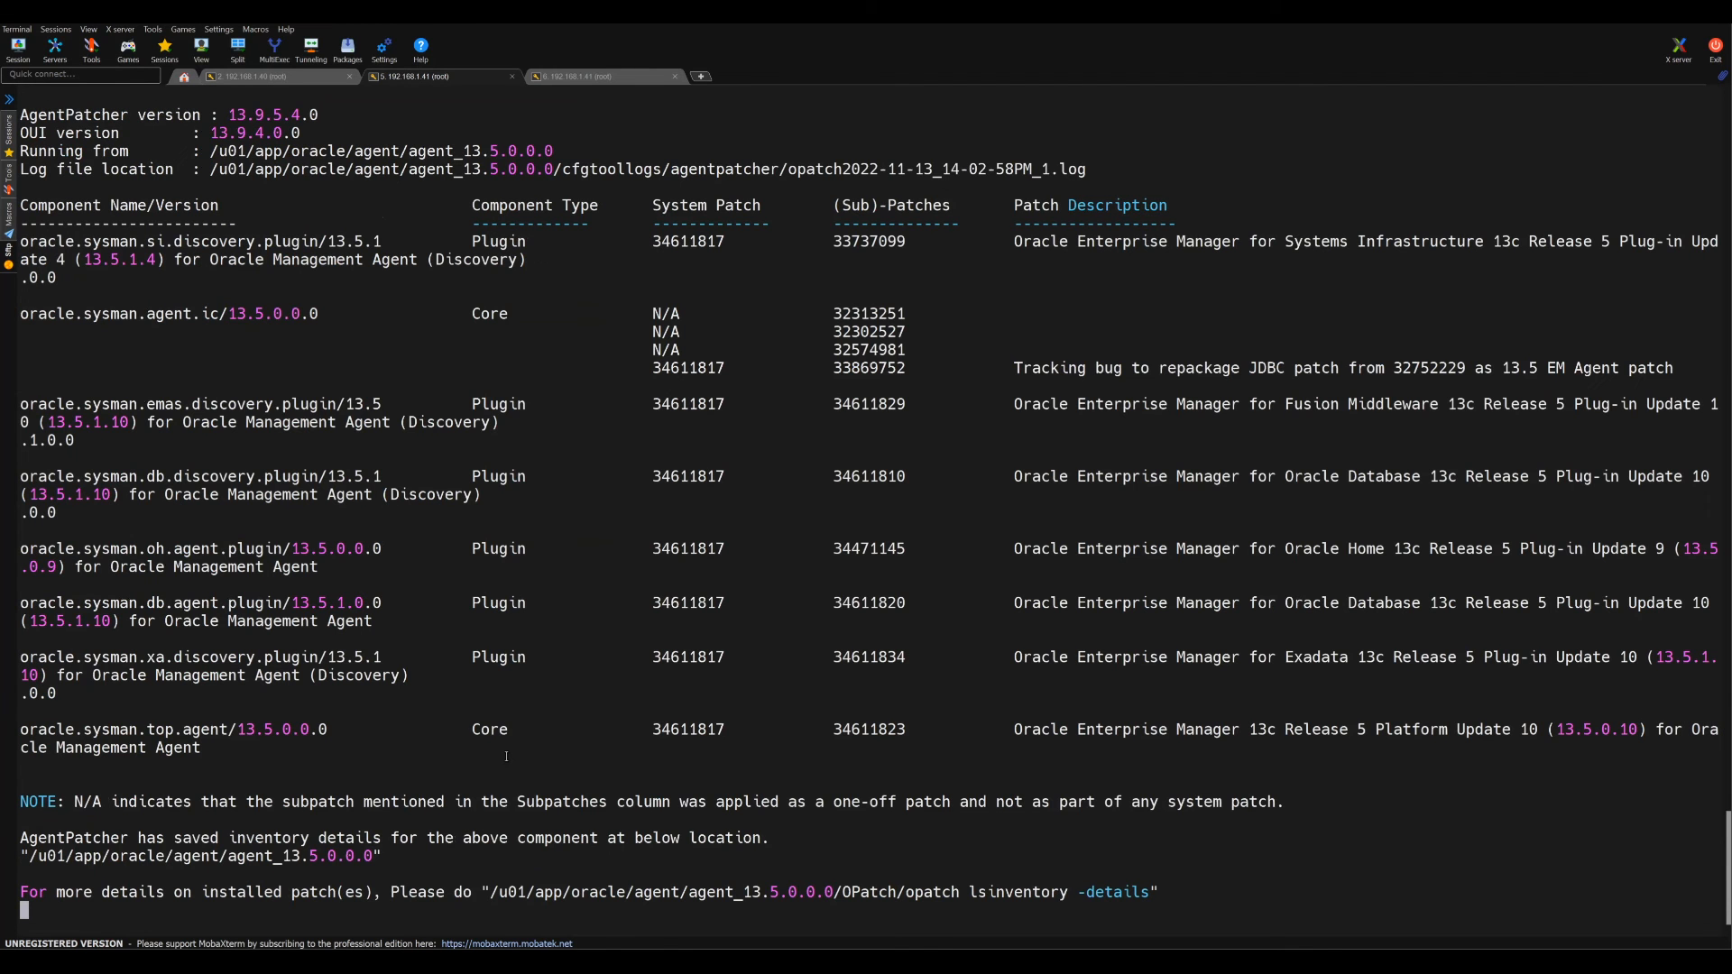
Step: Scroll the lspatches listing and select 13.5.0.10 in the oracle.sysman.top.agent row
scroll("down", 3)
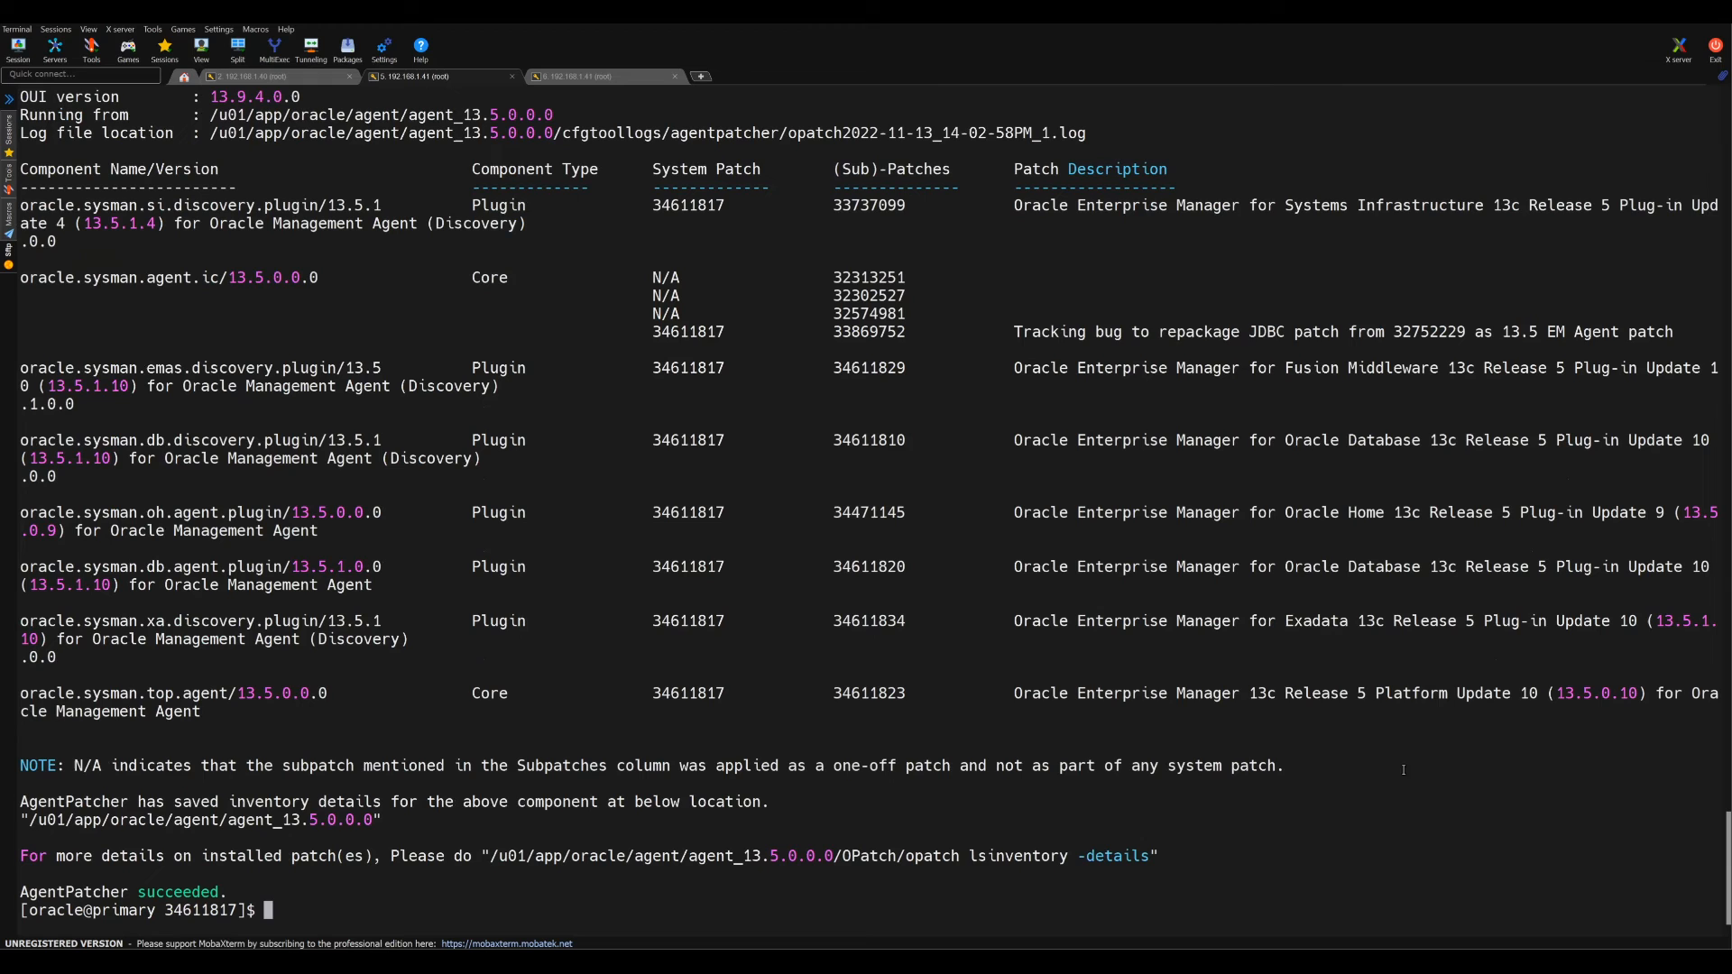
double_click(1593, 693)
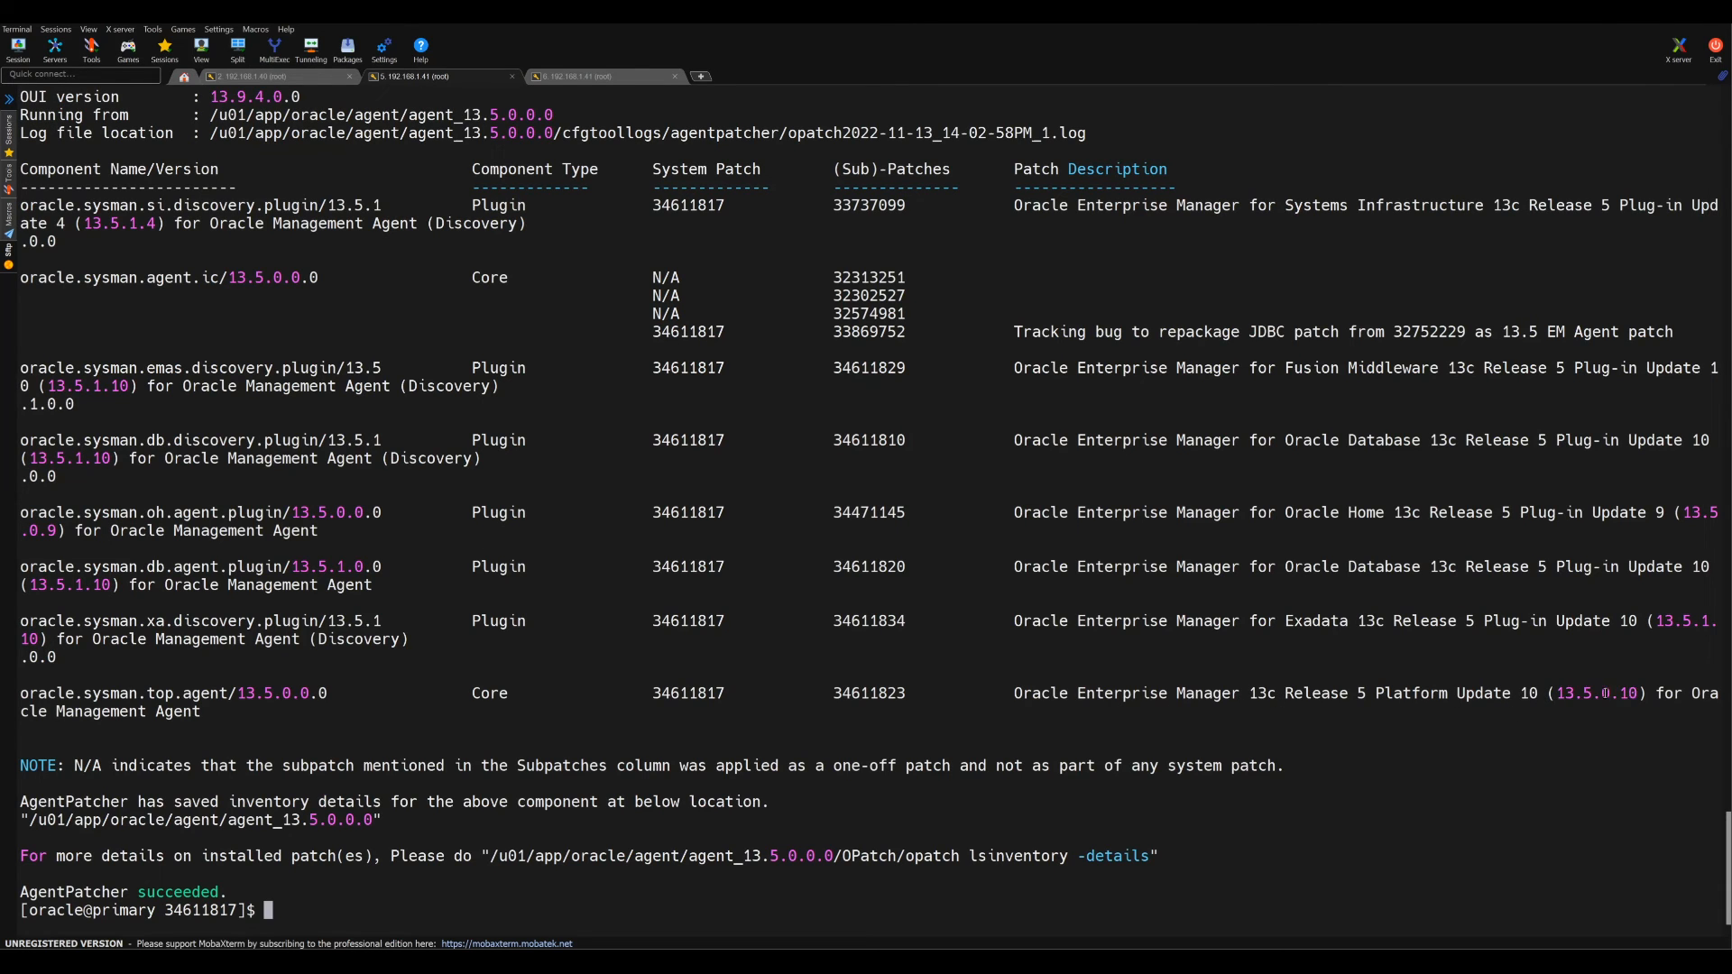
double_click(1595, 693)
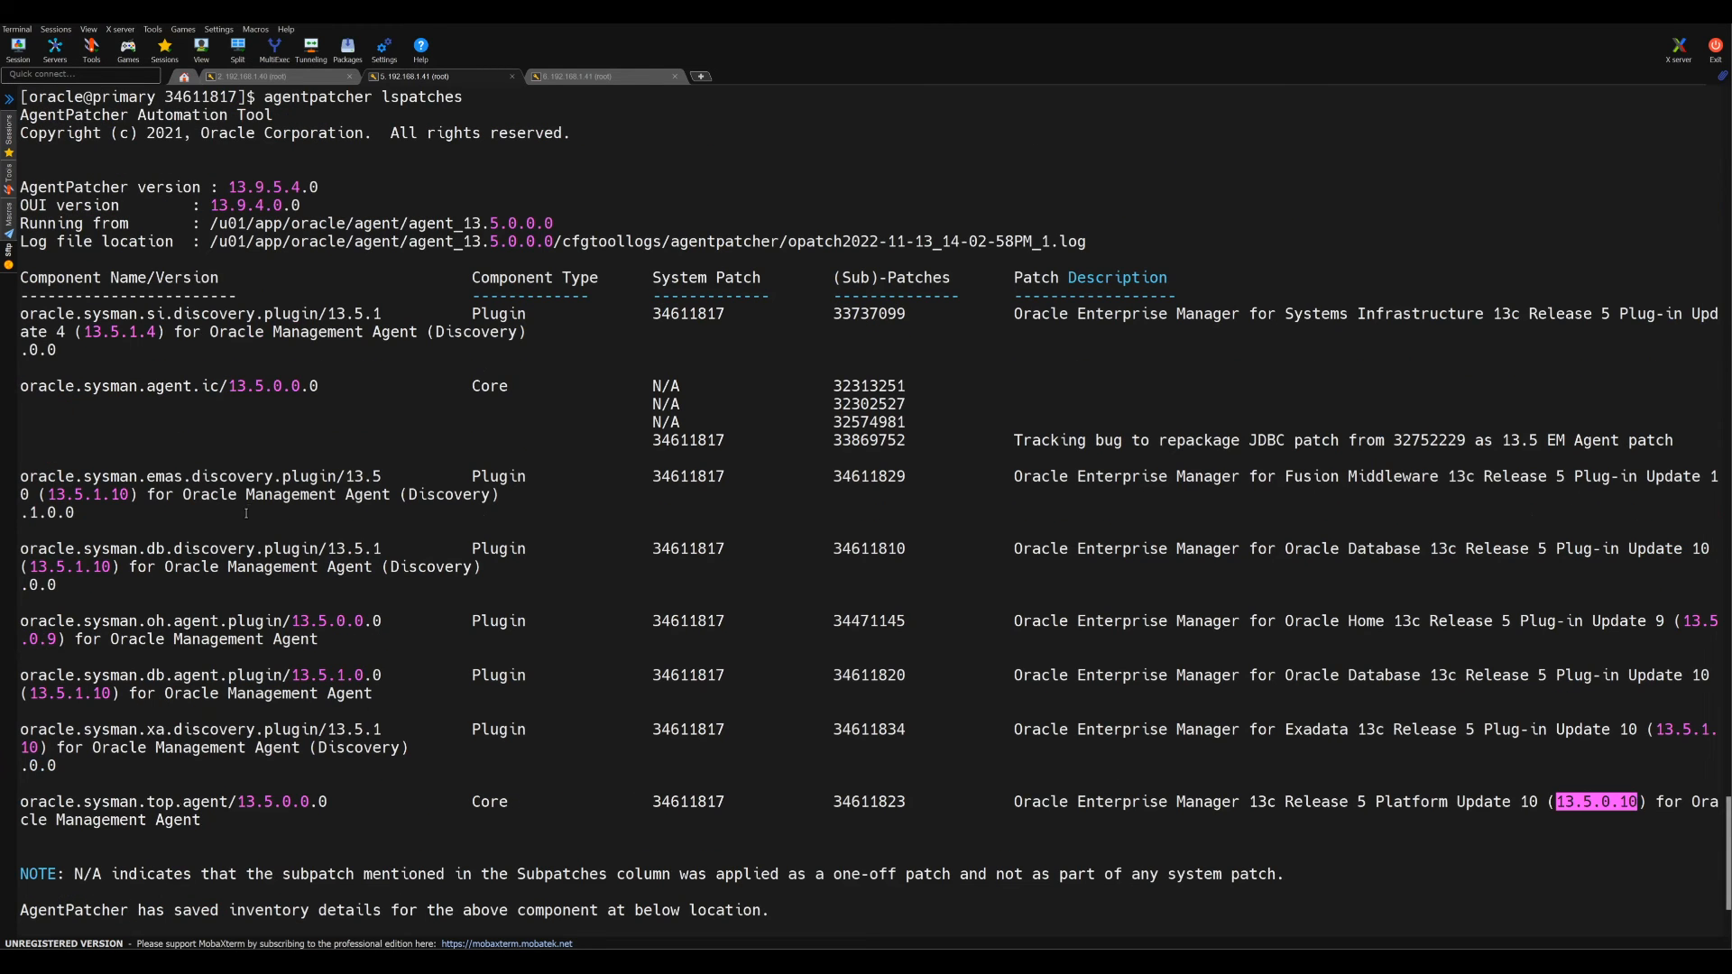
scroll("down", 3)
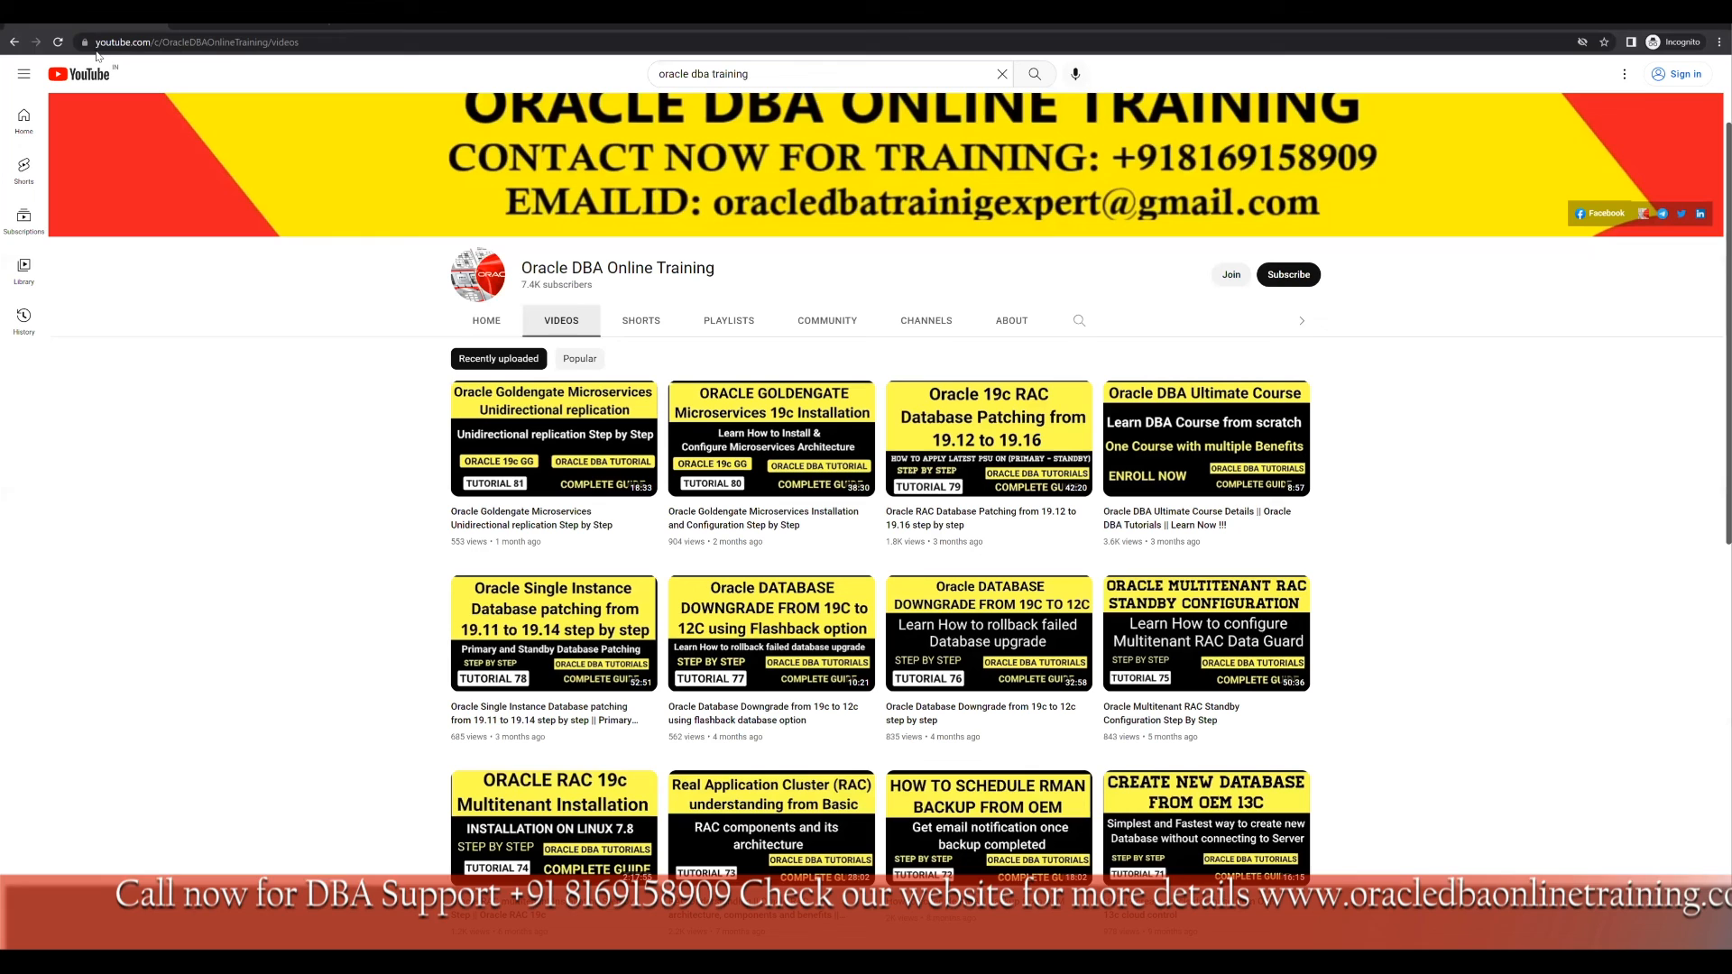
mouse_move(1426, 619)
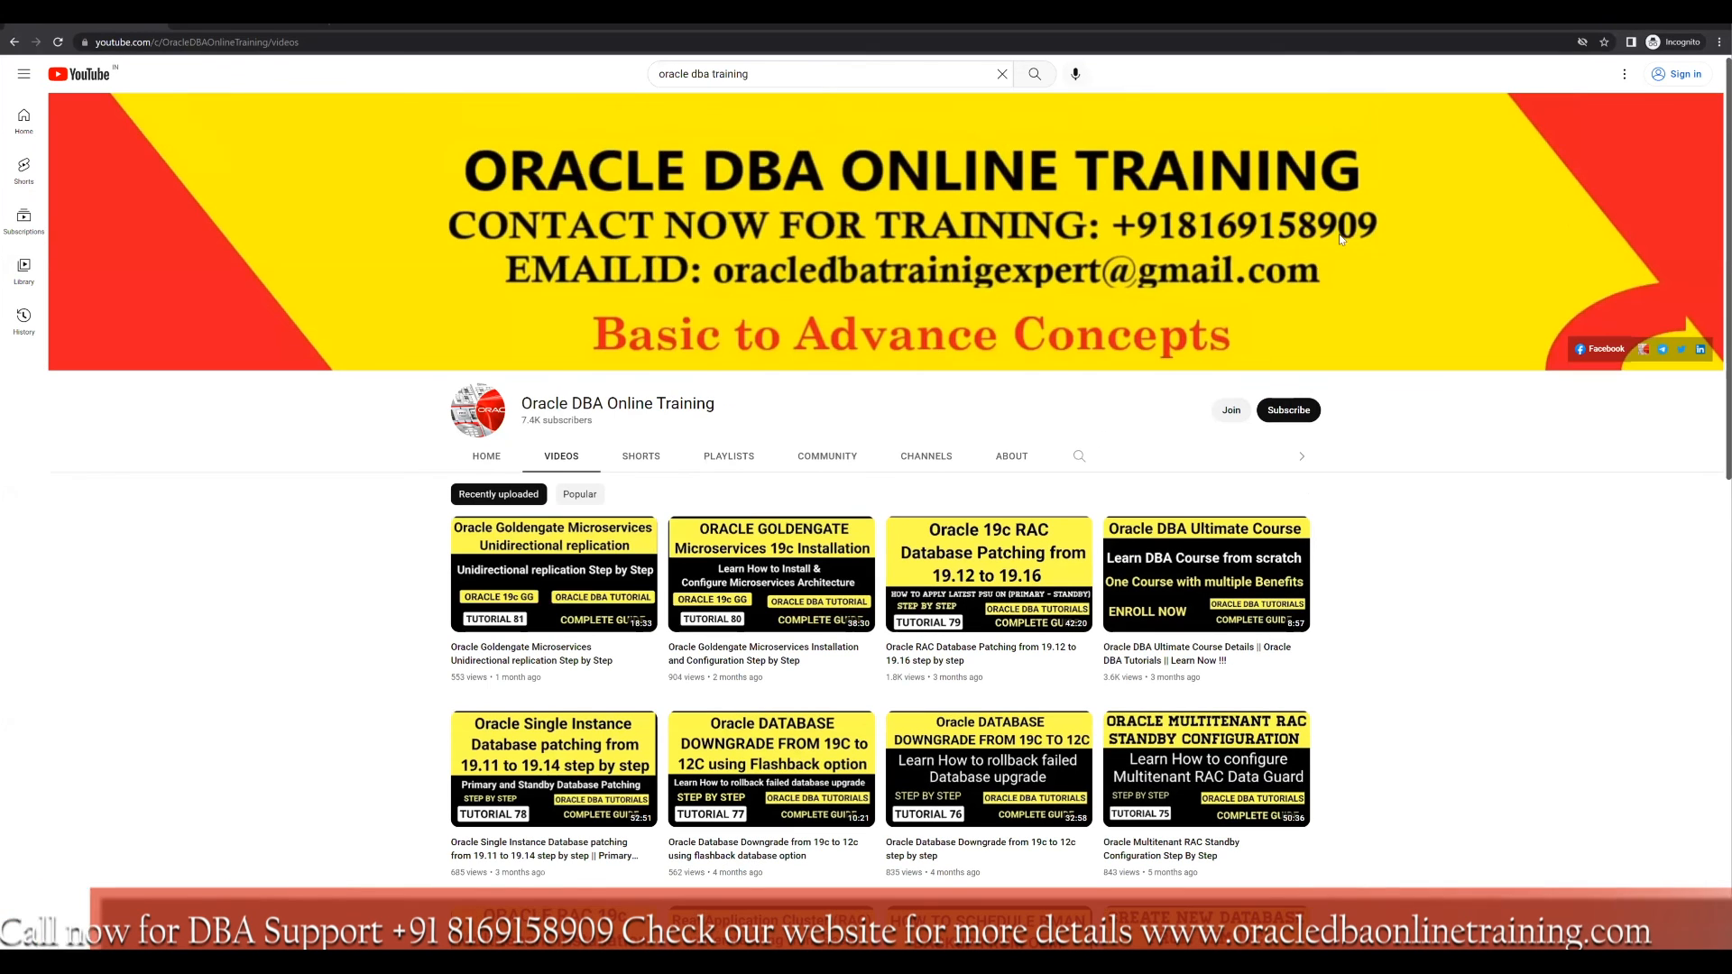
Step: Scroll the Oracle DBA Online Training channel's Videos tab
scroll("down", 3)
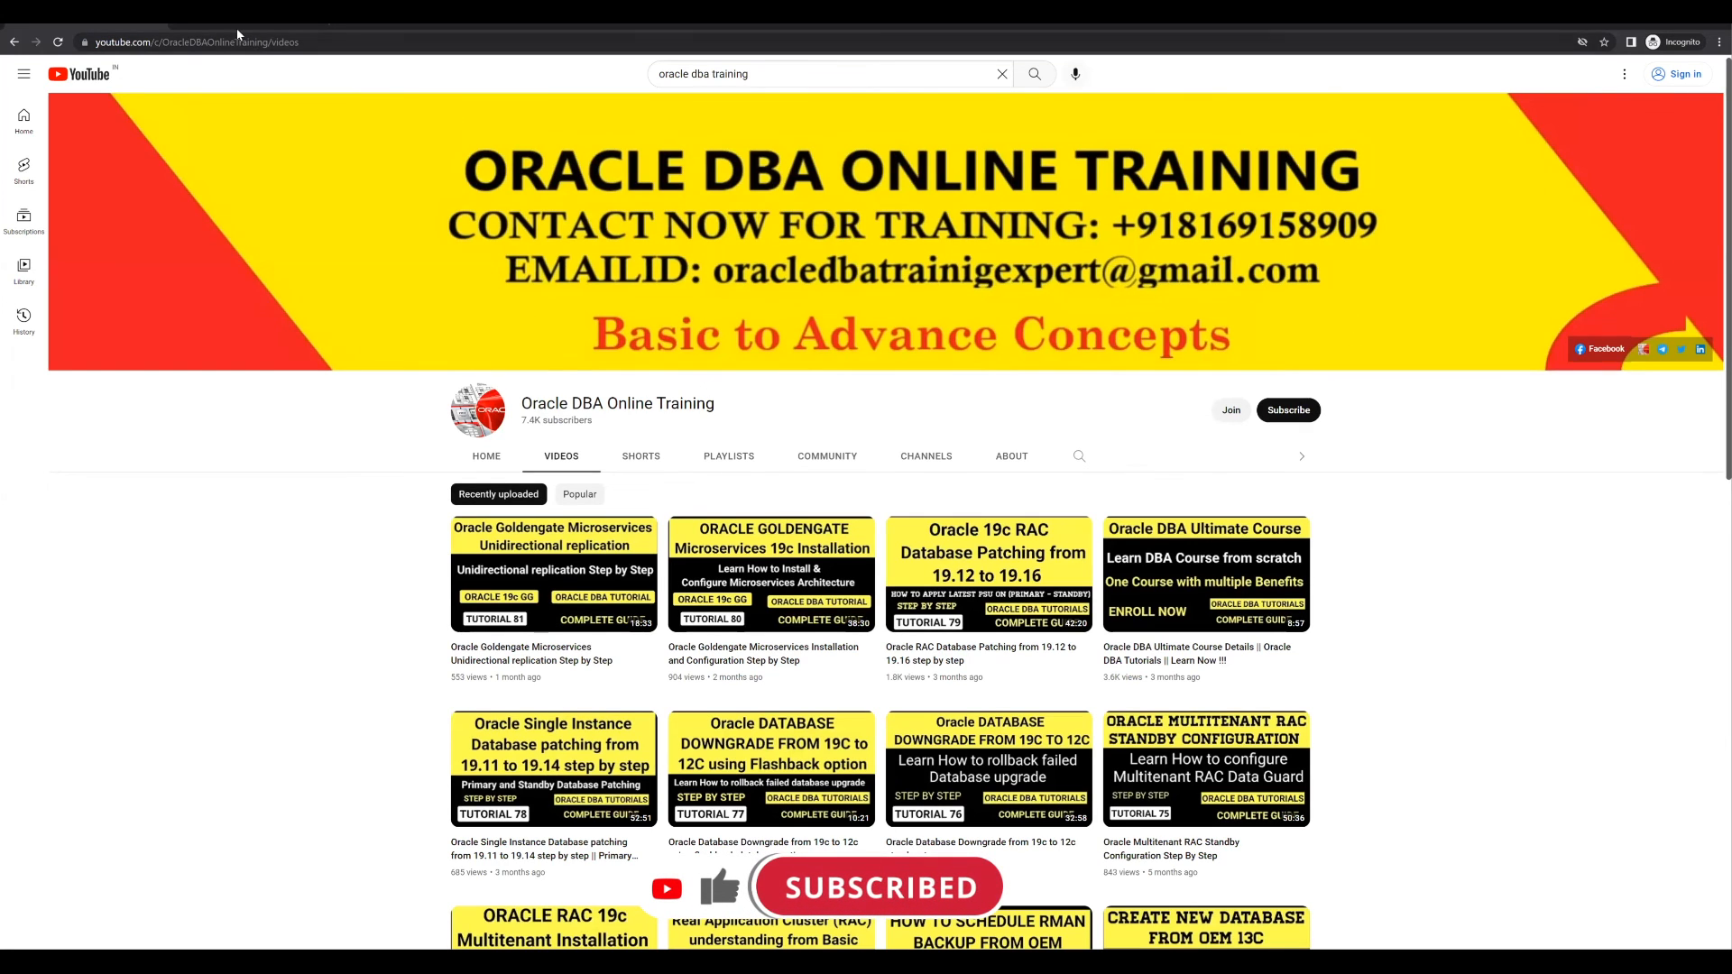
mouse_move(702, 292)
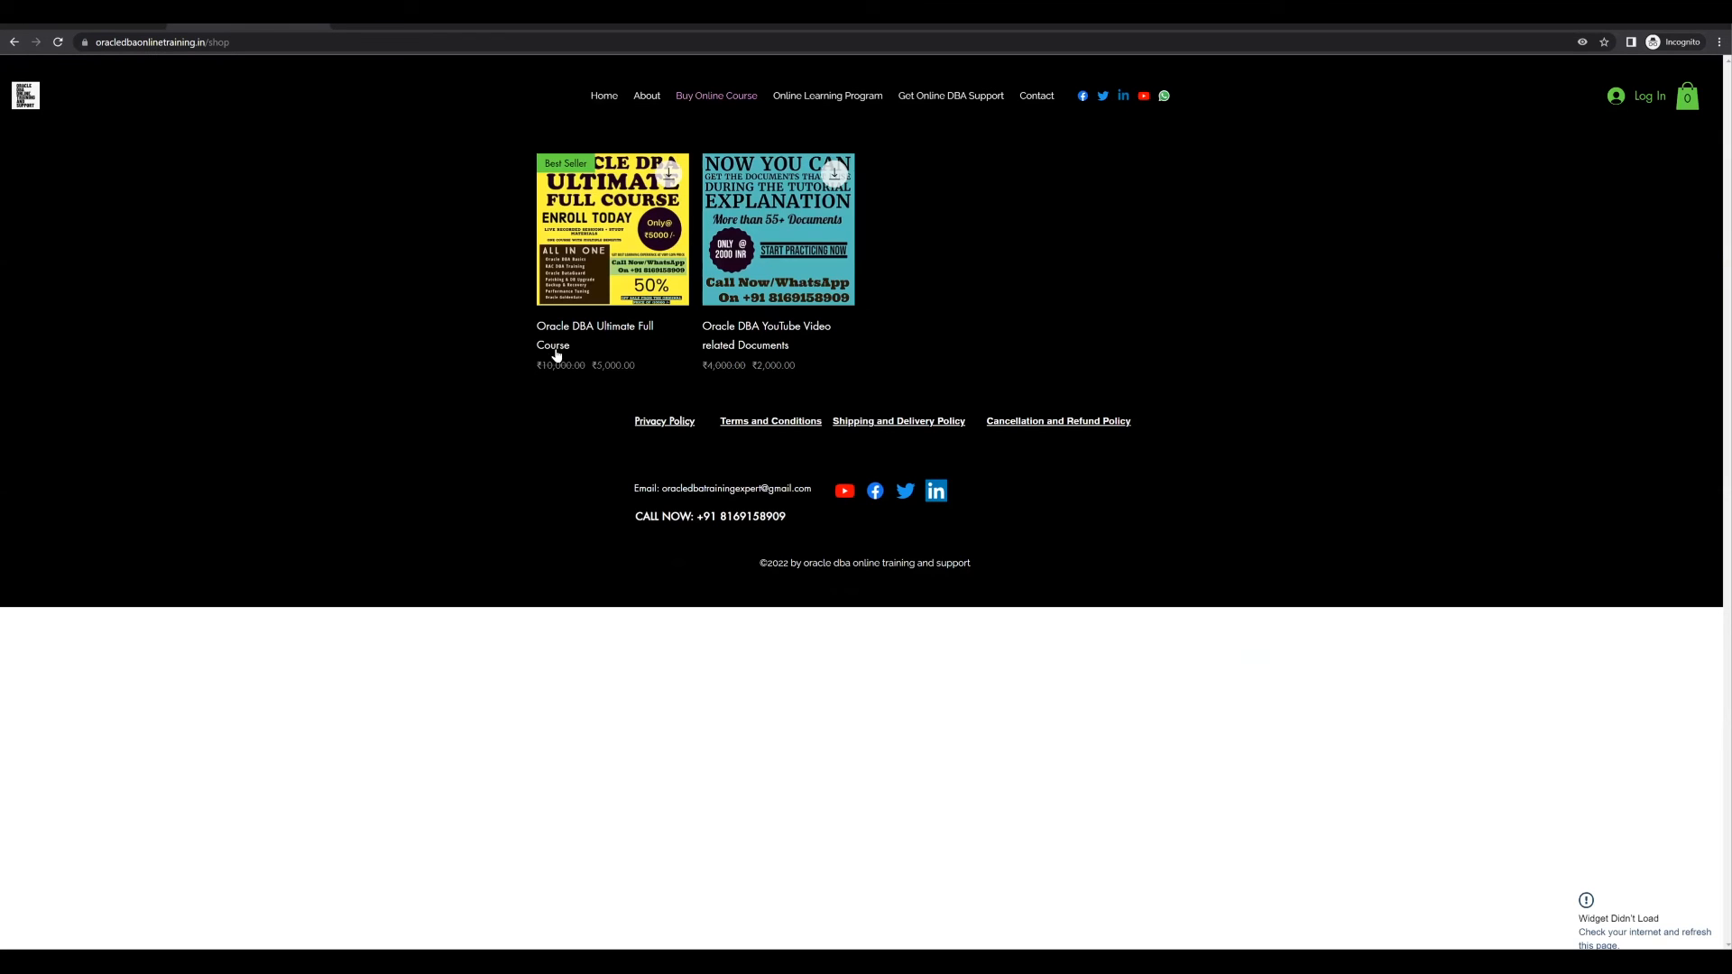
mouse_move(549, 398)
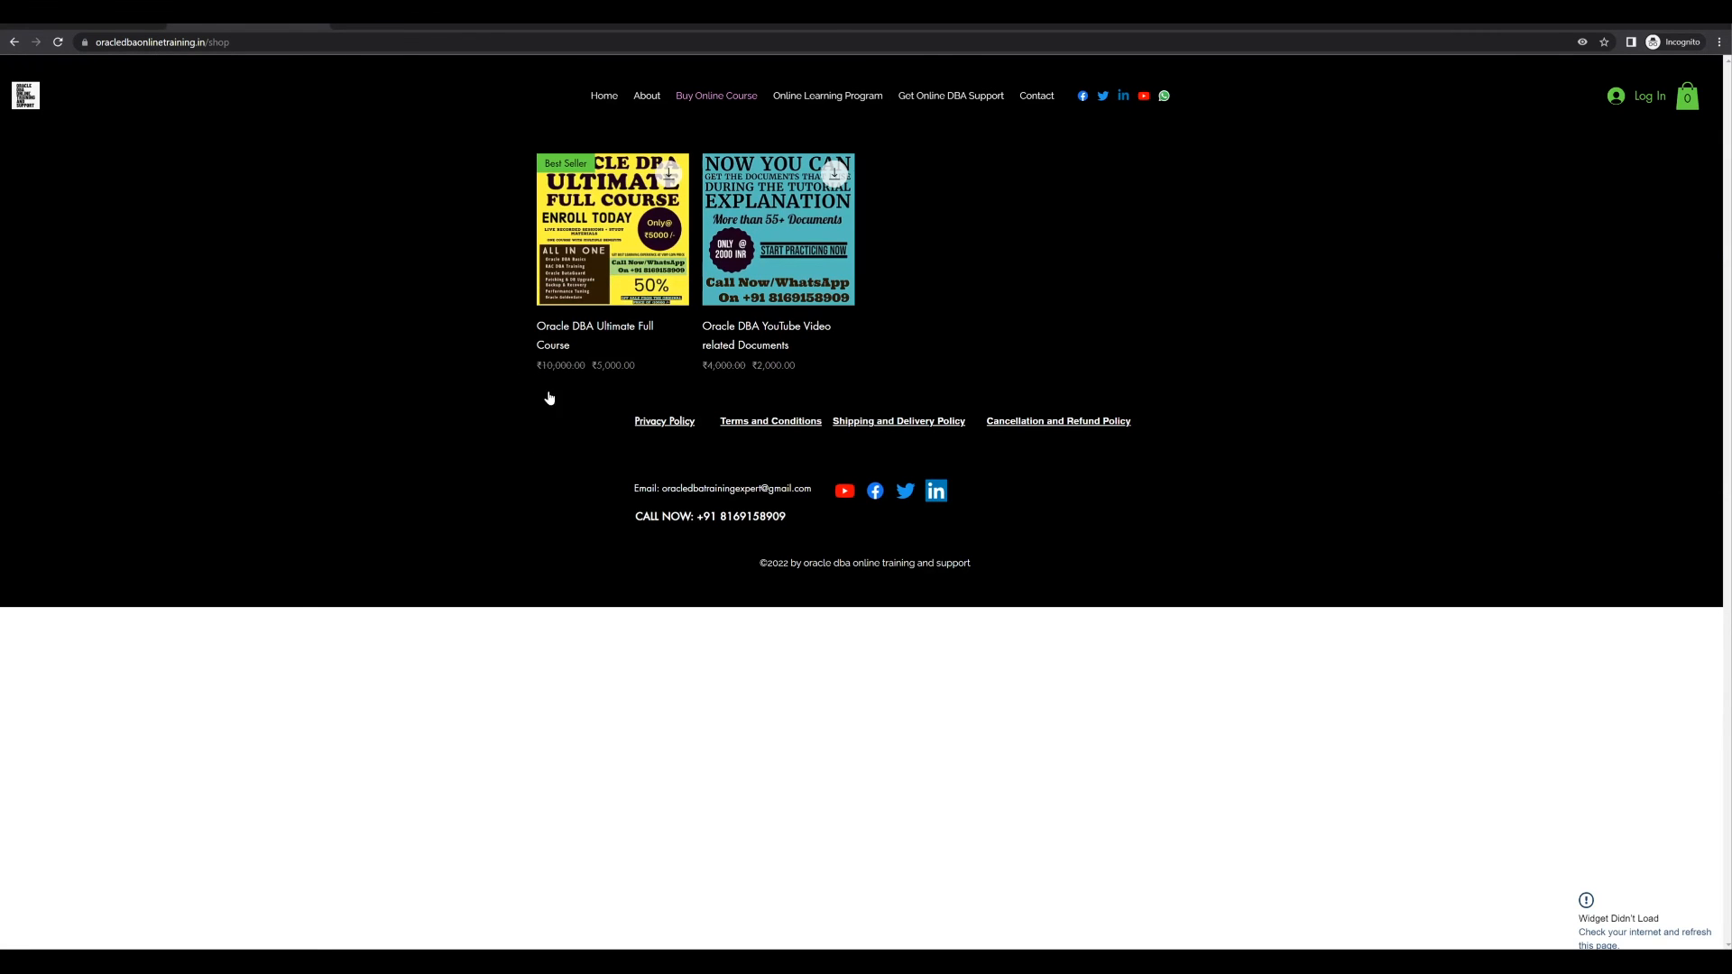
mouse_move(513, 452)
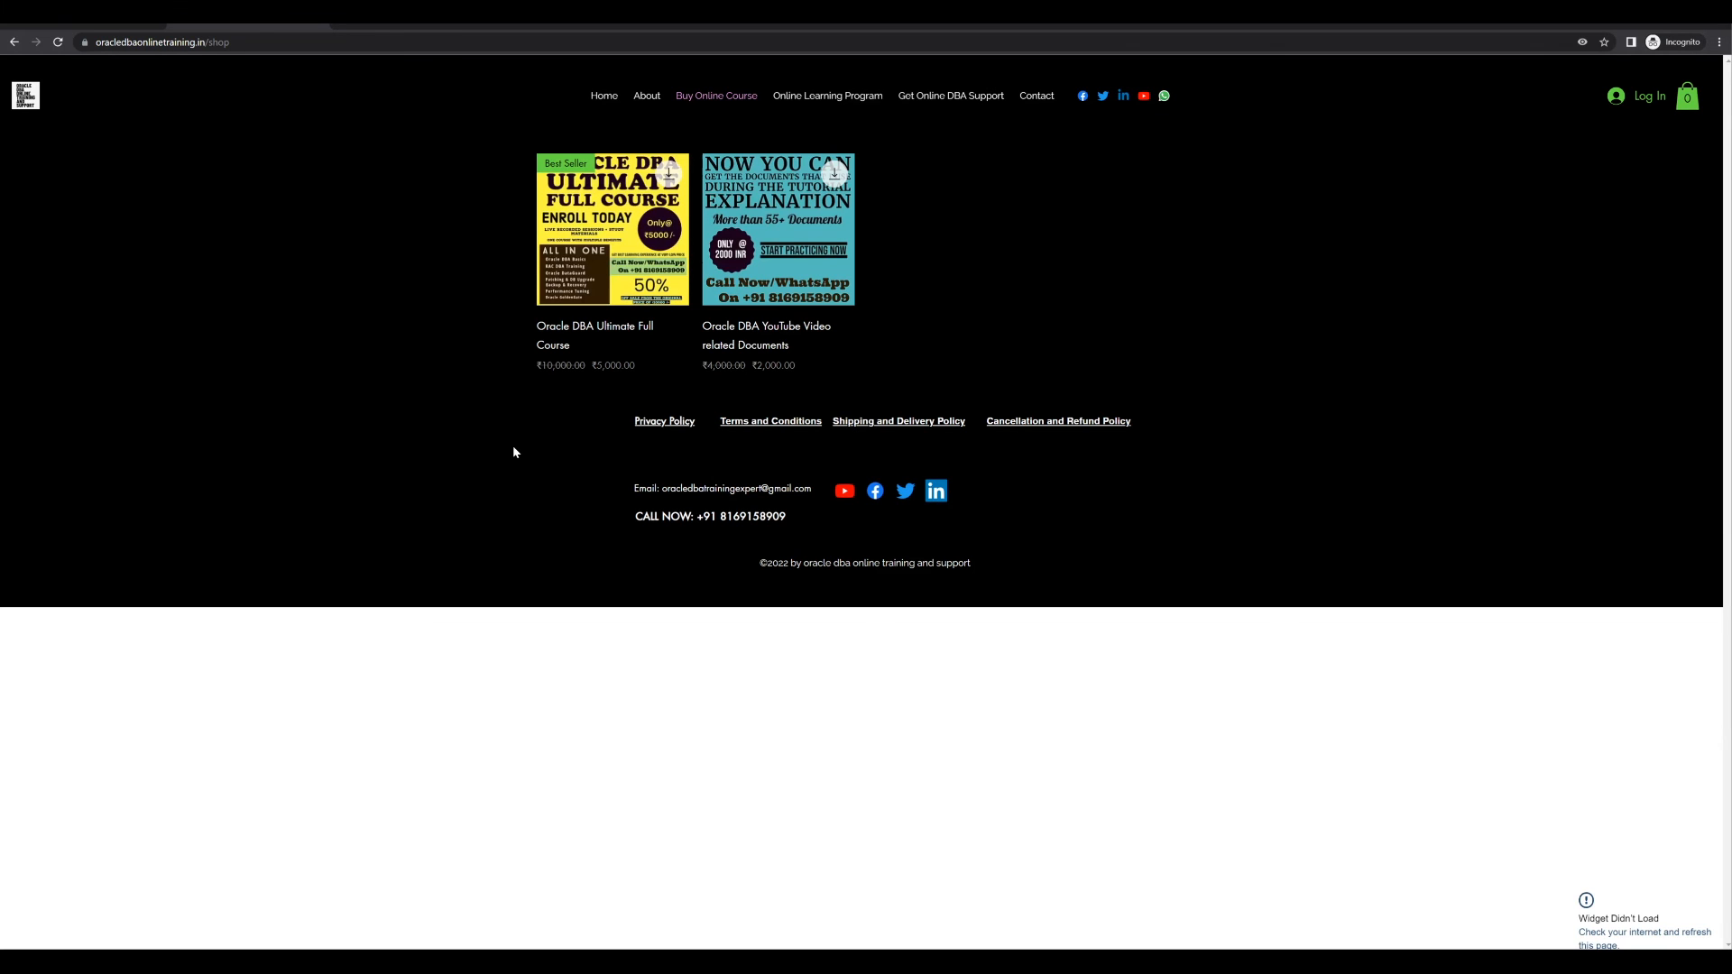
mouse_move(518, 496)
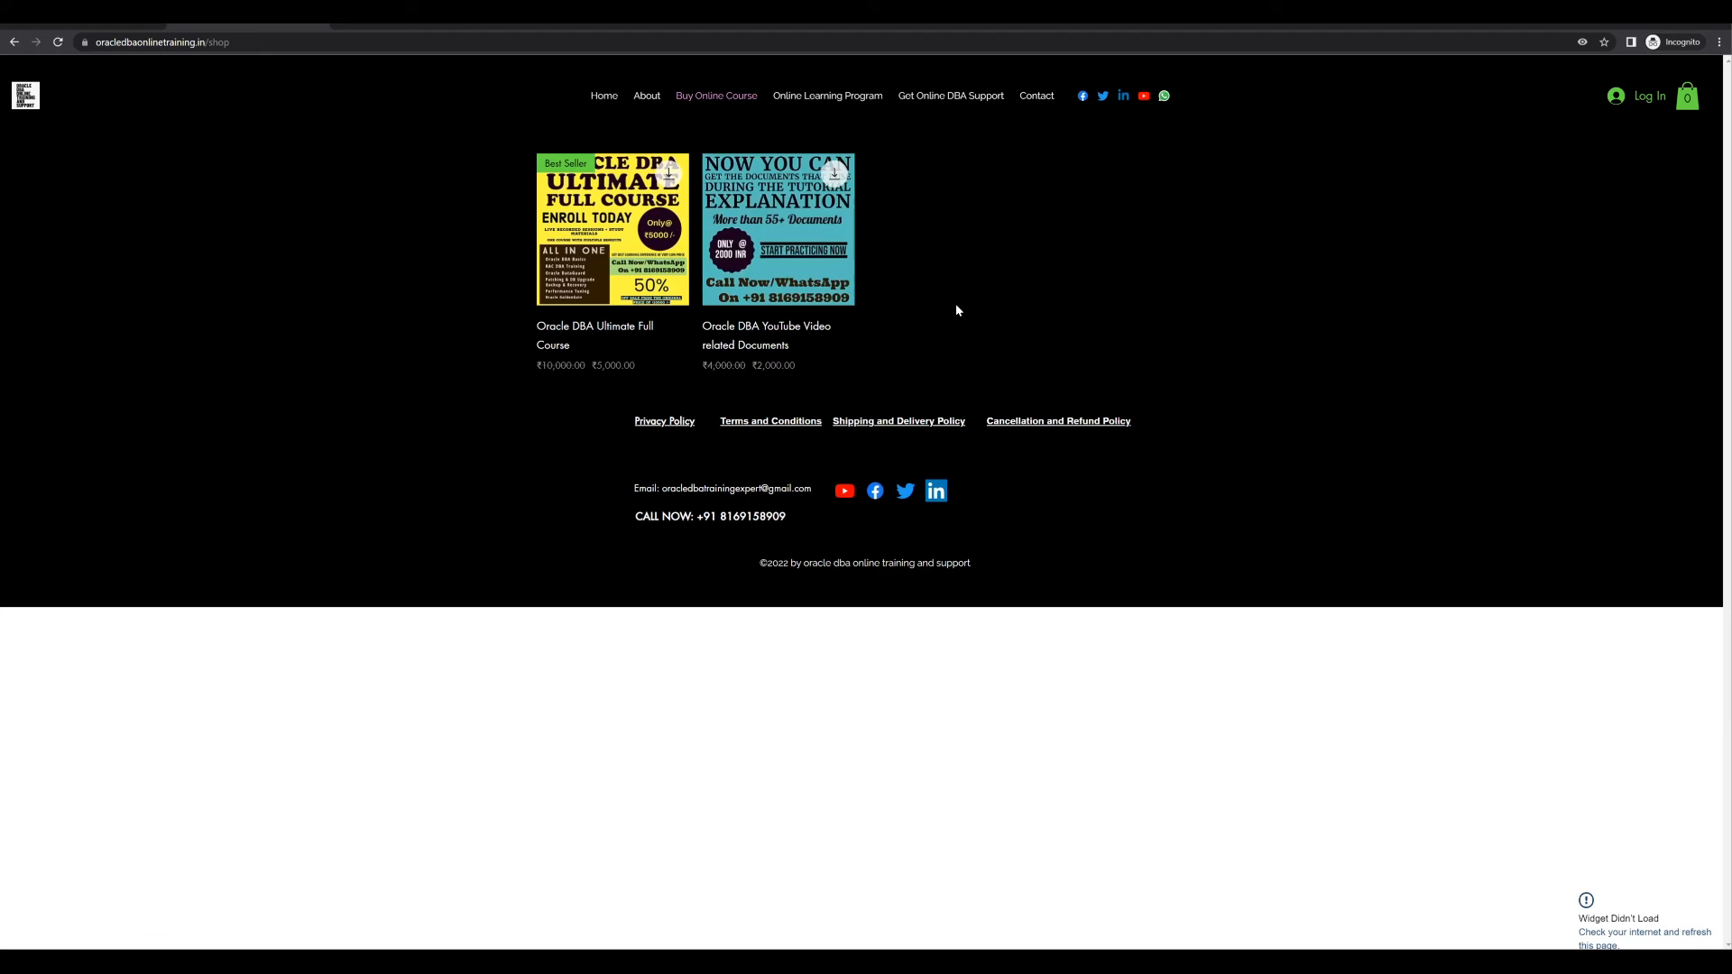
mouse_move(961, 313)
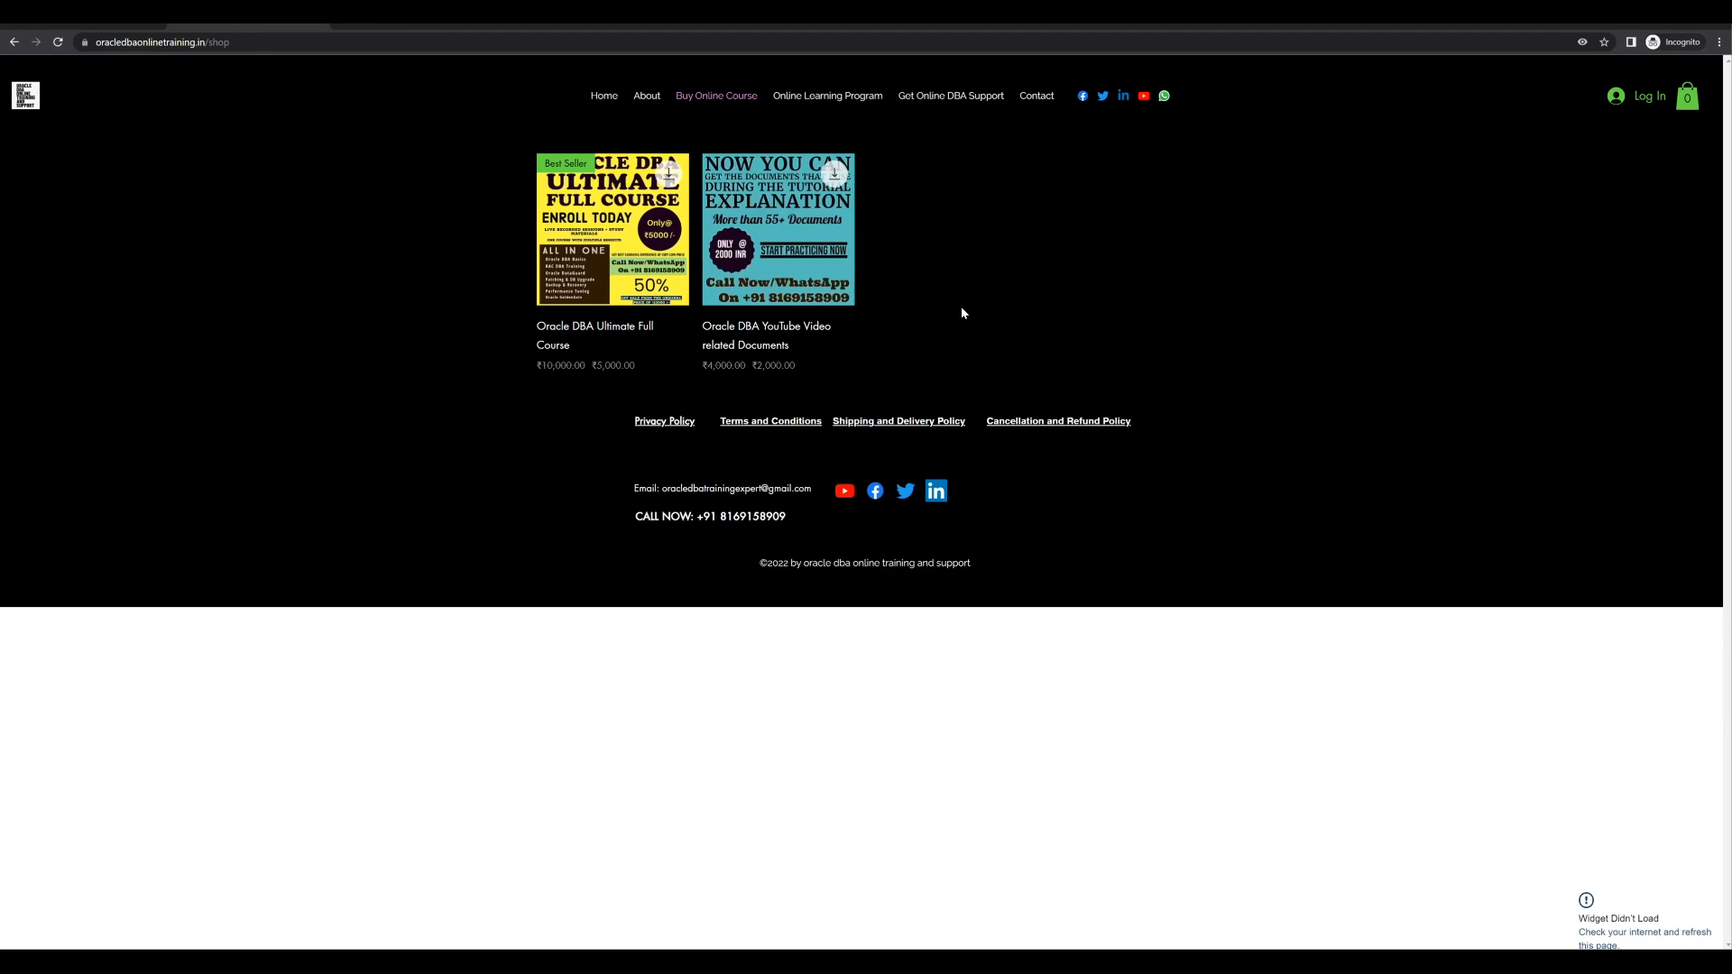